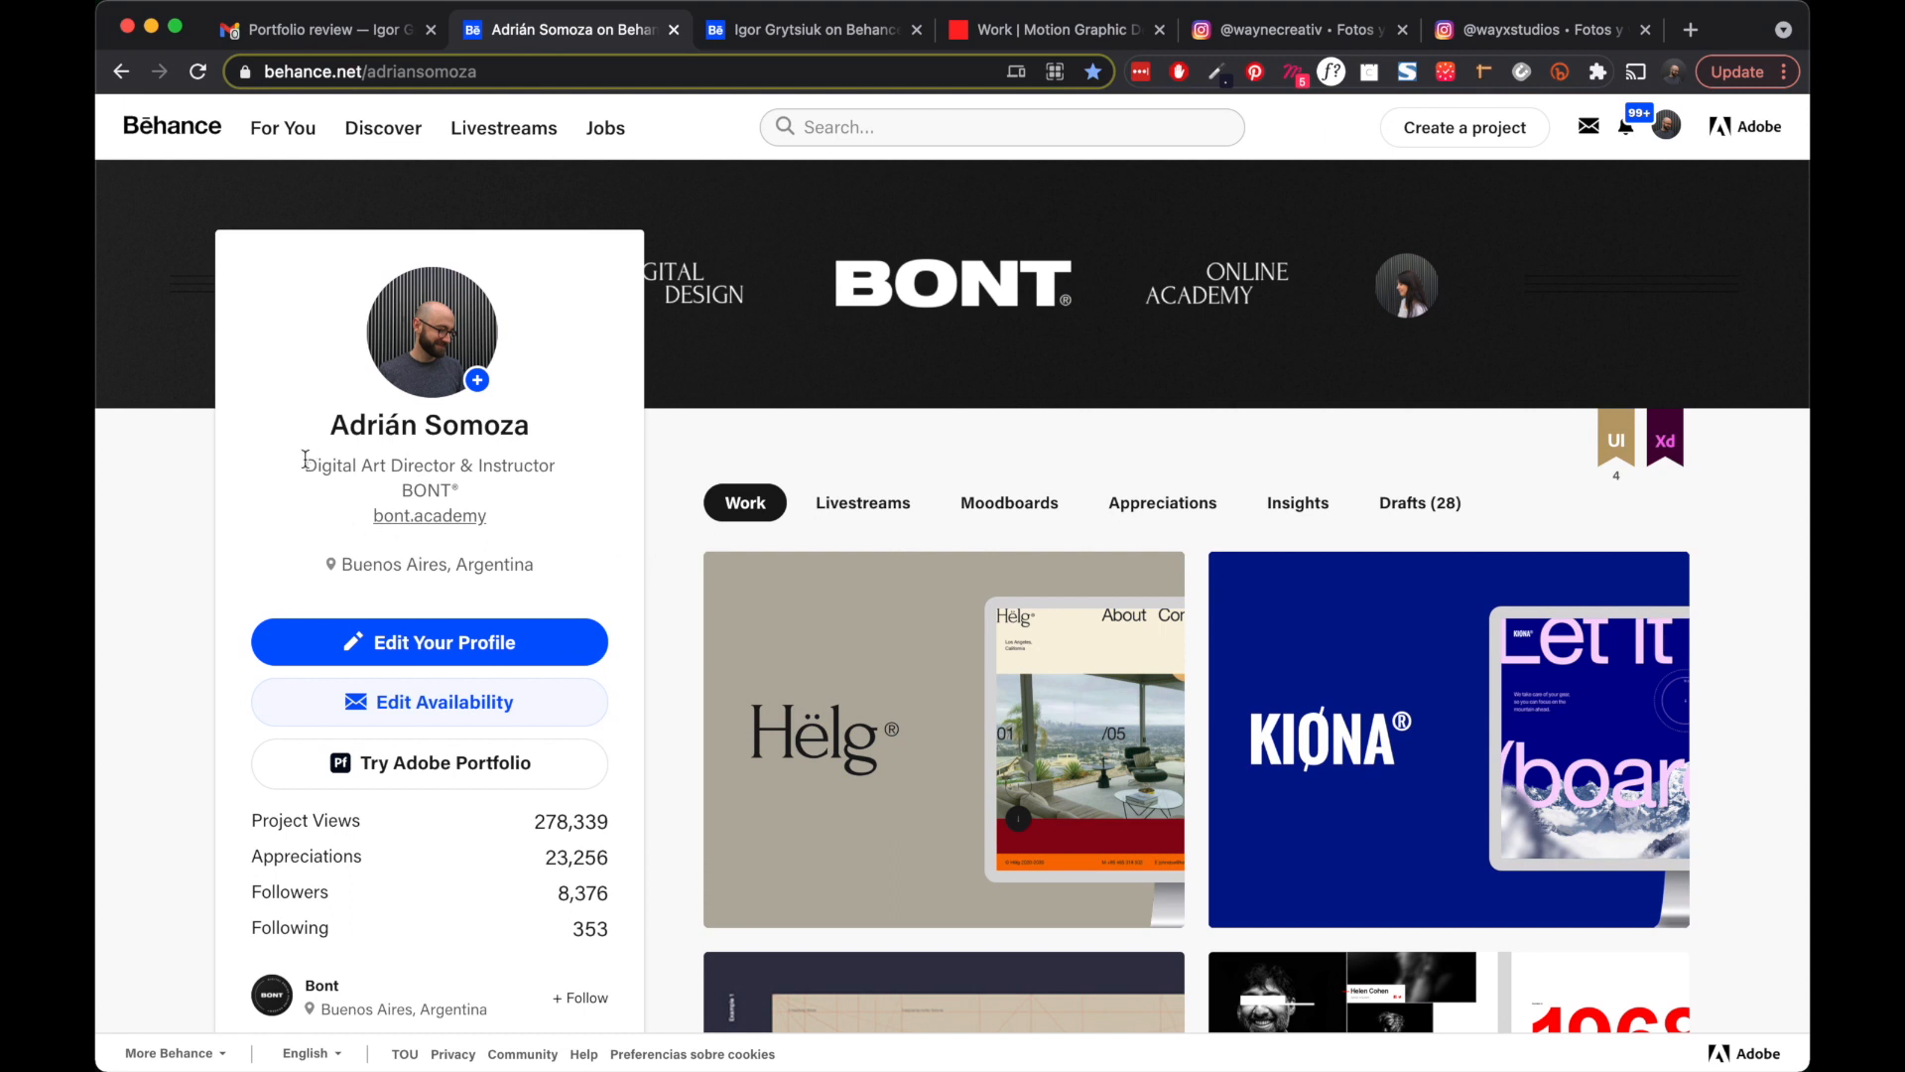
- Unpublish the Eichmann & The Holocaust project via its gear menu, bringing drafts to 28
drag(307, 464, 453, 489)
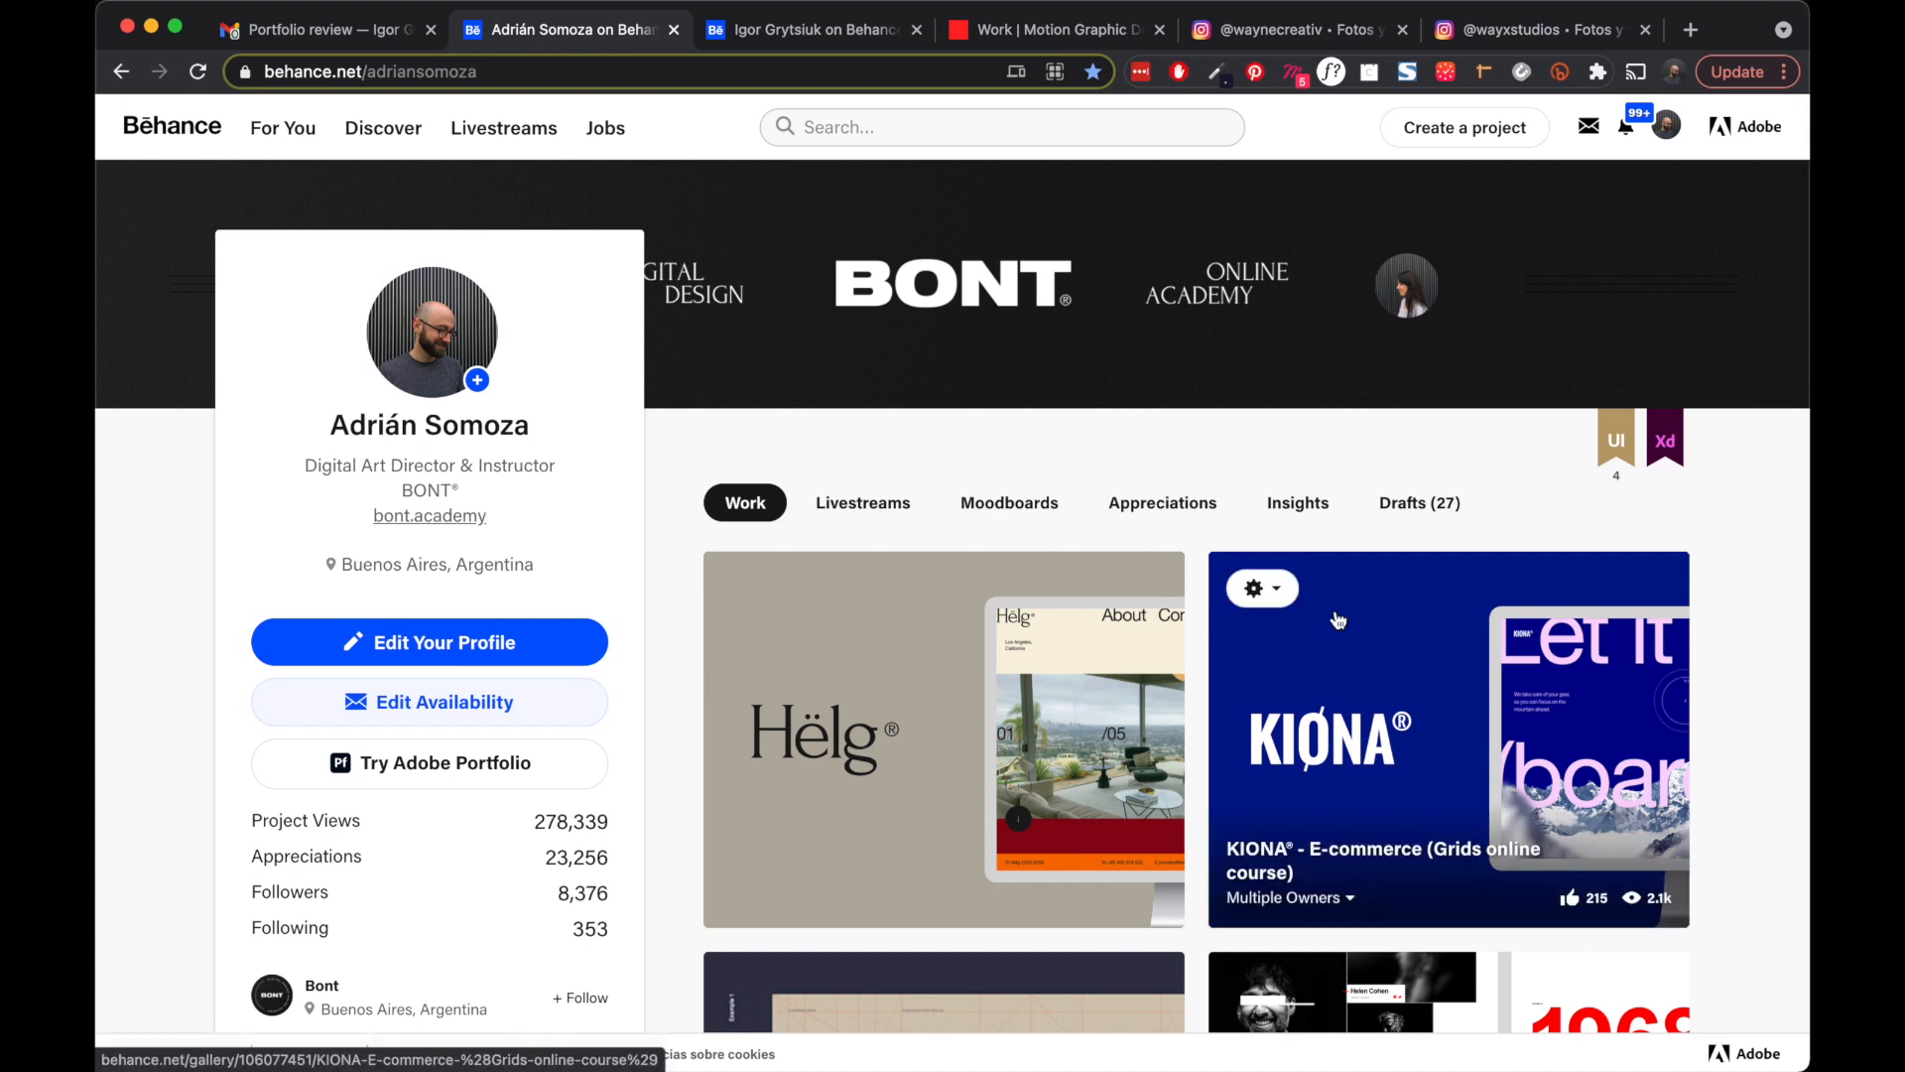
scroll(down, 3)
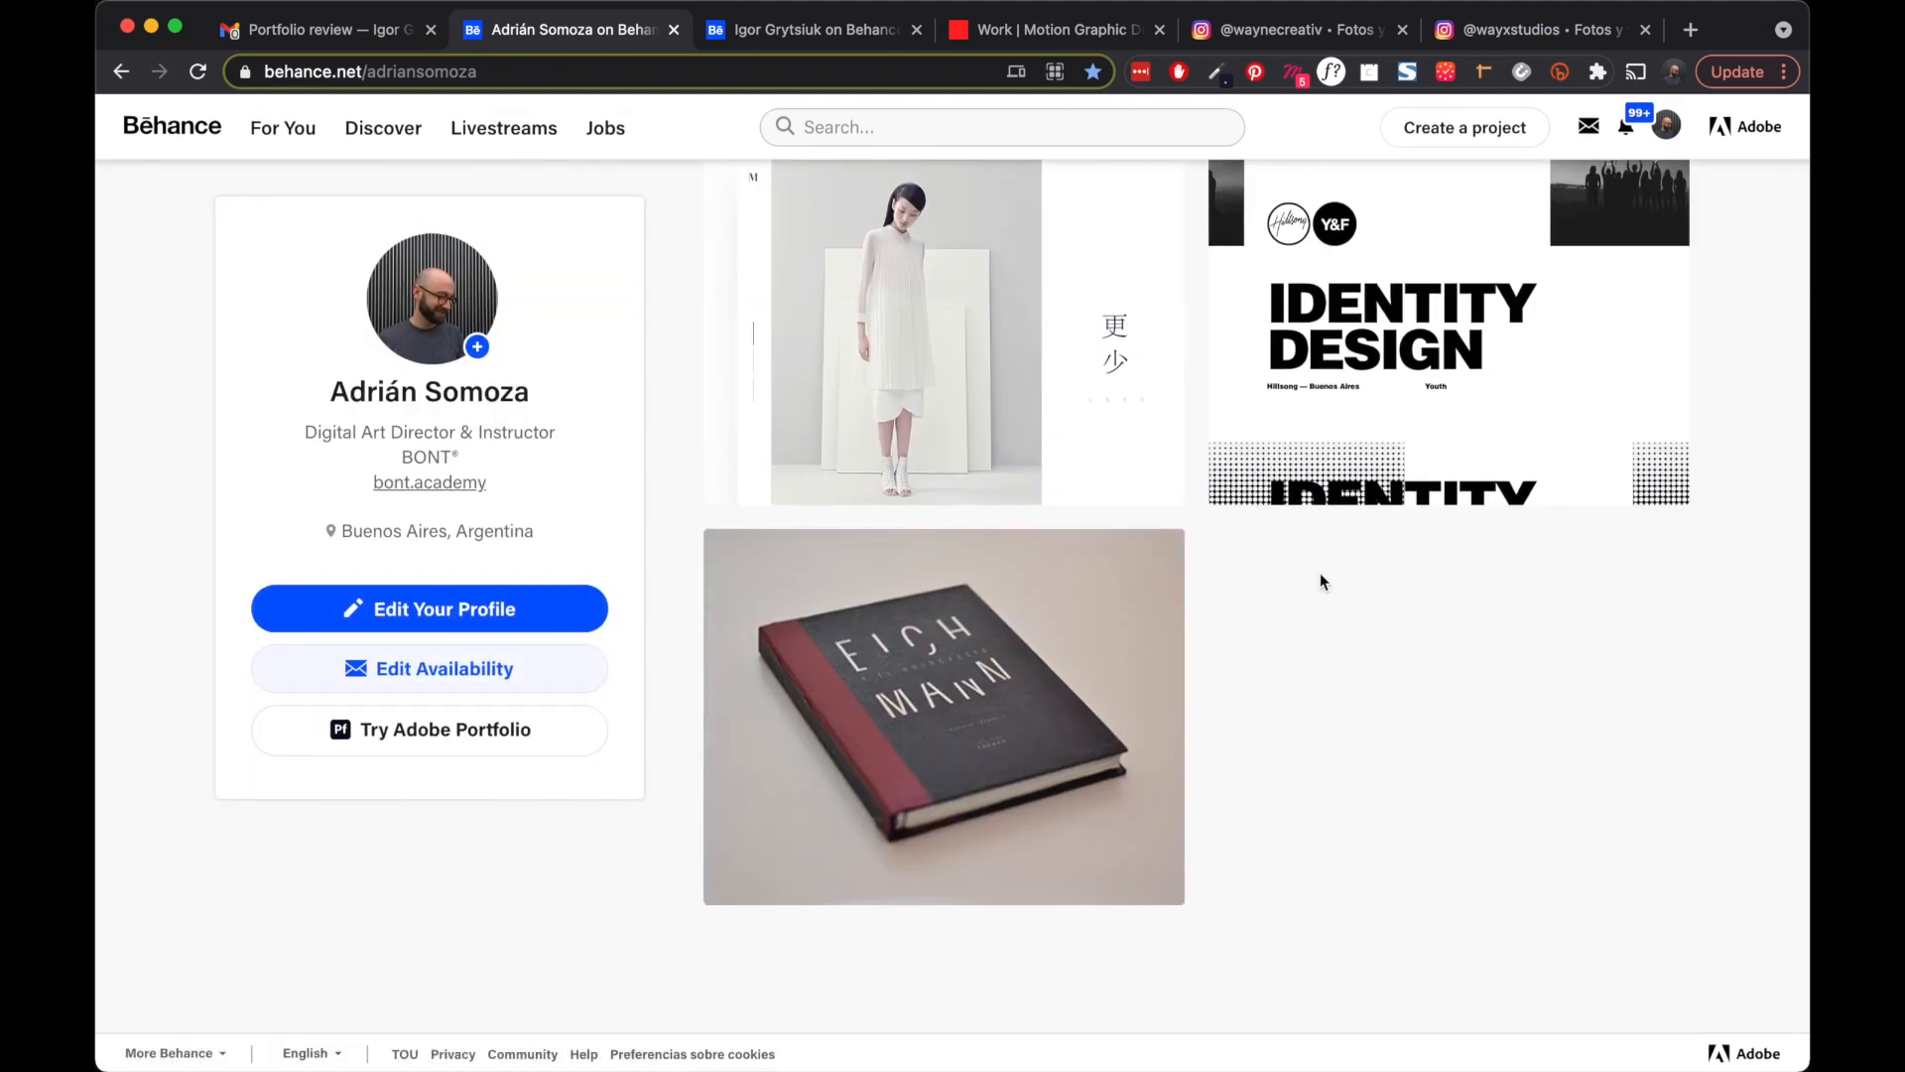
click(748, 565)
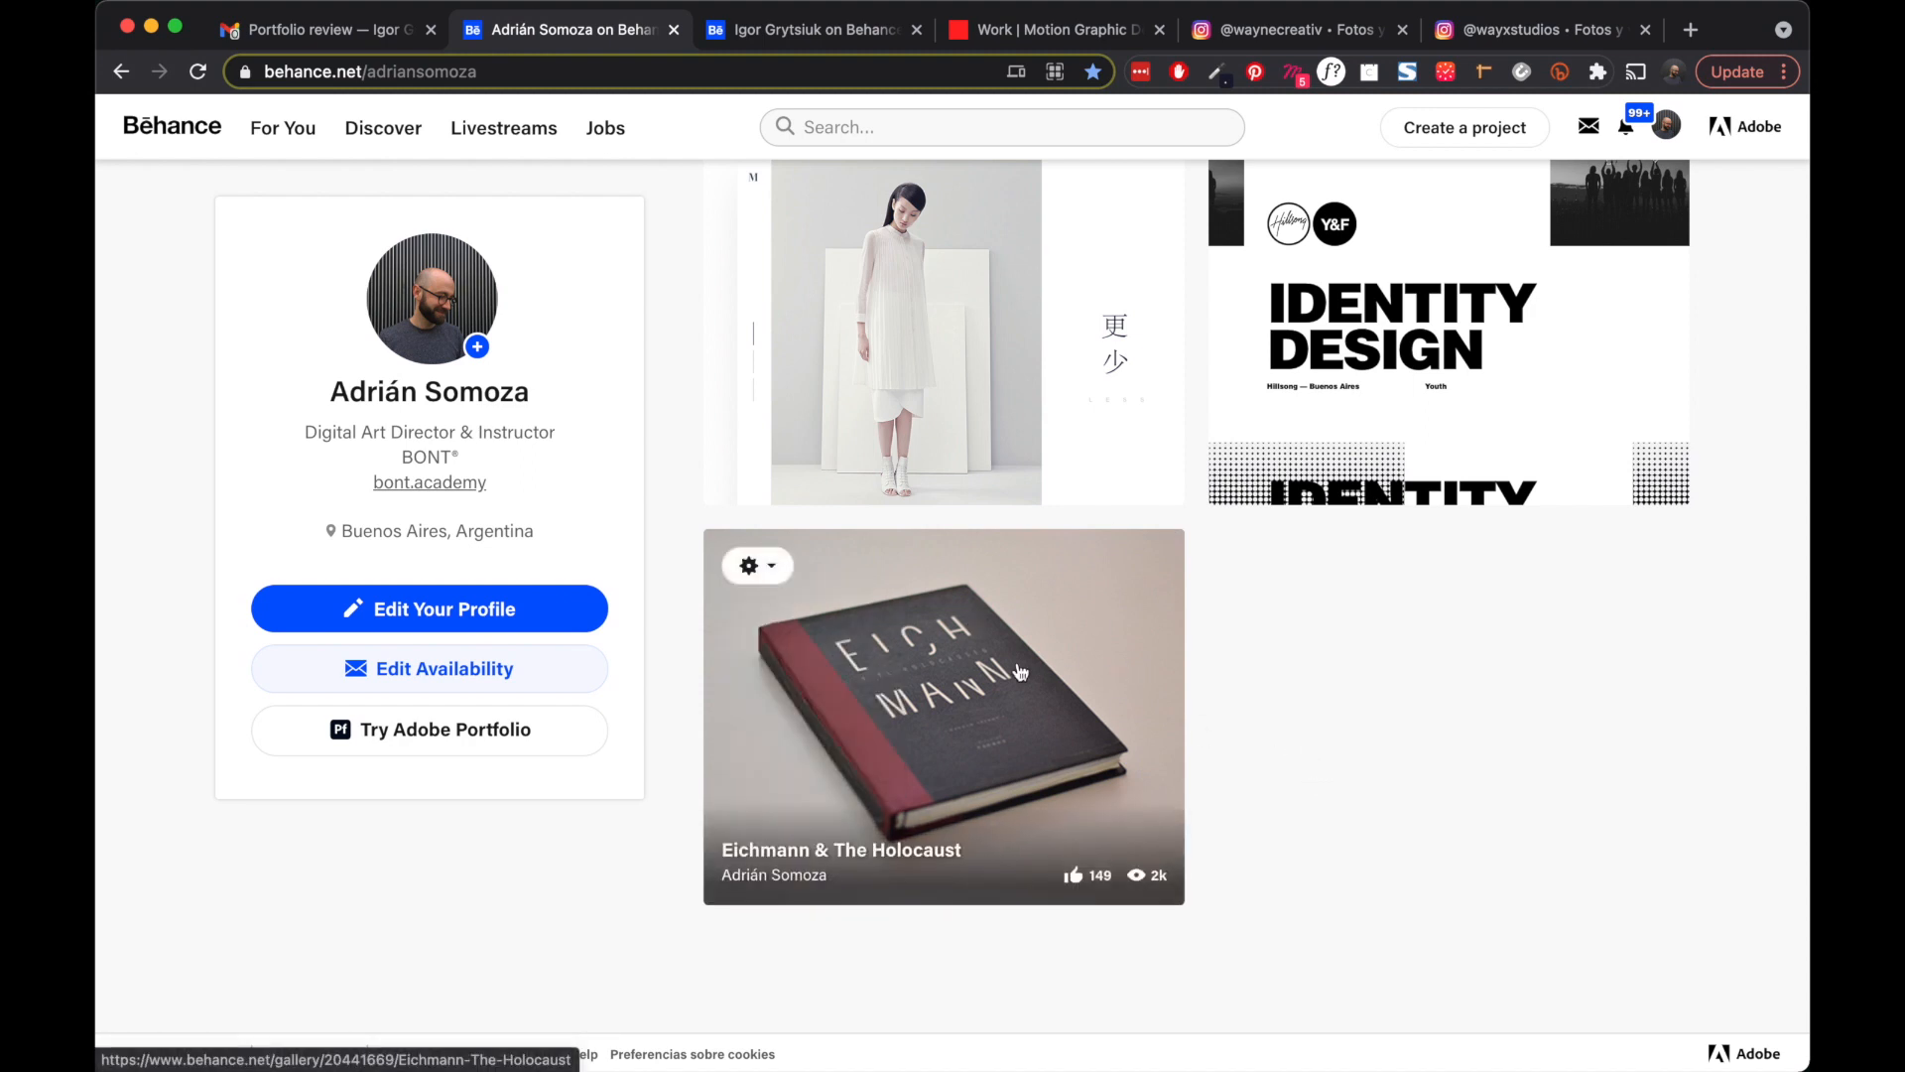
mouse_move(1020, 672)
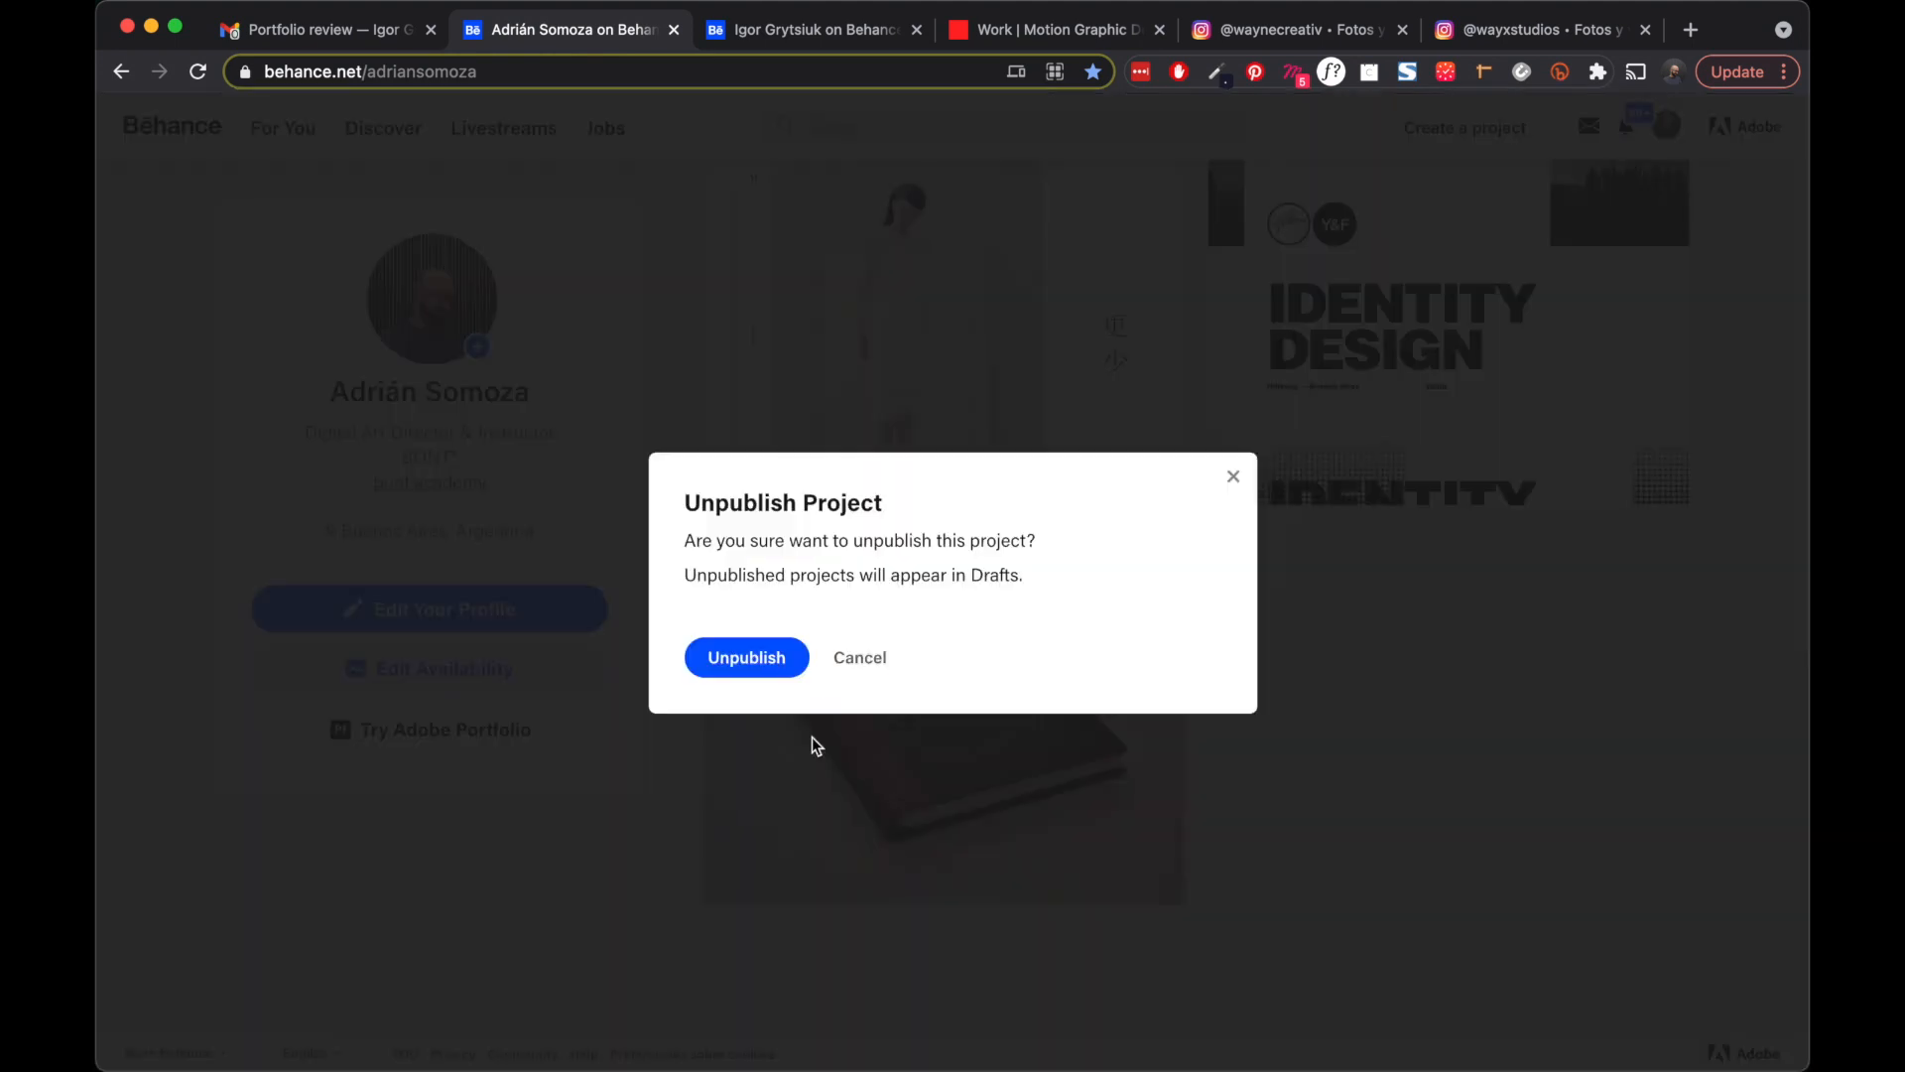
click(859, 657)
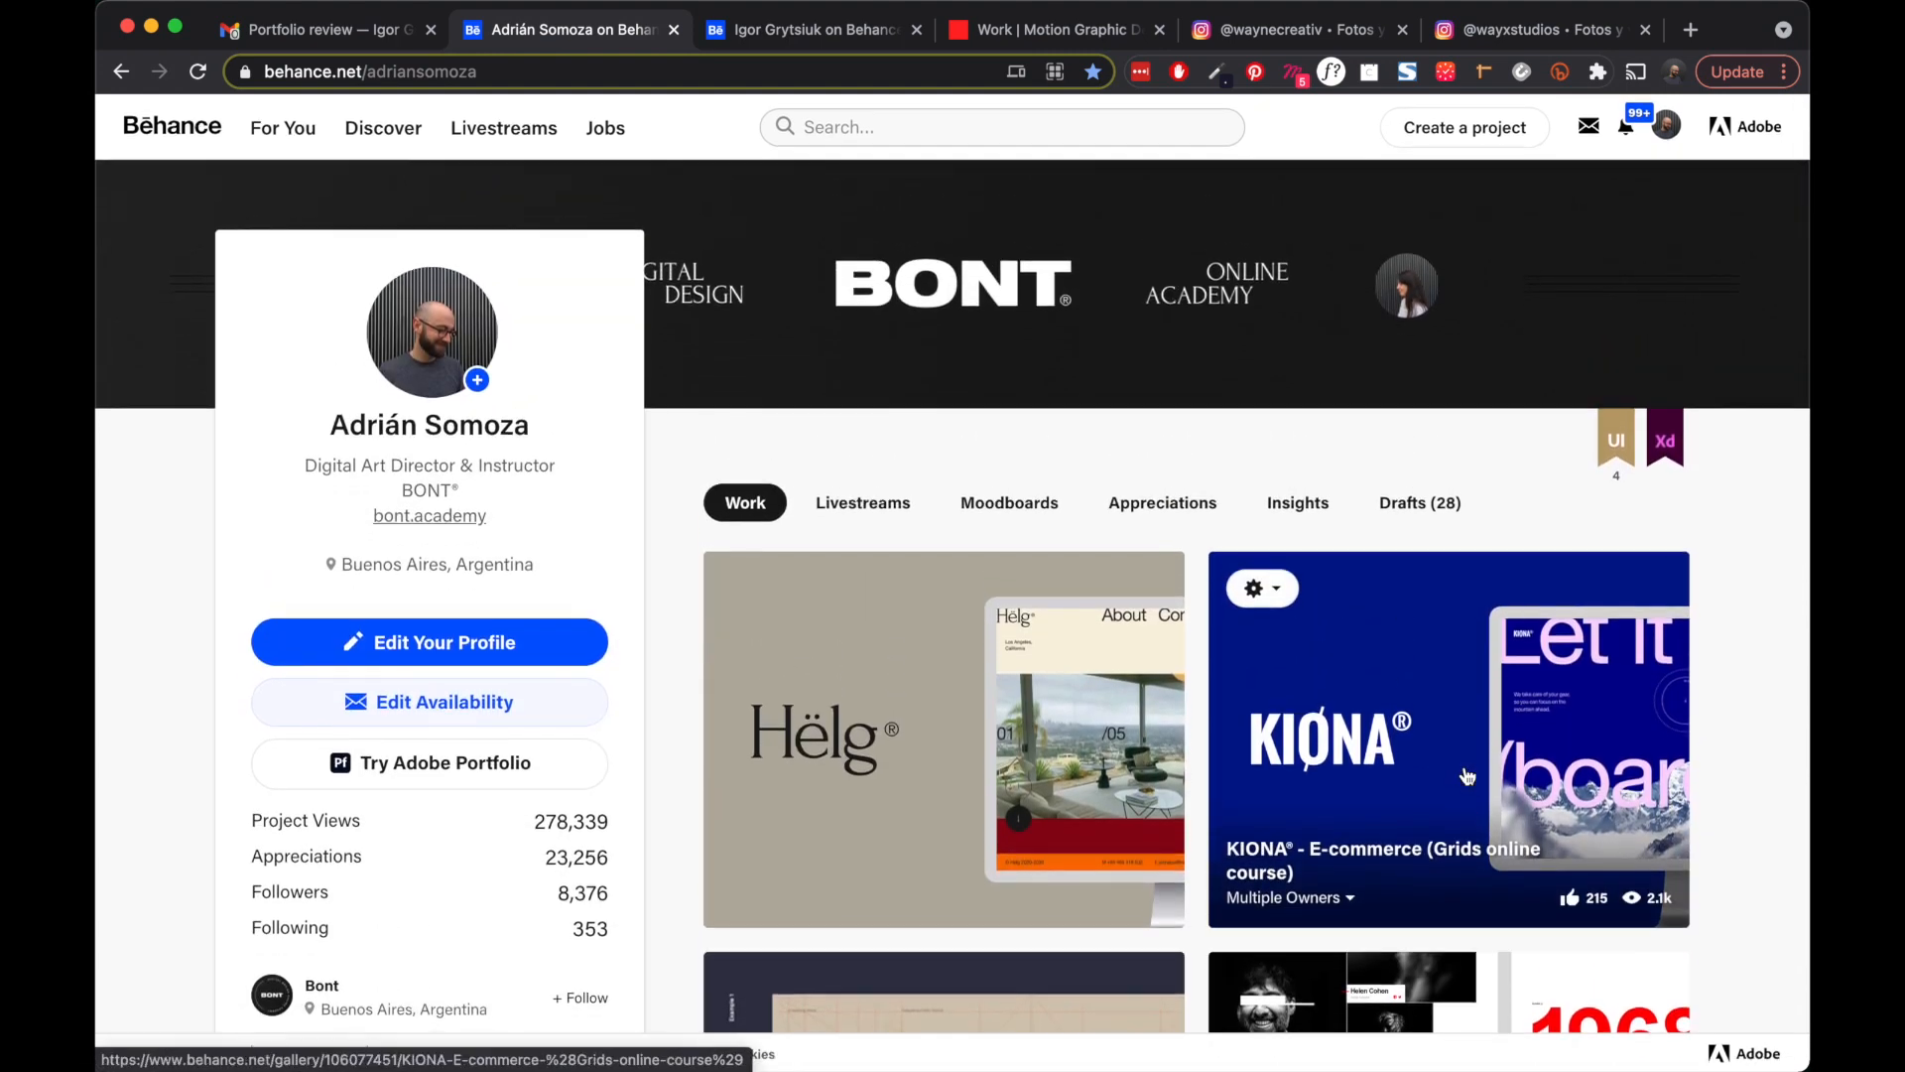
scroll(down, 3)
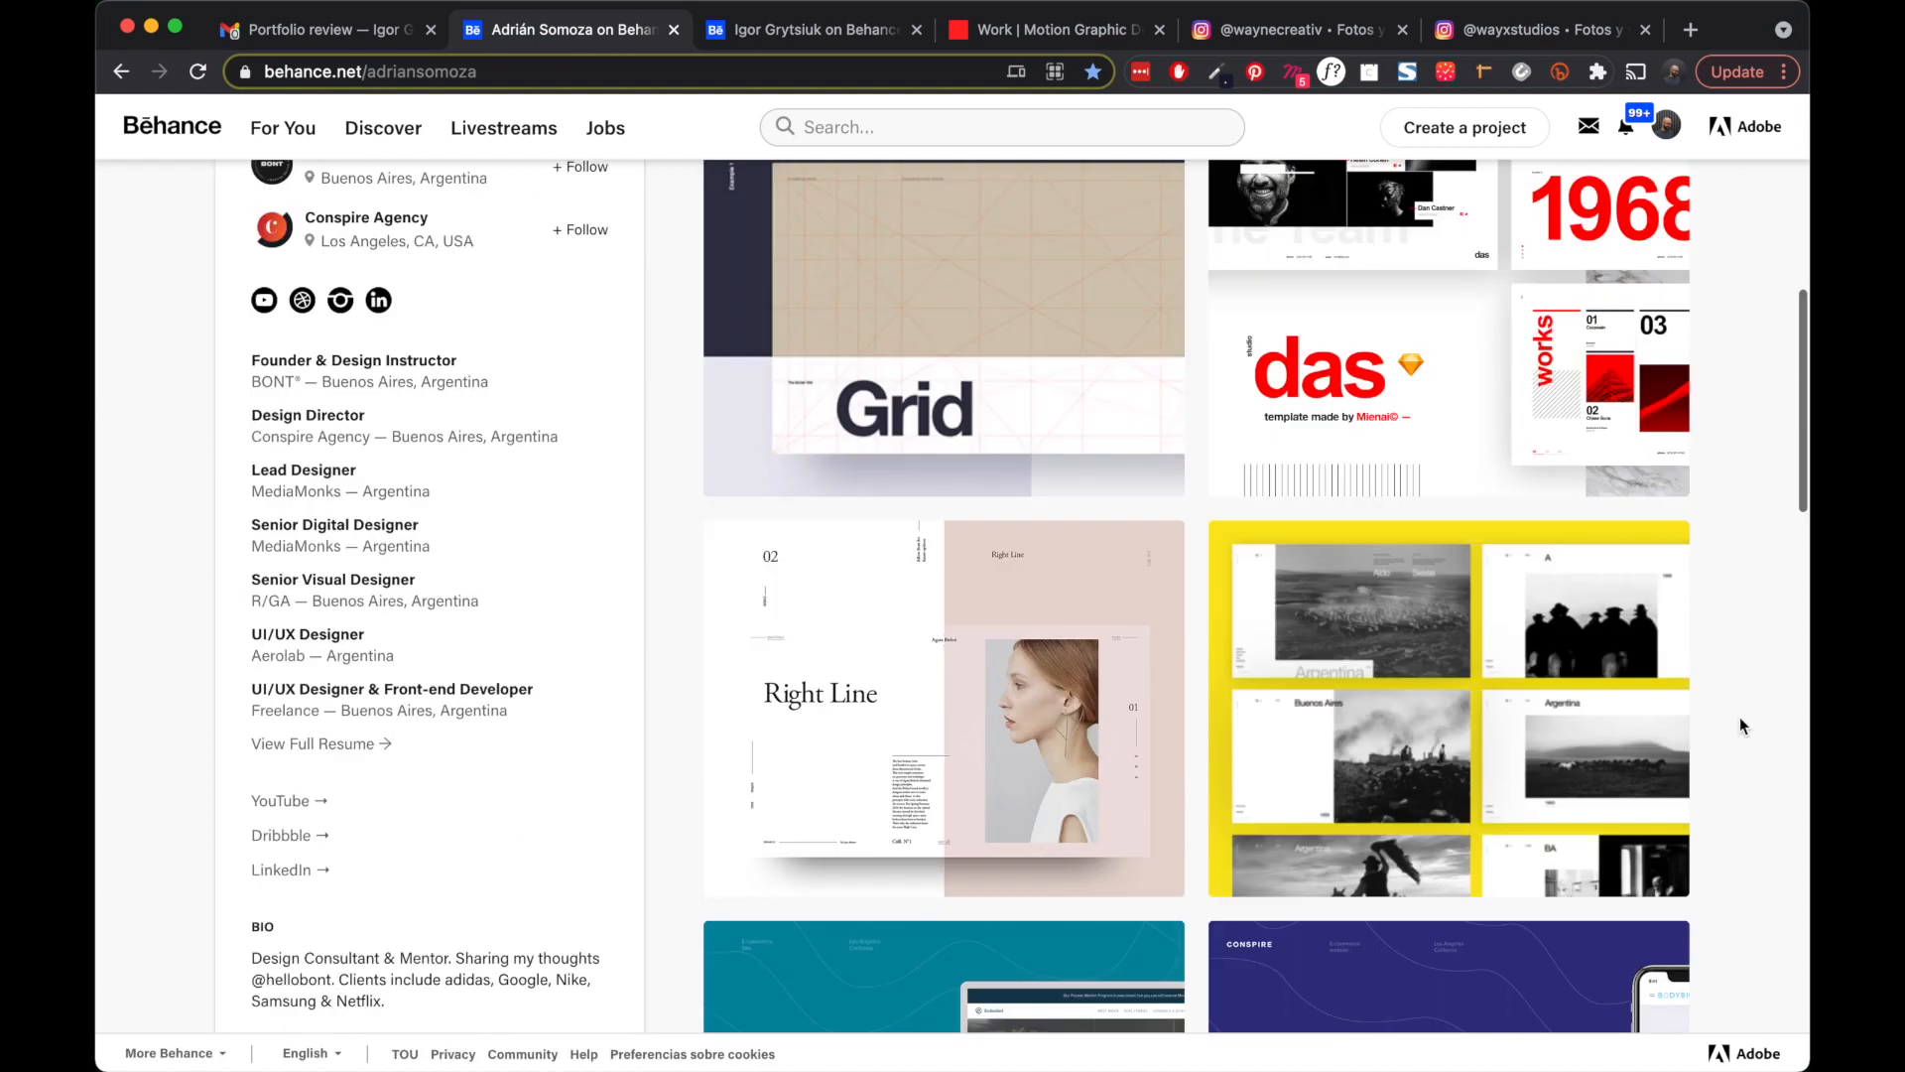
scroll(up, 3)
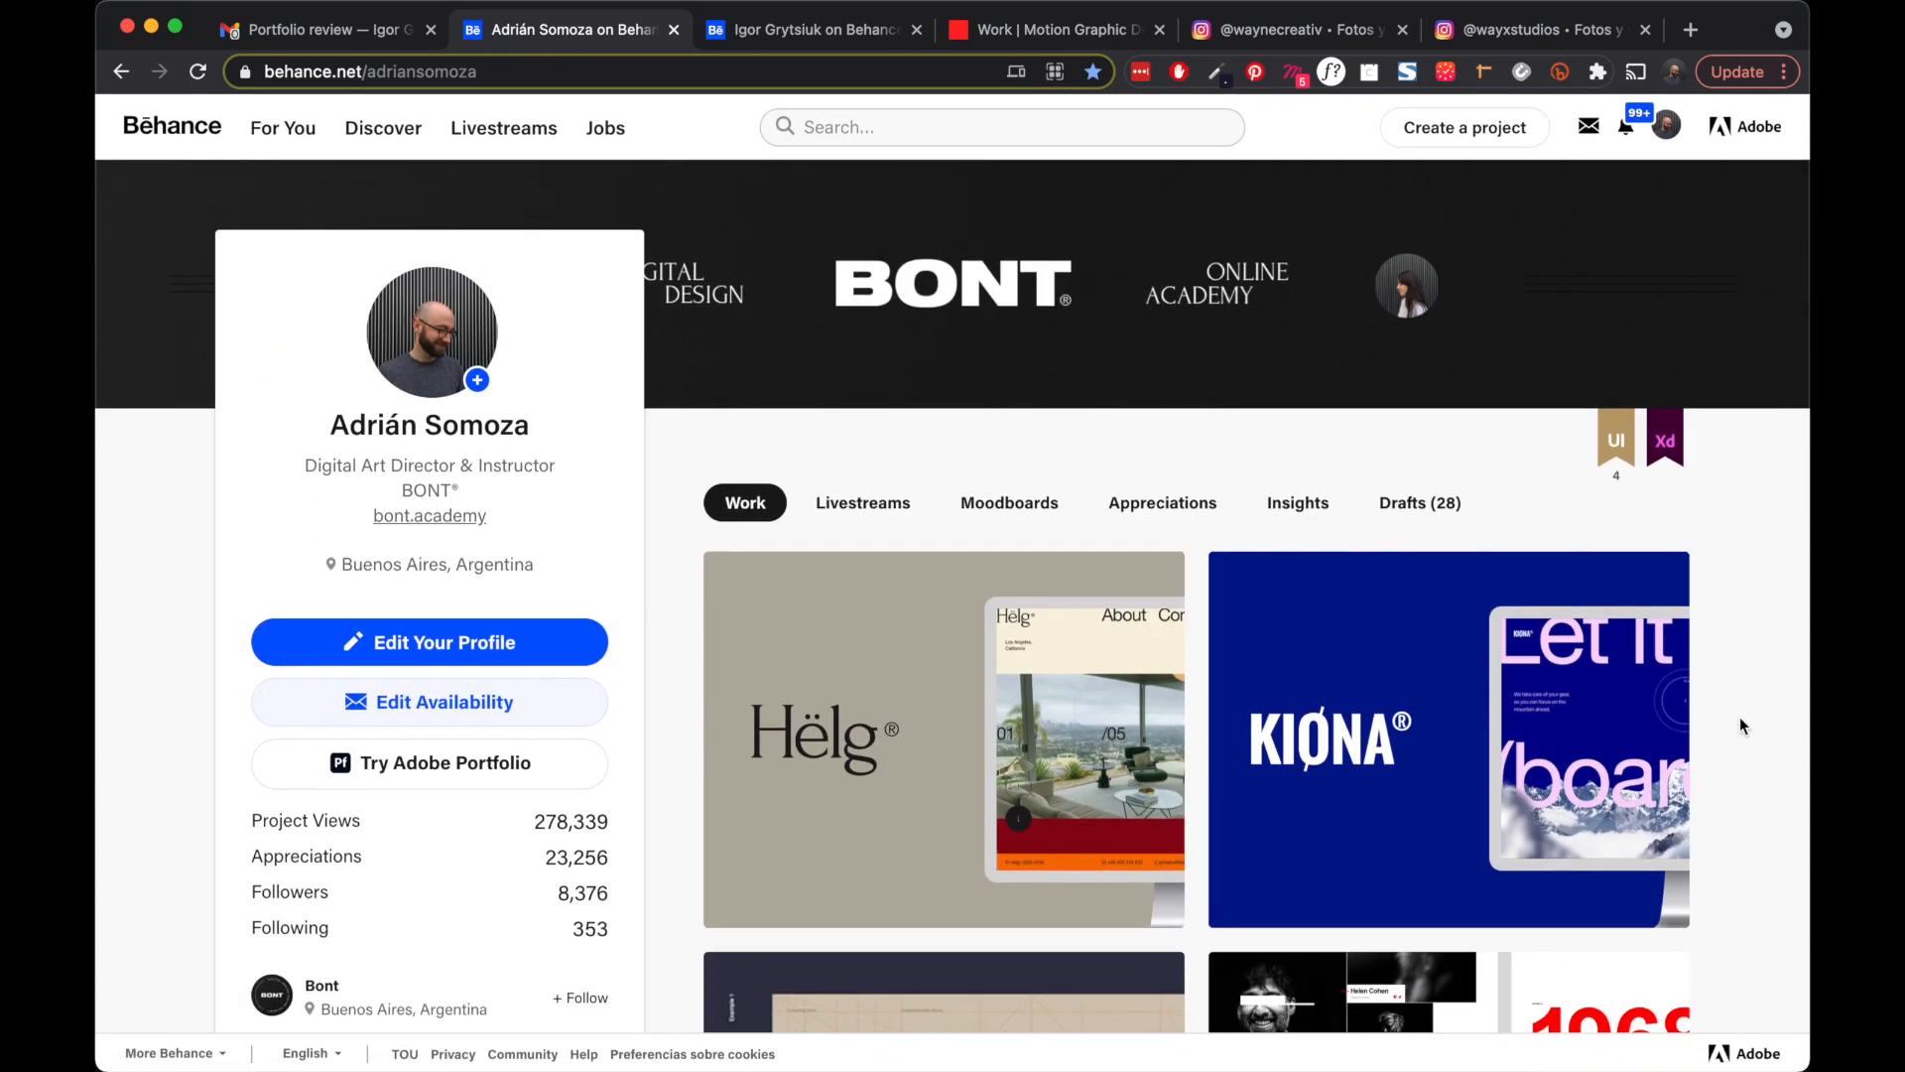
mouse_move(818, 431)
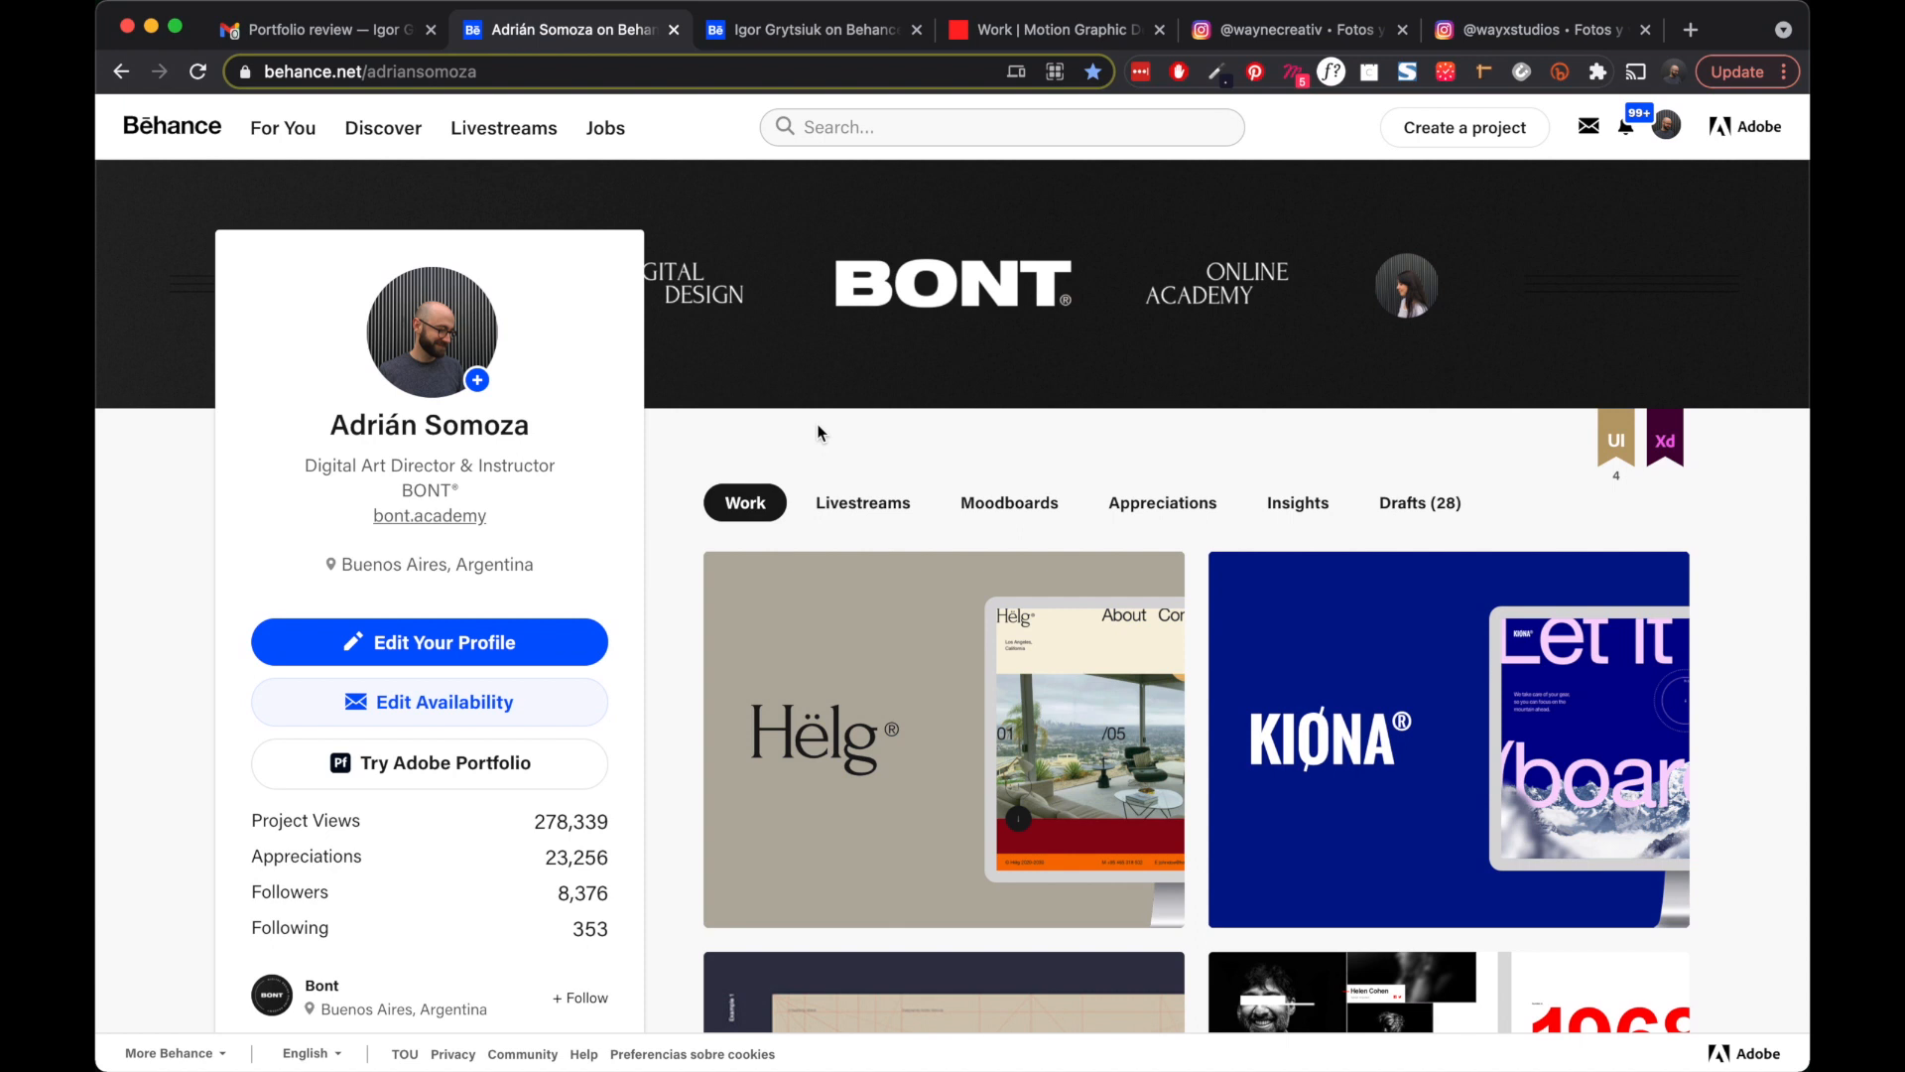
scroll(down, 3)
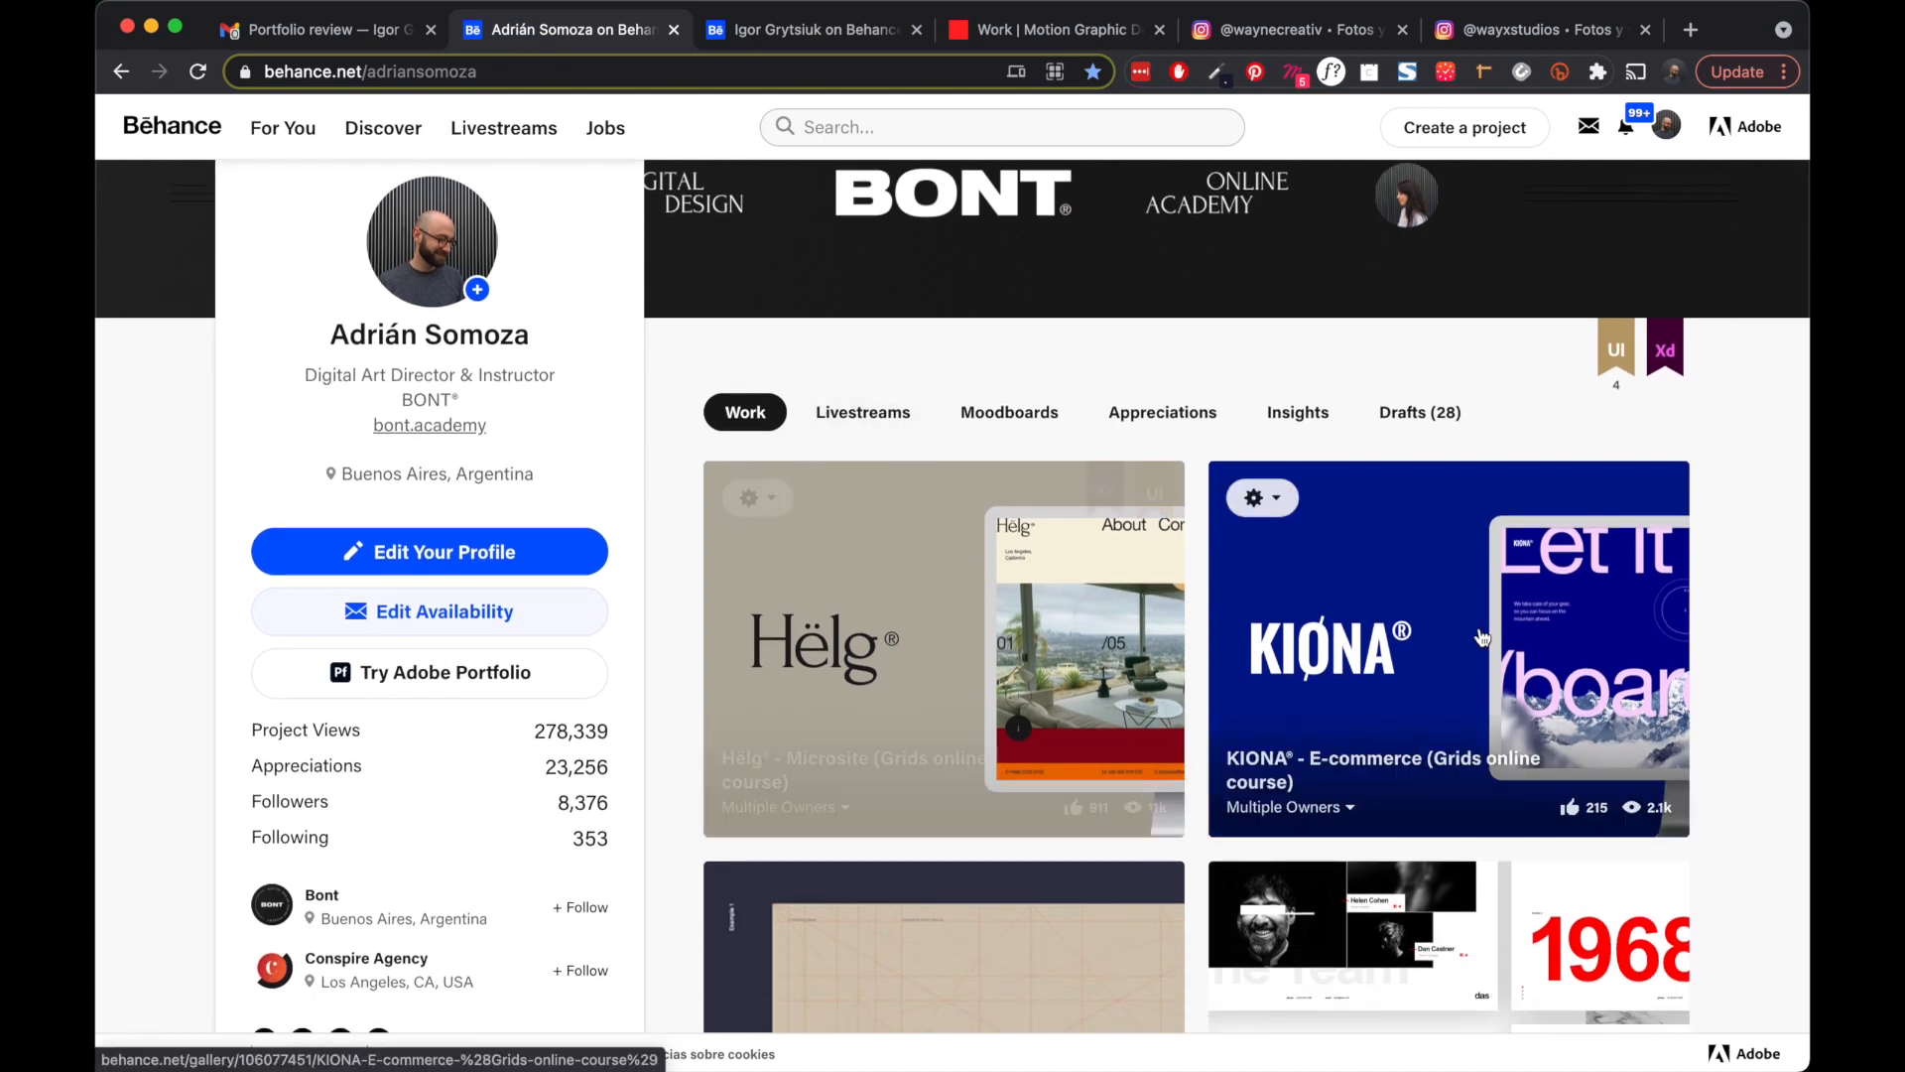
mouse_move(1773, 665)
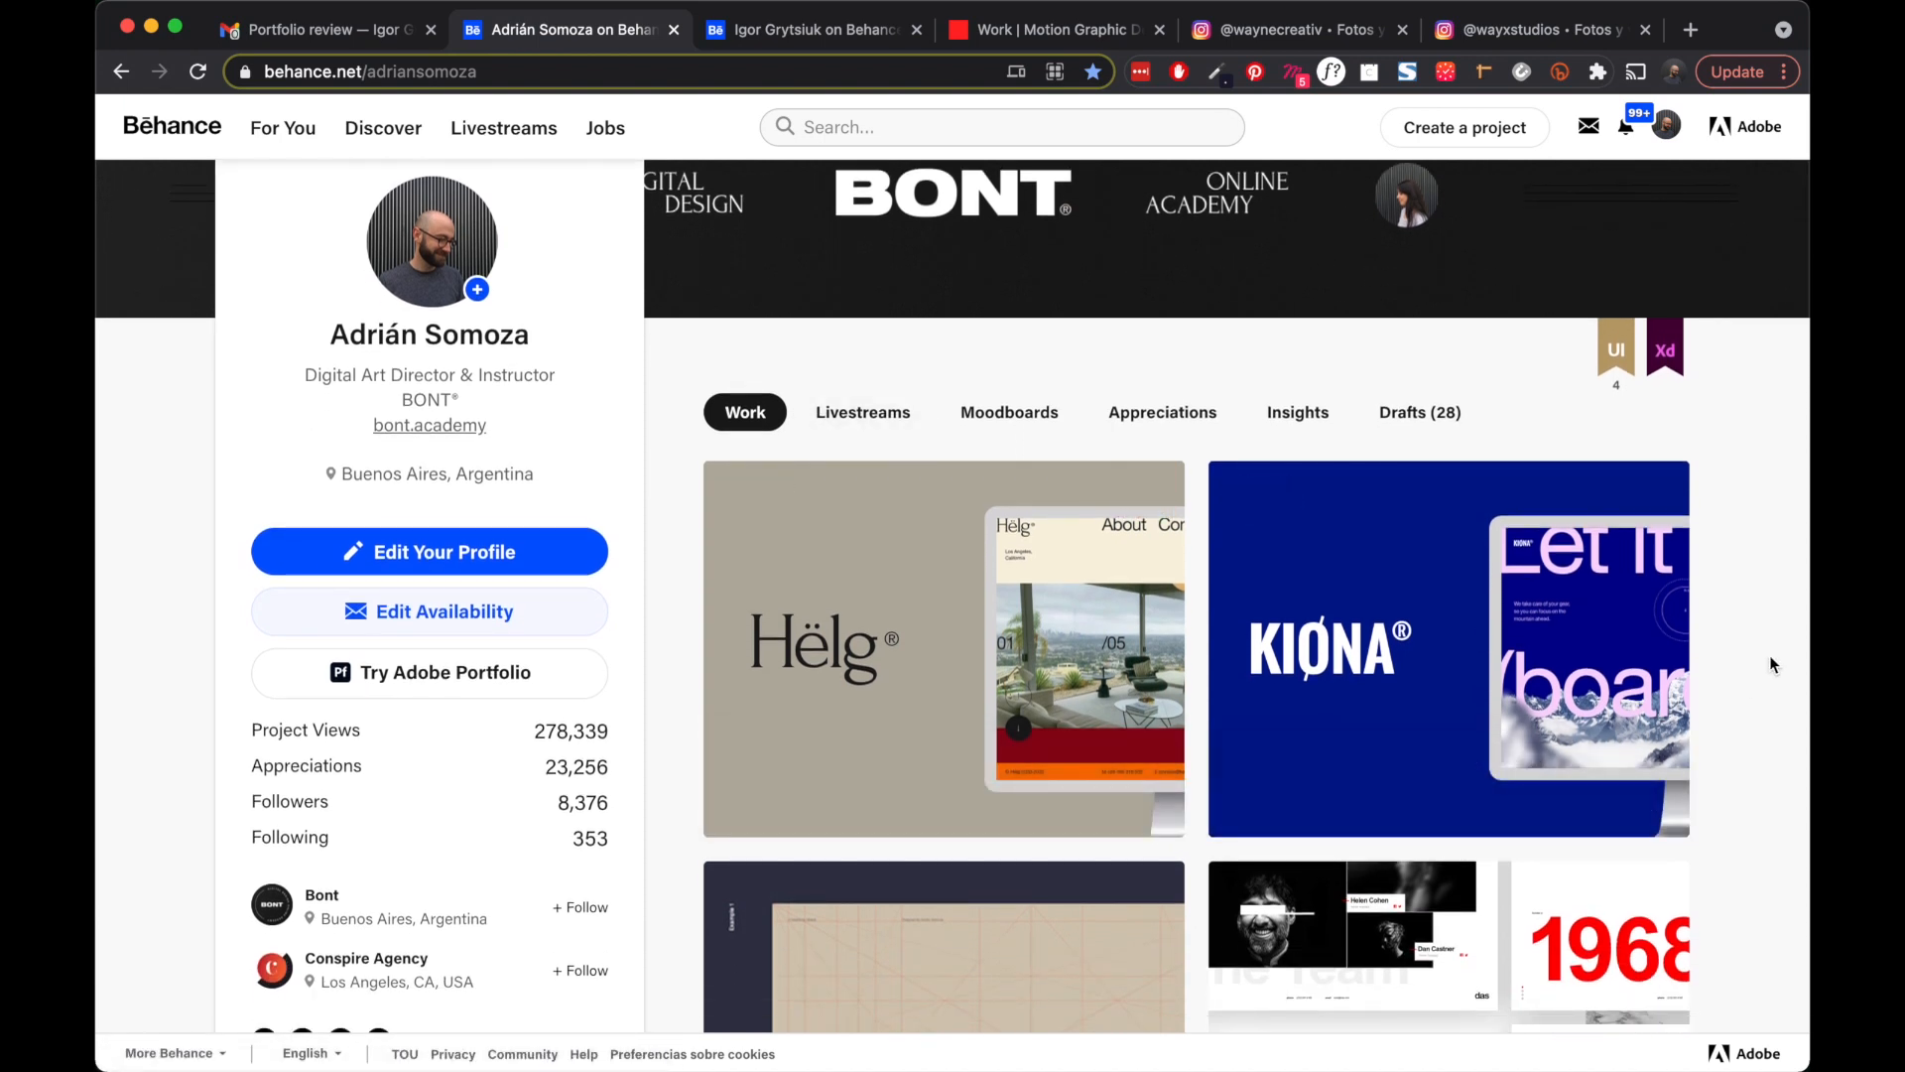
scroll(down, 3)
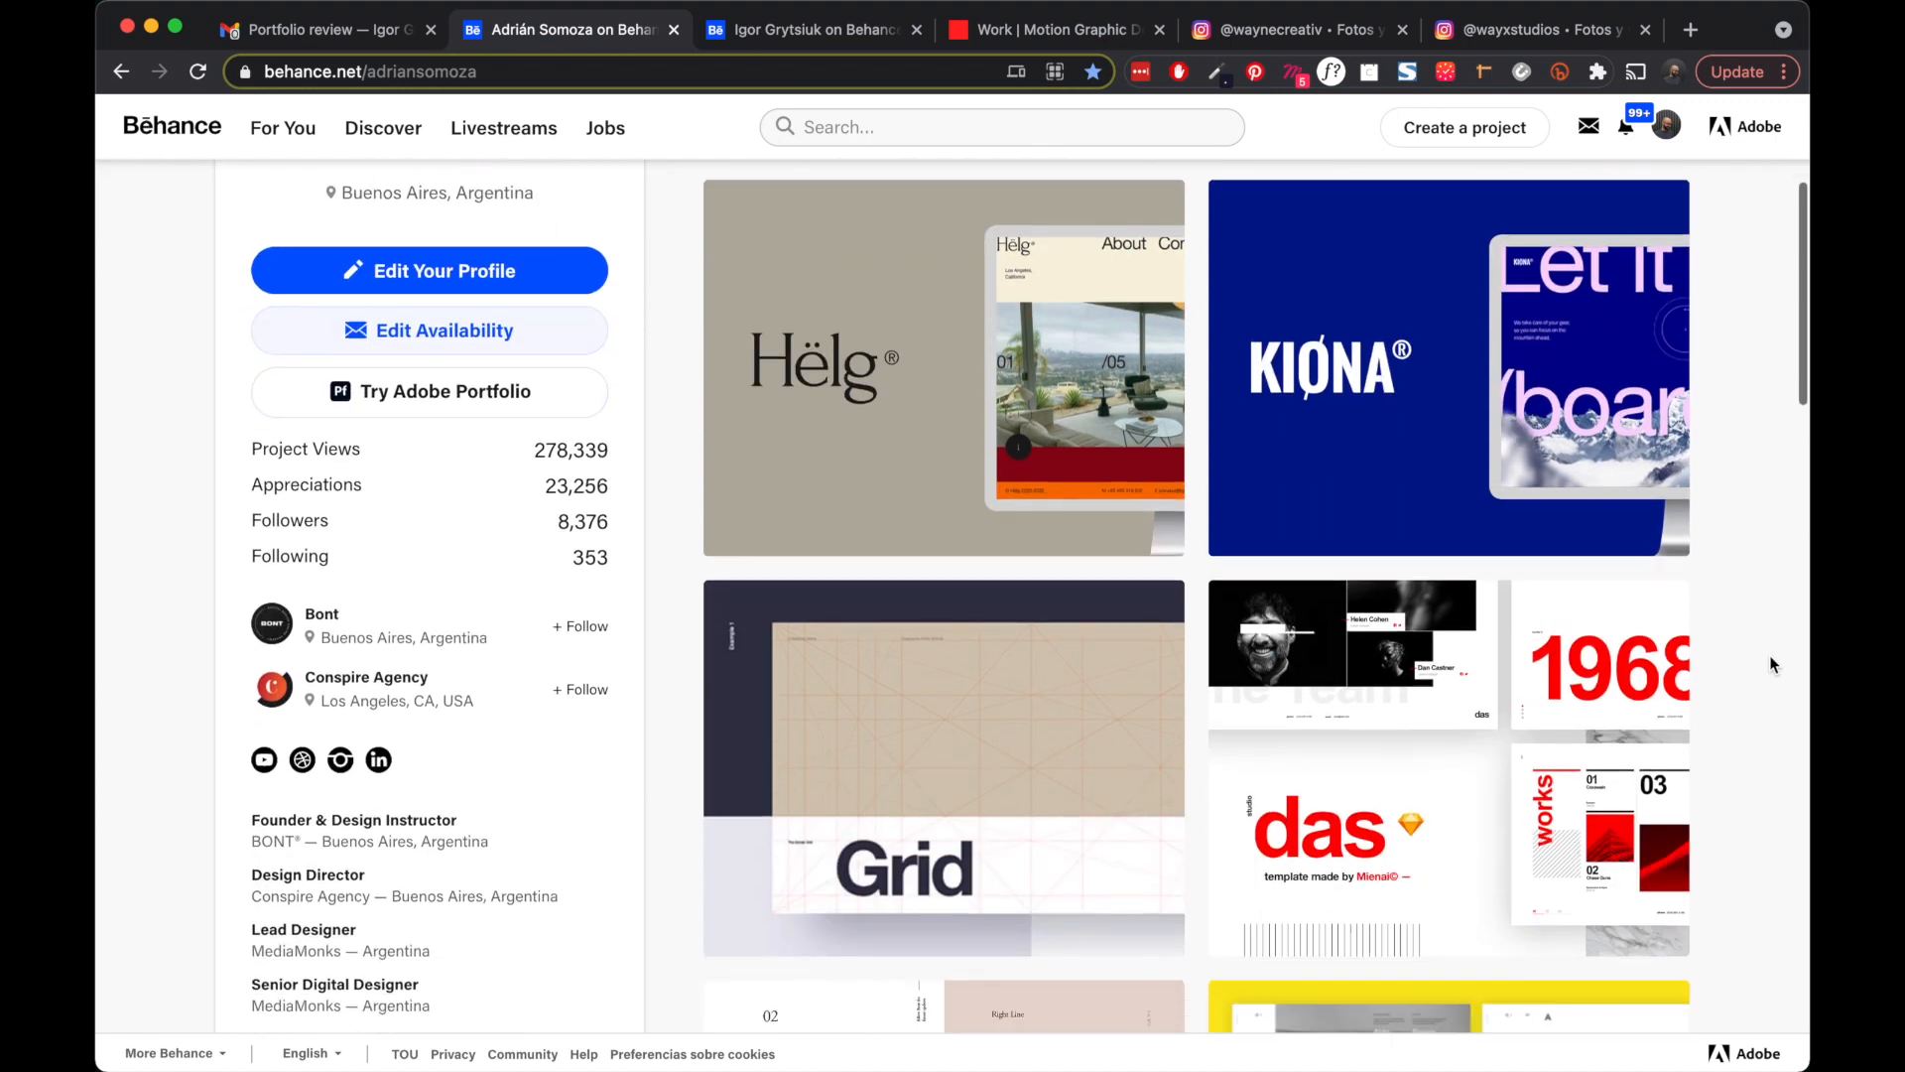
scroll(down, 3)
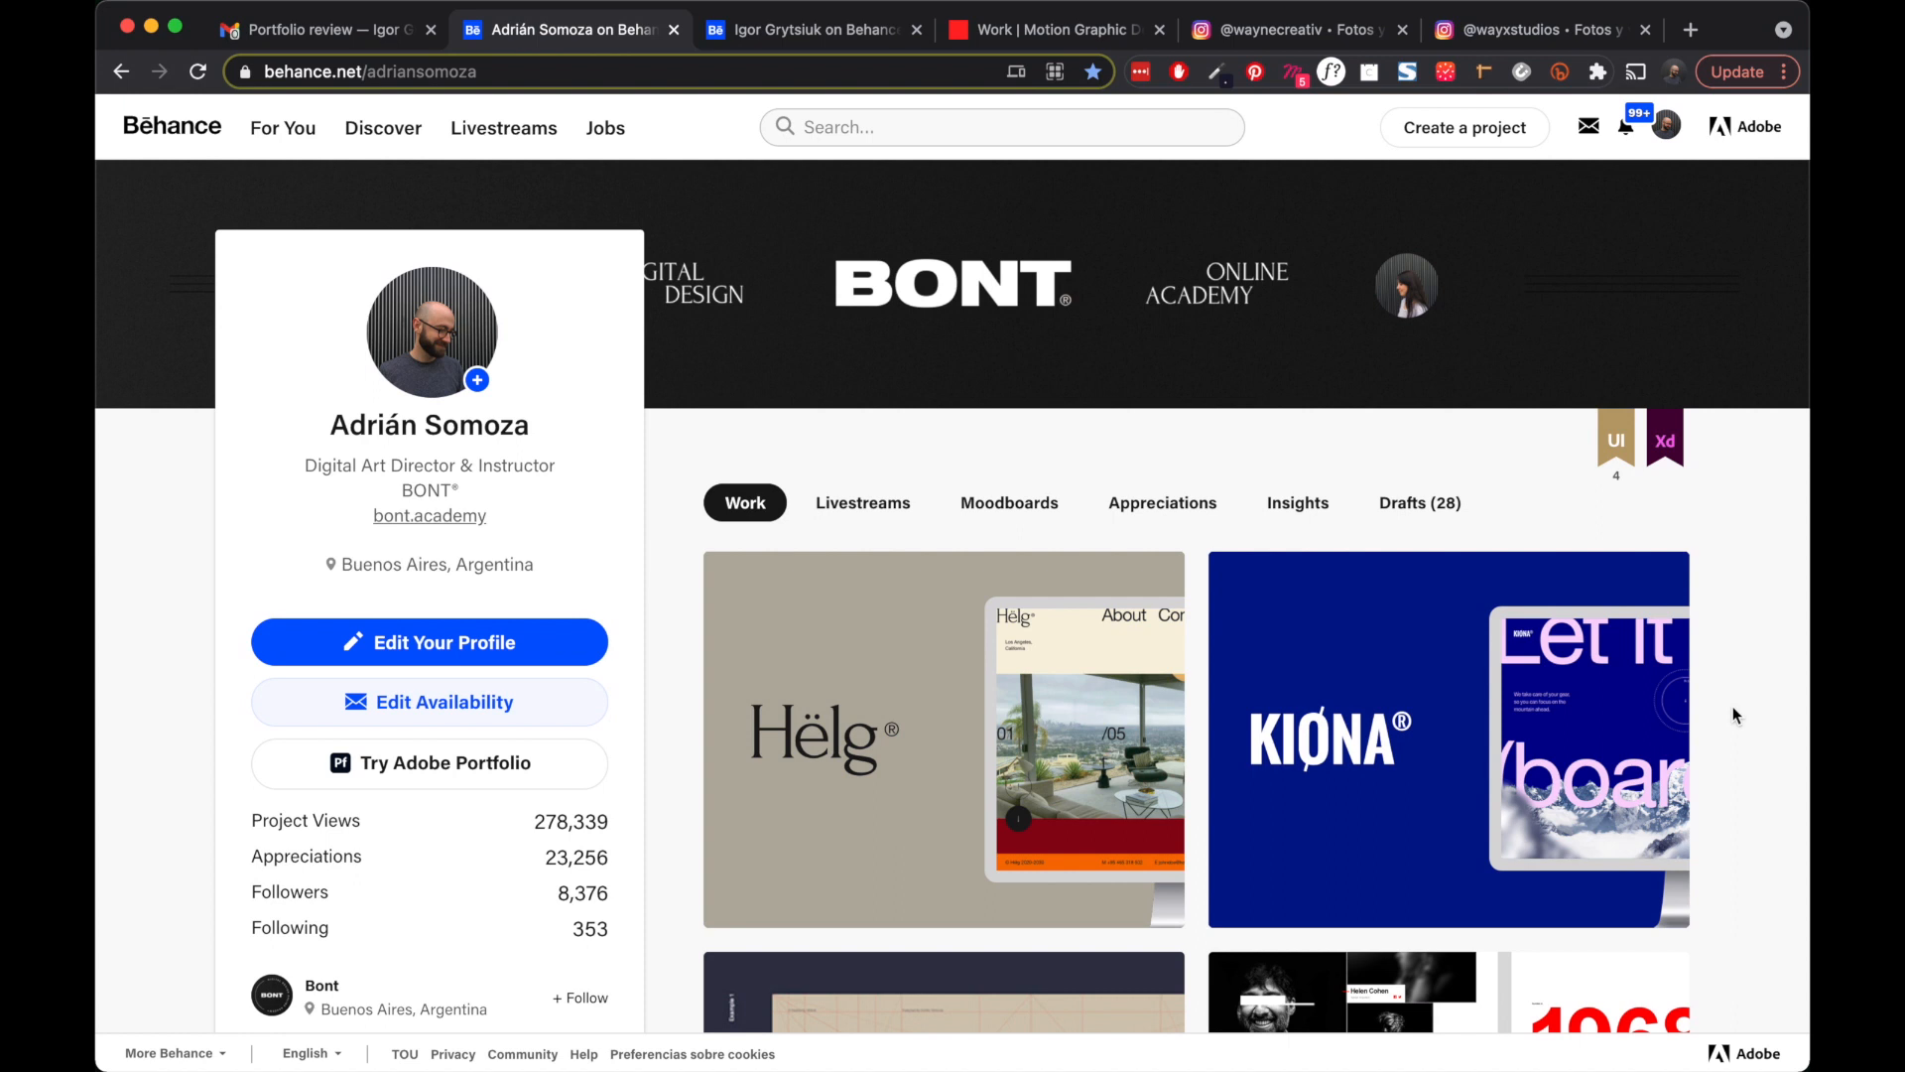
scroll(down, 3)
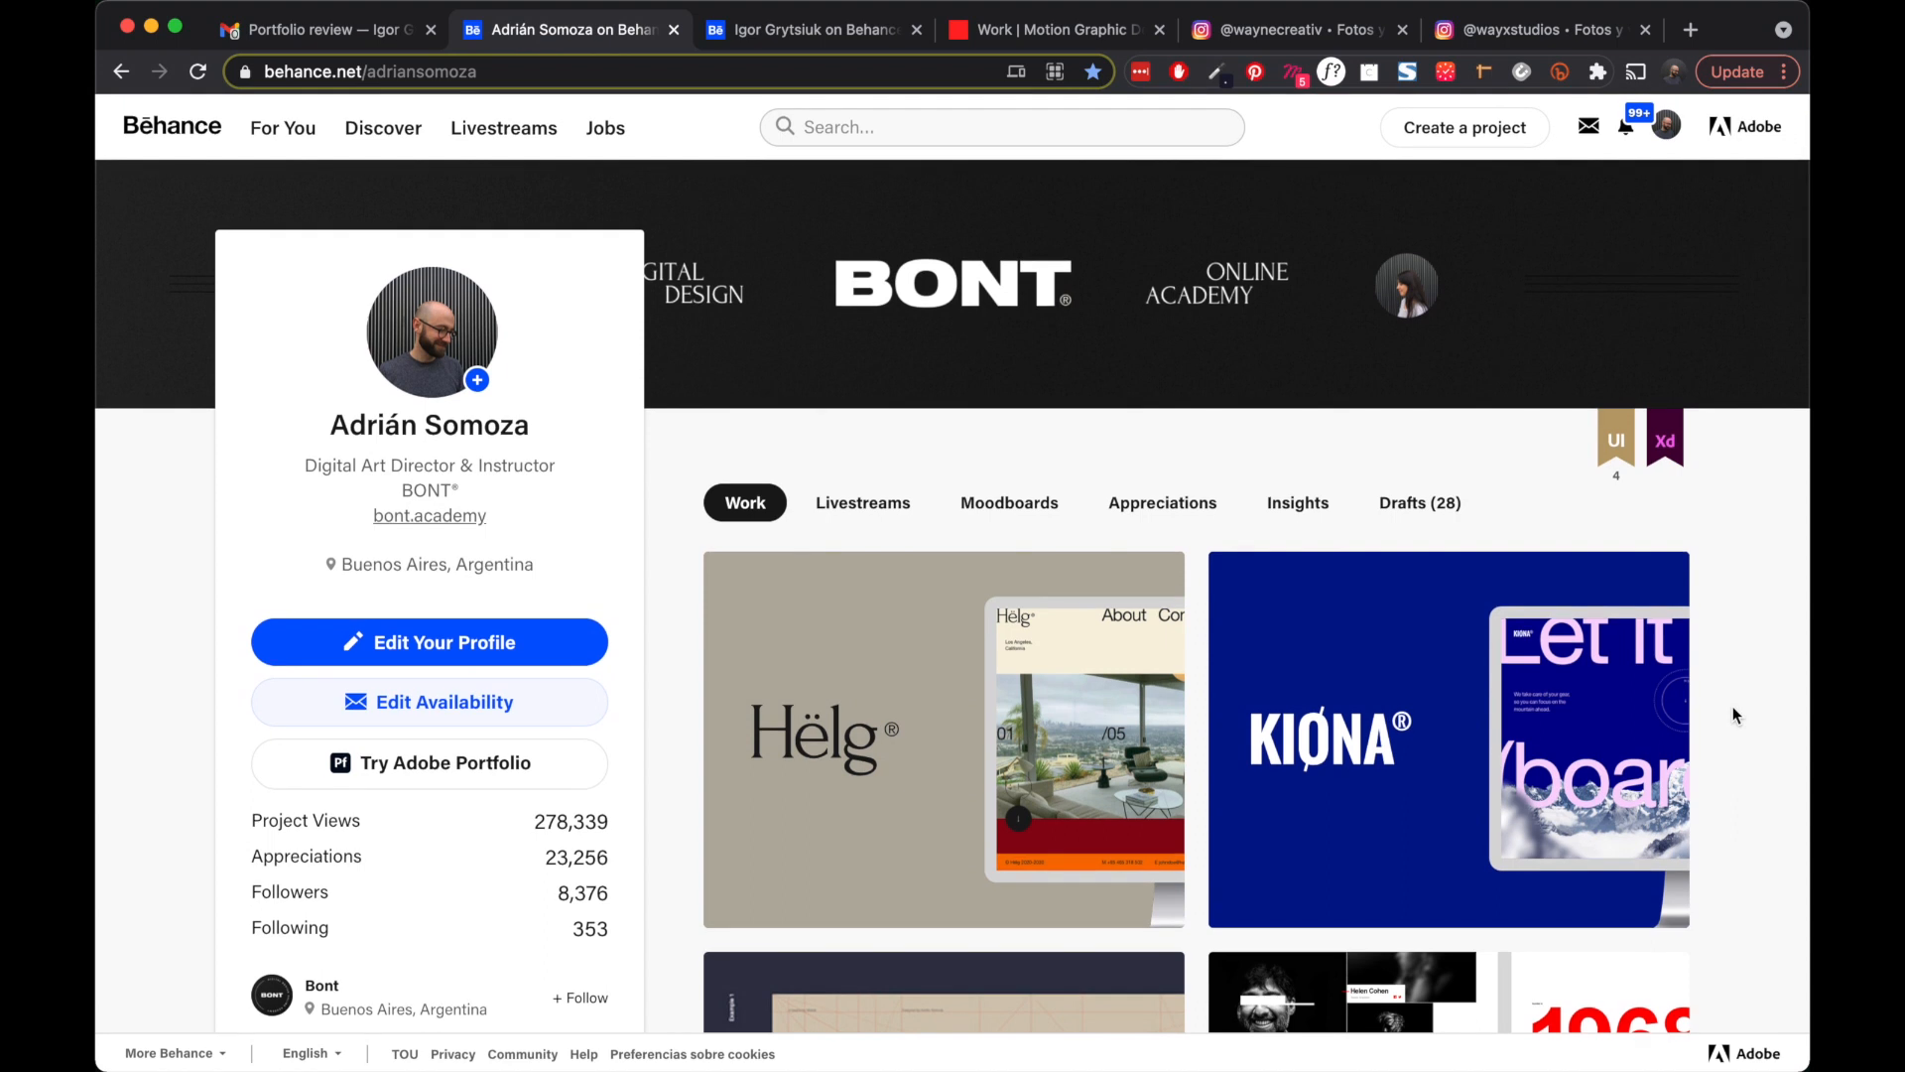
scroll(down, 3)
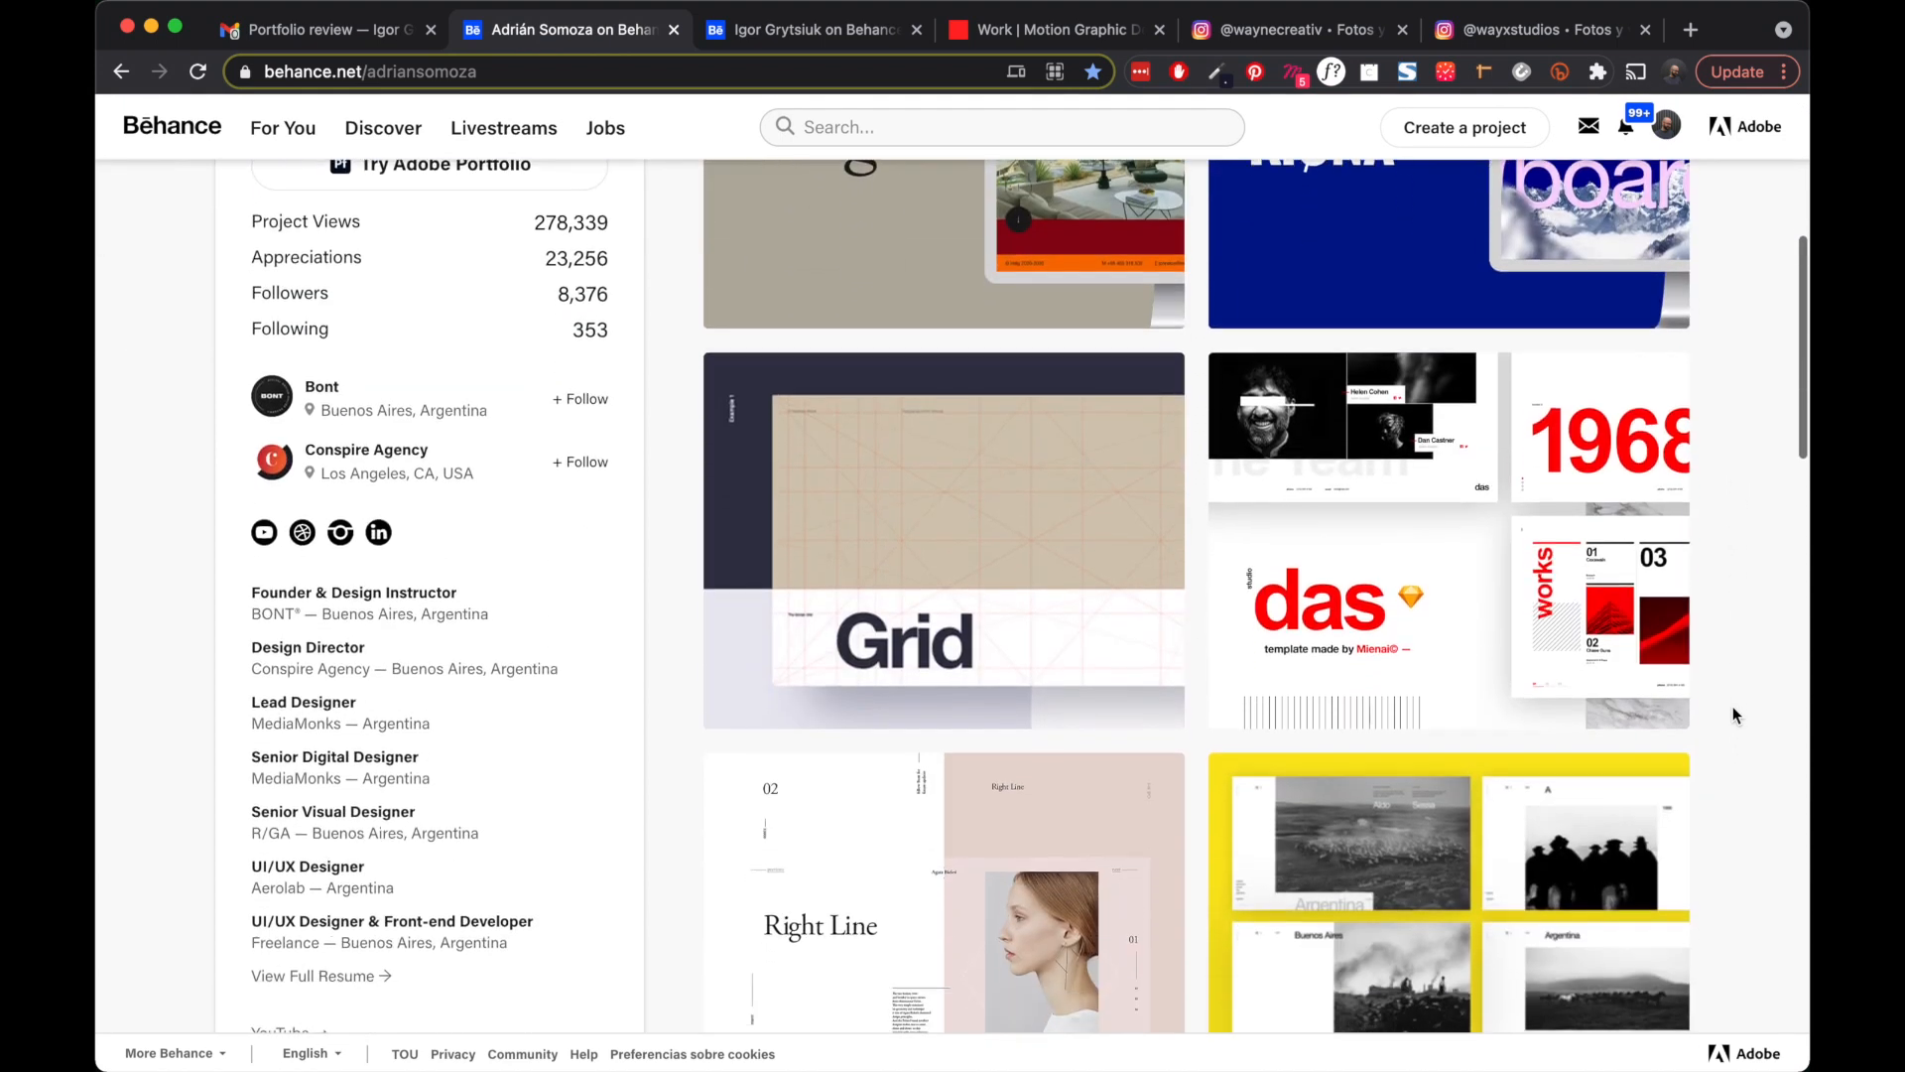
scroll(down, 3)
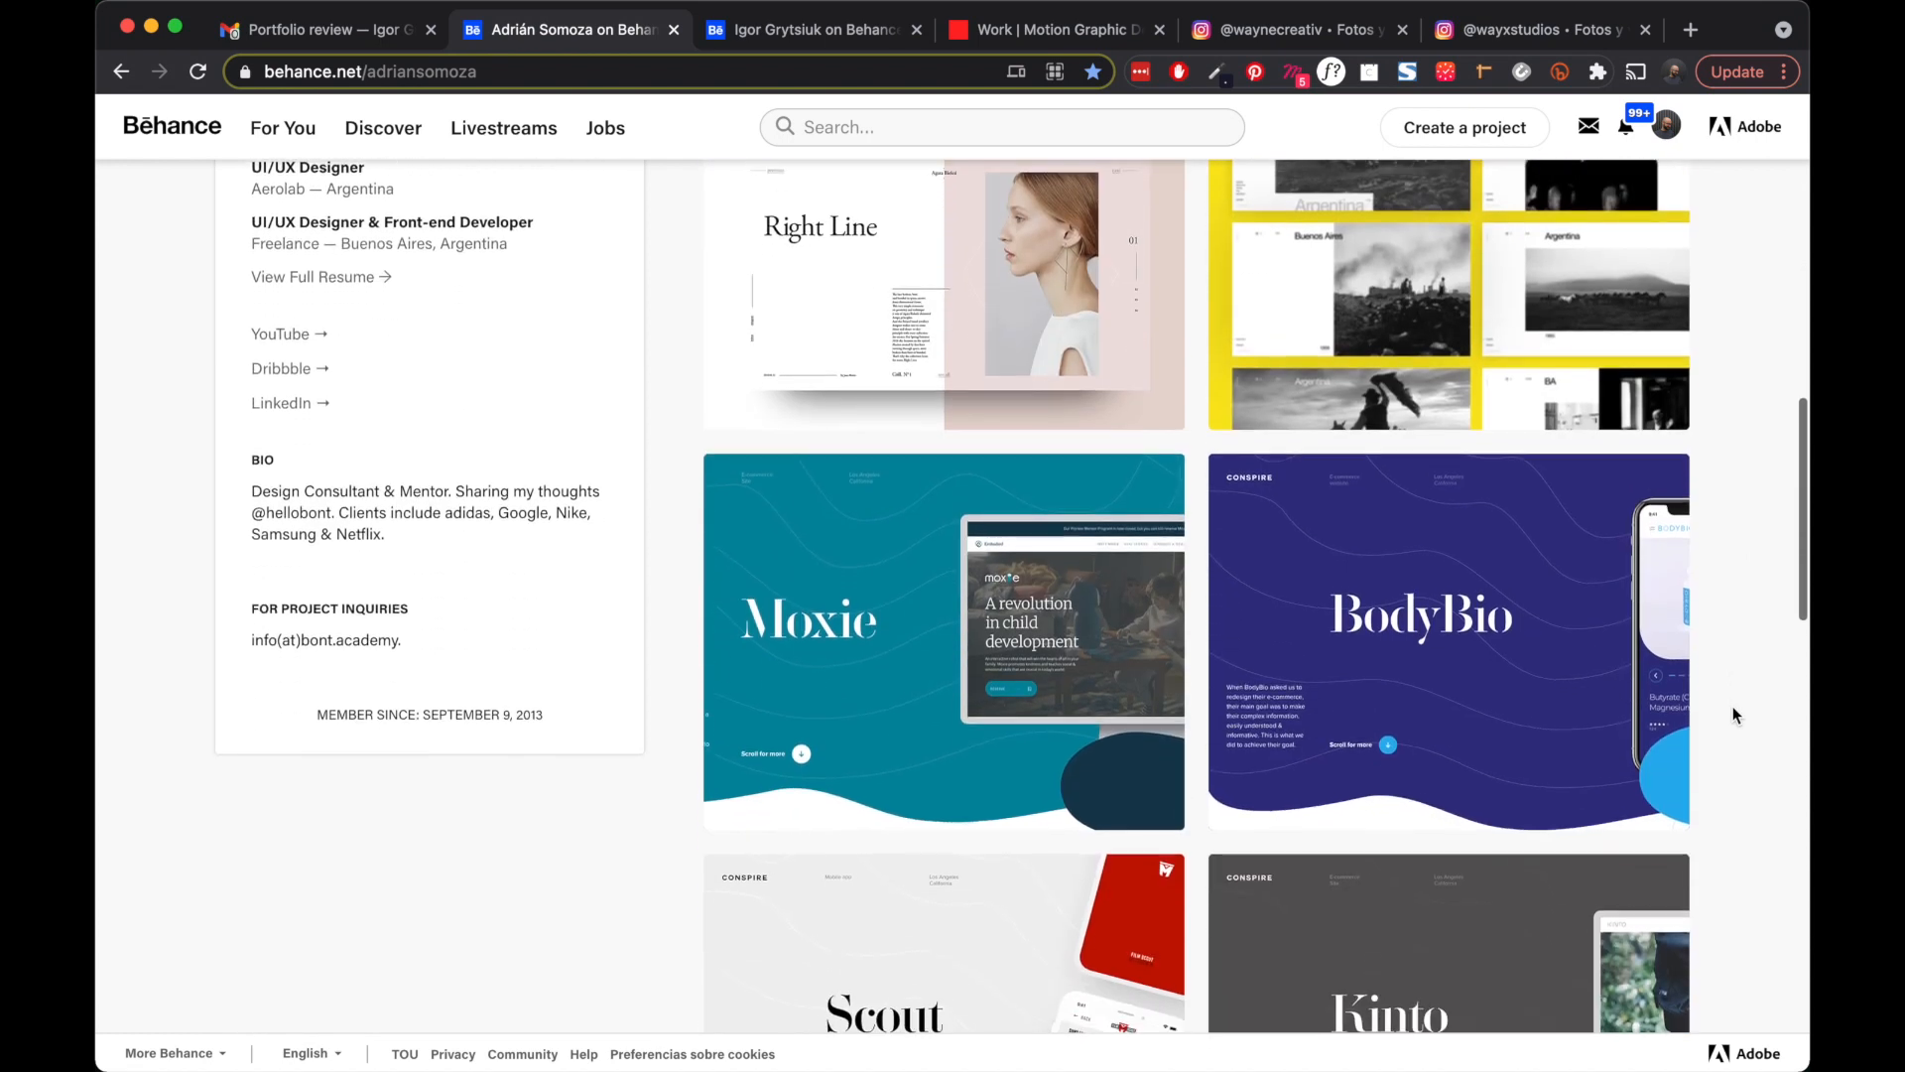
scroll(up, 3)
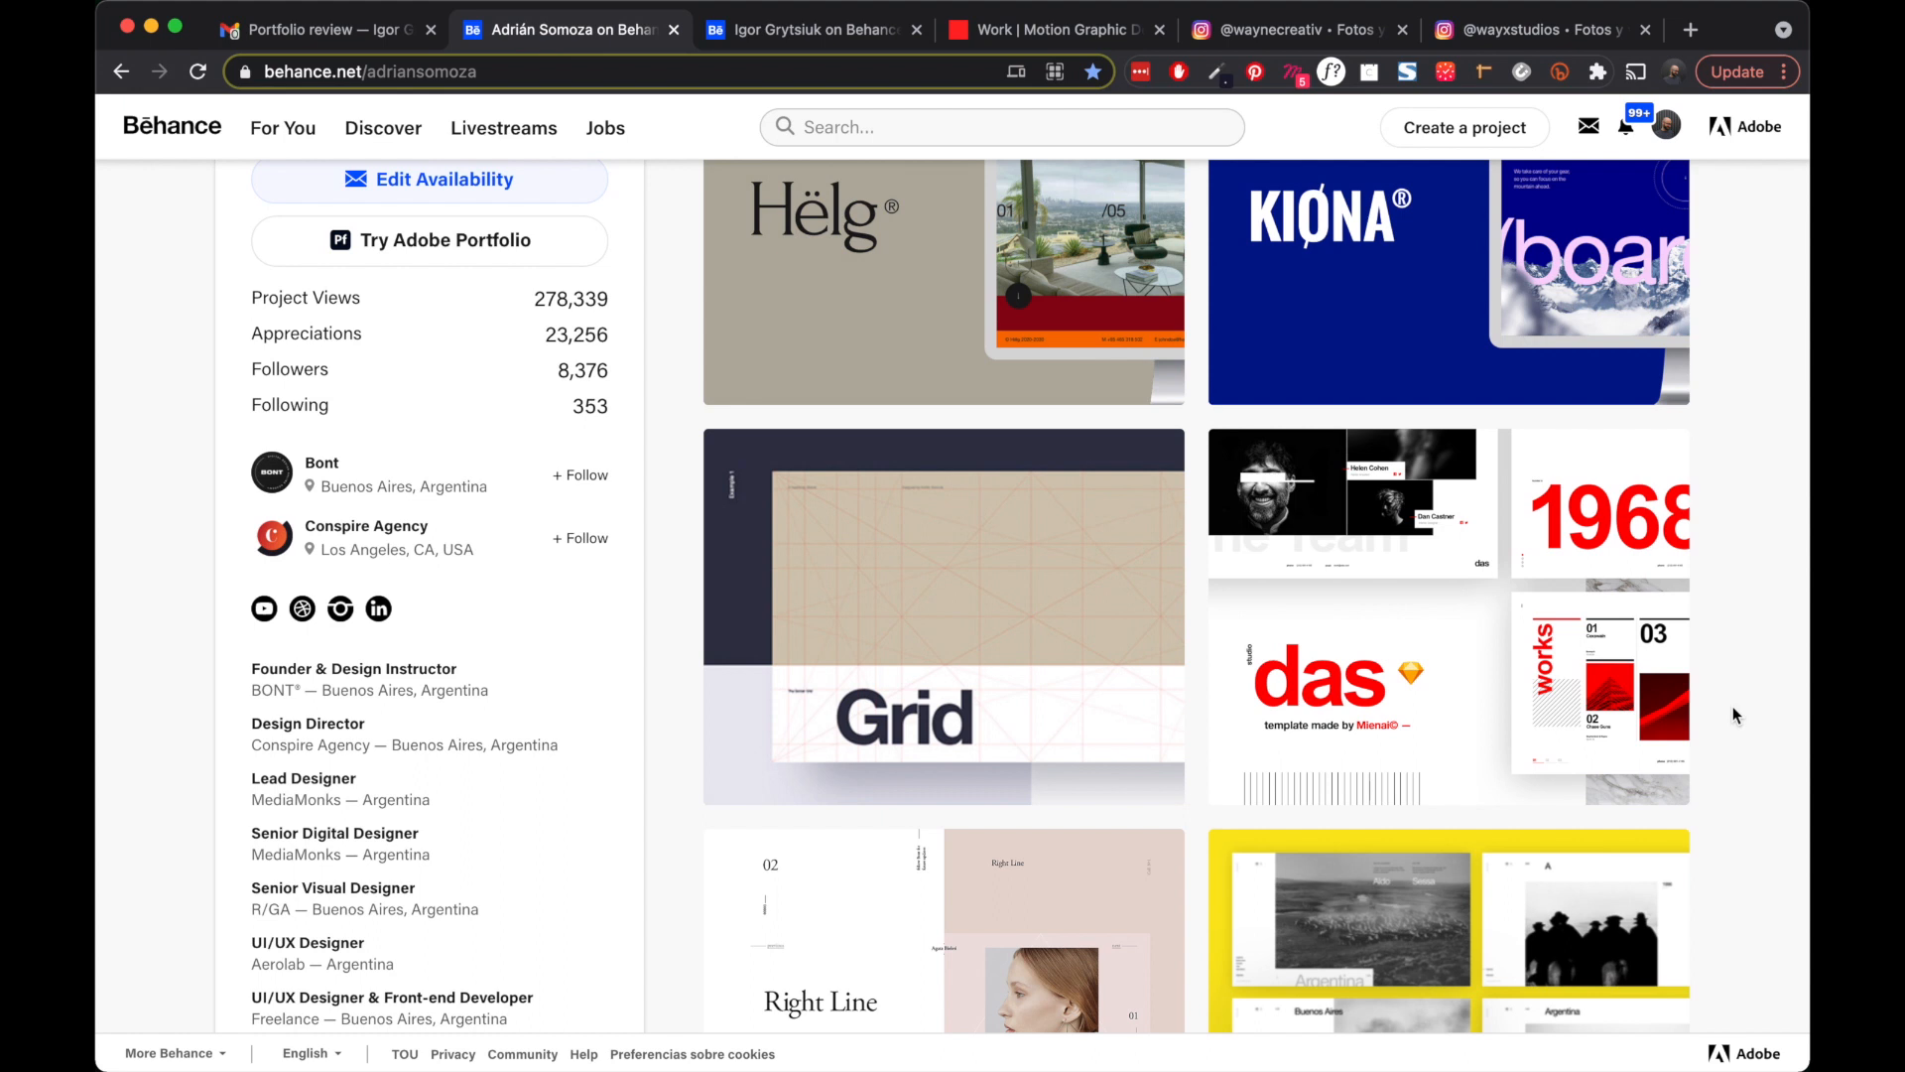
mouse_move(1329, 679)
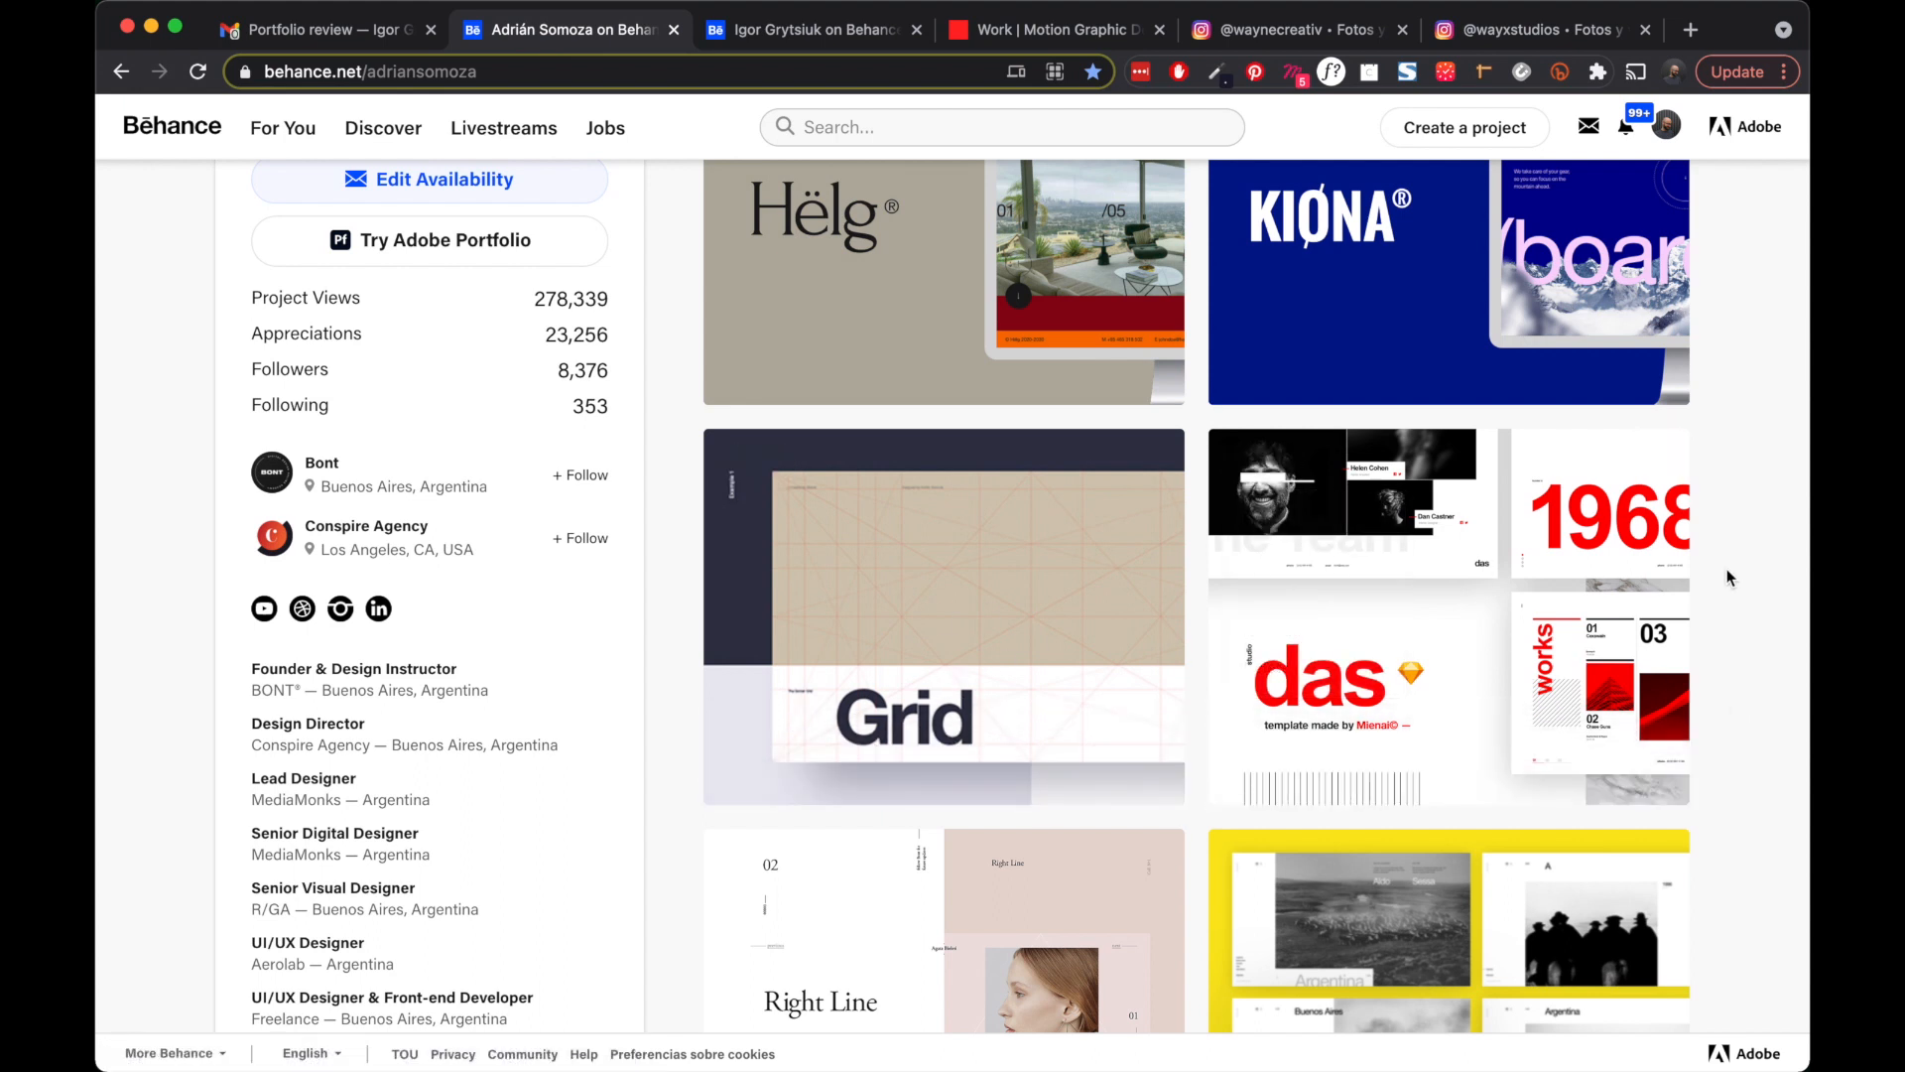
scroll(down, 3)
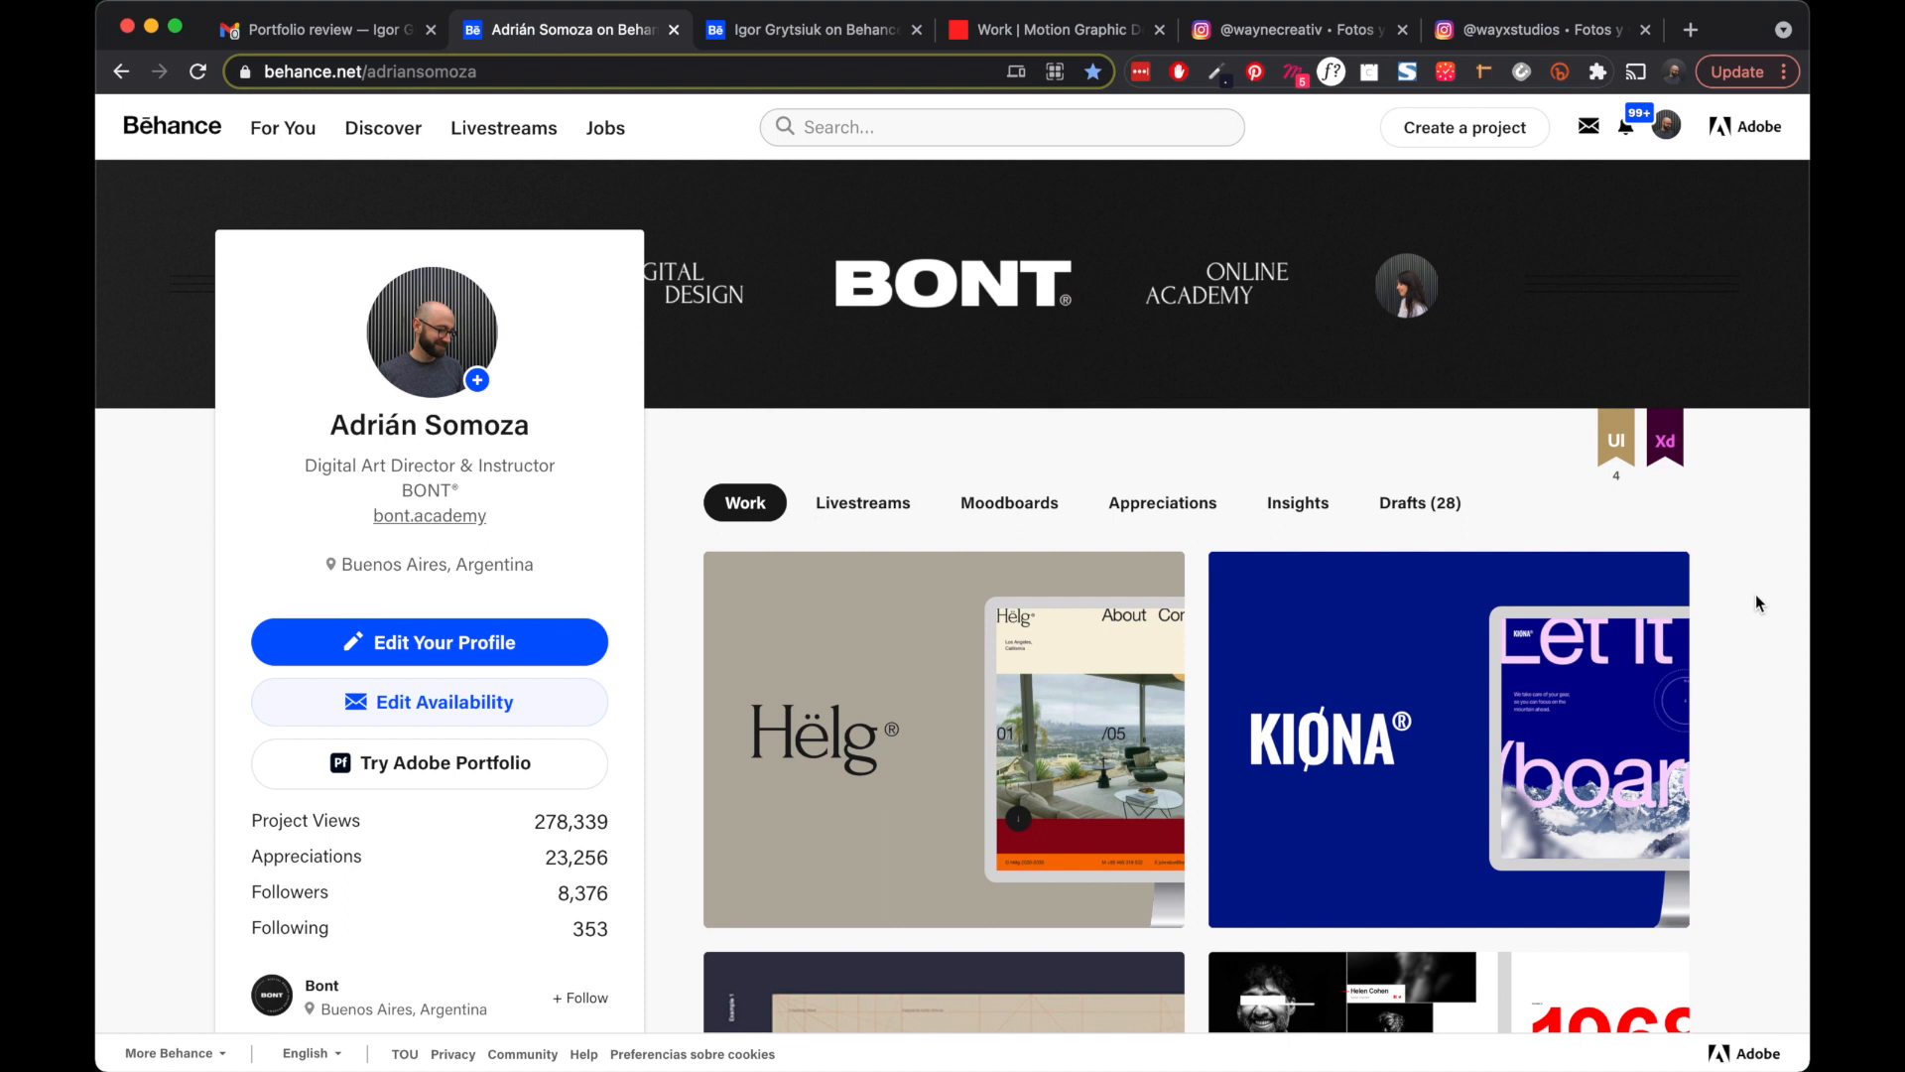
- Switch to the tab showing Igor Grytsiuk's Behance profile
click(811, 30)
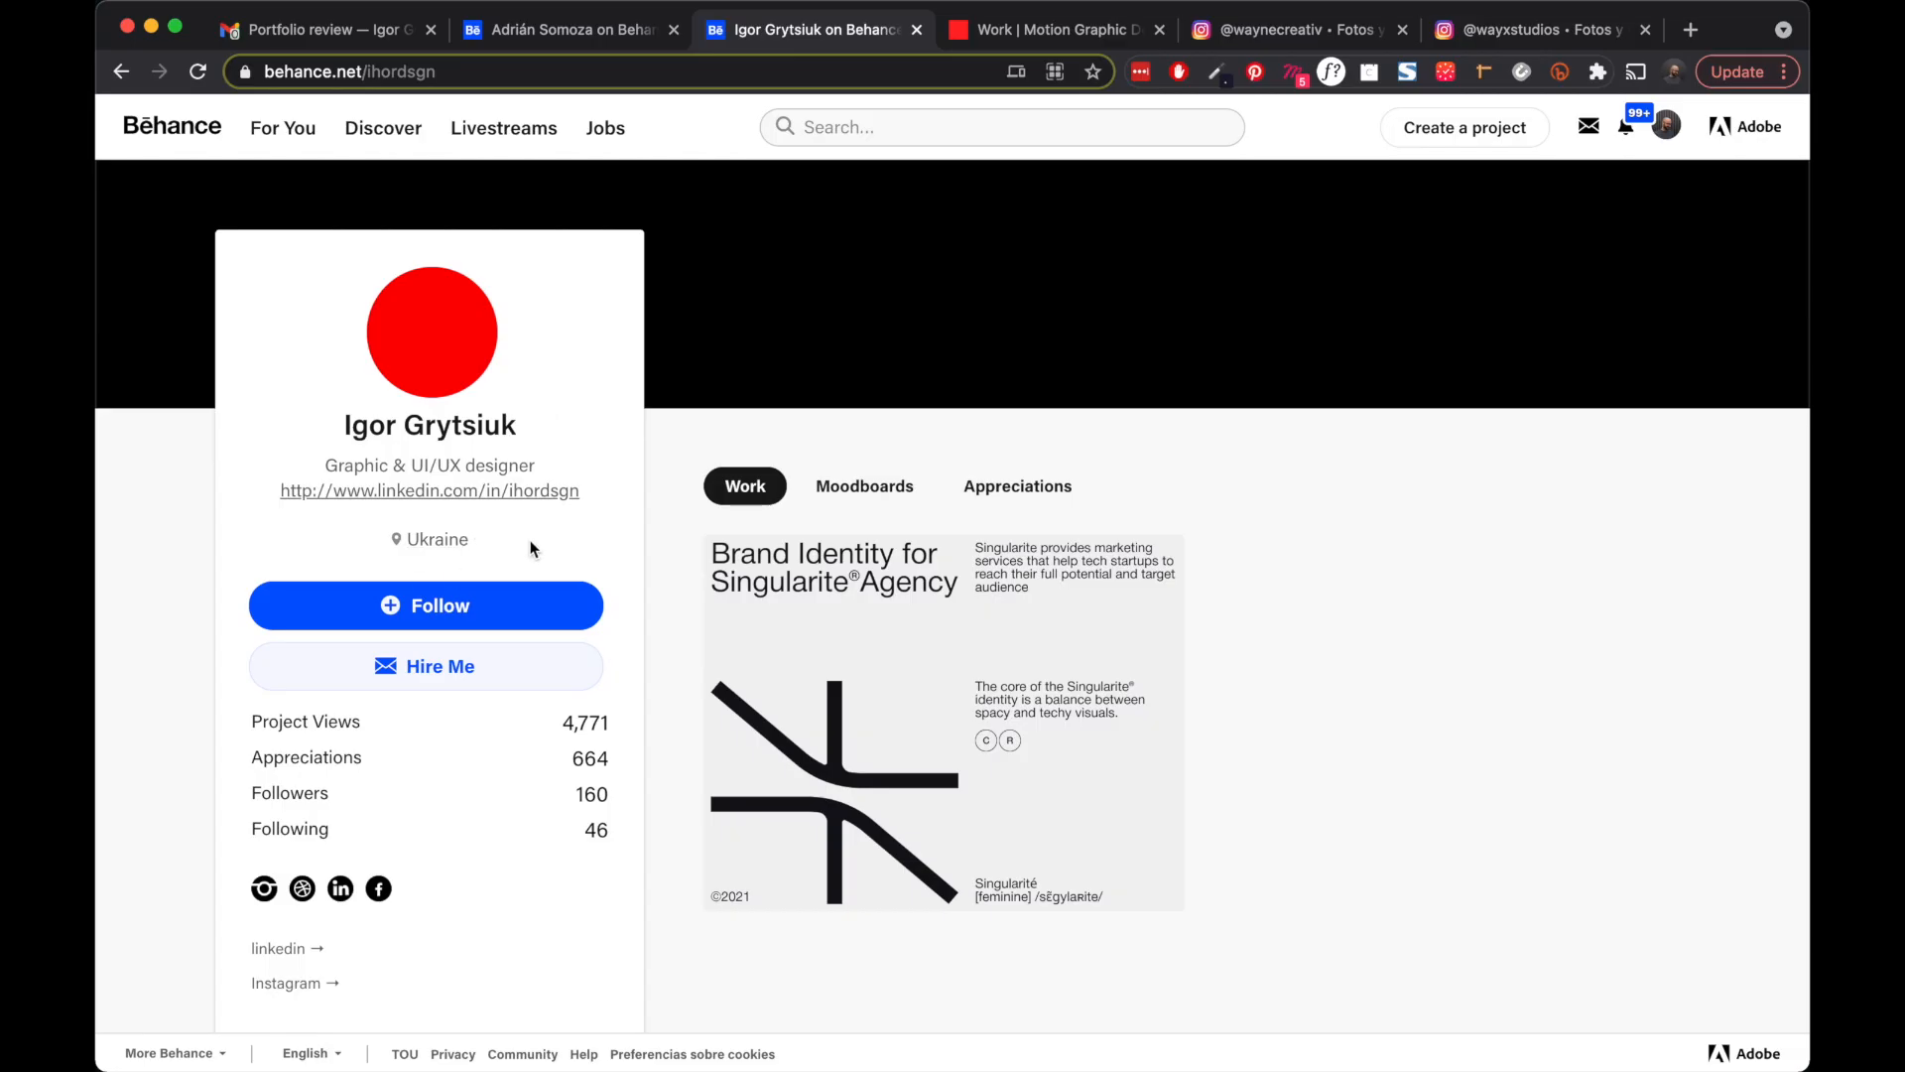
mouse_move(562, 471)
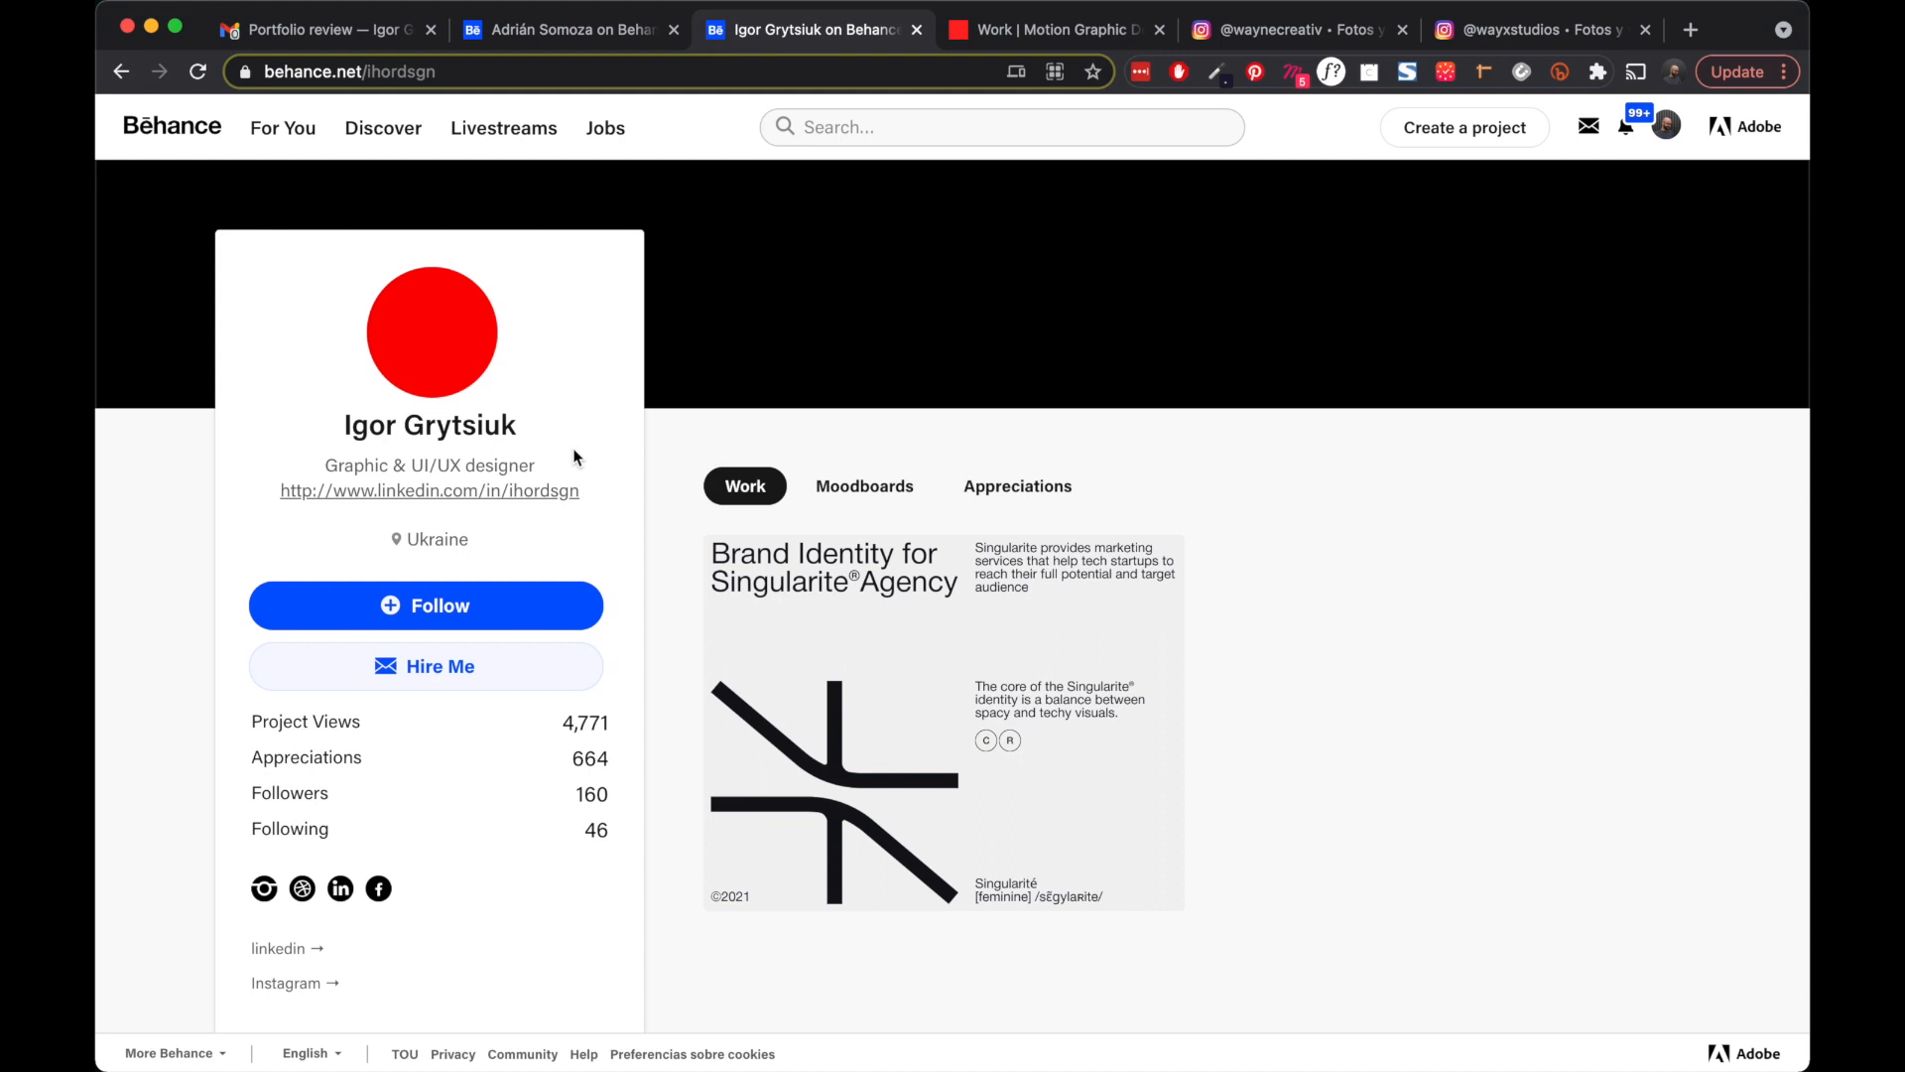
mouse_move(606, 47)
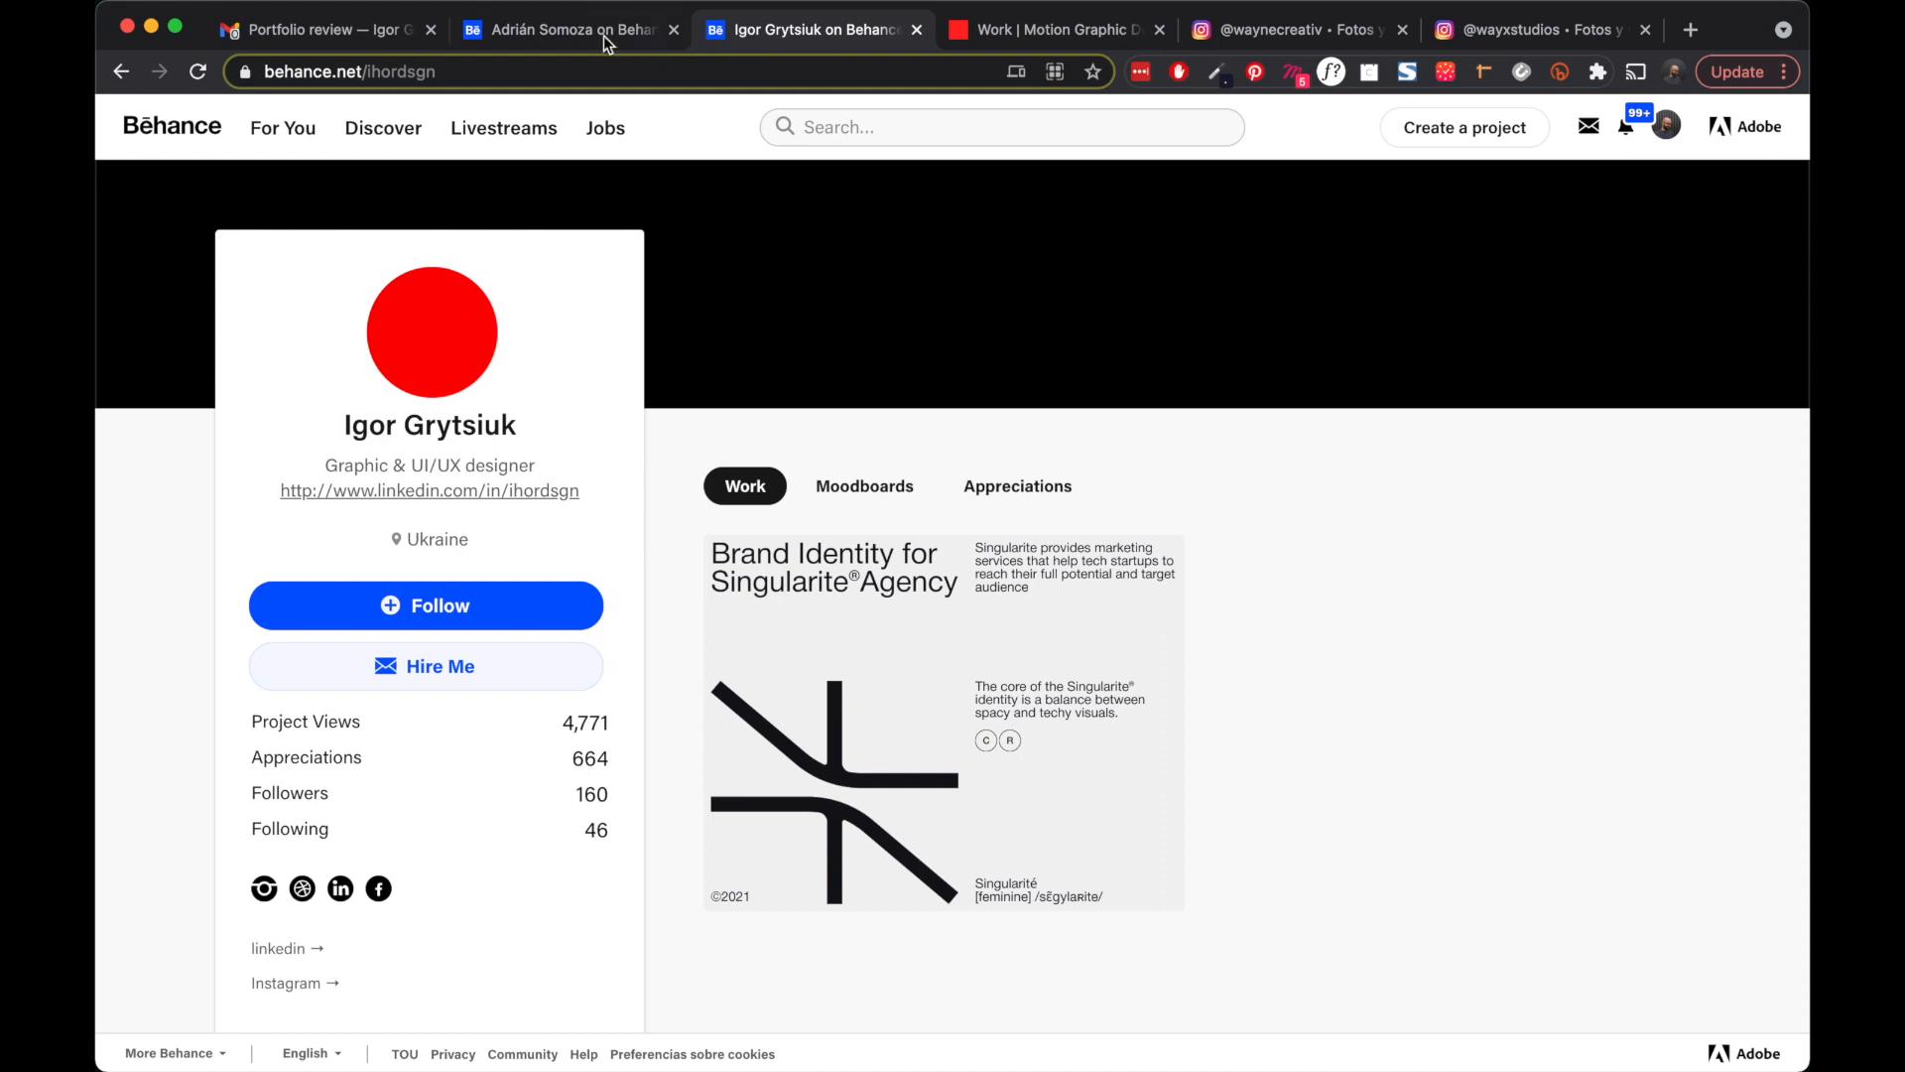
click(575, 29)
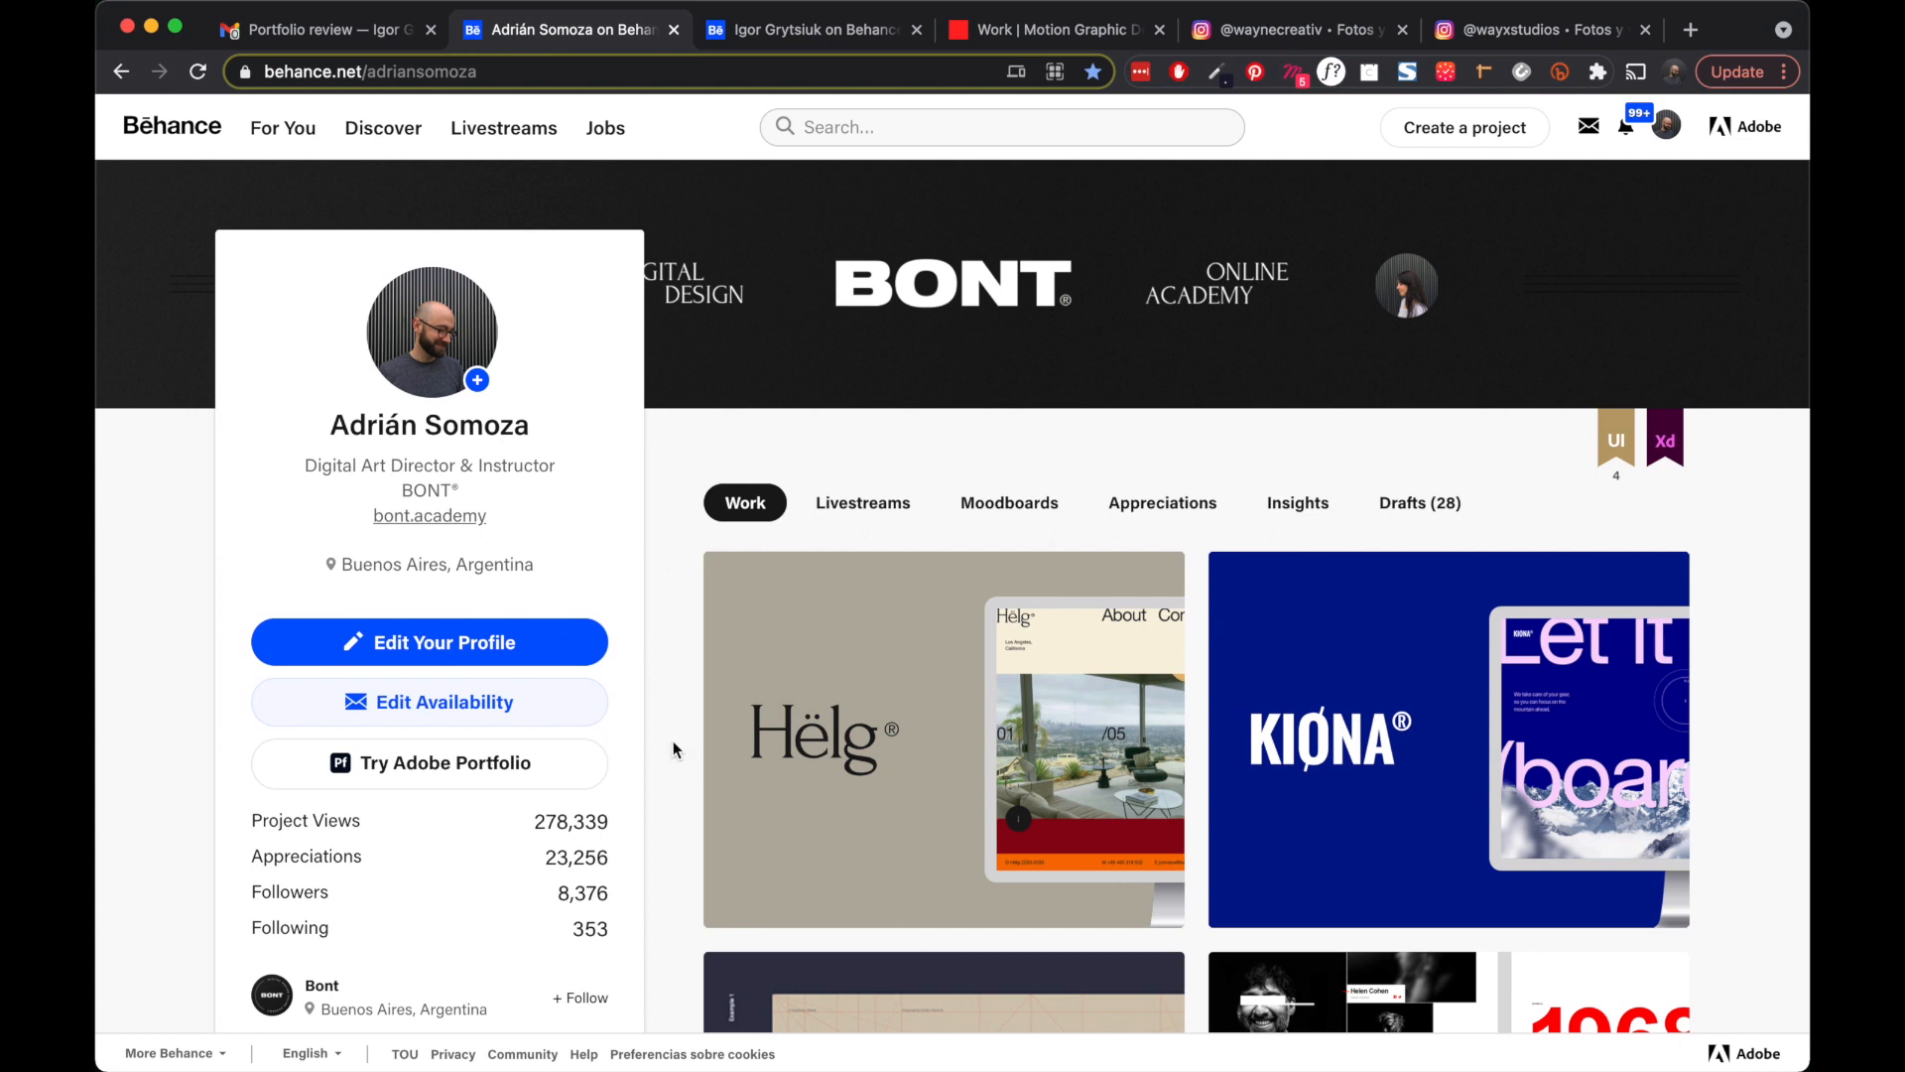
scroll(down, 3)
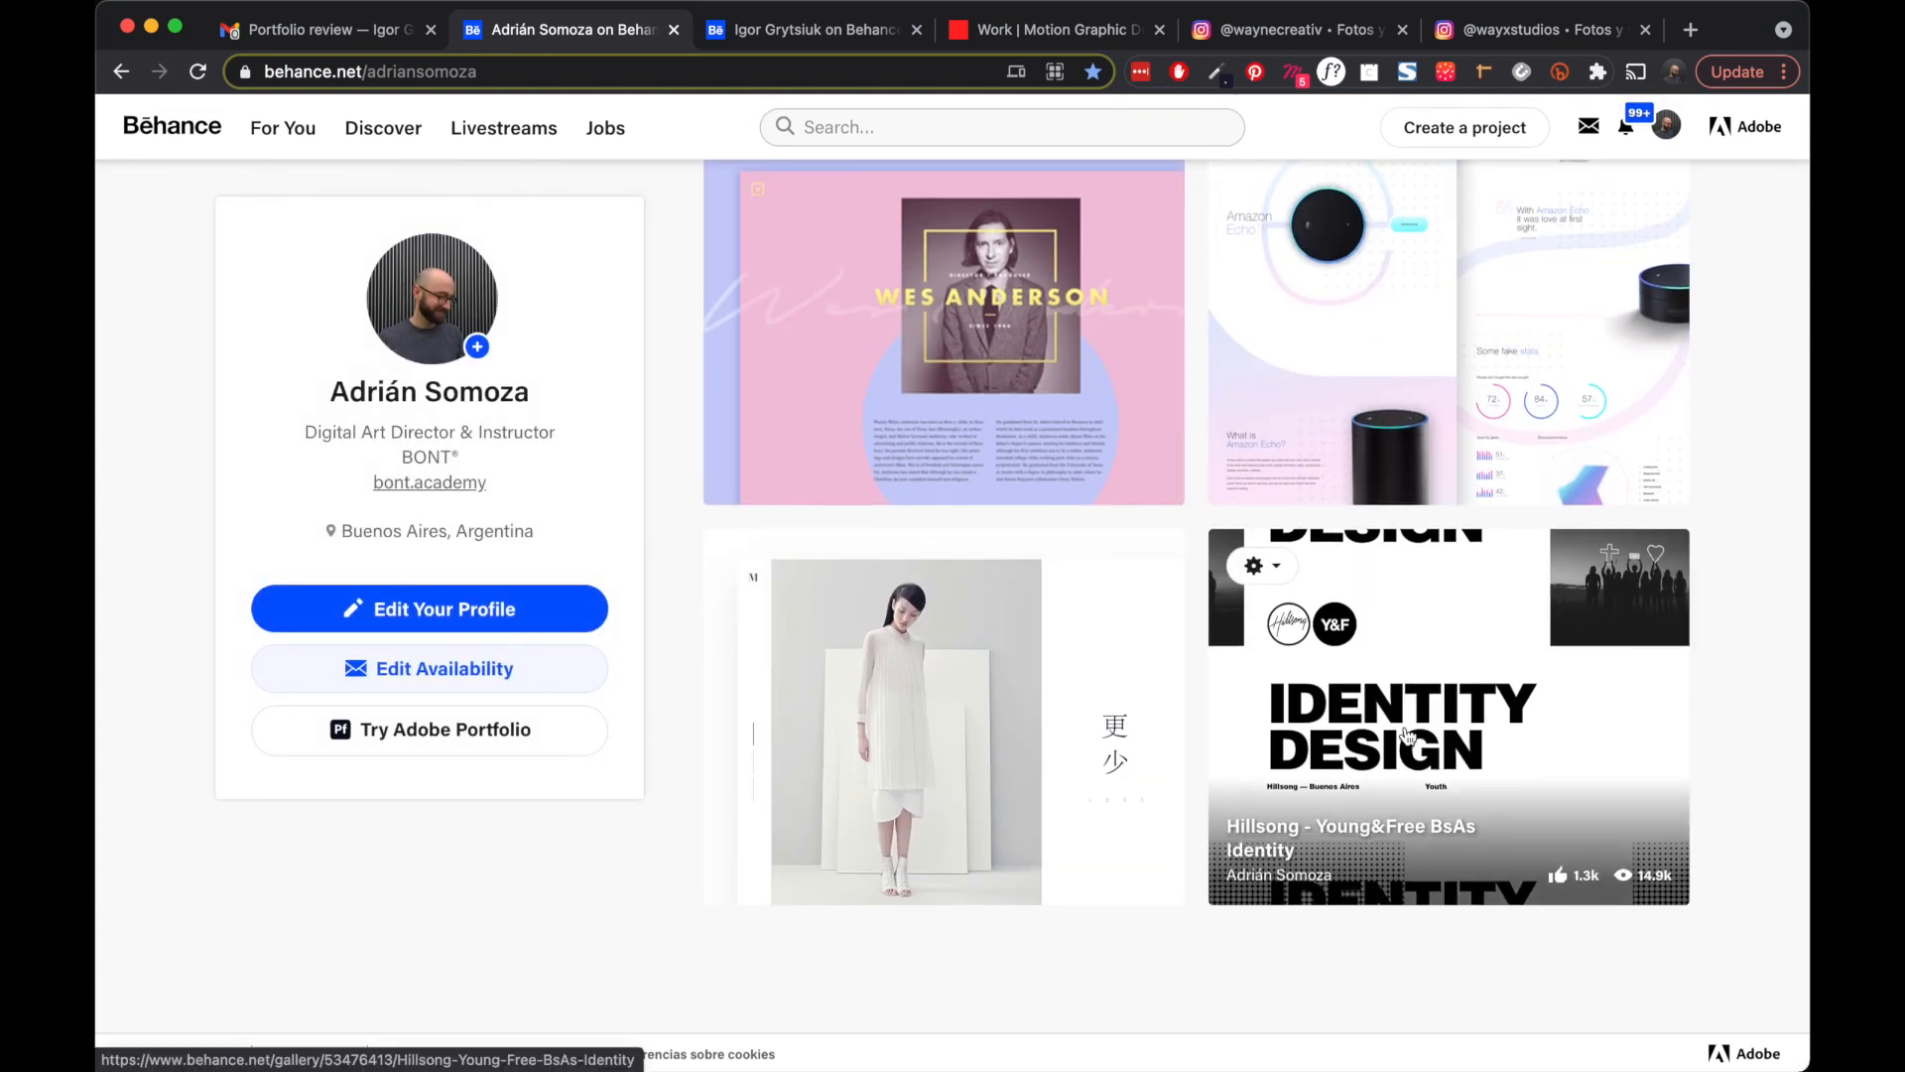
mouse_move(1406, 742)
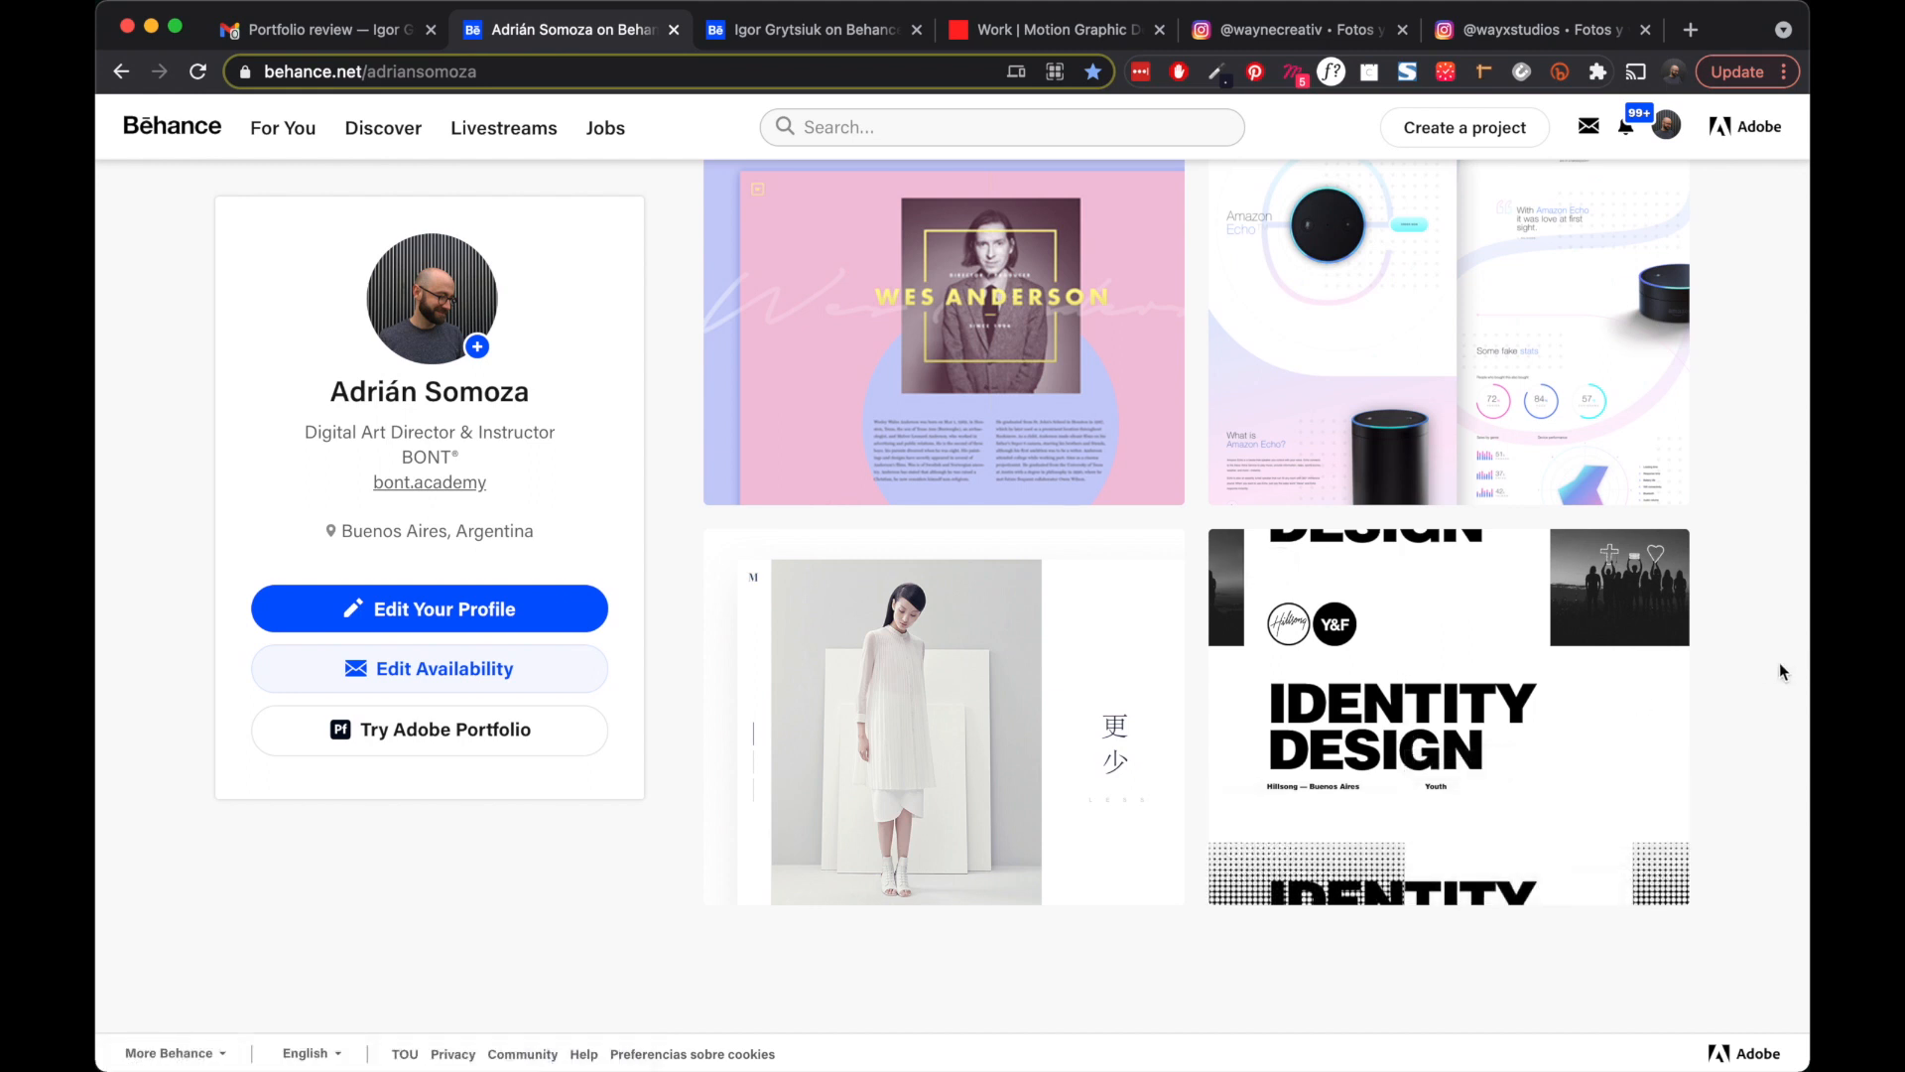
scroll(down, 3)
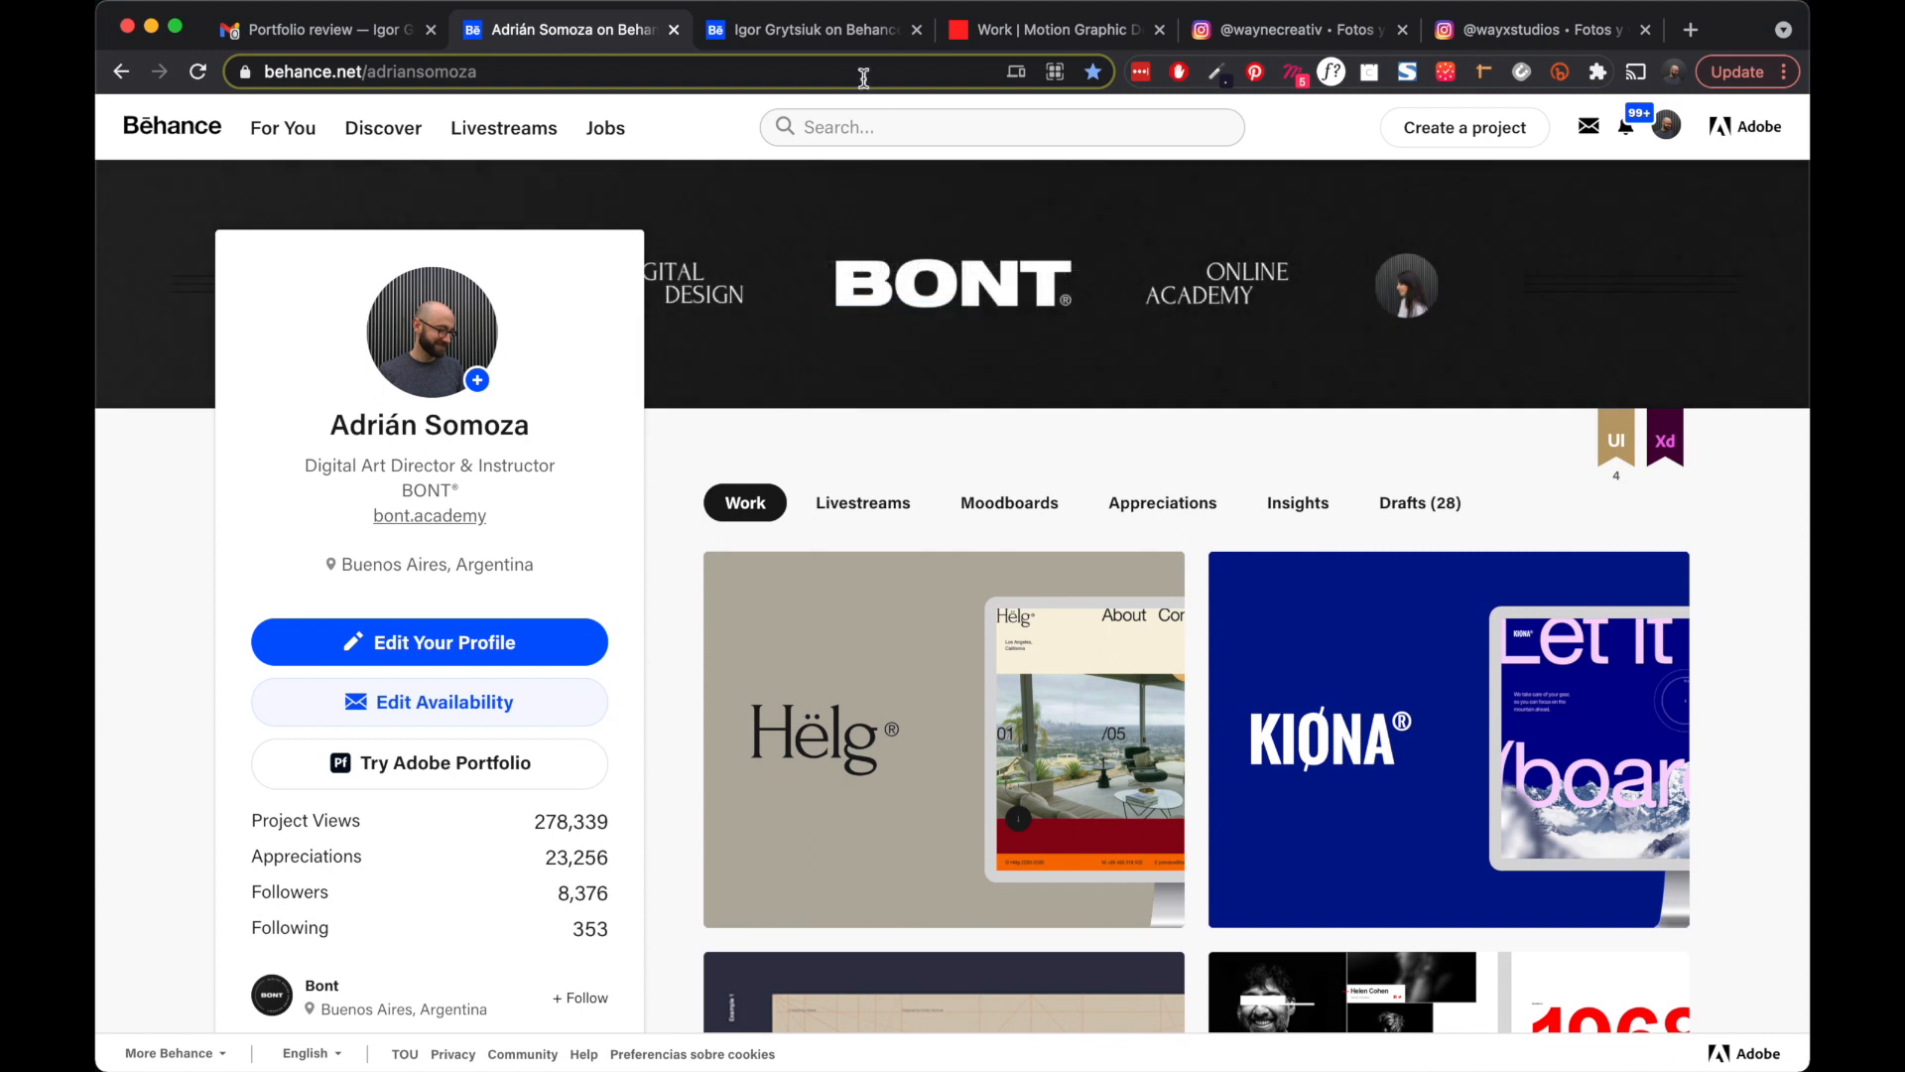
mouse_move(796, 32)
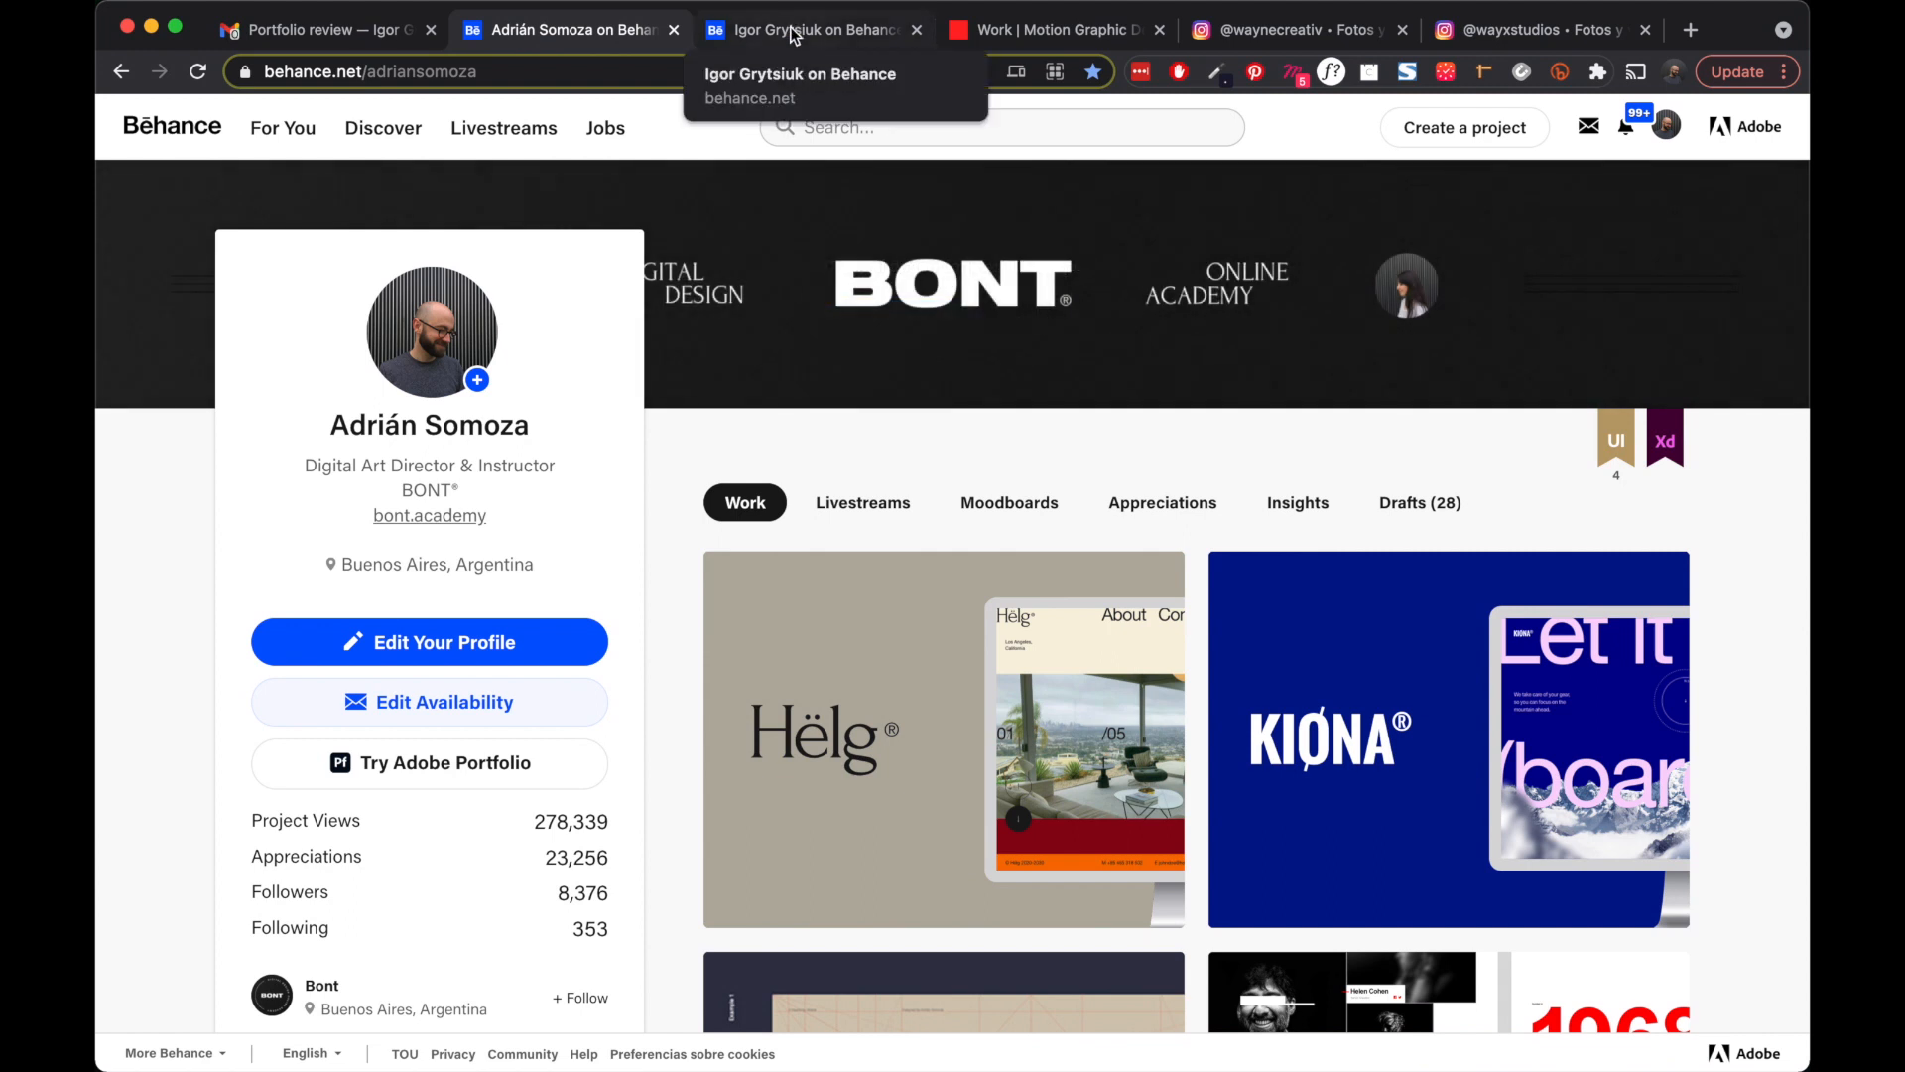
click(798, 28)
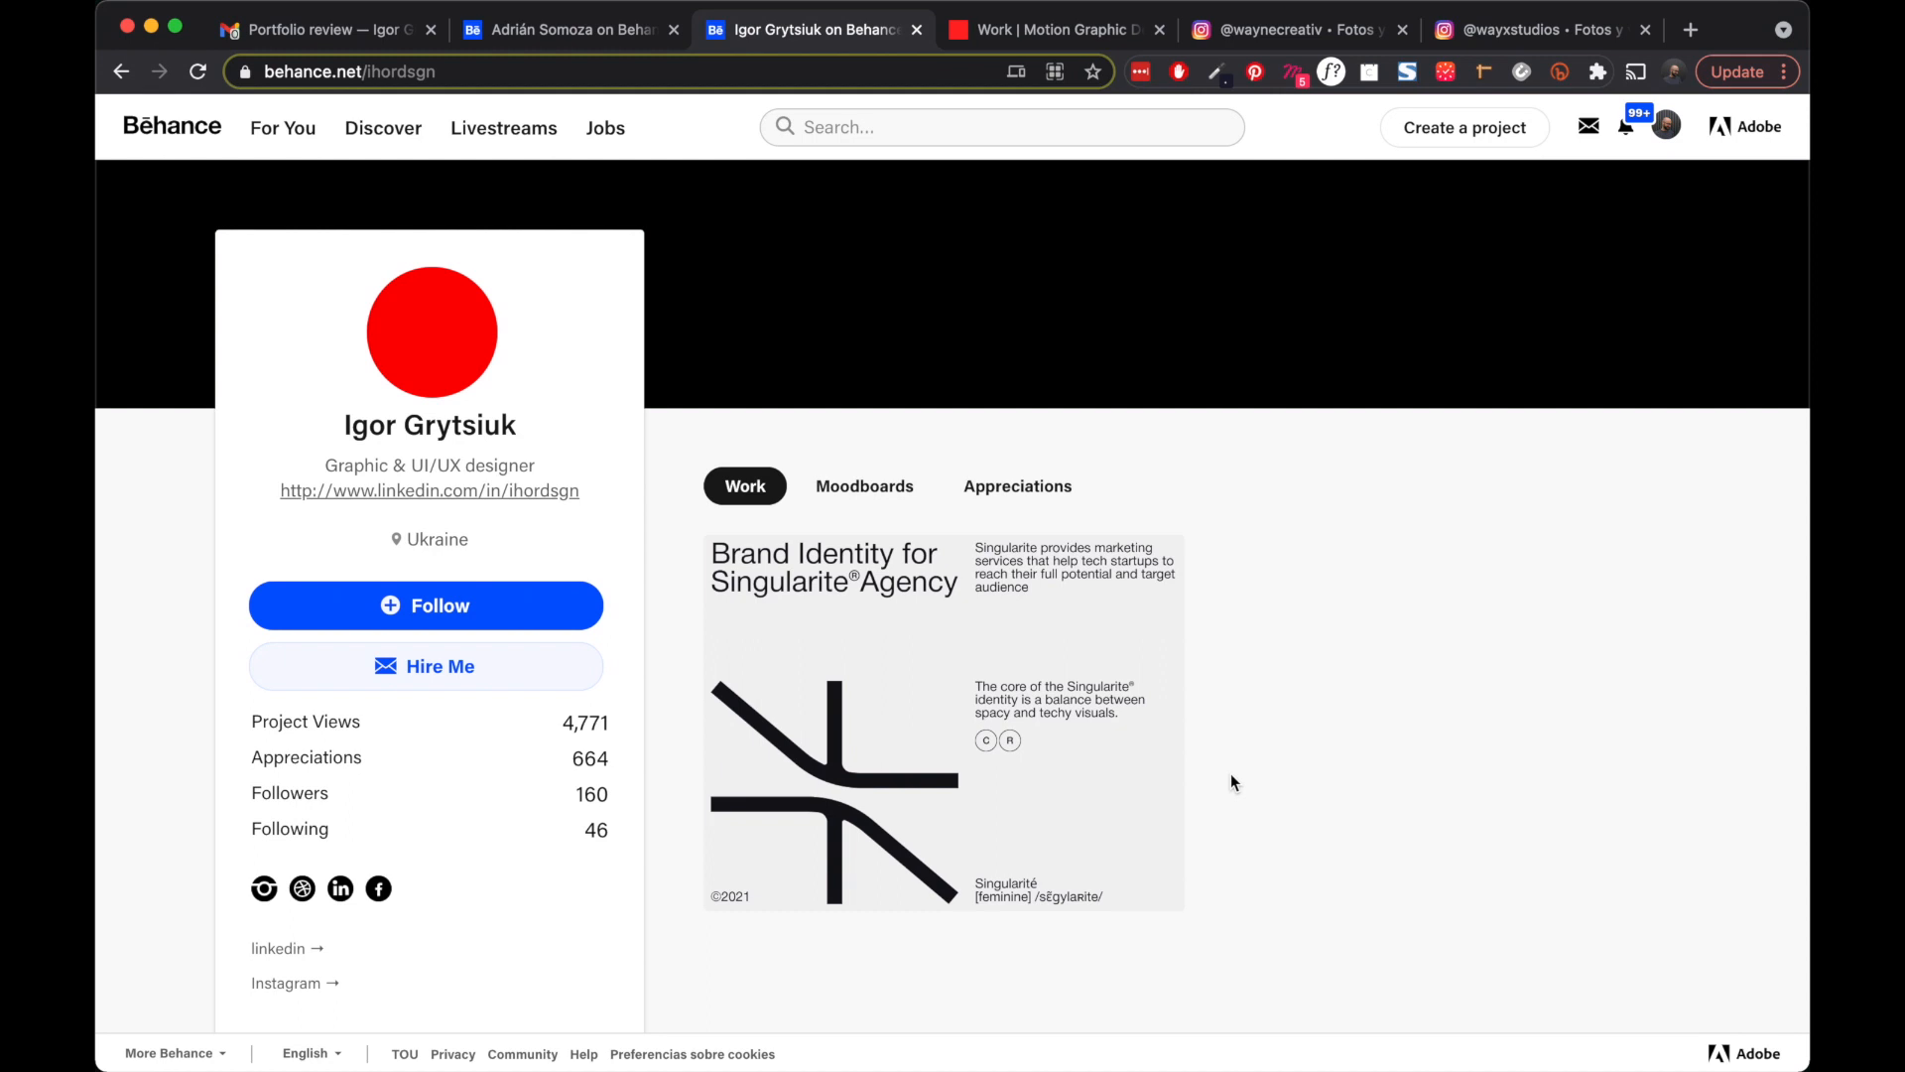
mouse_move(1041, 750)
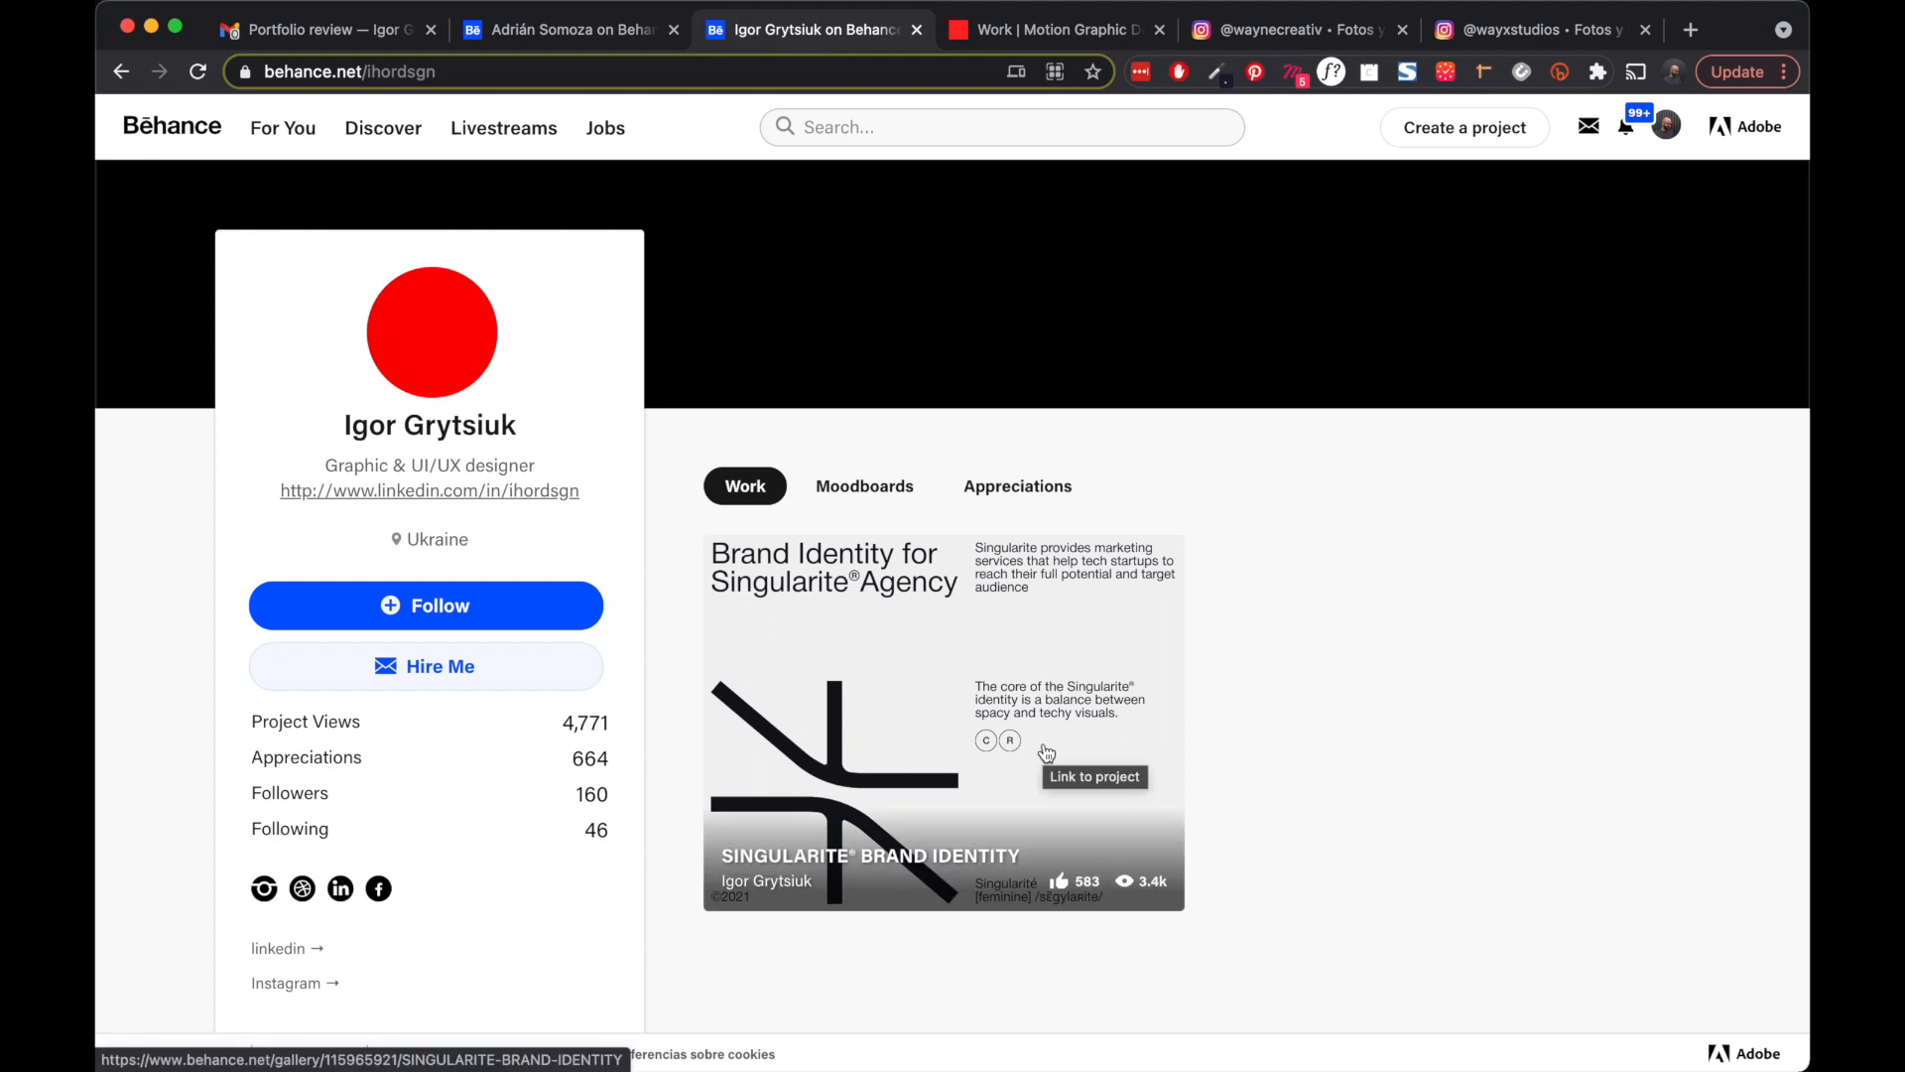
mouse_move(1209, 770)
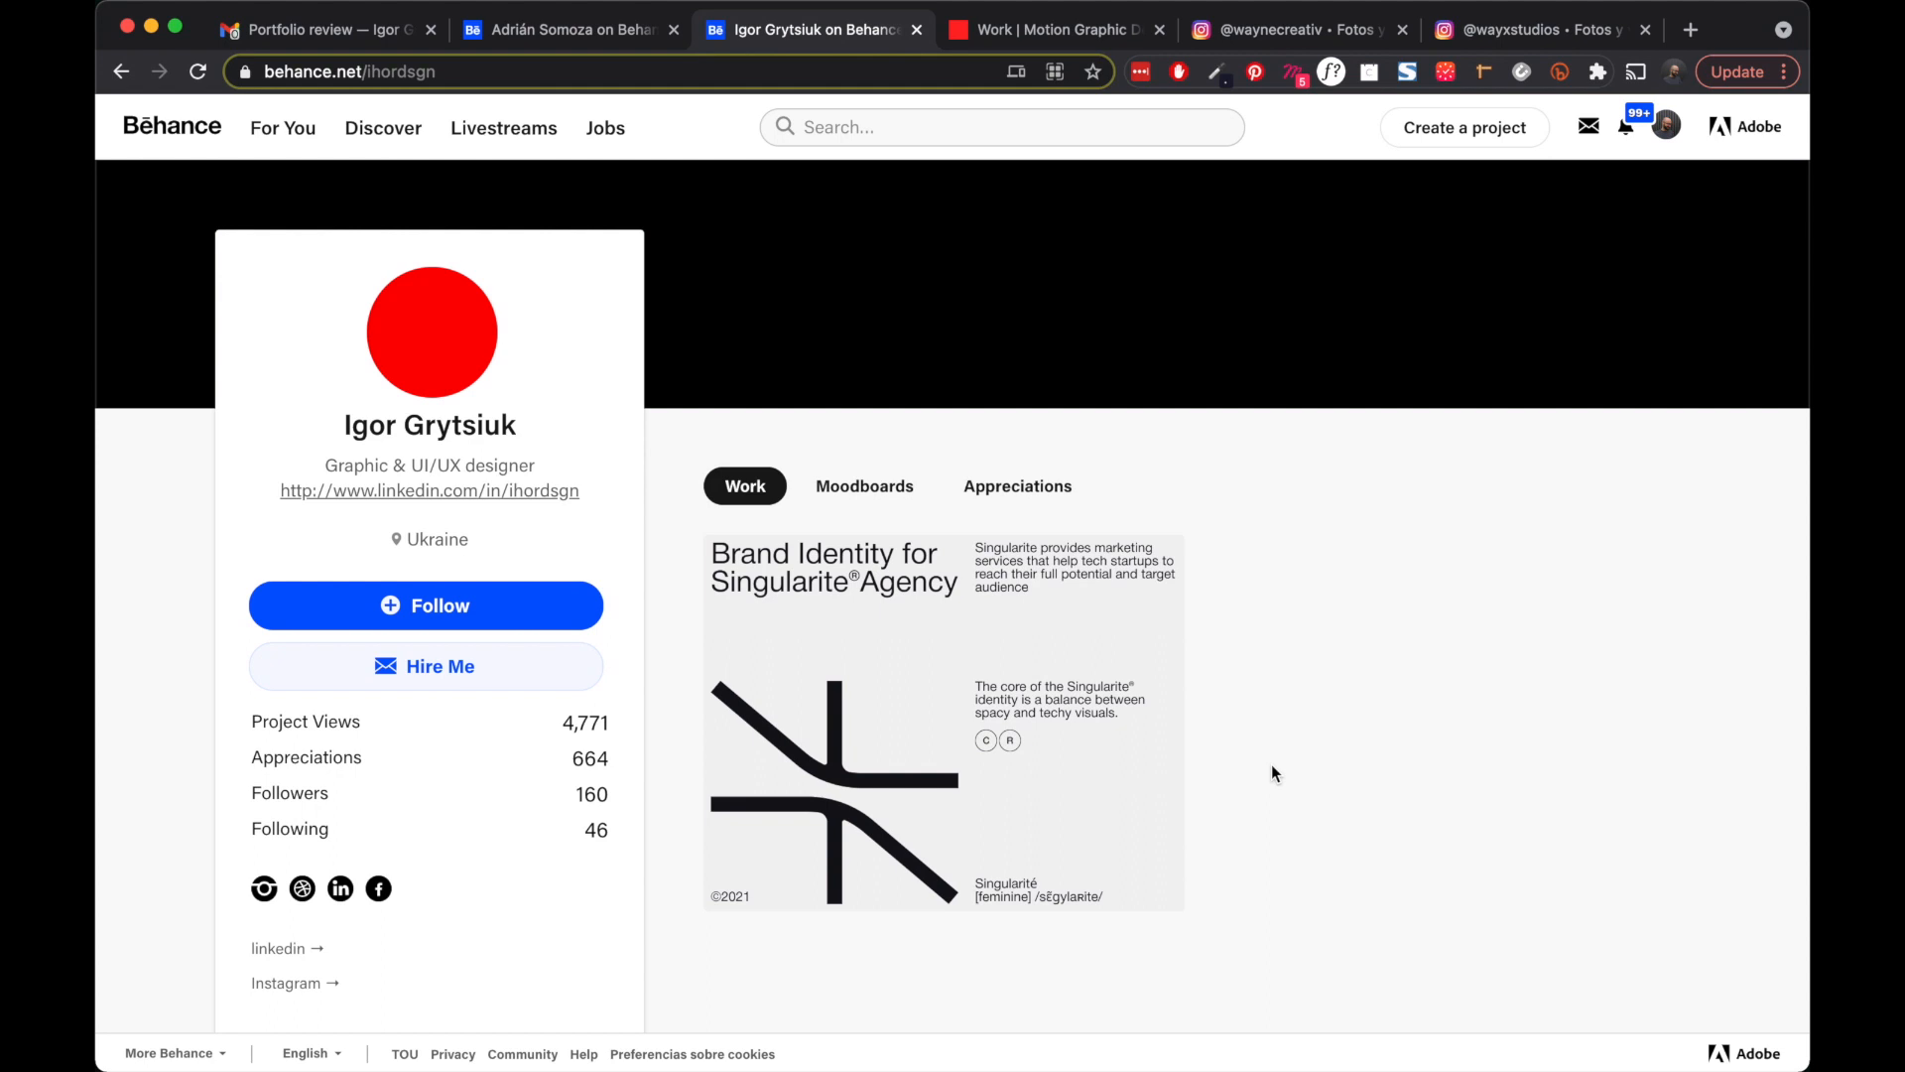
mouse_move(1023, 617)
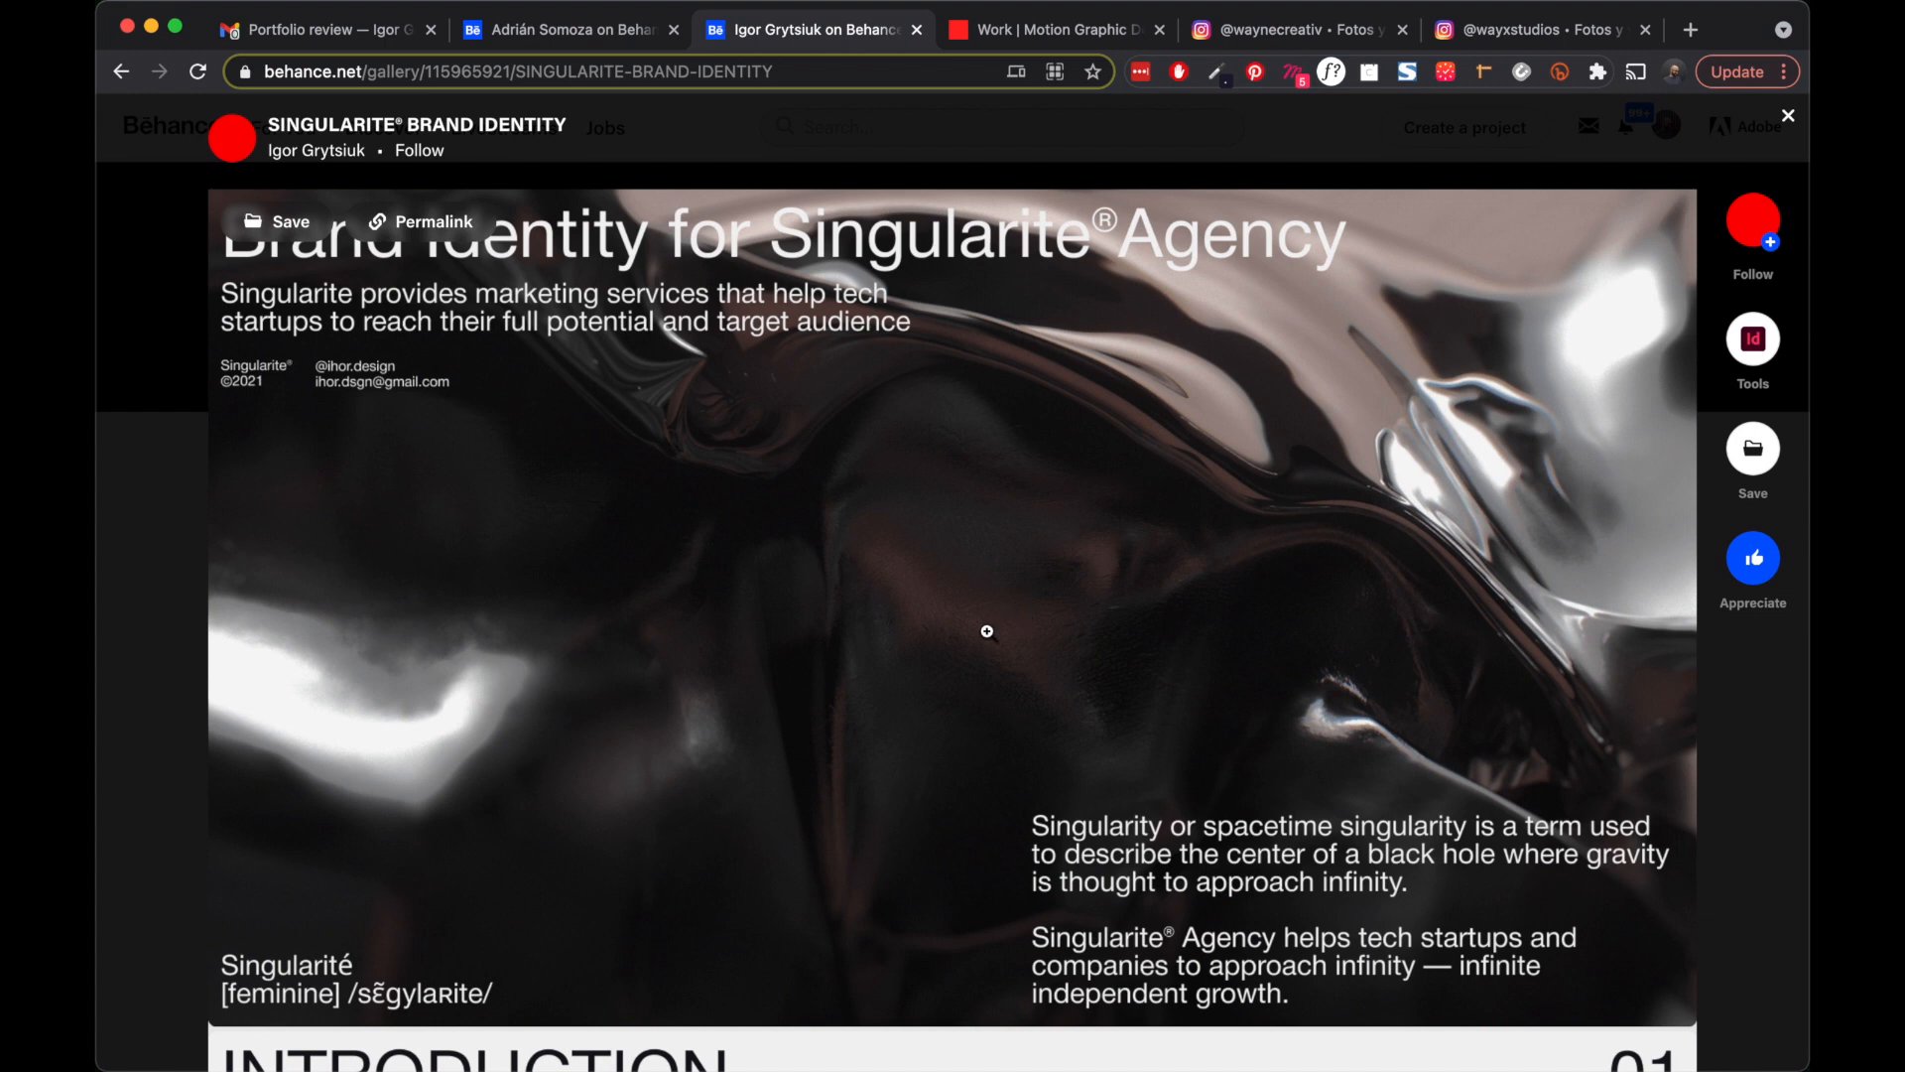
scroll(down, 3)
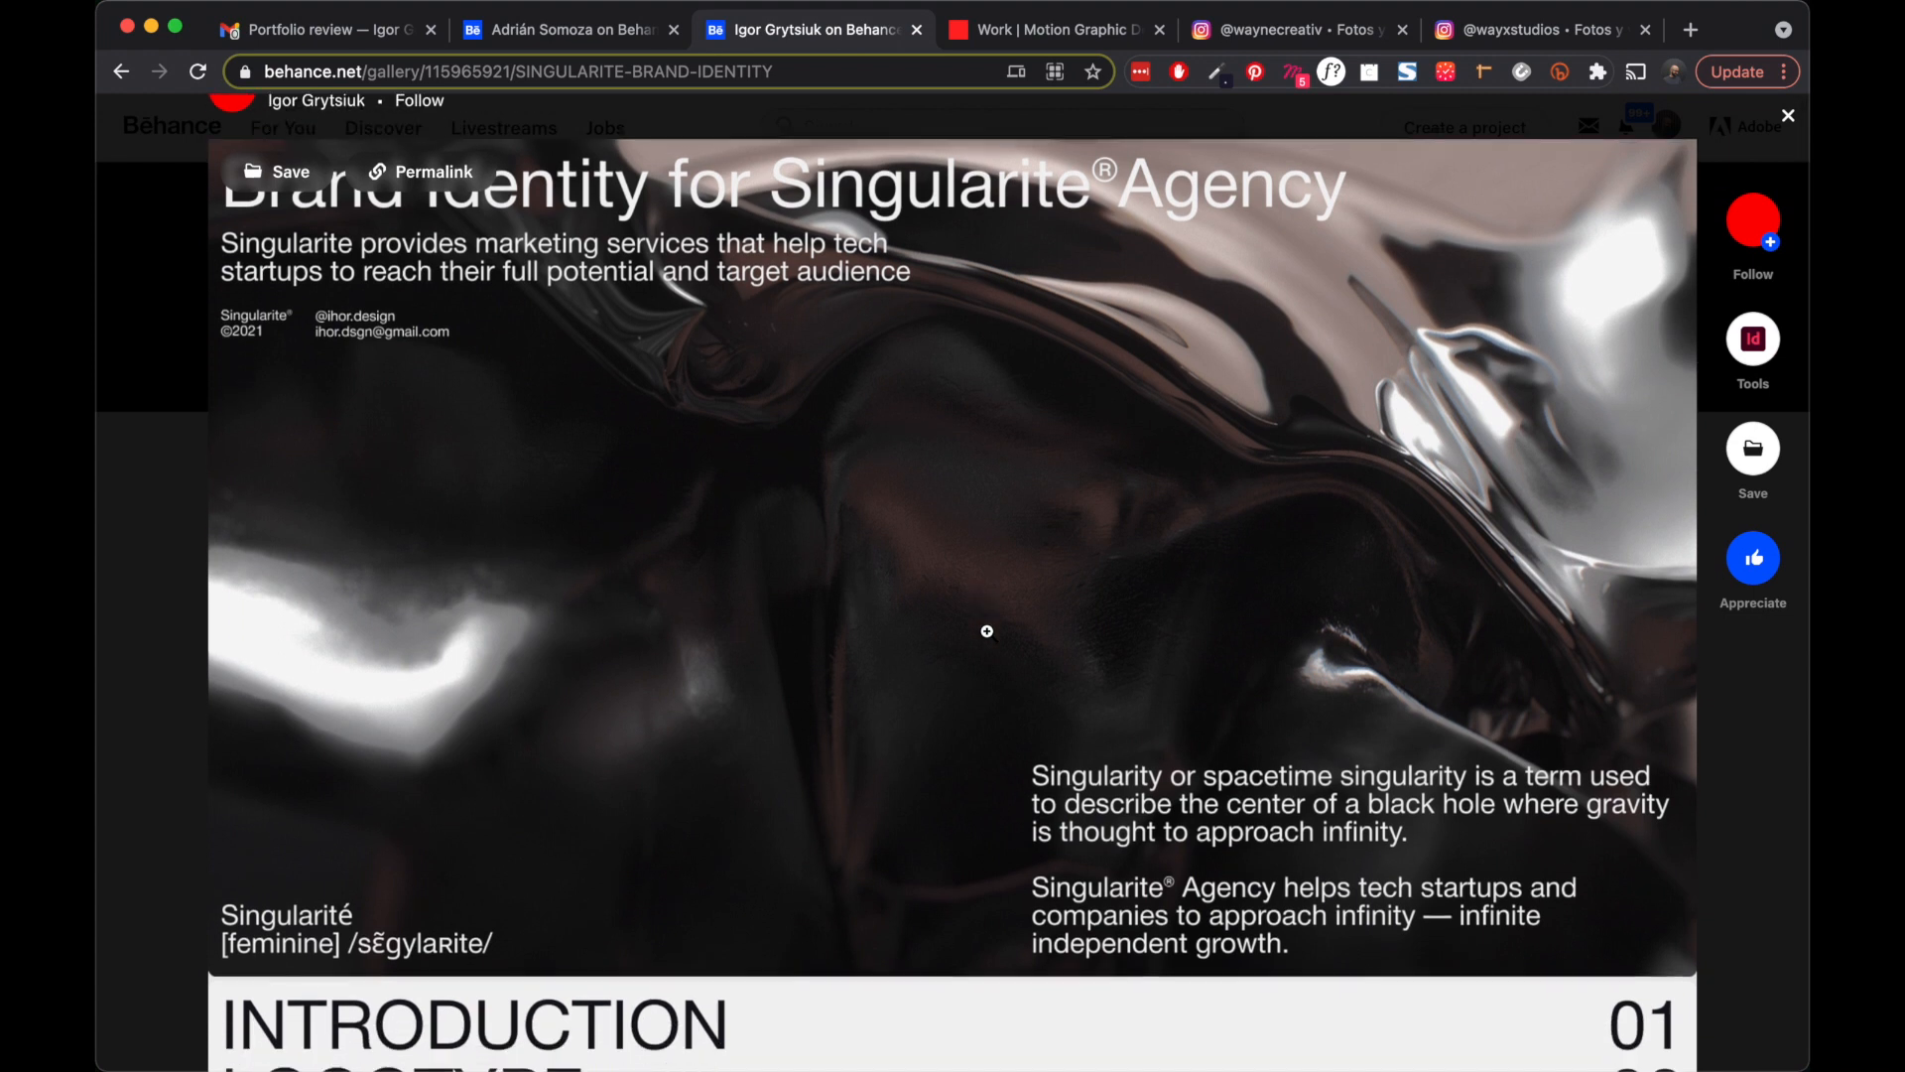
scroll(down, 3)
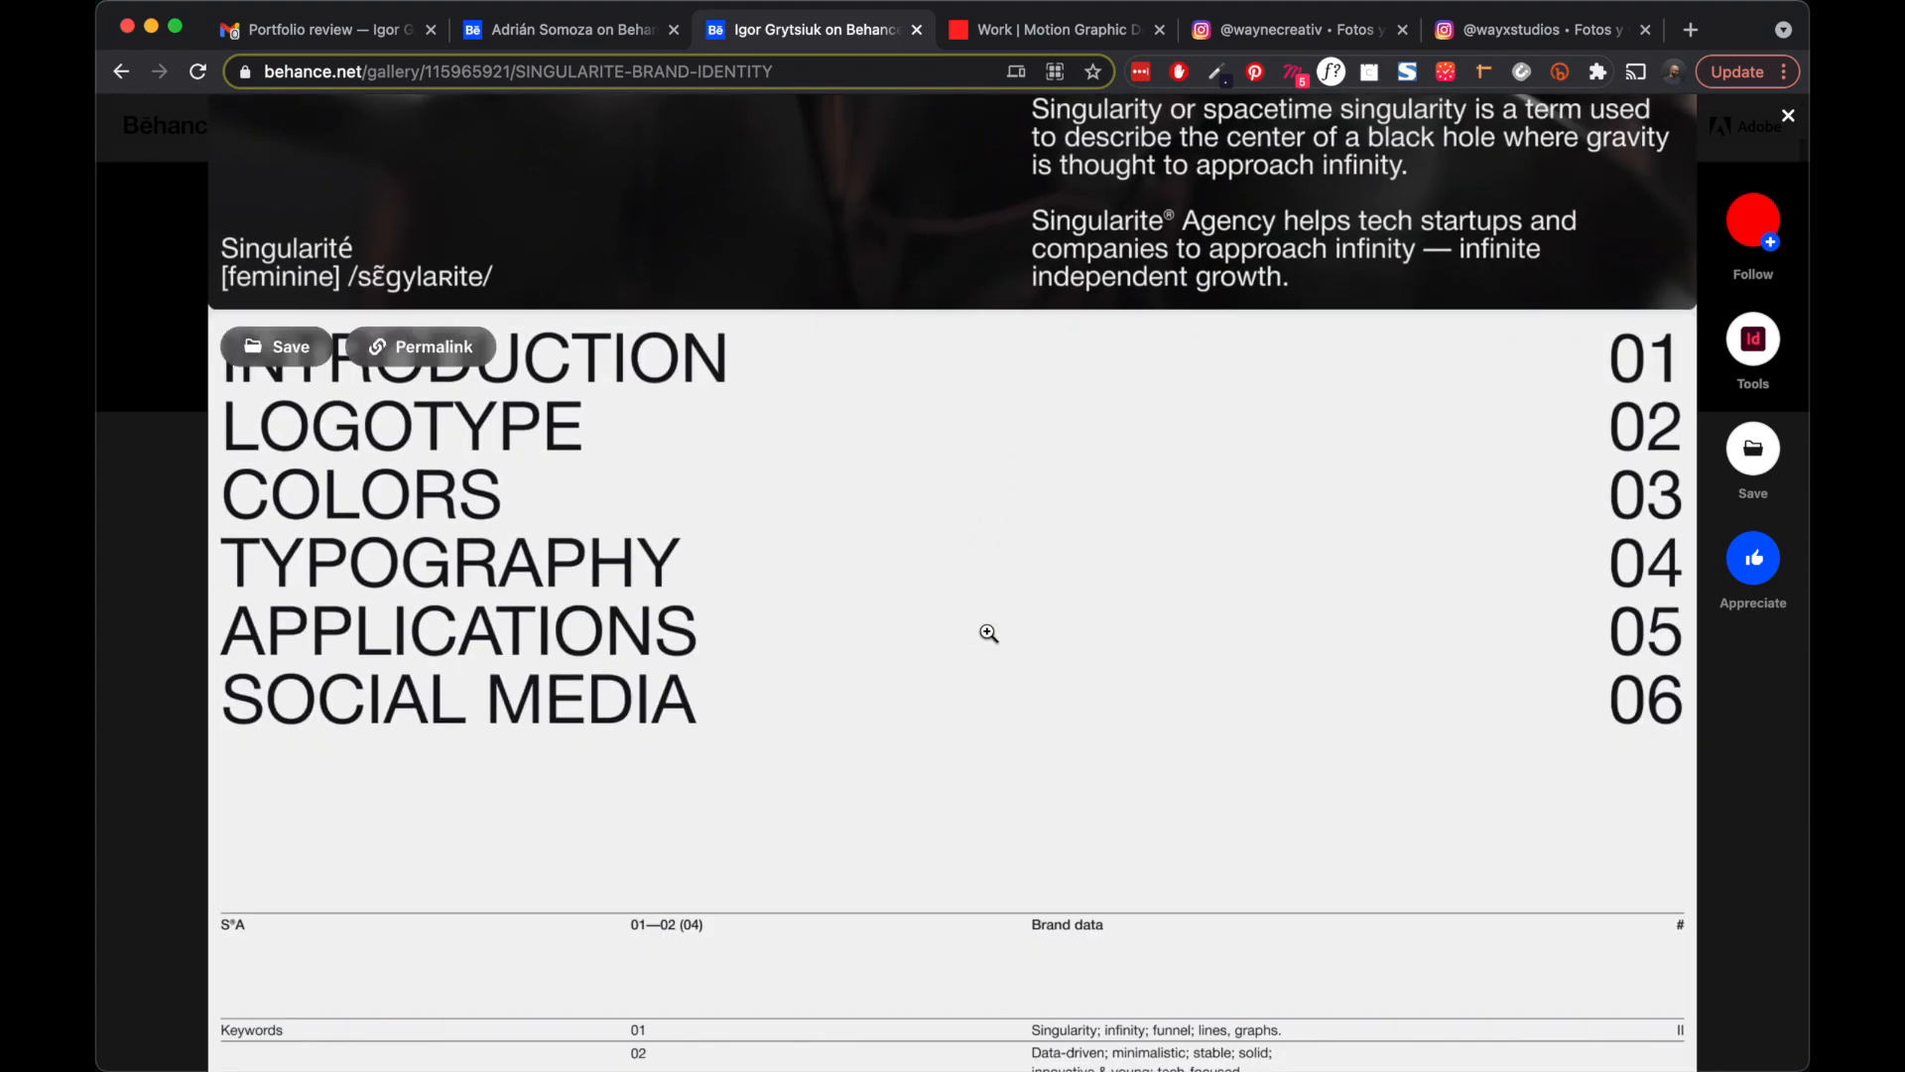
scroll(down, 3)
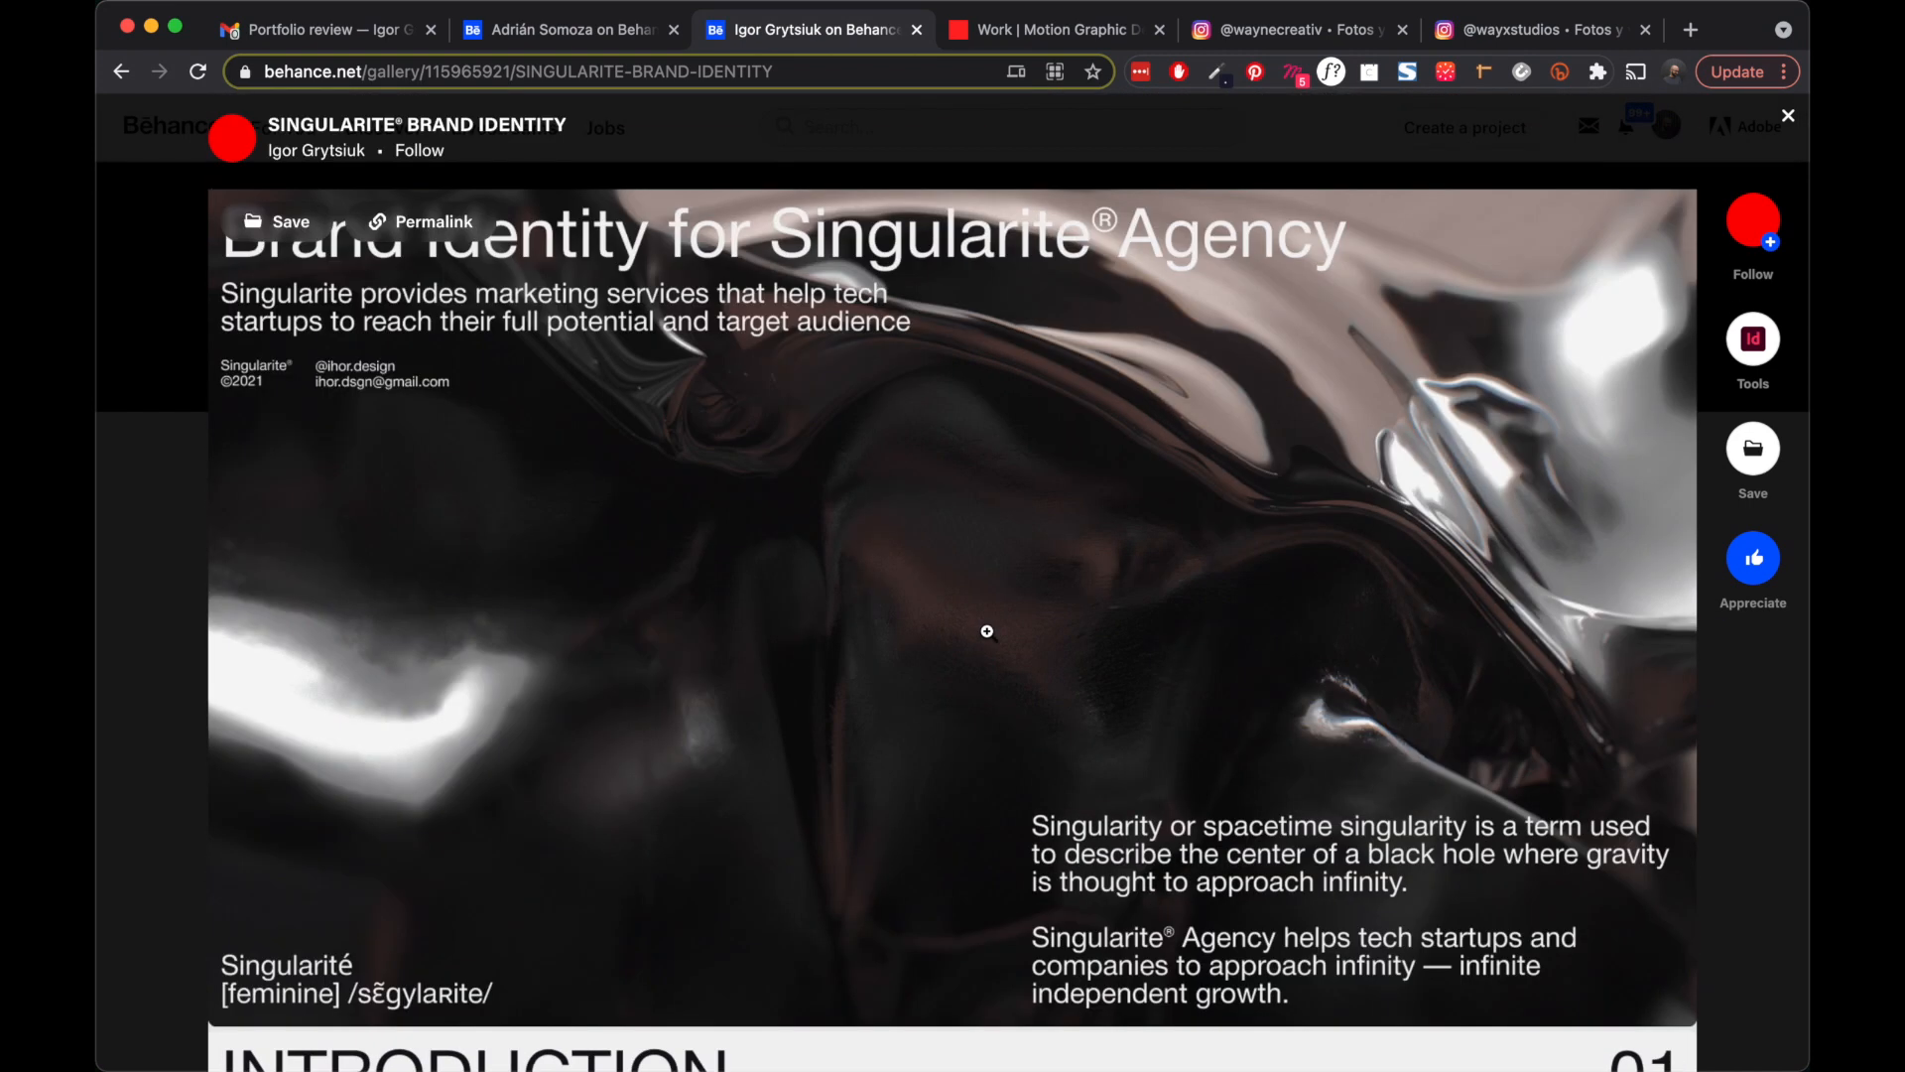
scroll(down, 3)
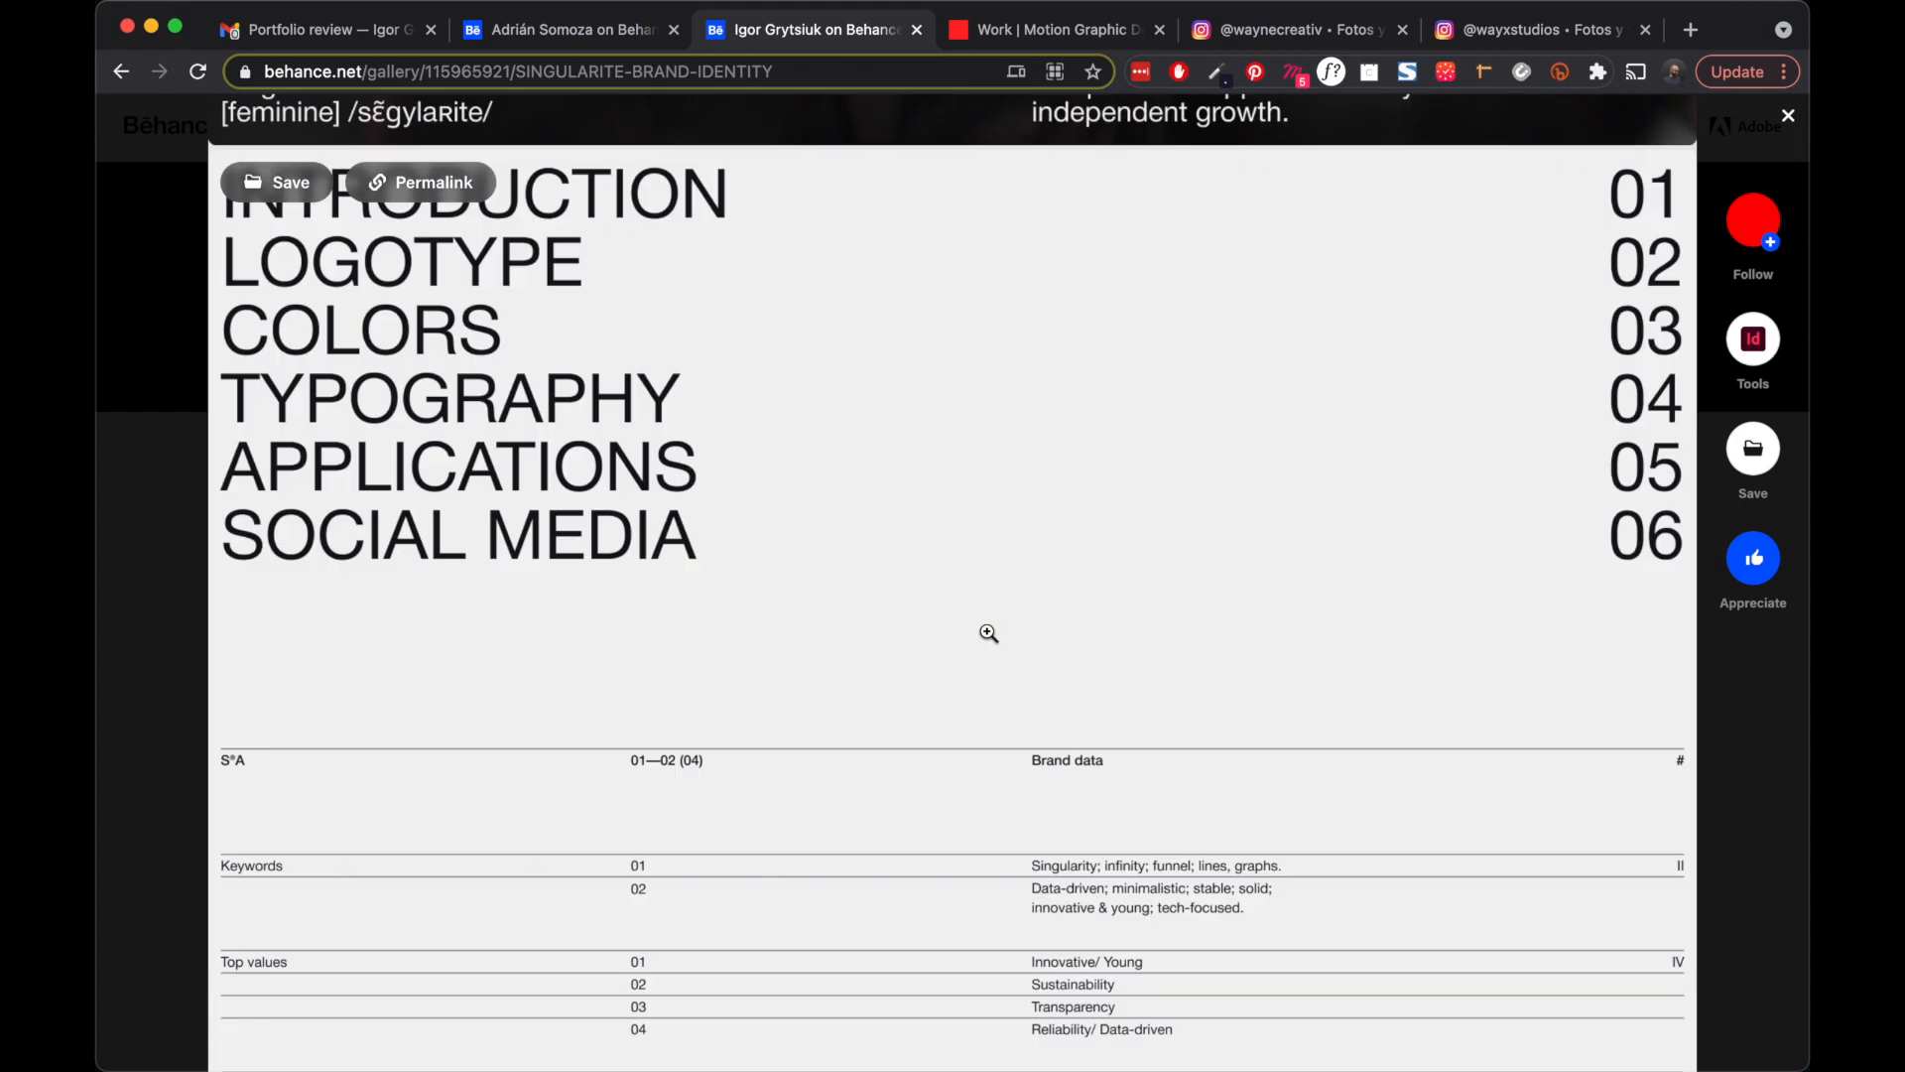
scroll(down, 3)
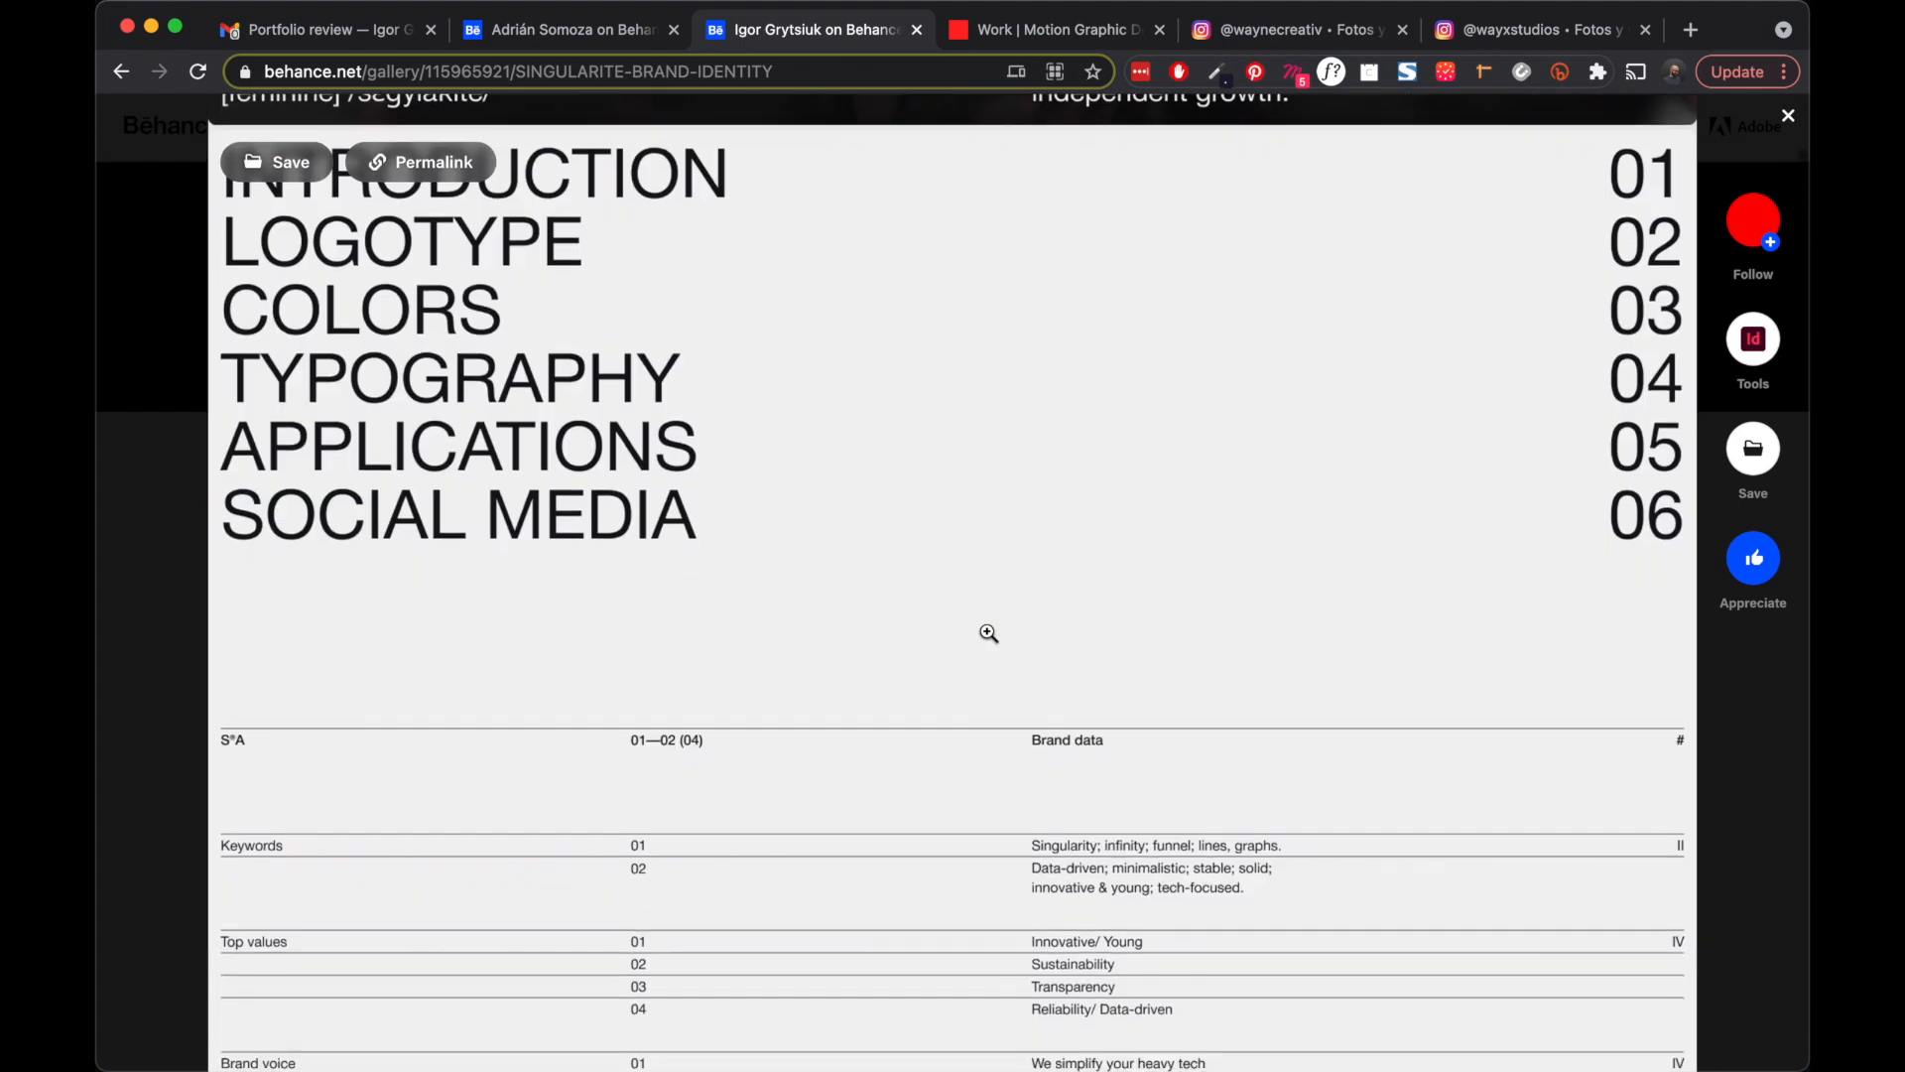
scroll(down, 3)
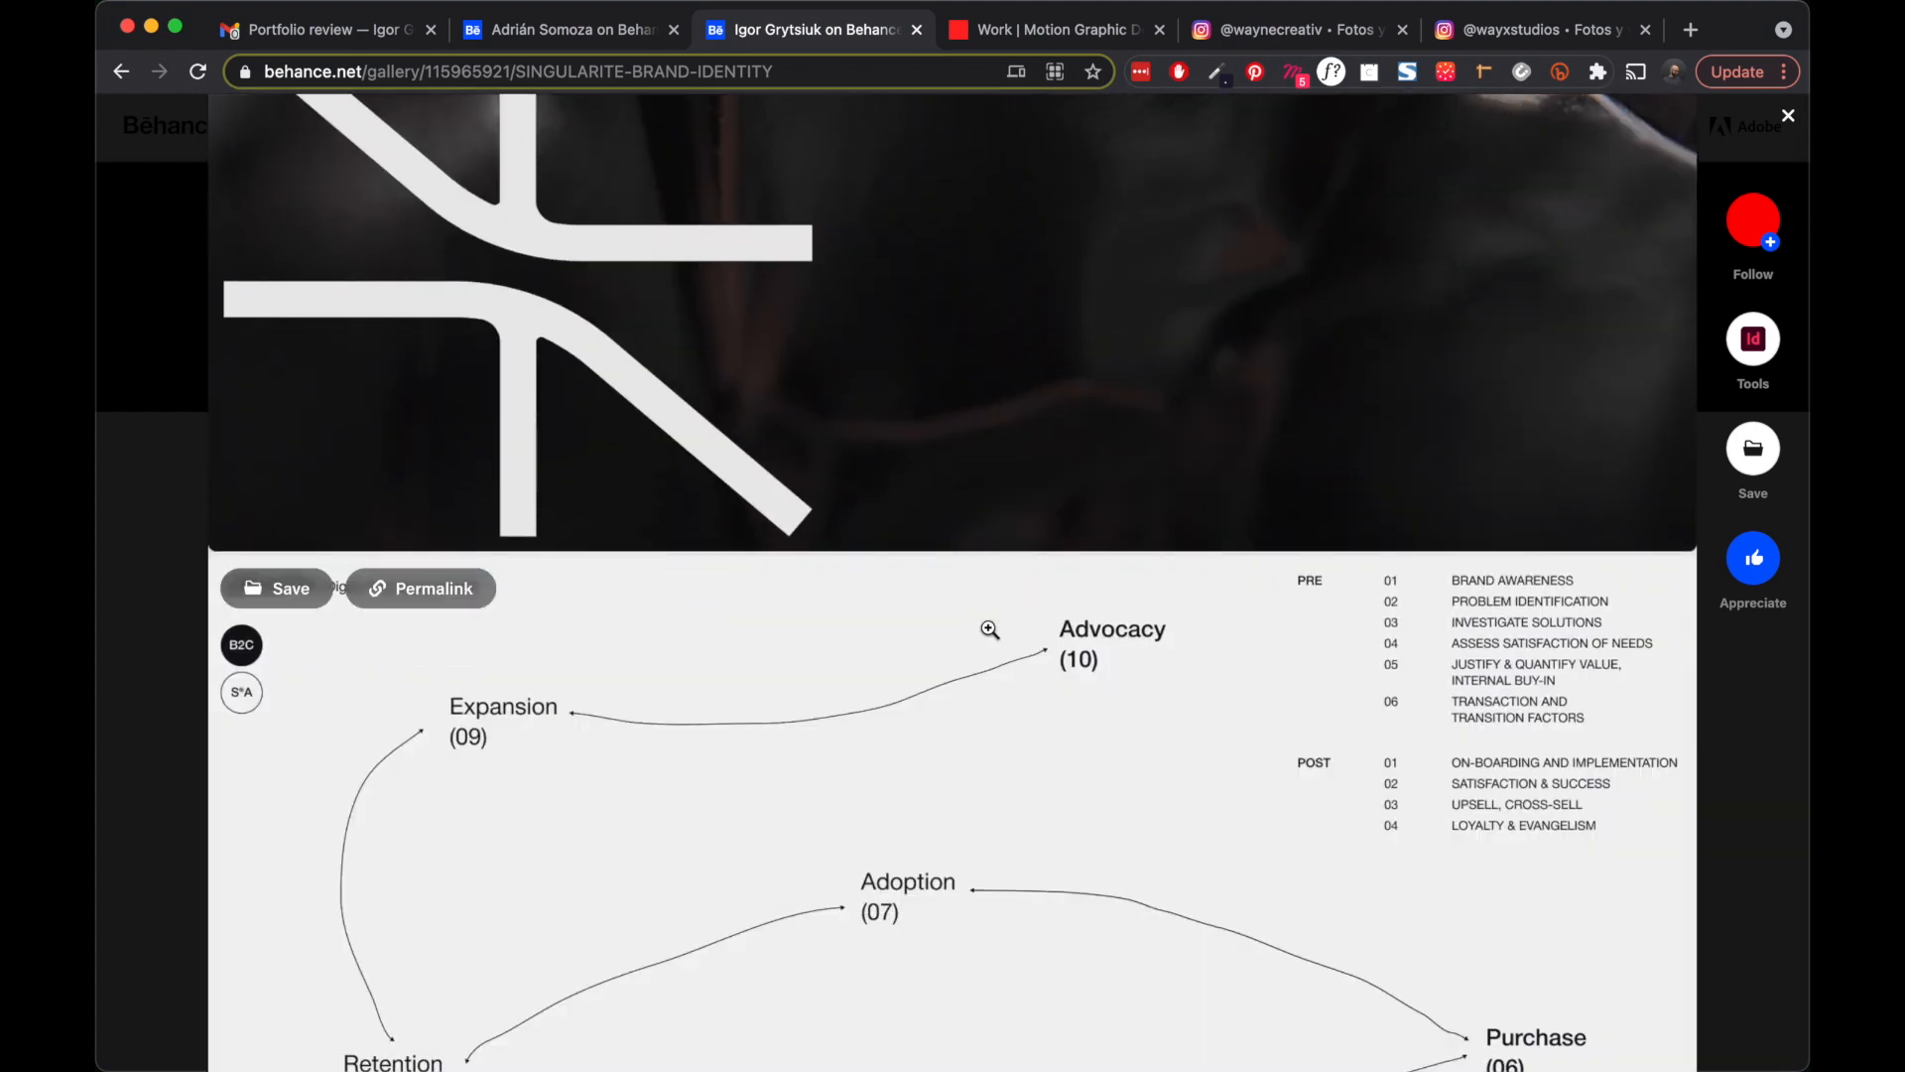
scroll(down, 3)
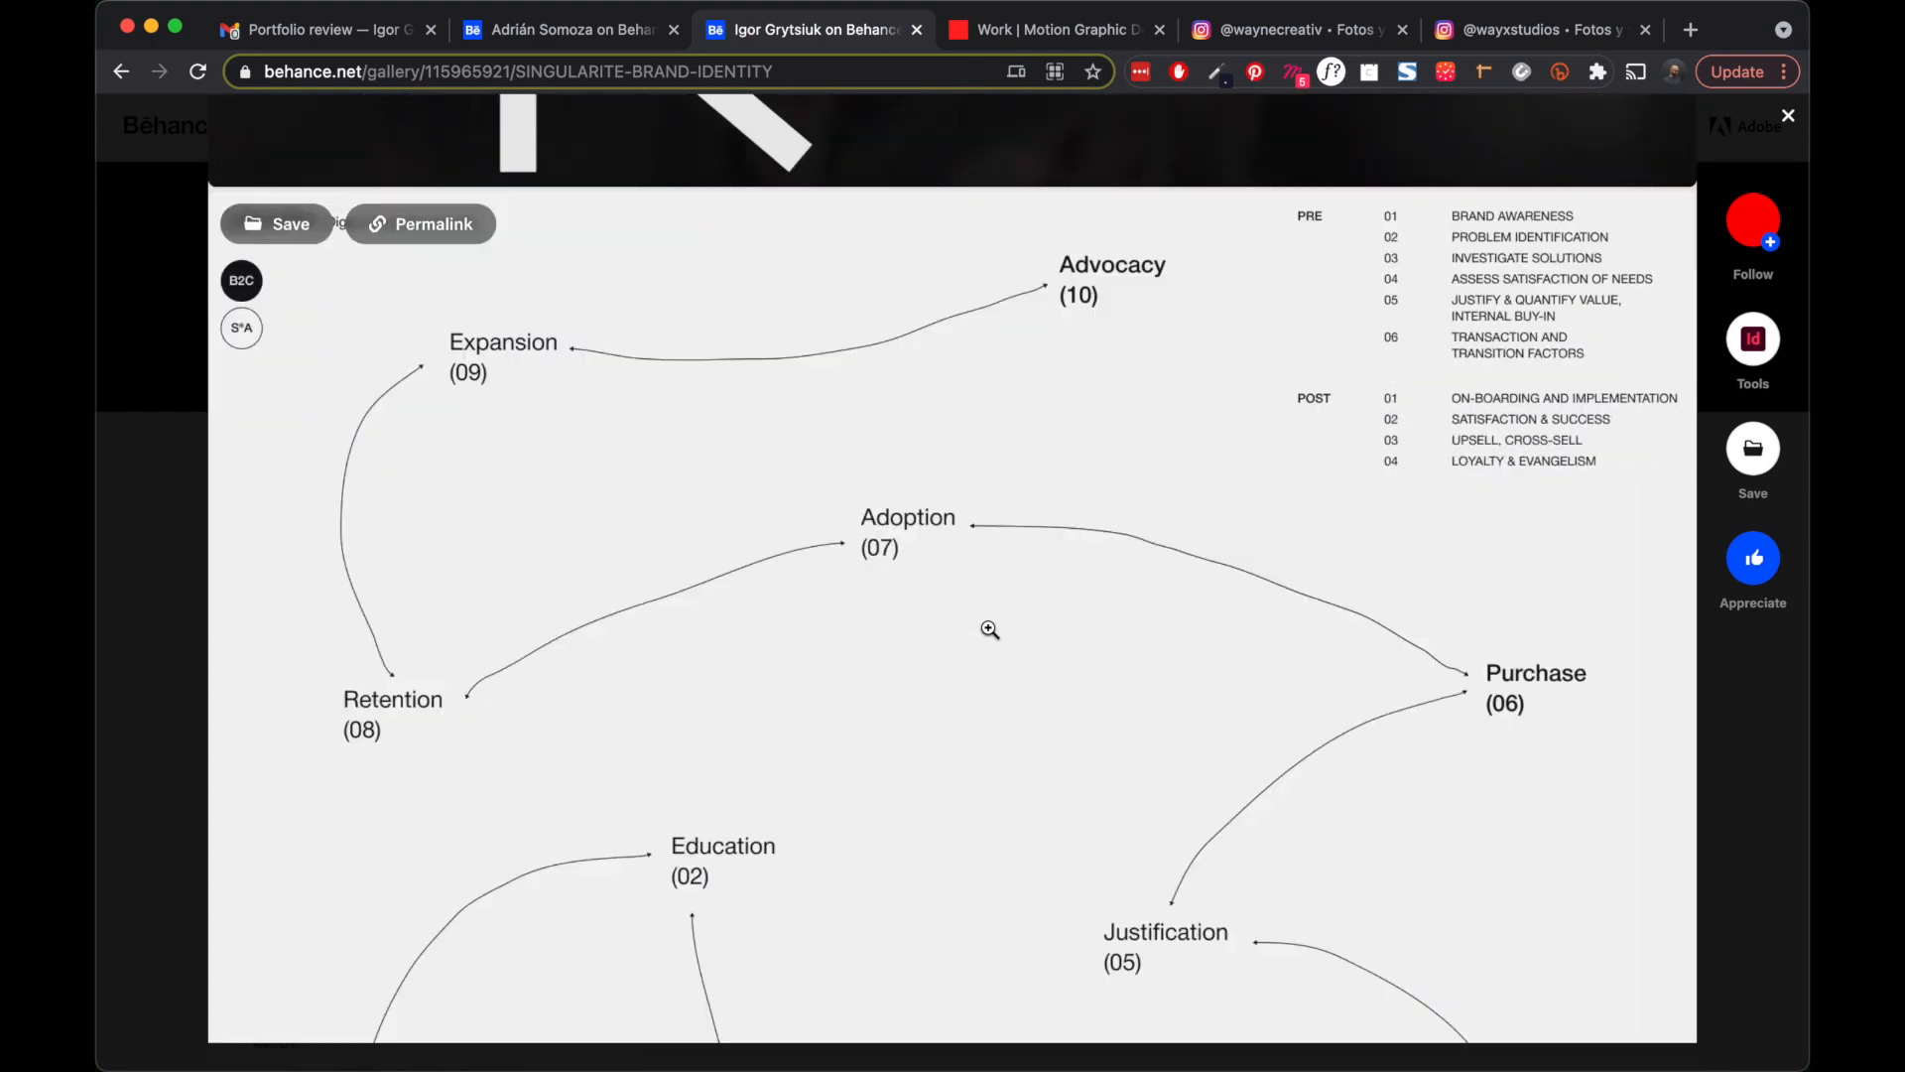
scroll(down, 3)
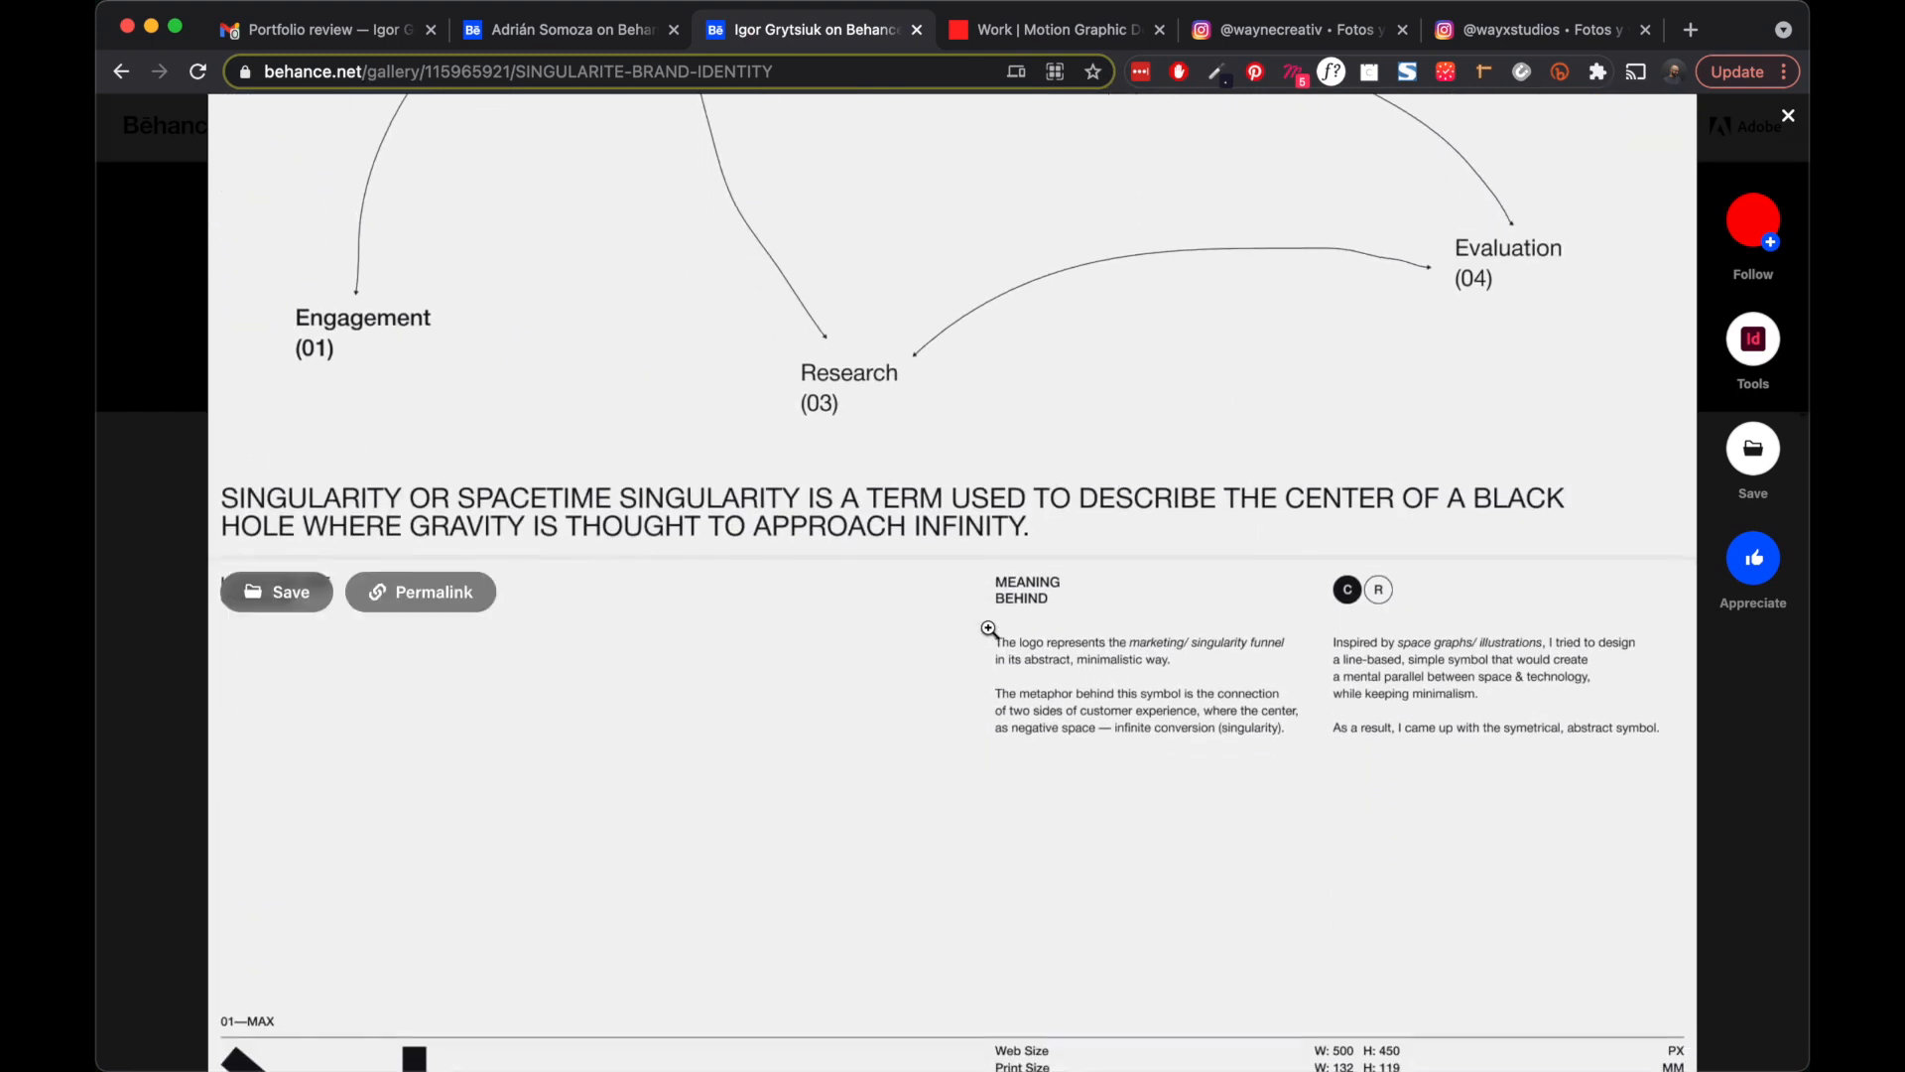
scroll(down, 3)
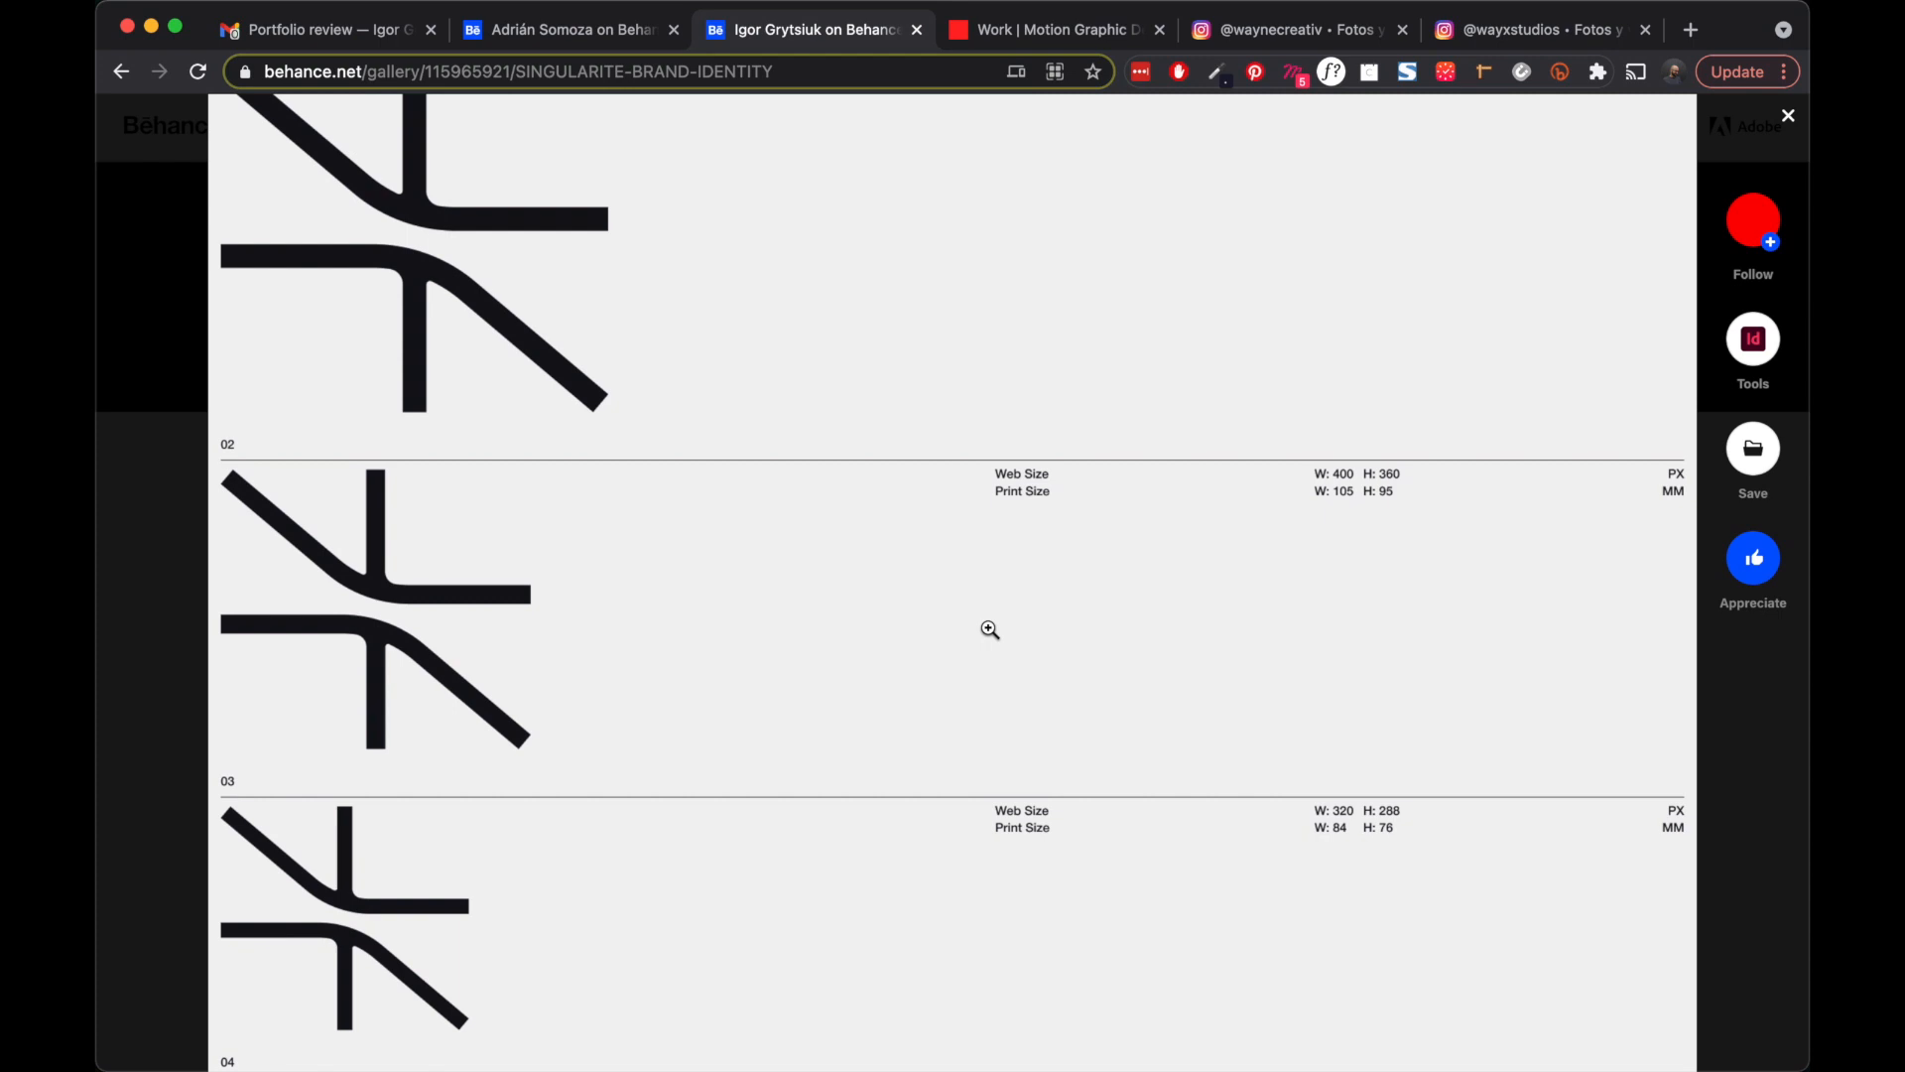
scroll(down, 3)
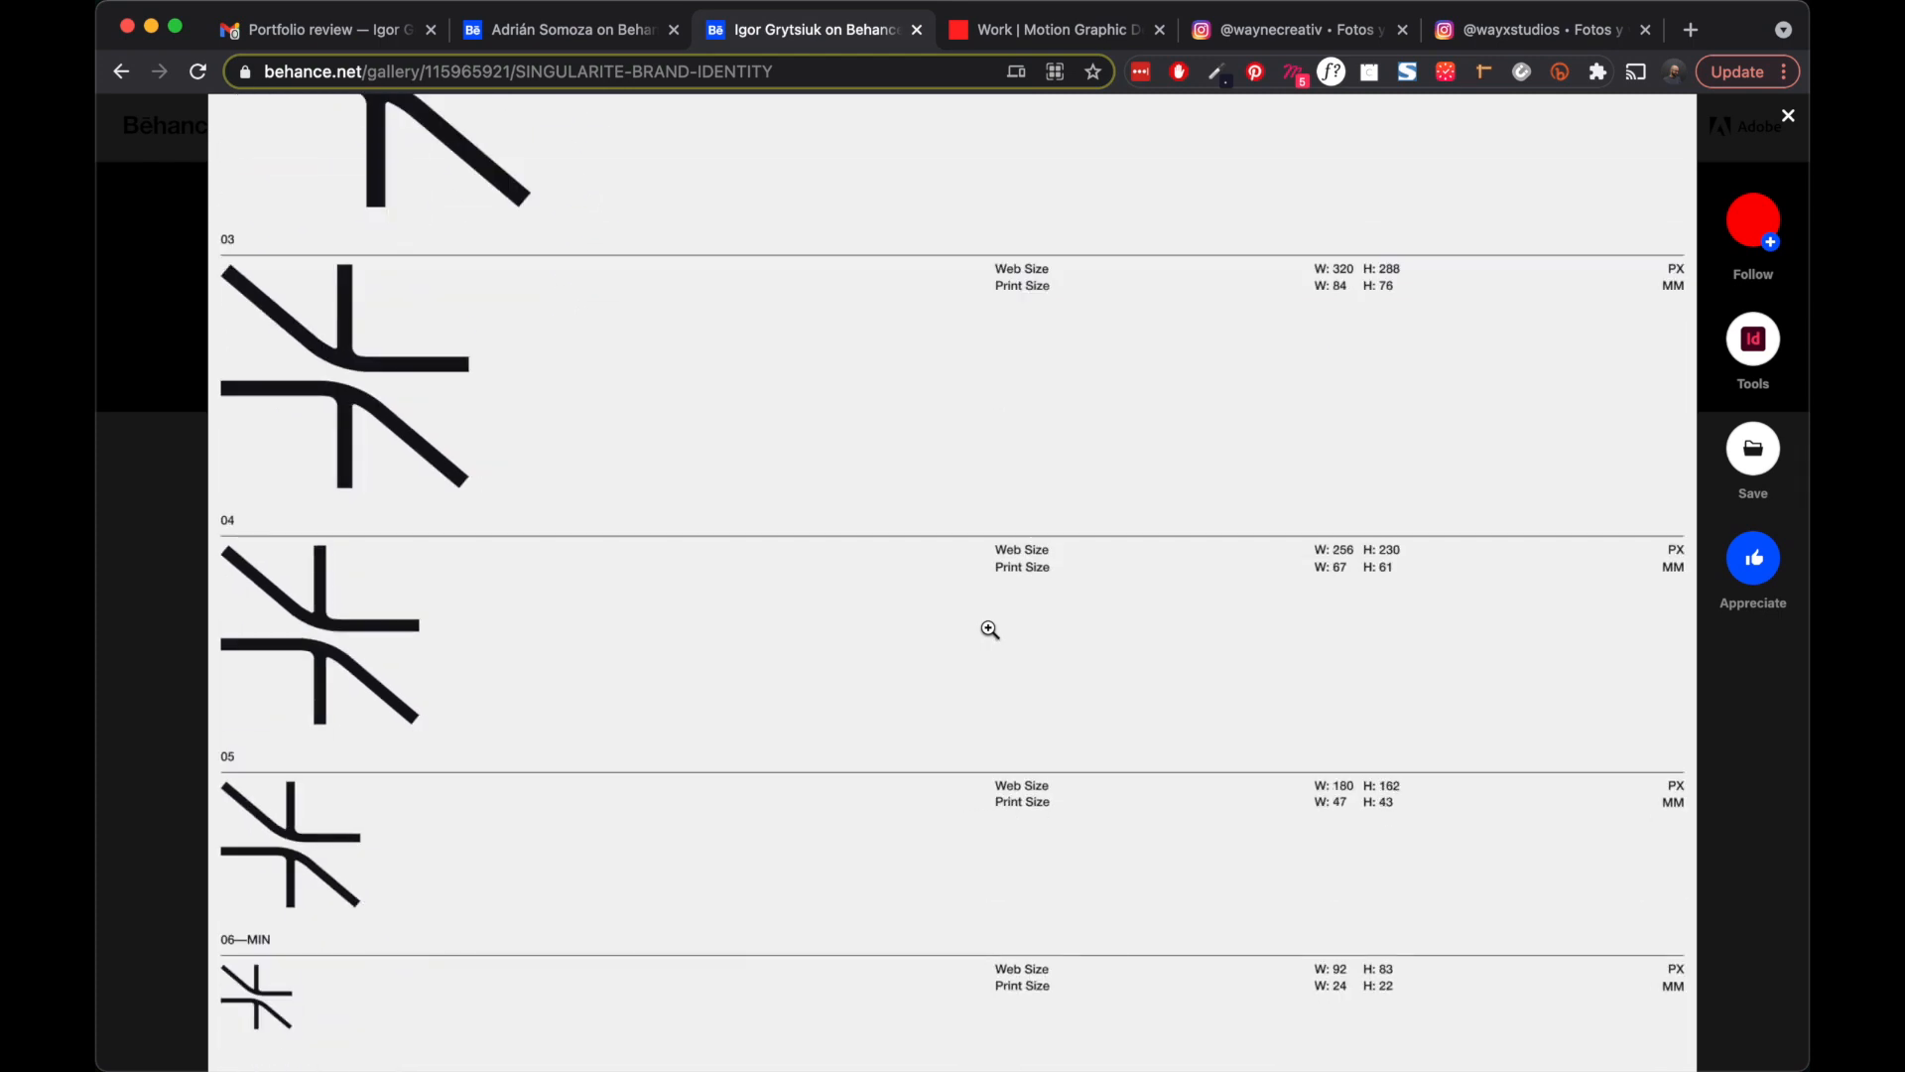
scroll(down, 3)
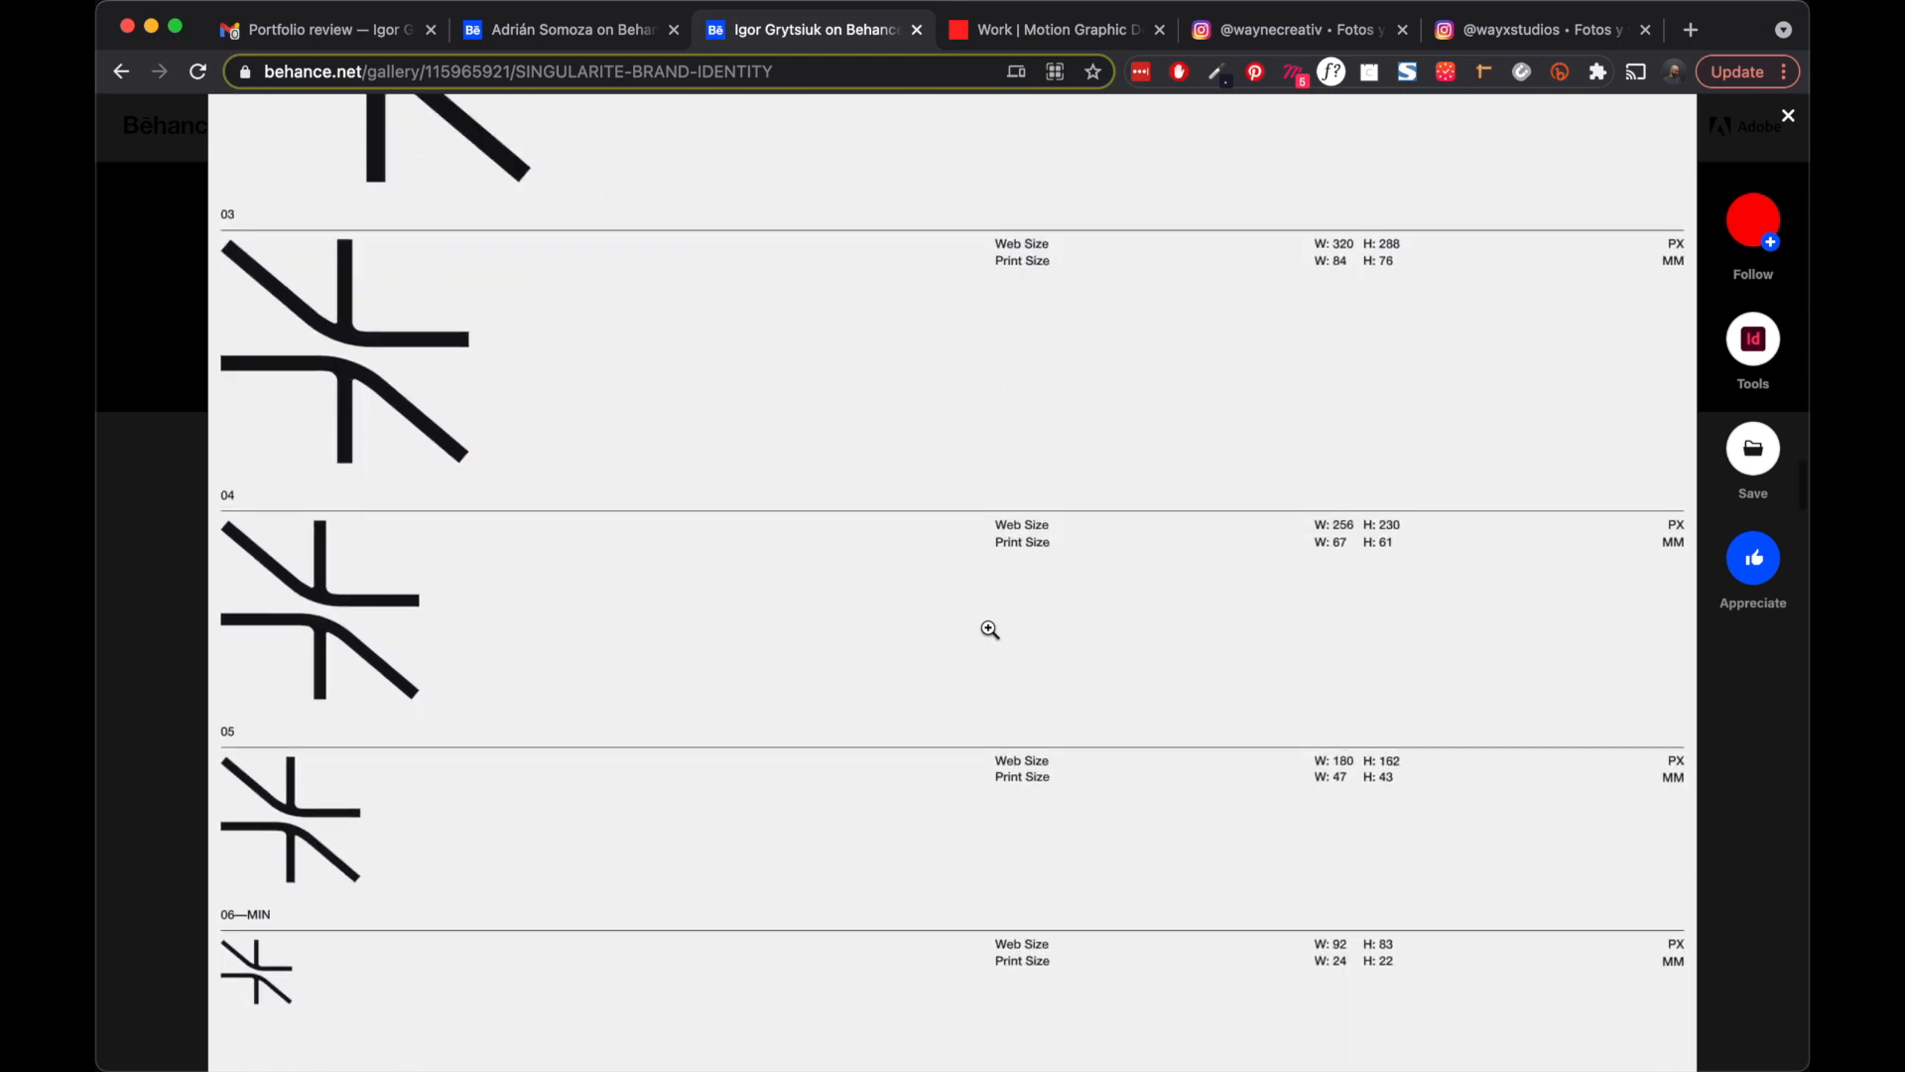
scroll(down, 3)
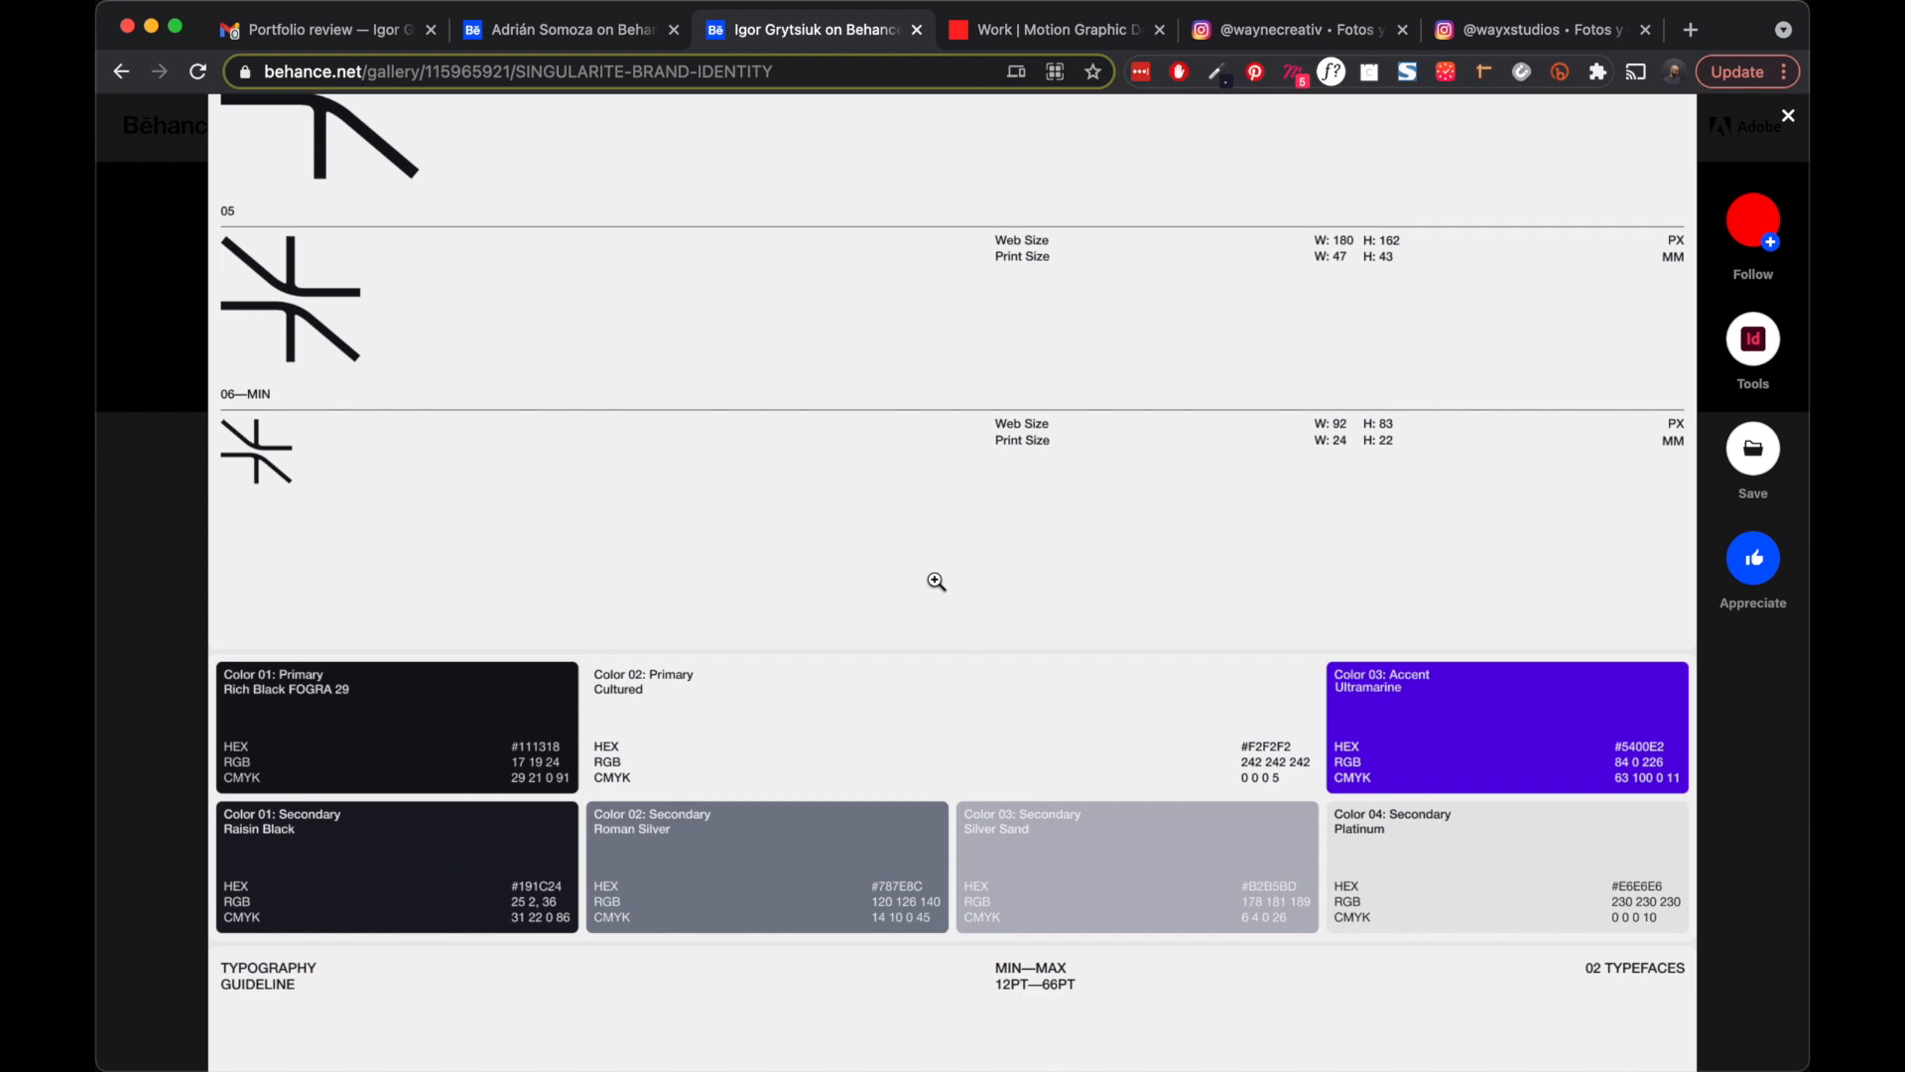
scroll(down, 3)
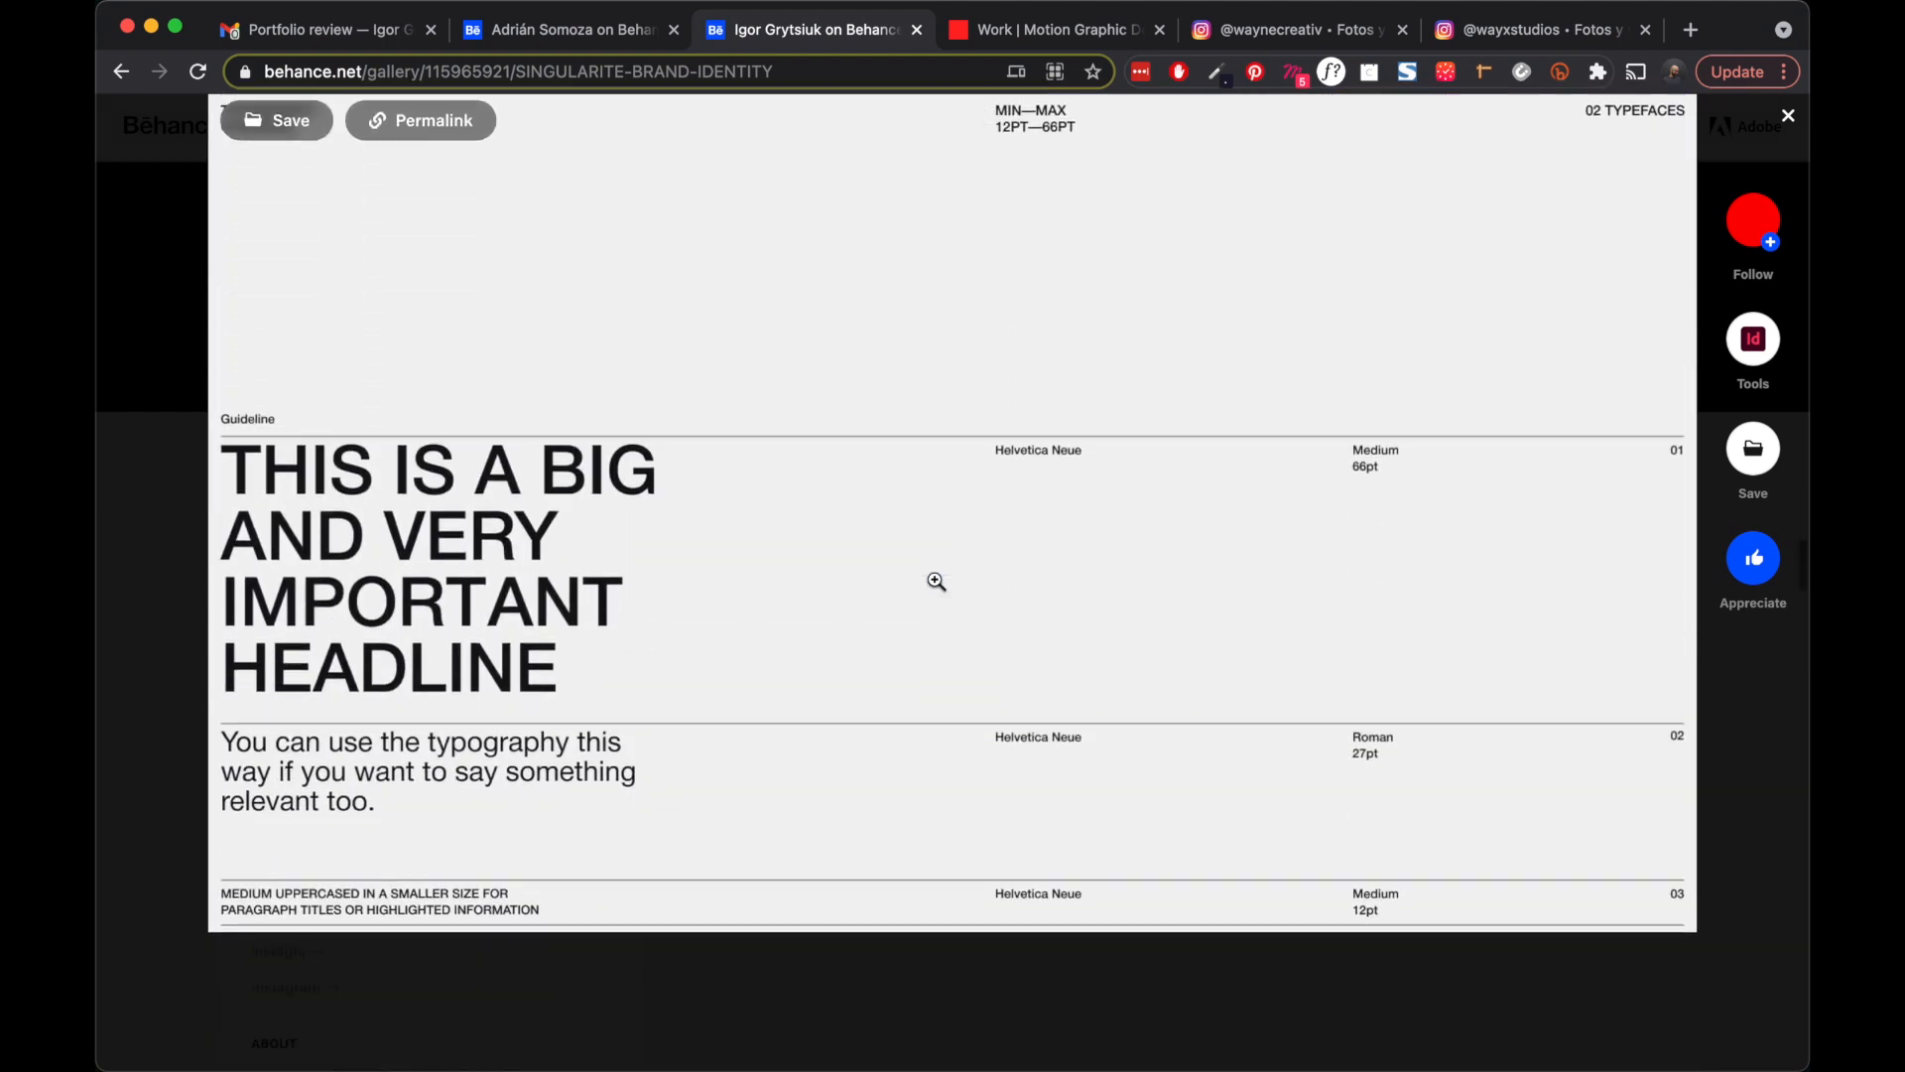
scroll(down, 3)
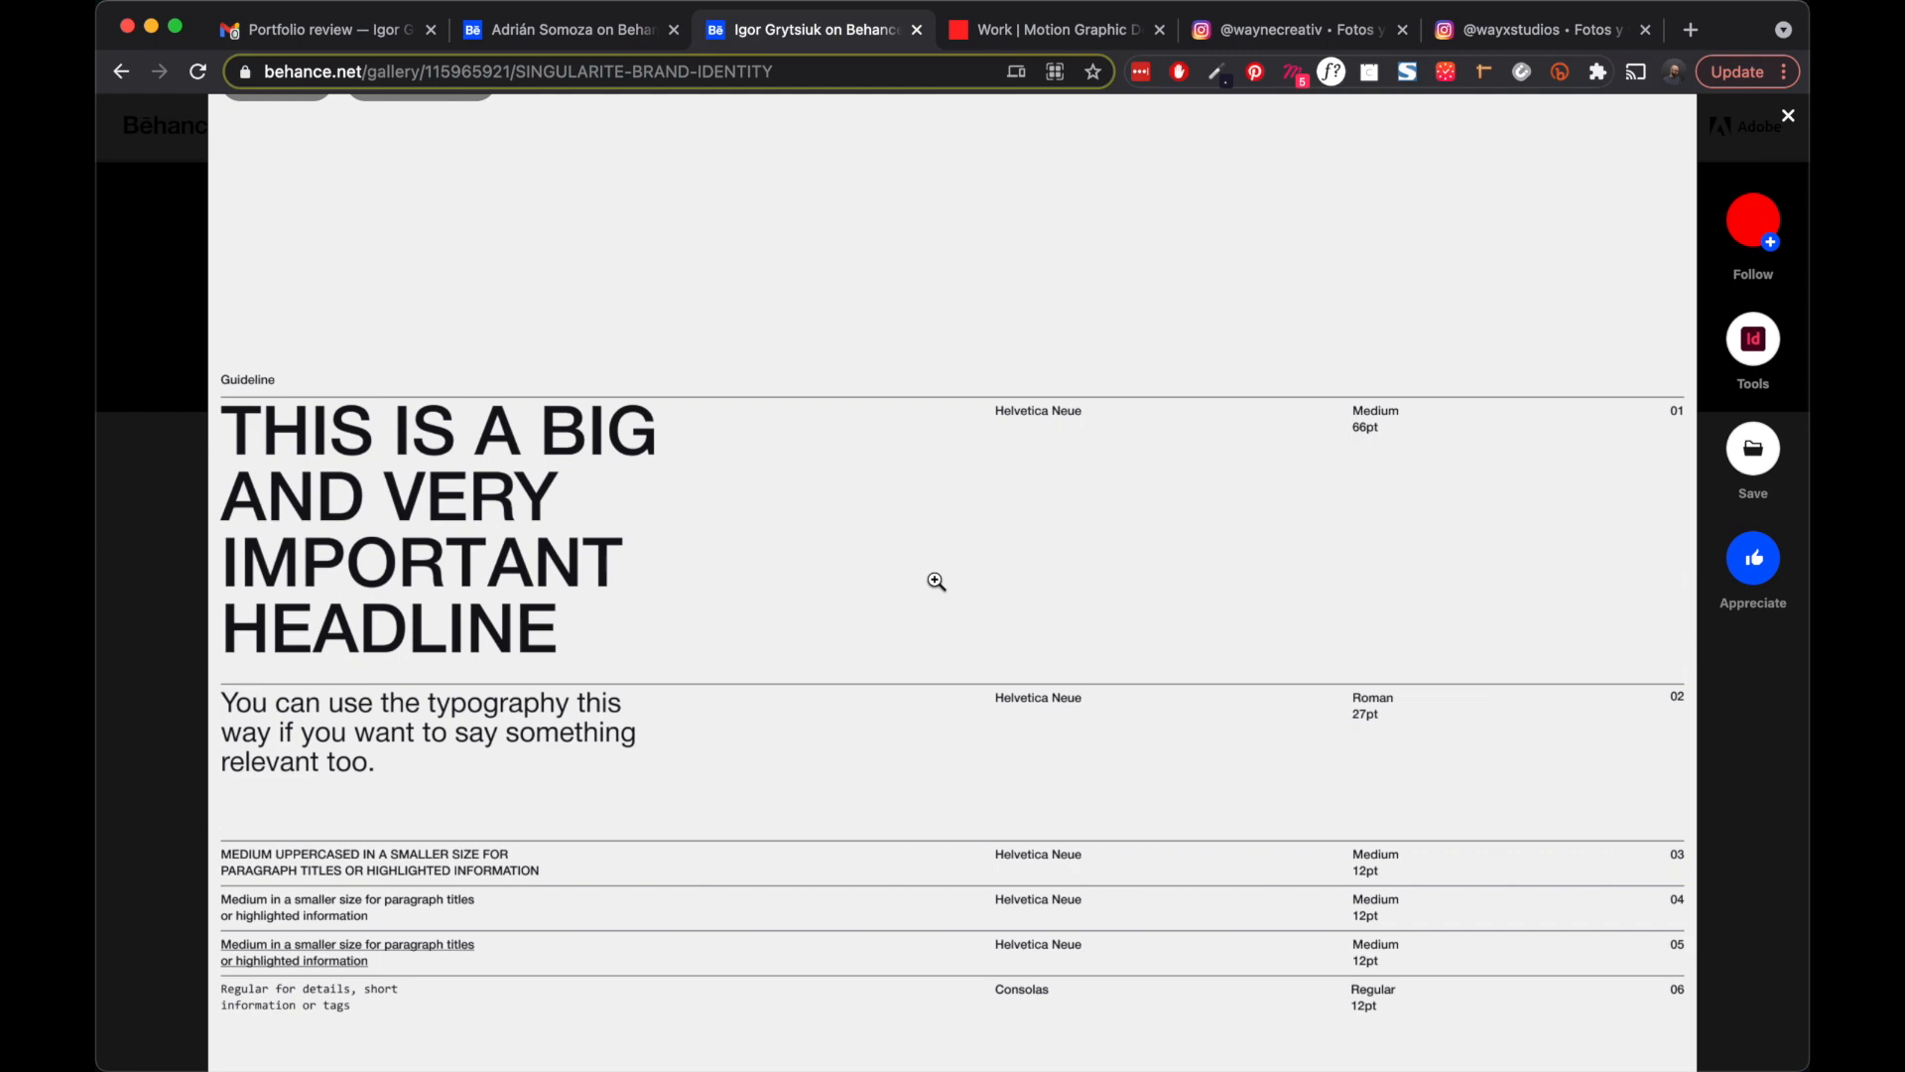
scroll(down, 3)
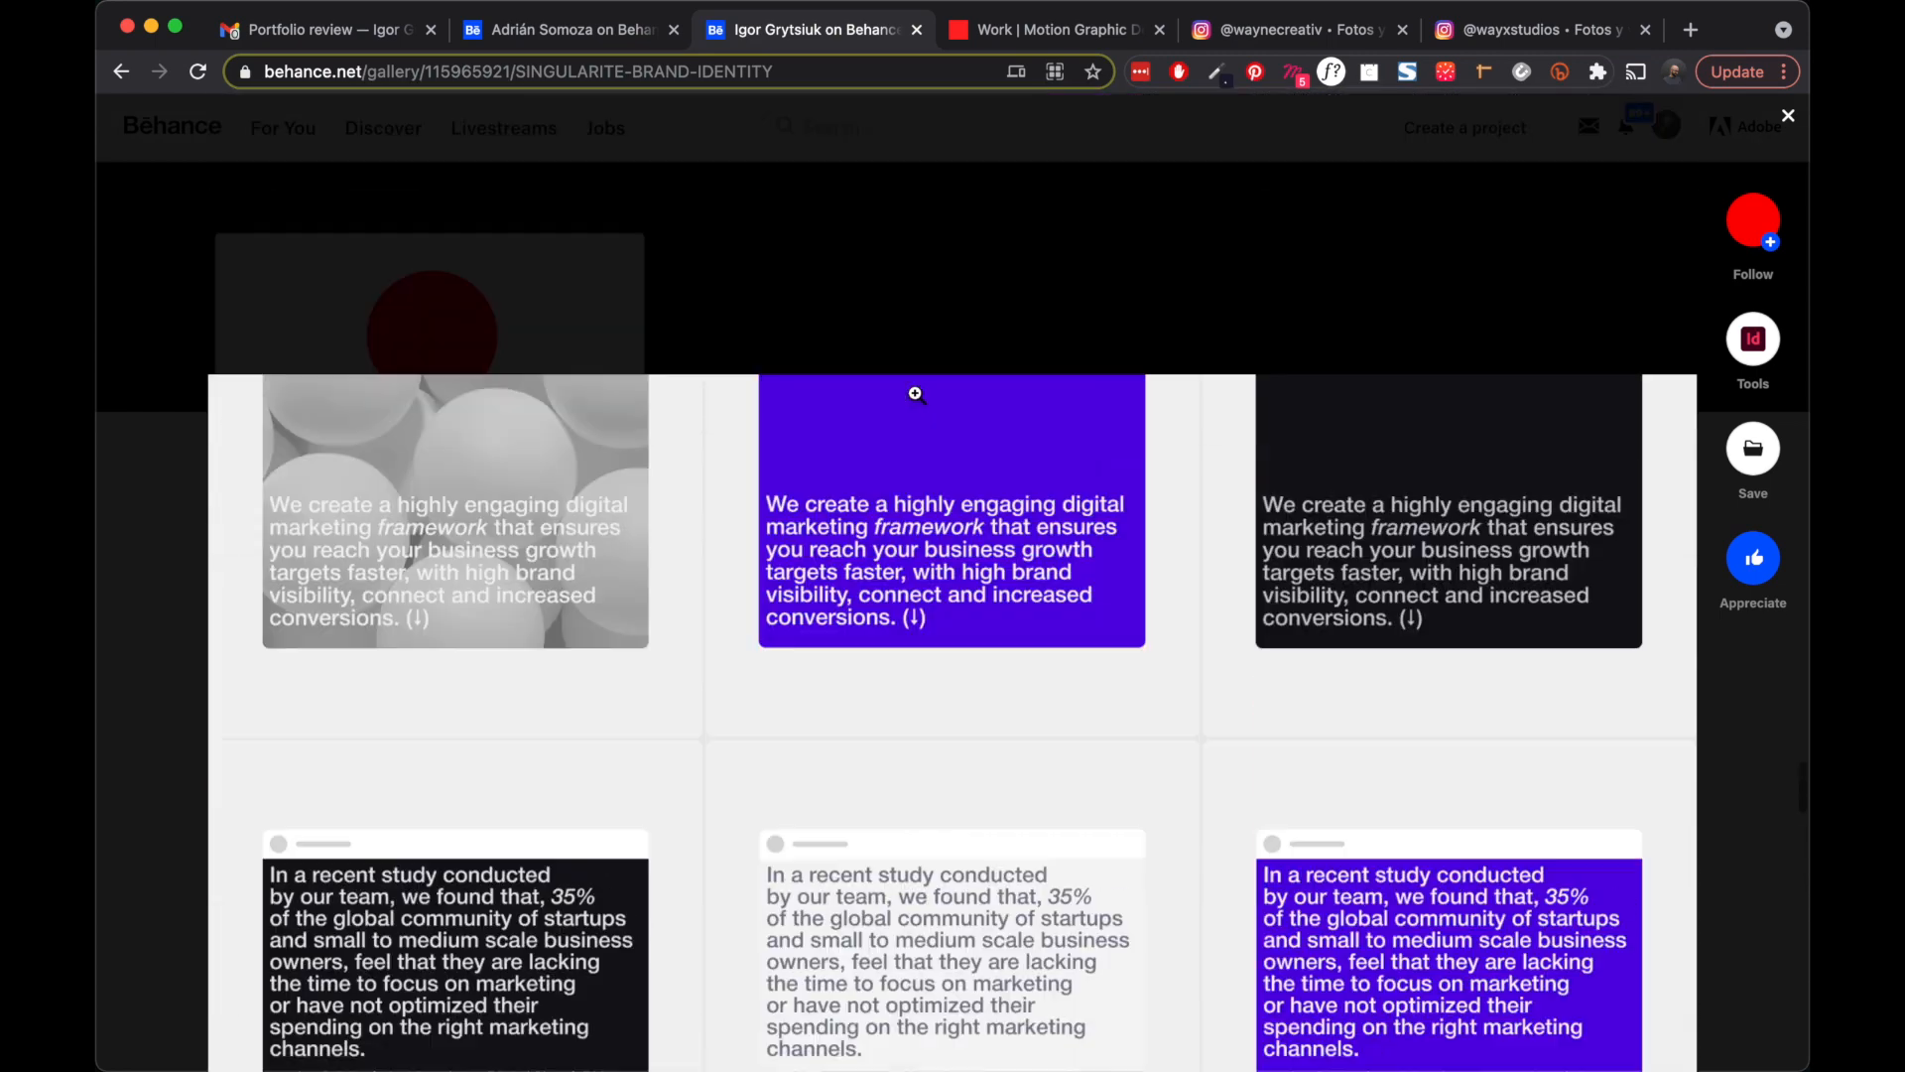
scroll(down, 3)
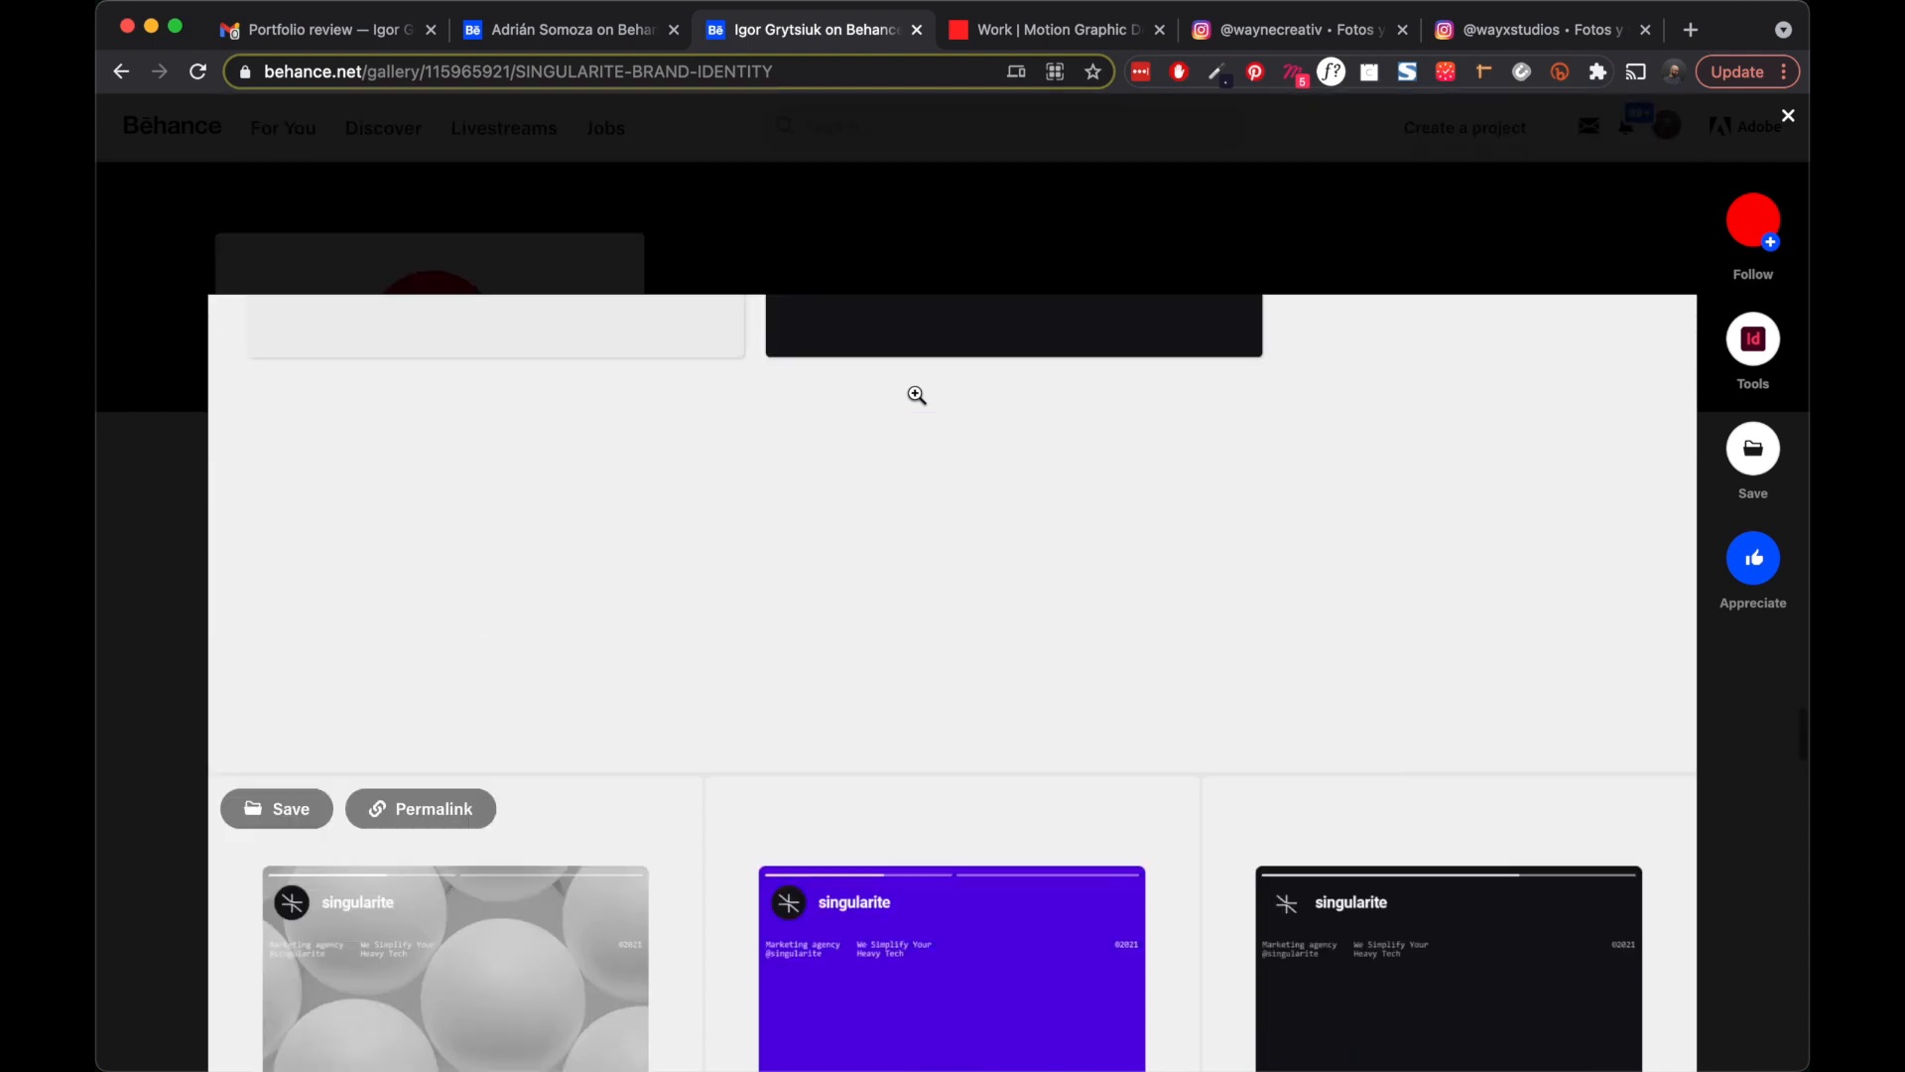
scroll(down, 3)
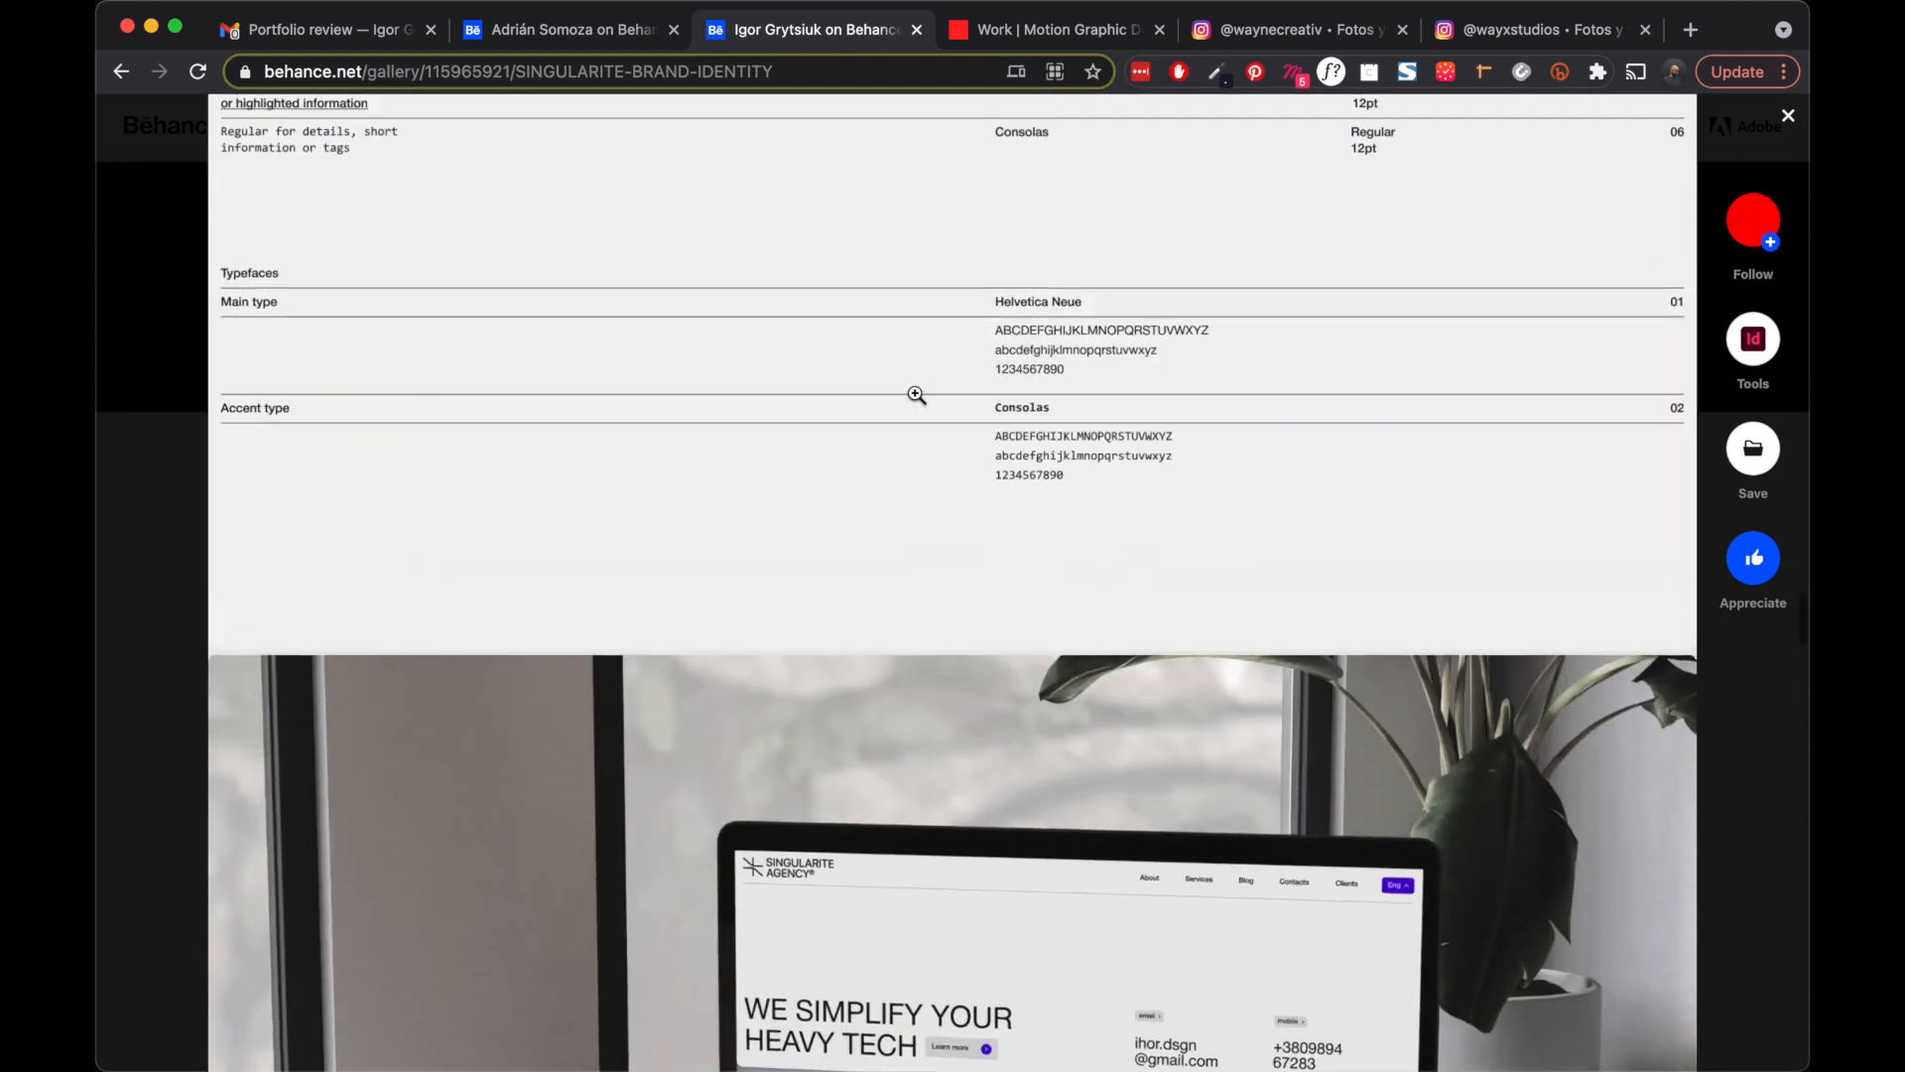
scroll(down, 3)
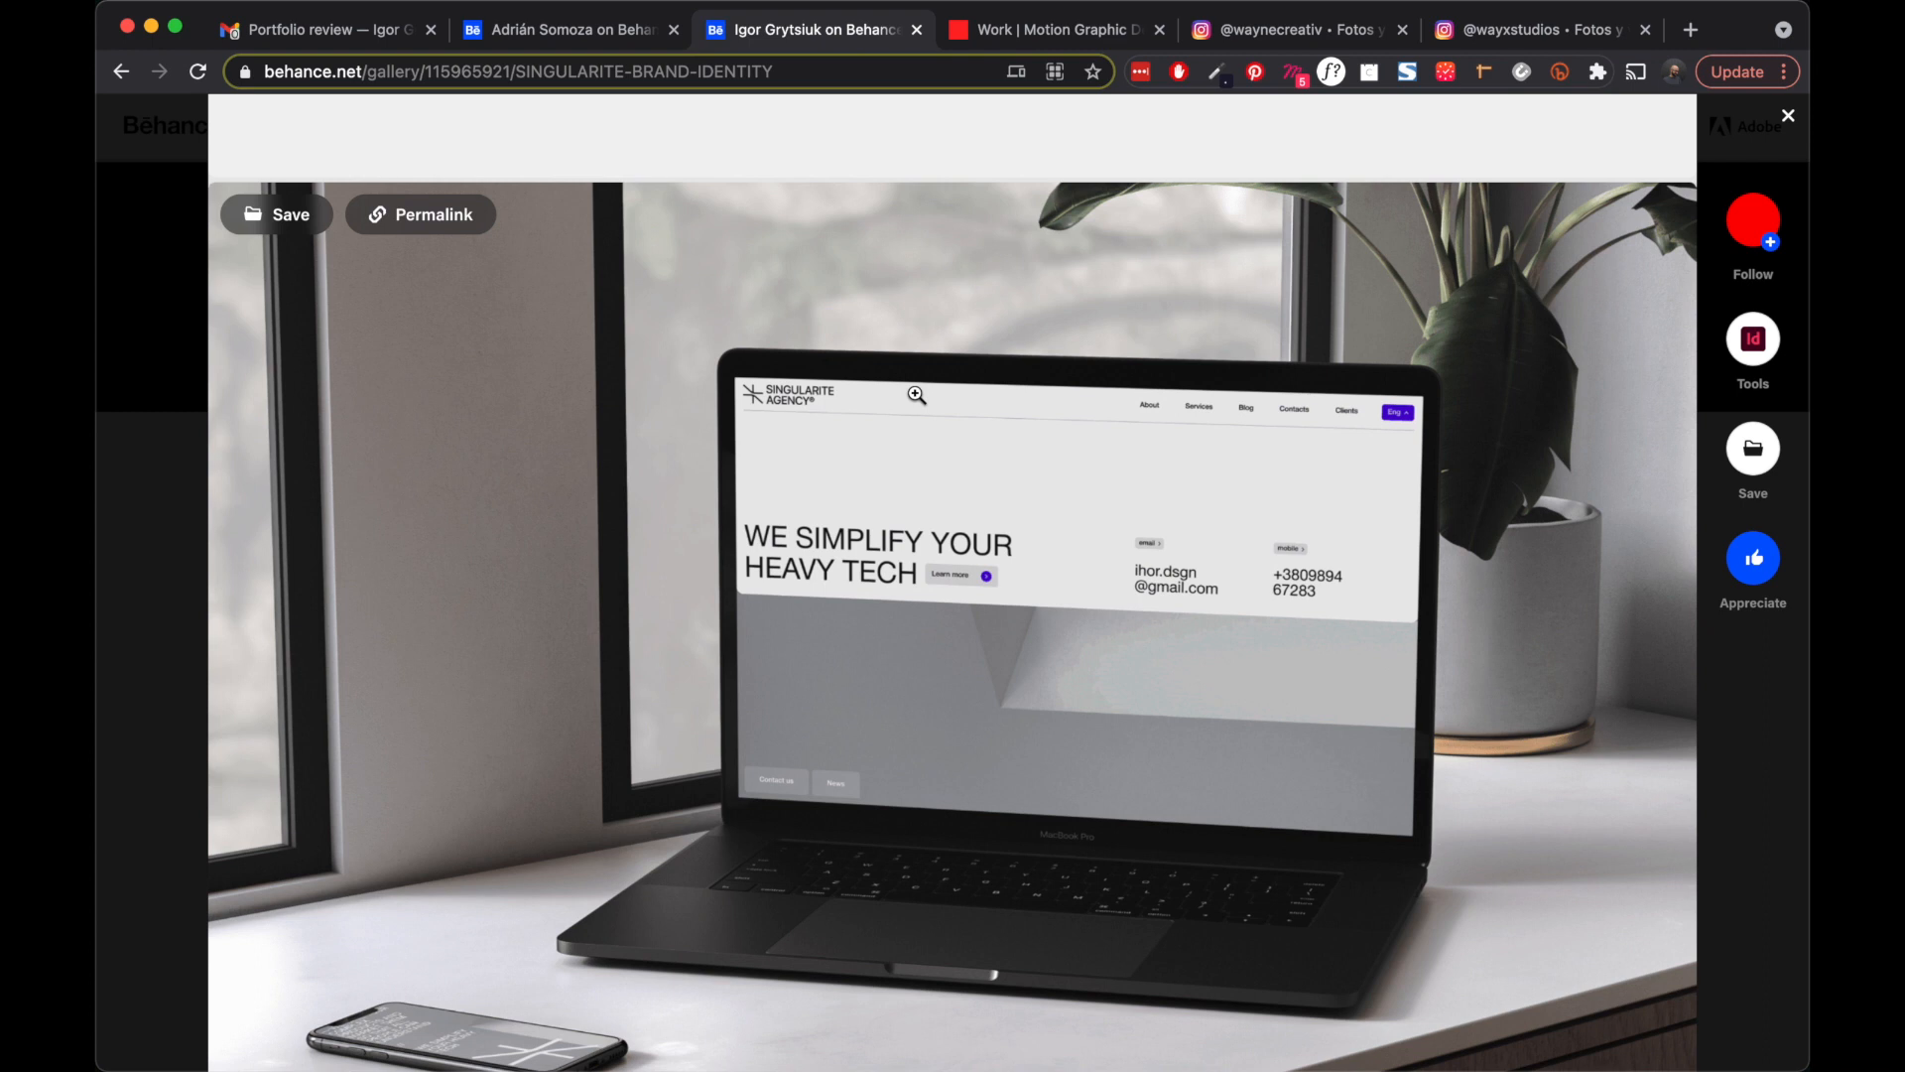
scroll(down, 3)
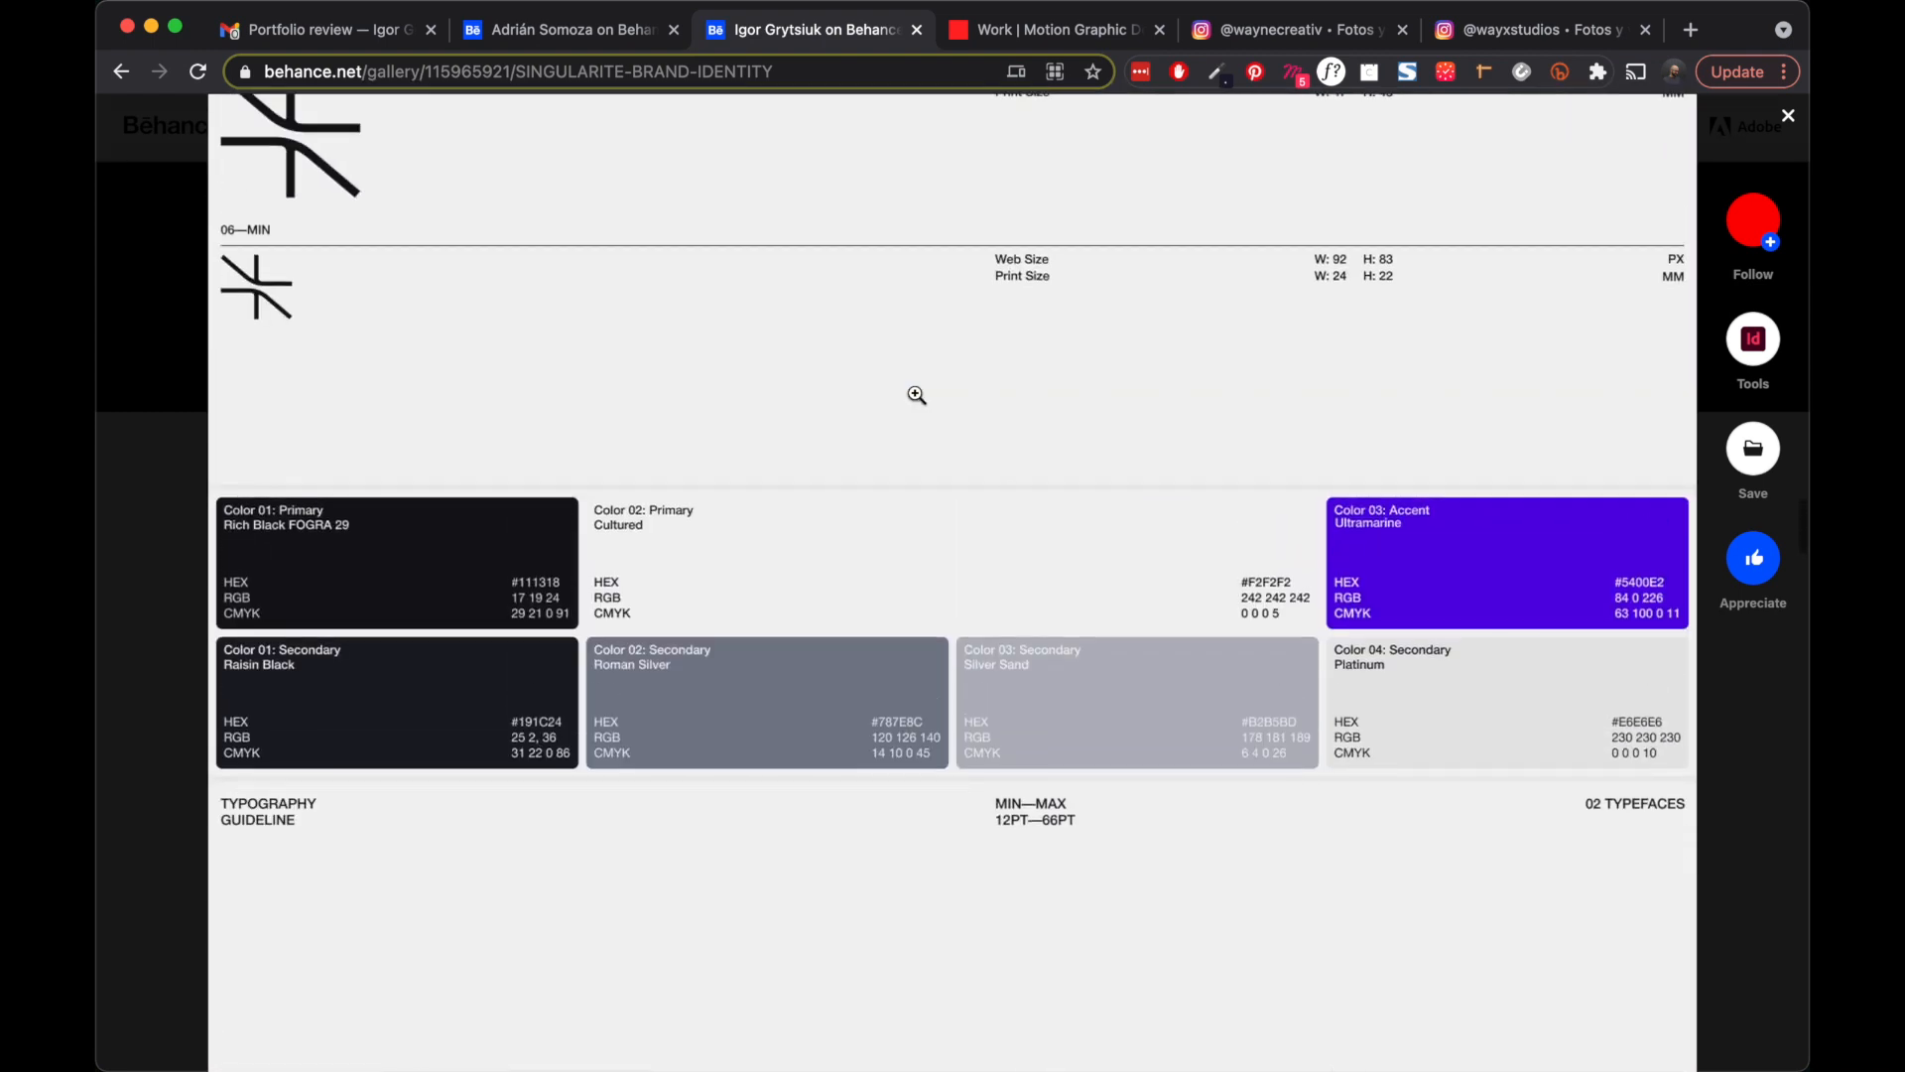
scroll(up, 3)
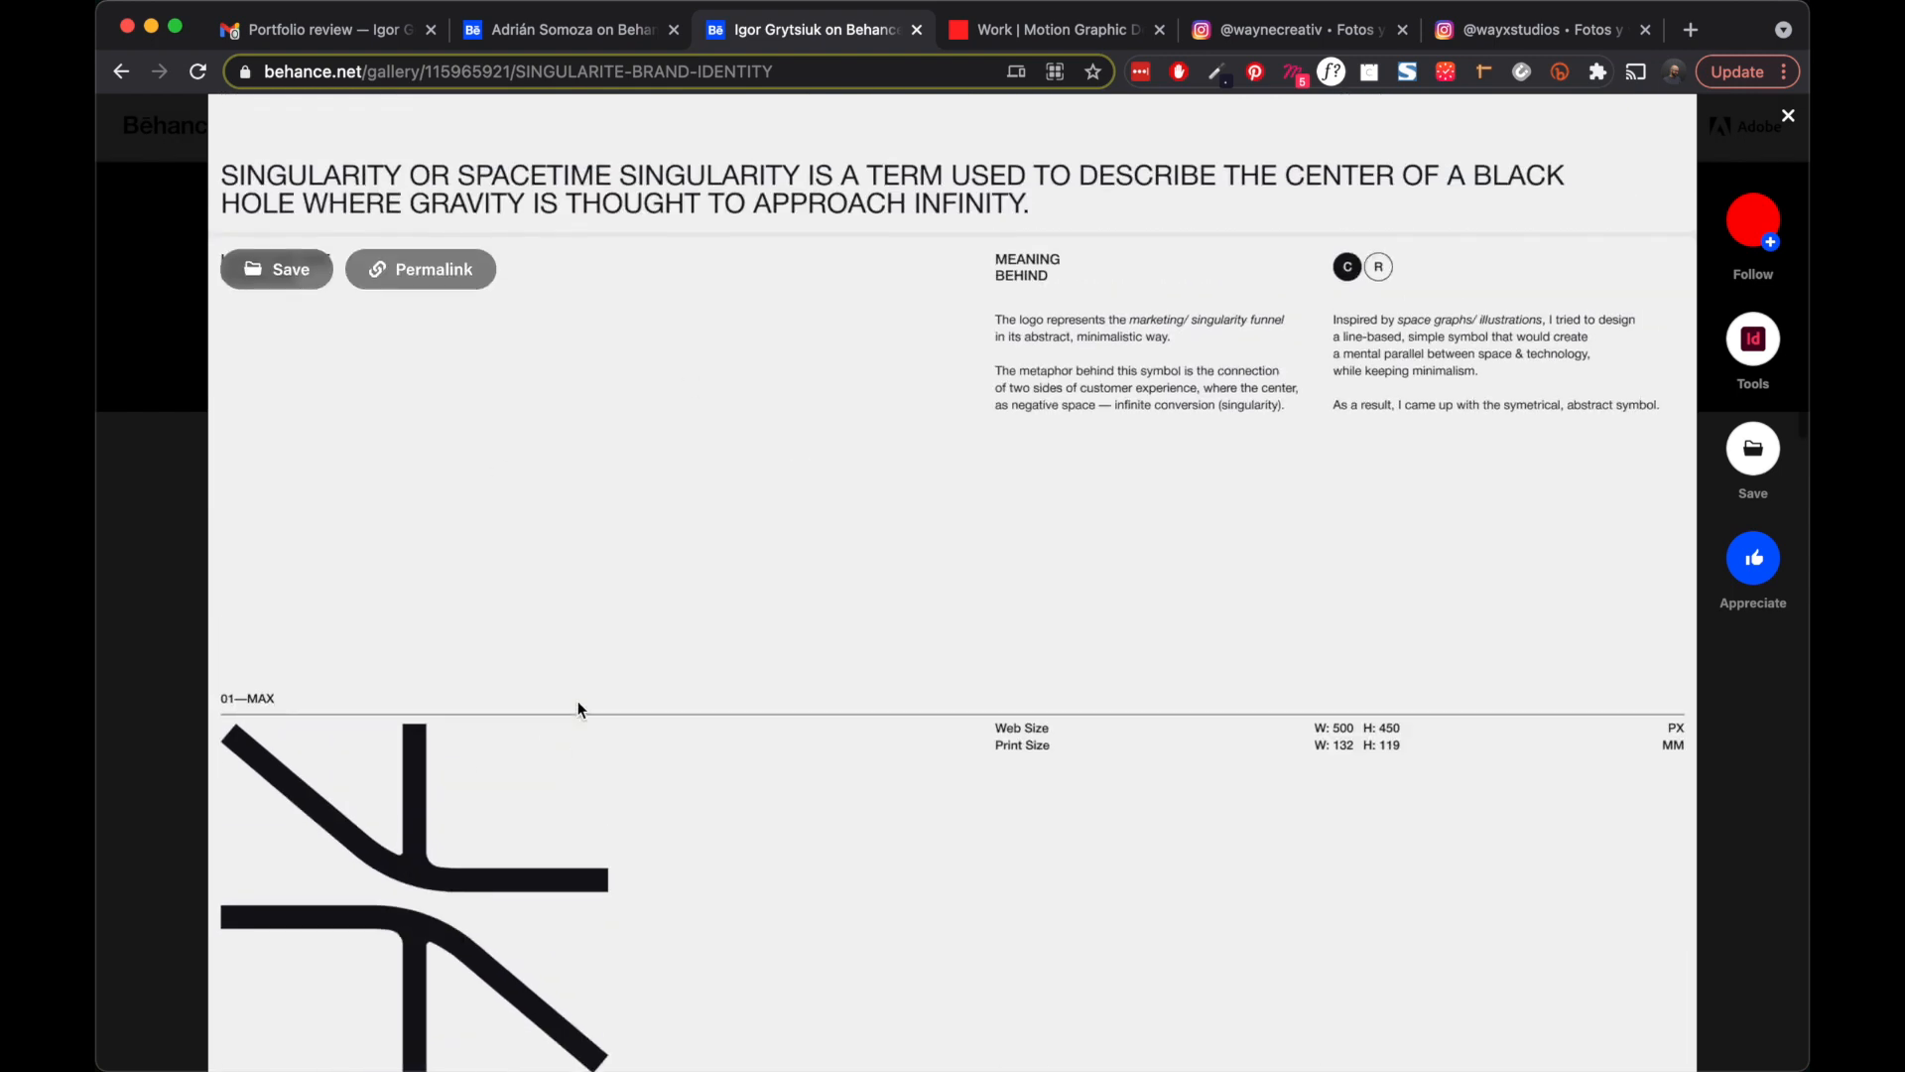
scroll(down, 3)
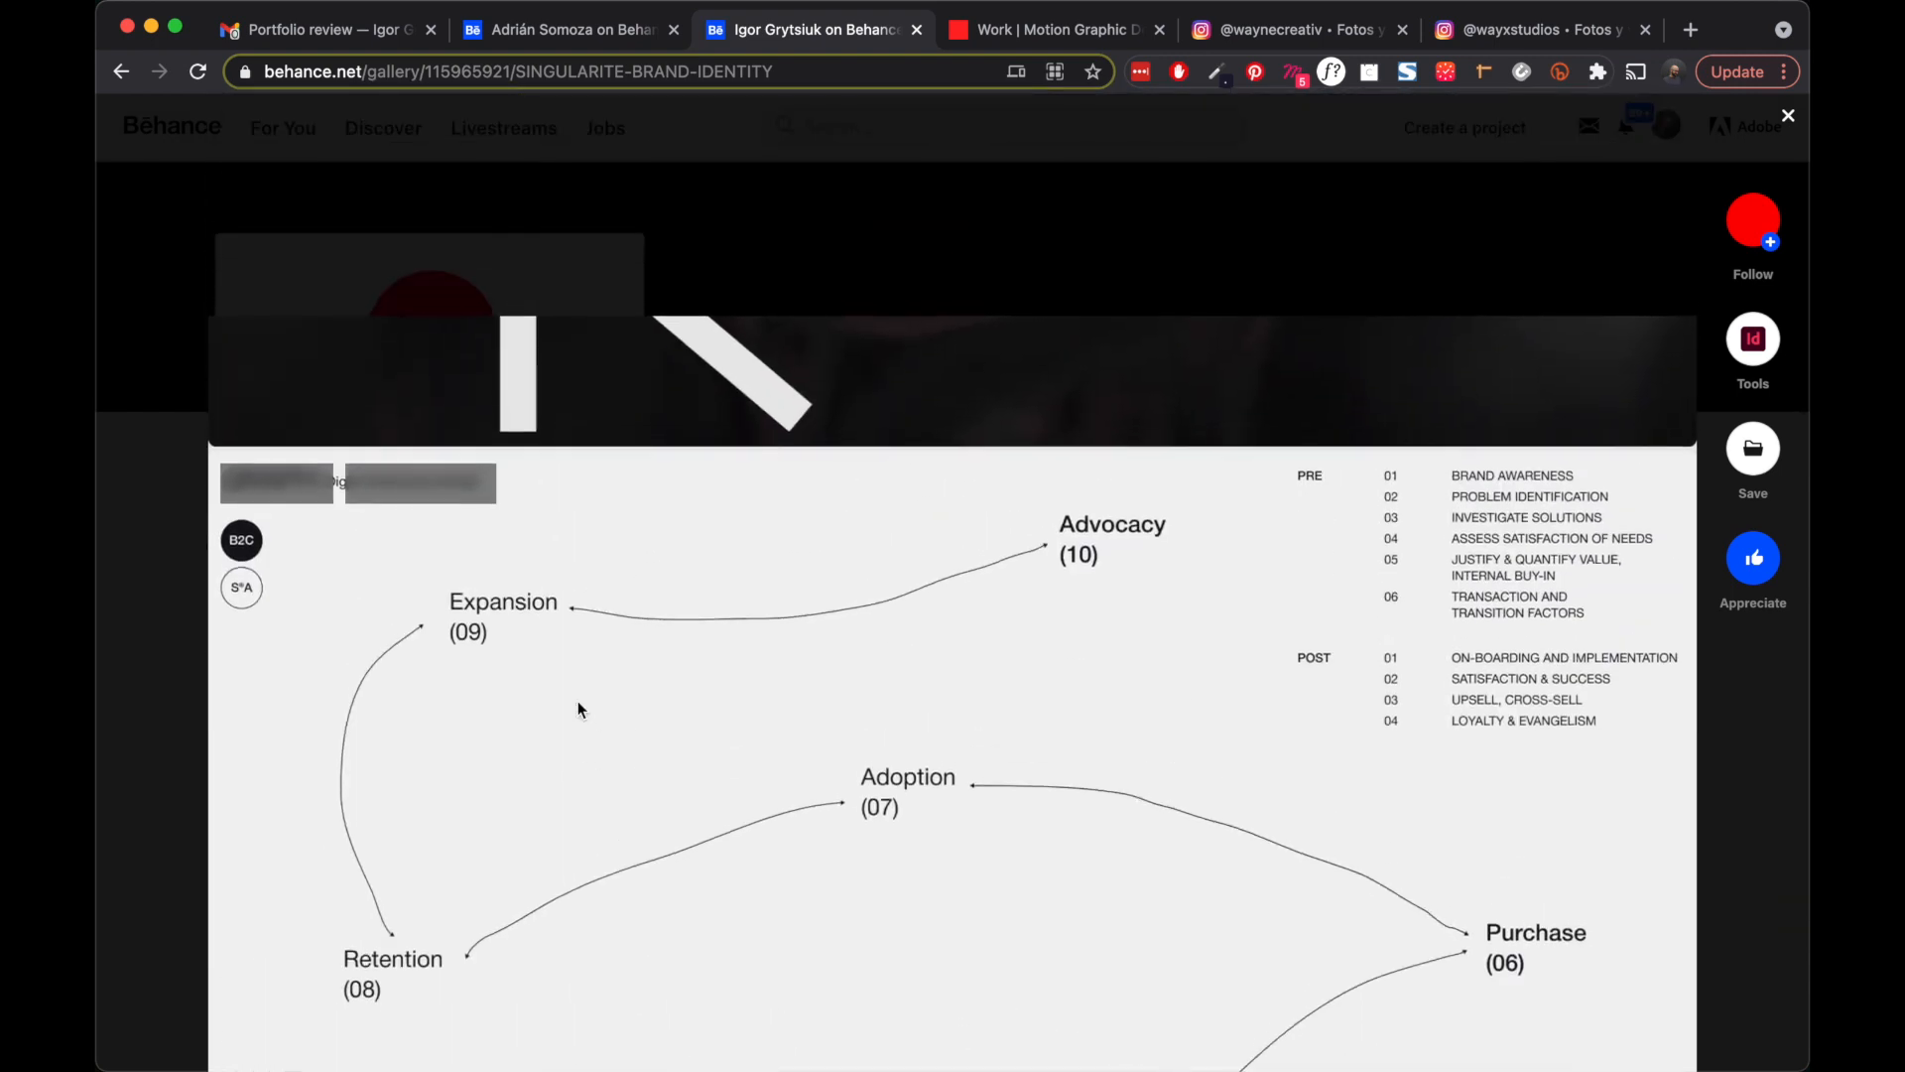
scroll(down, 3)
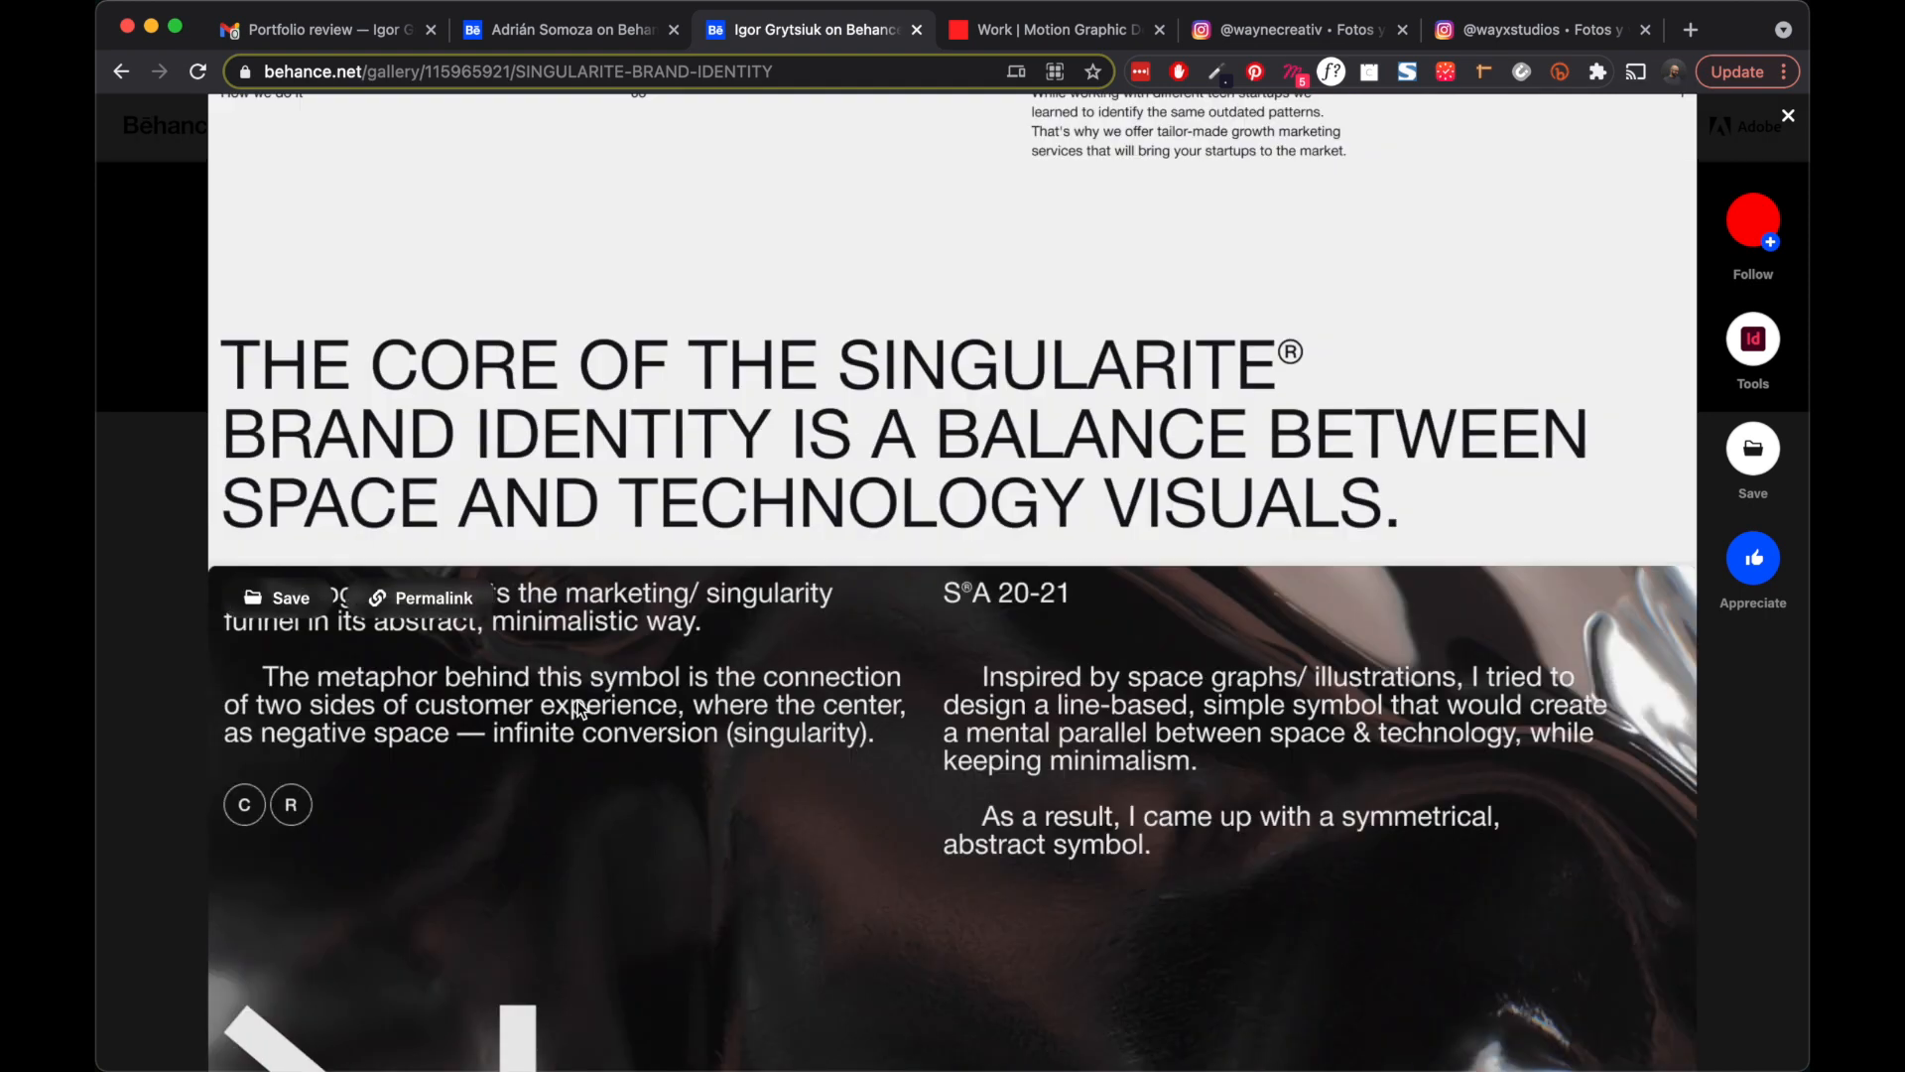
- Scroll the Singularite project down to the purple, black and white story designs
scroll(down, 3)
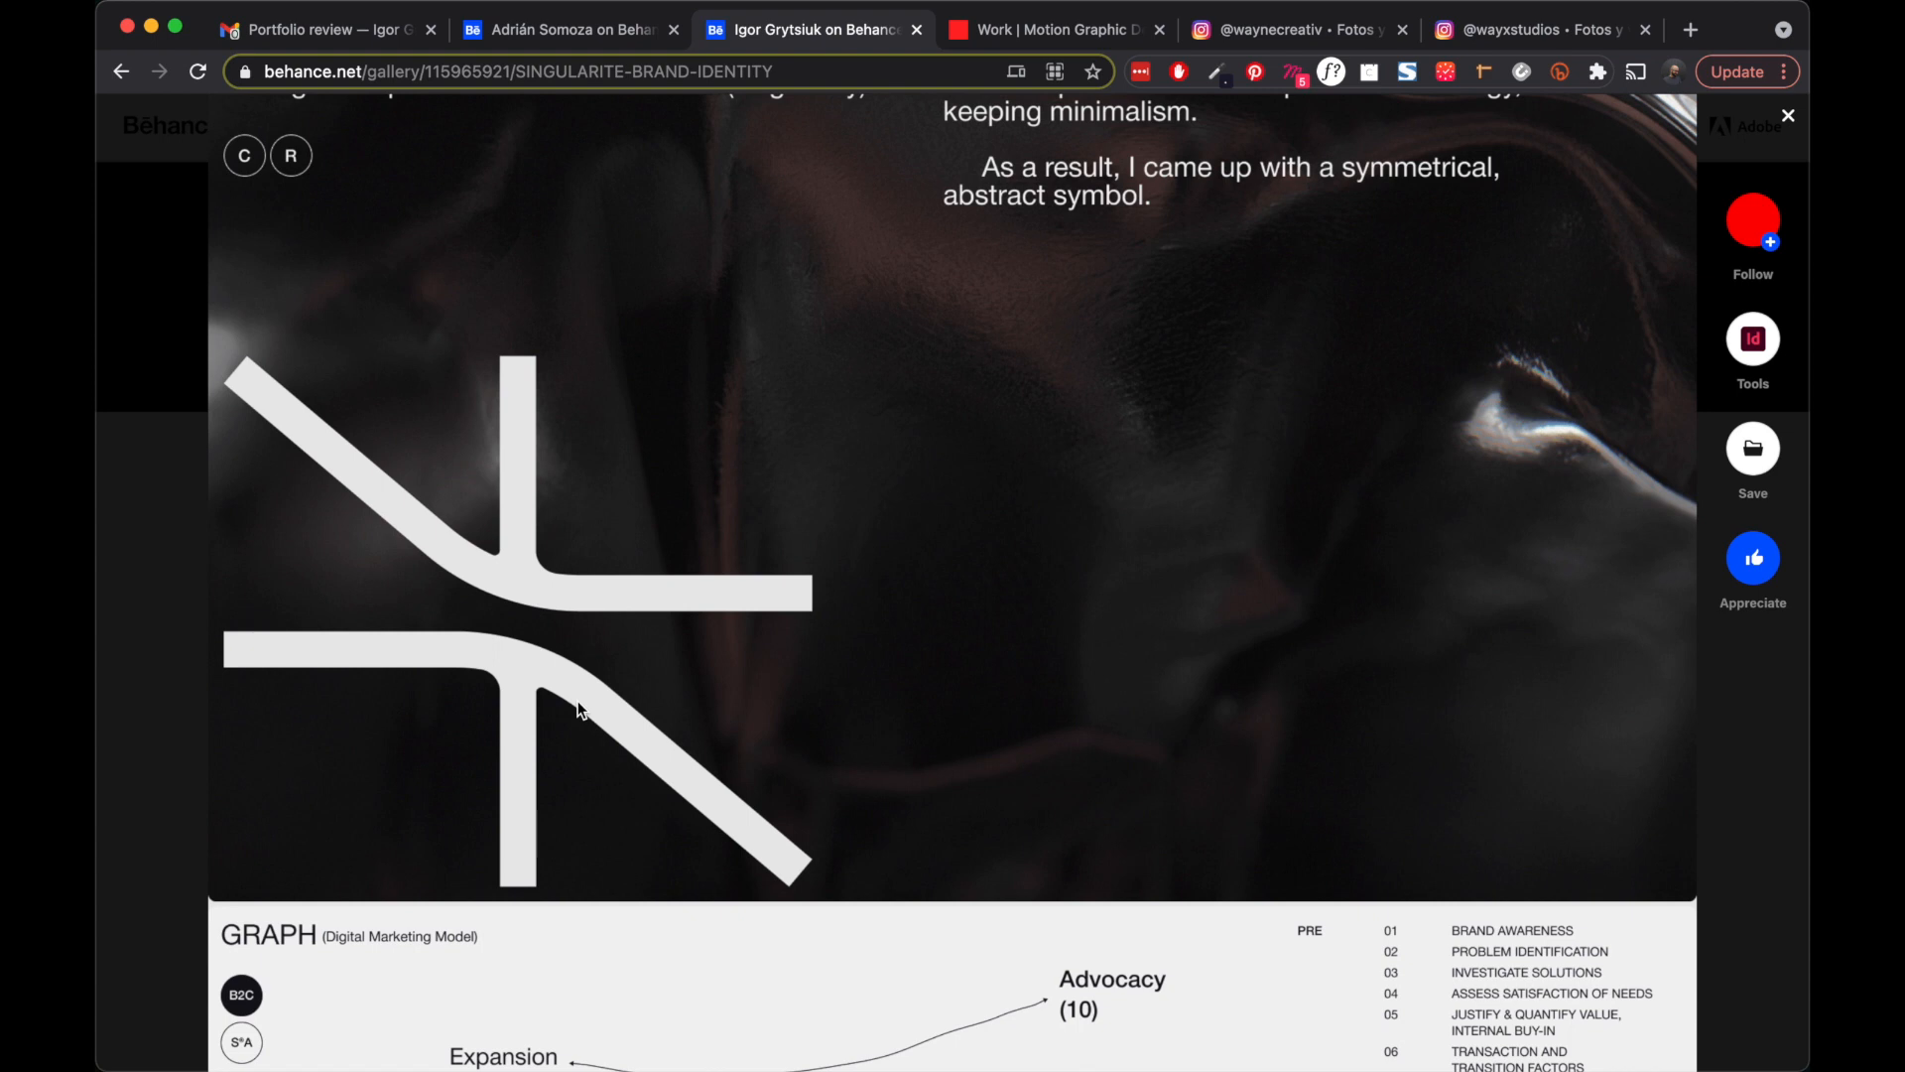
mouse_move(574, 687)
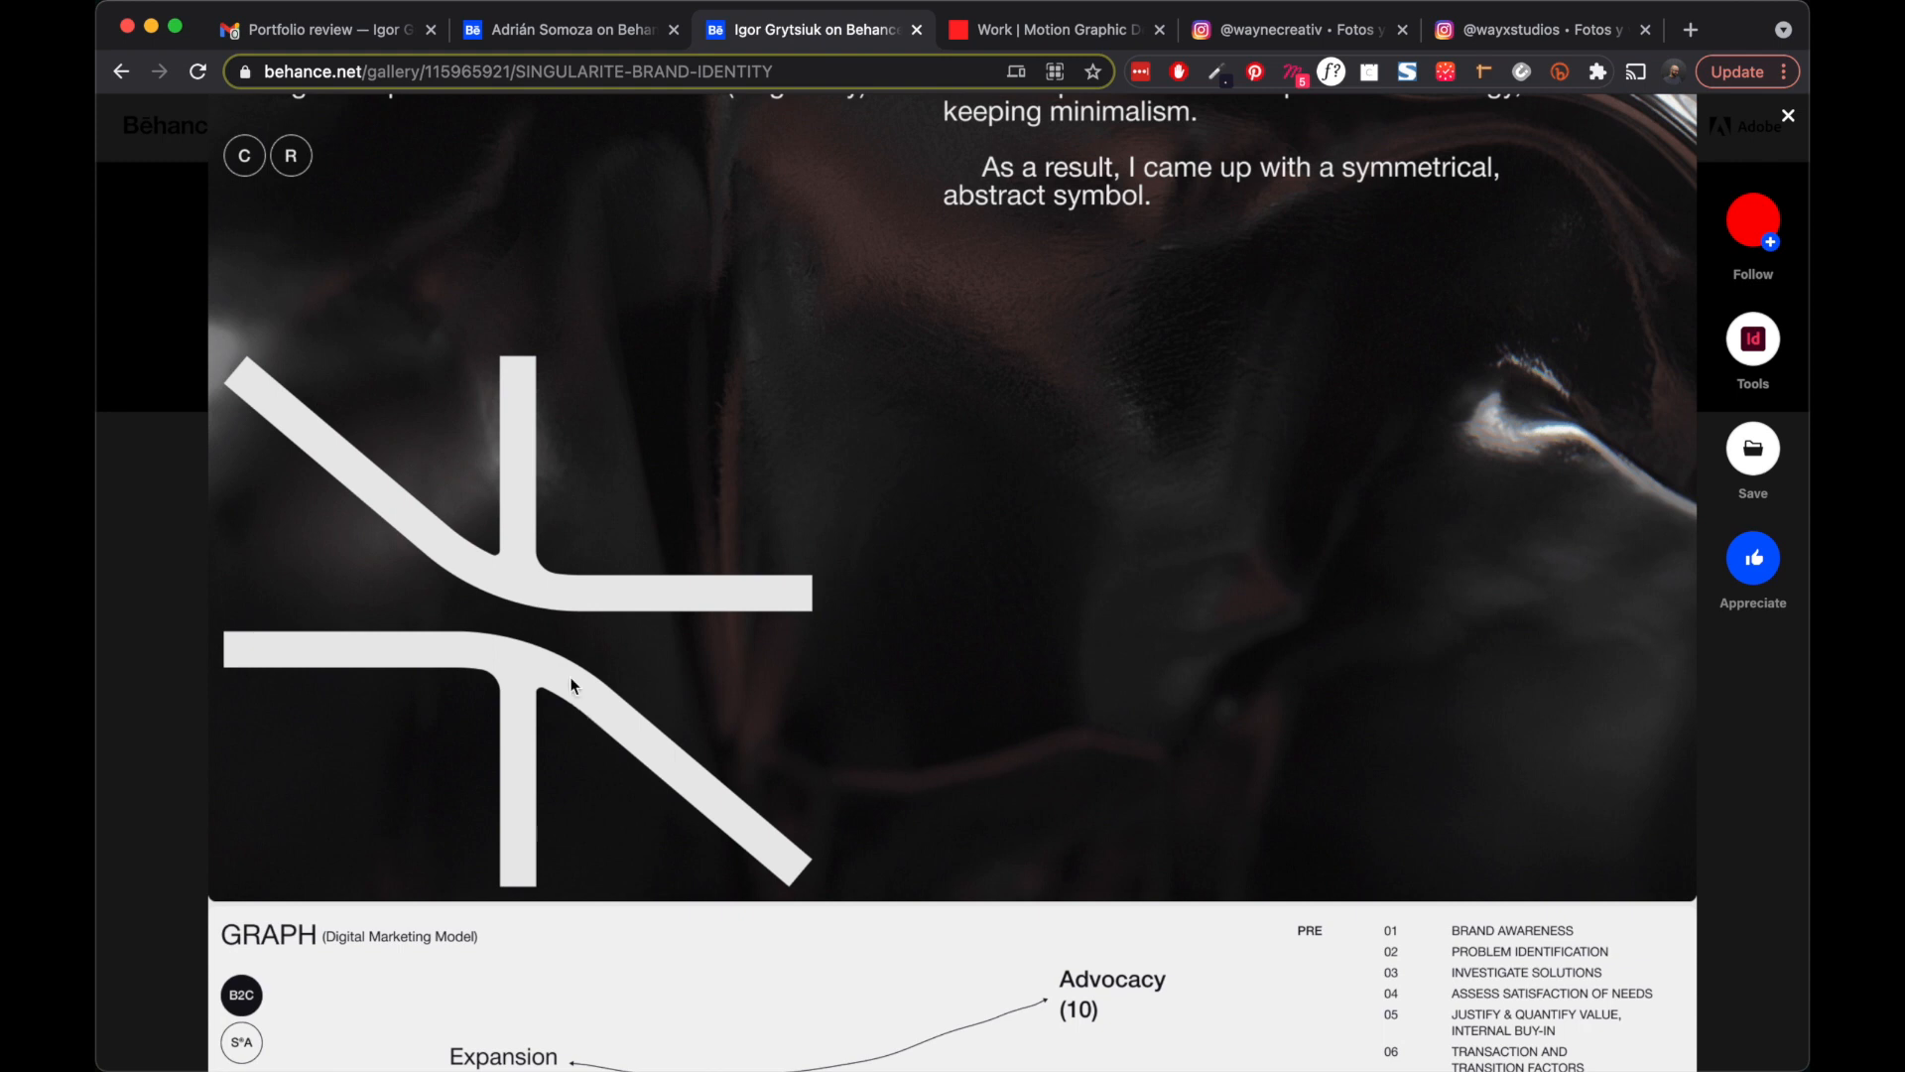
mouse_move(528, 615)
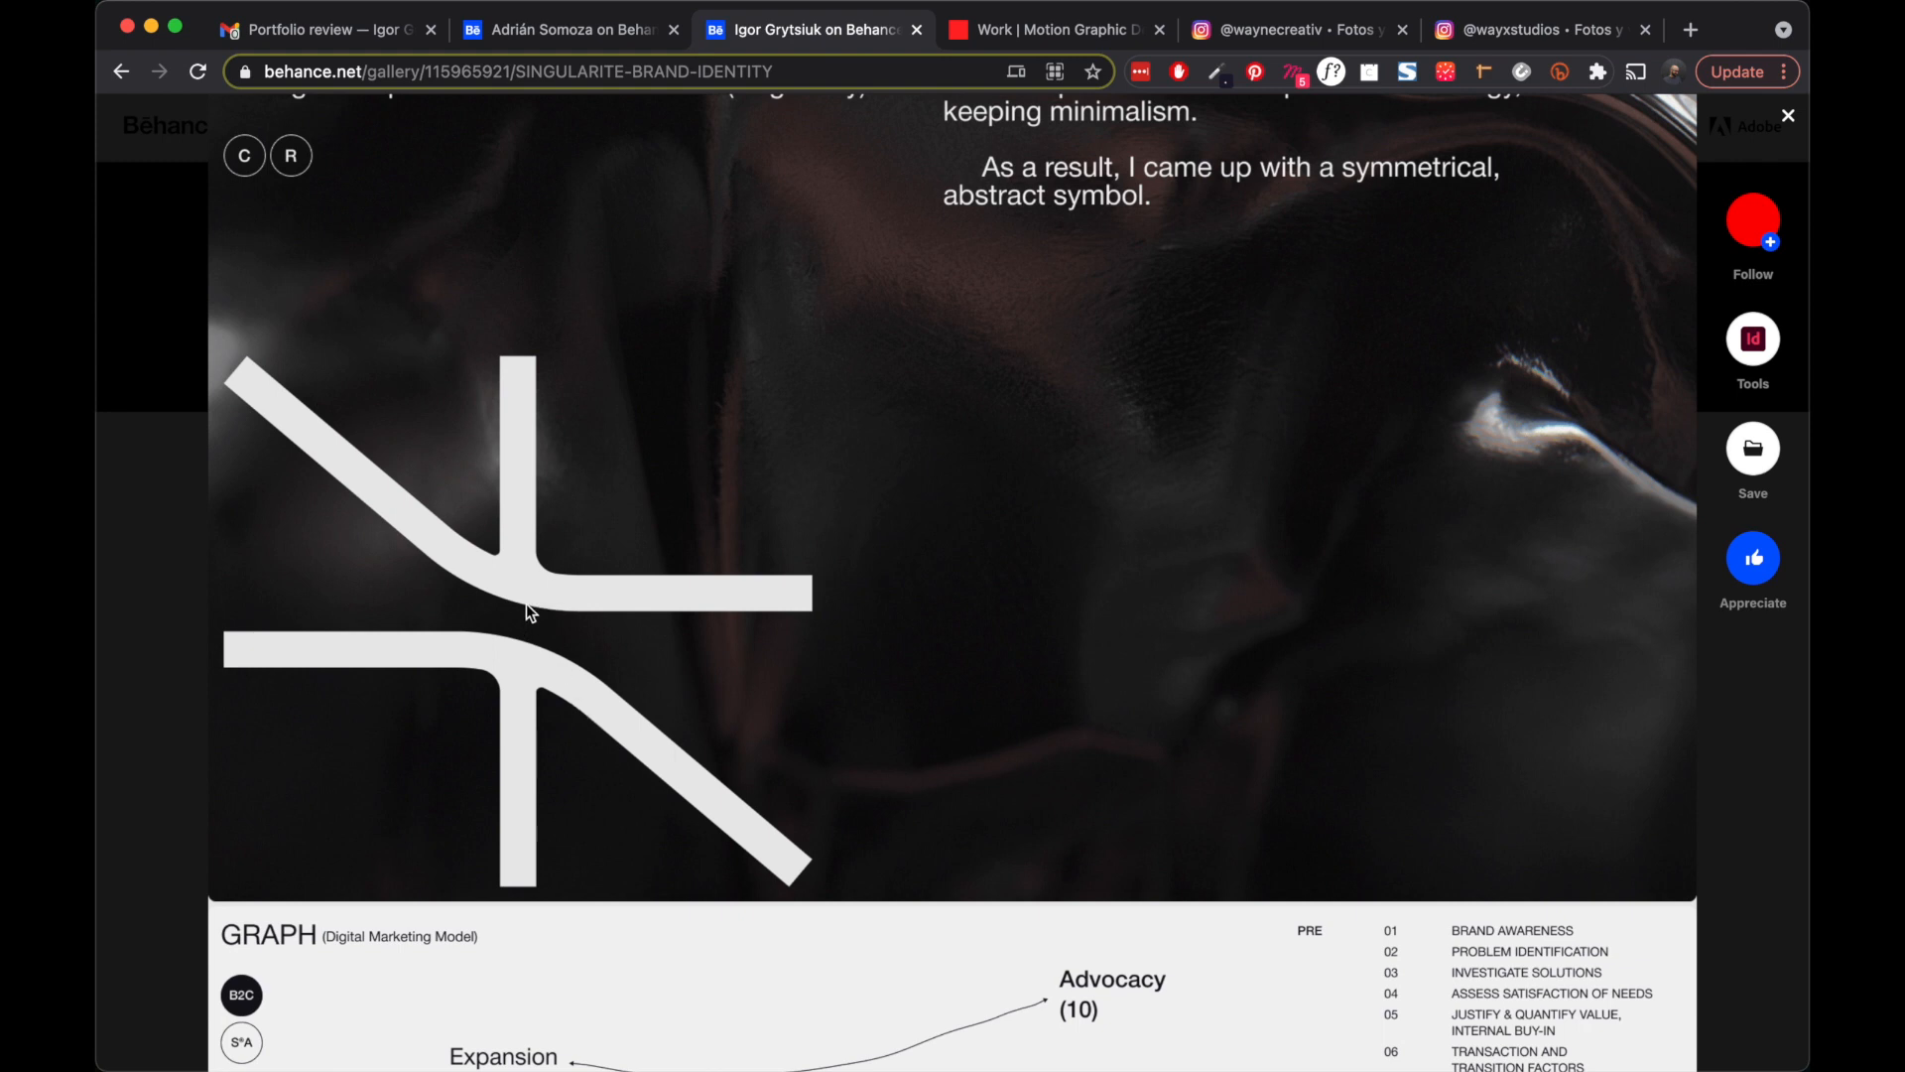
scroll(down, 3)
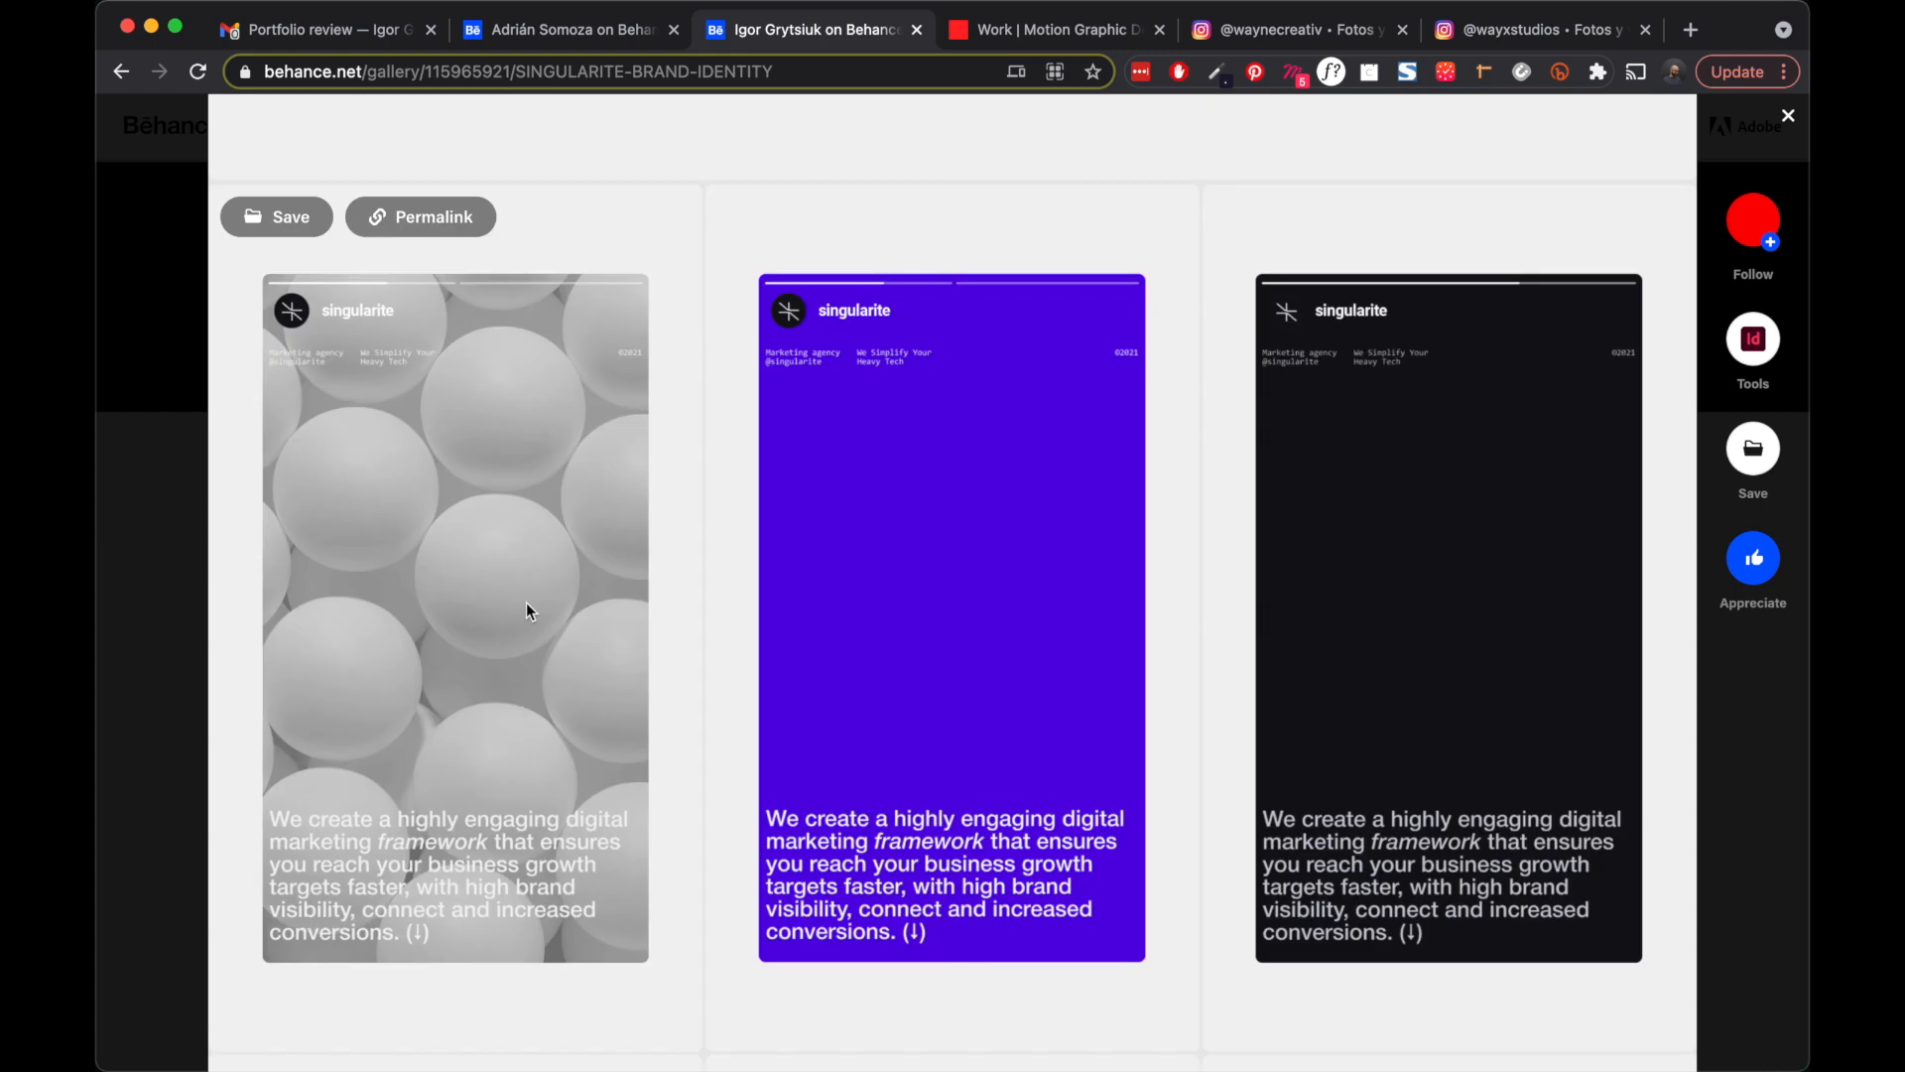
- Scroll past the poster mockup and switch to the Wayne Creativ portfolio tab
scroll(down, 3)
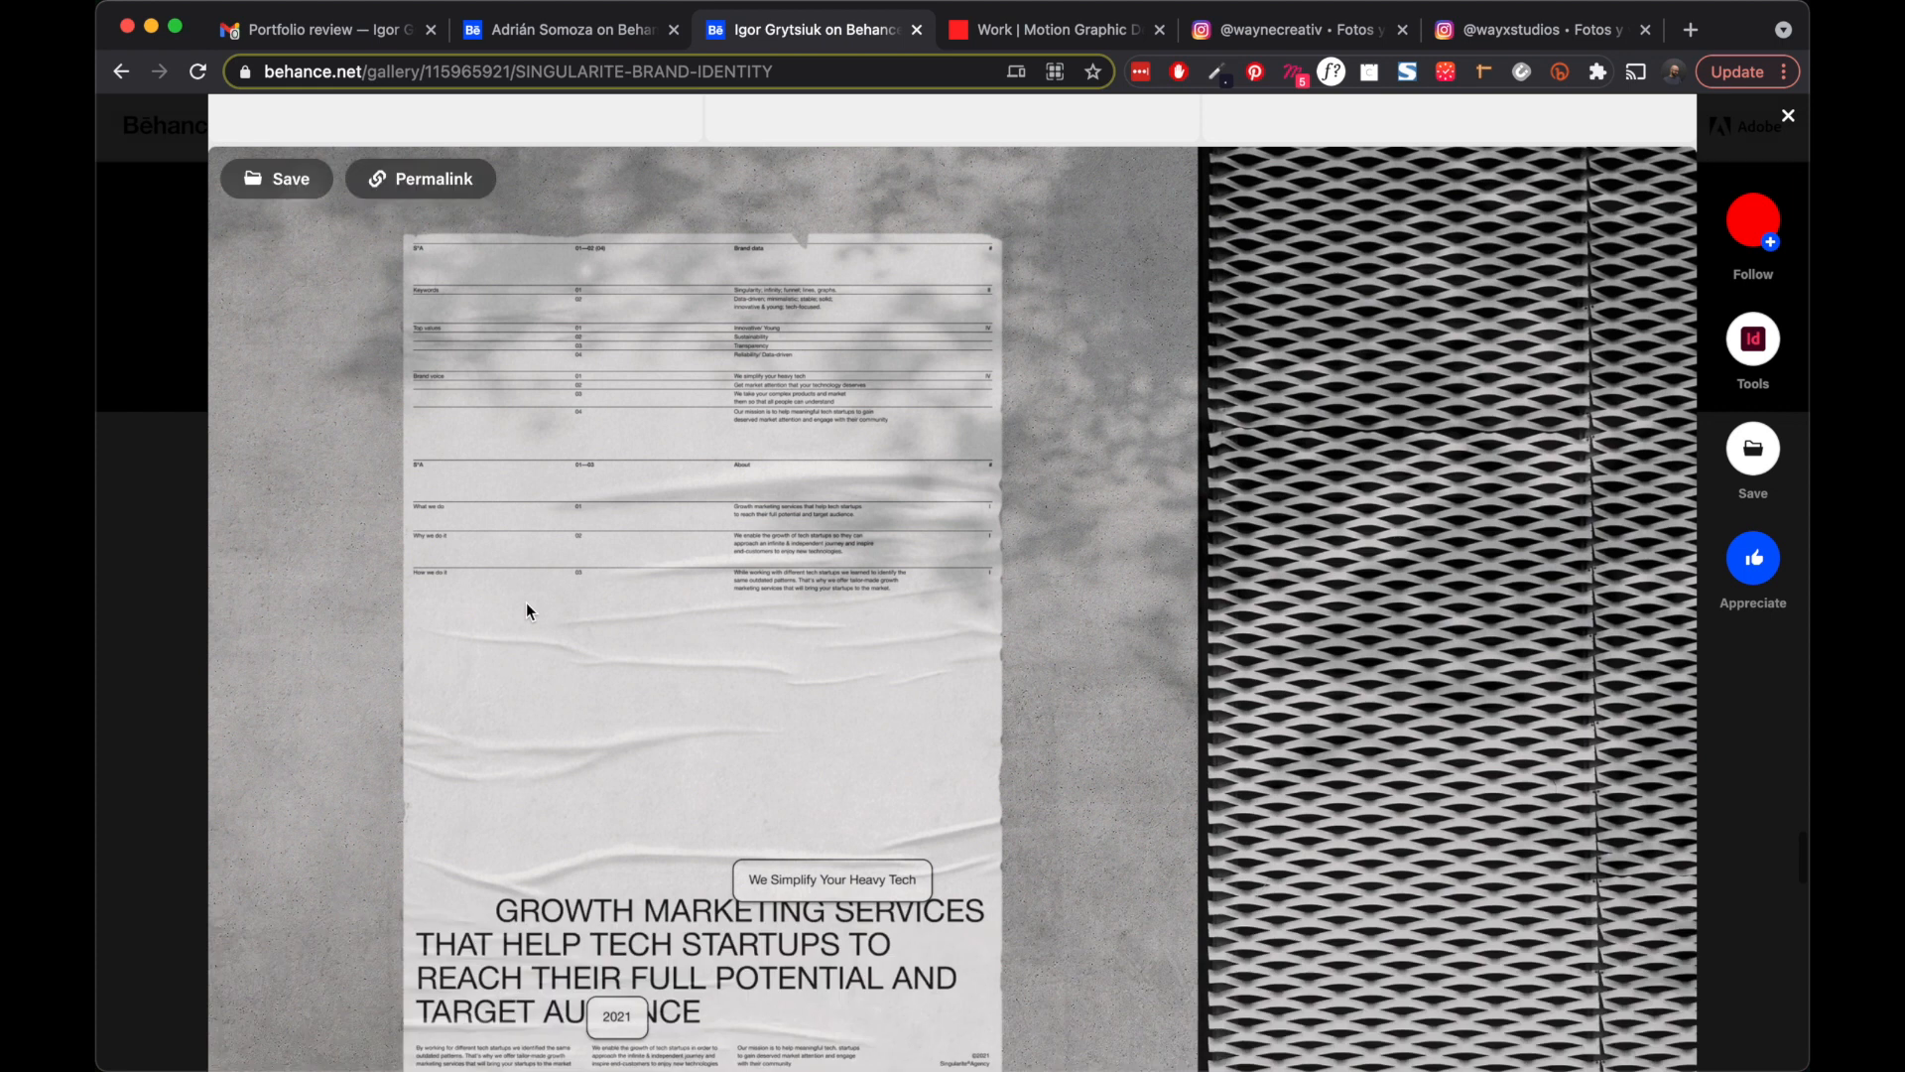
scroll(down, 3)
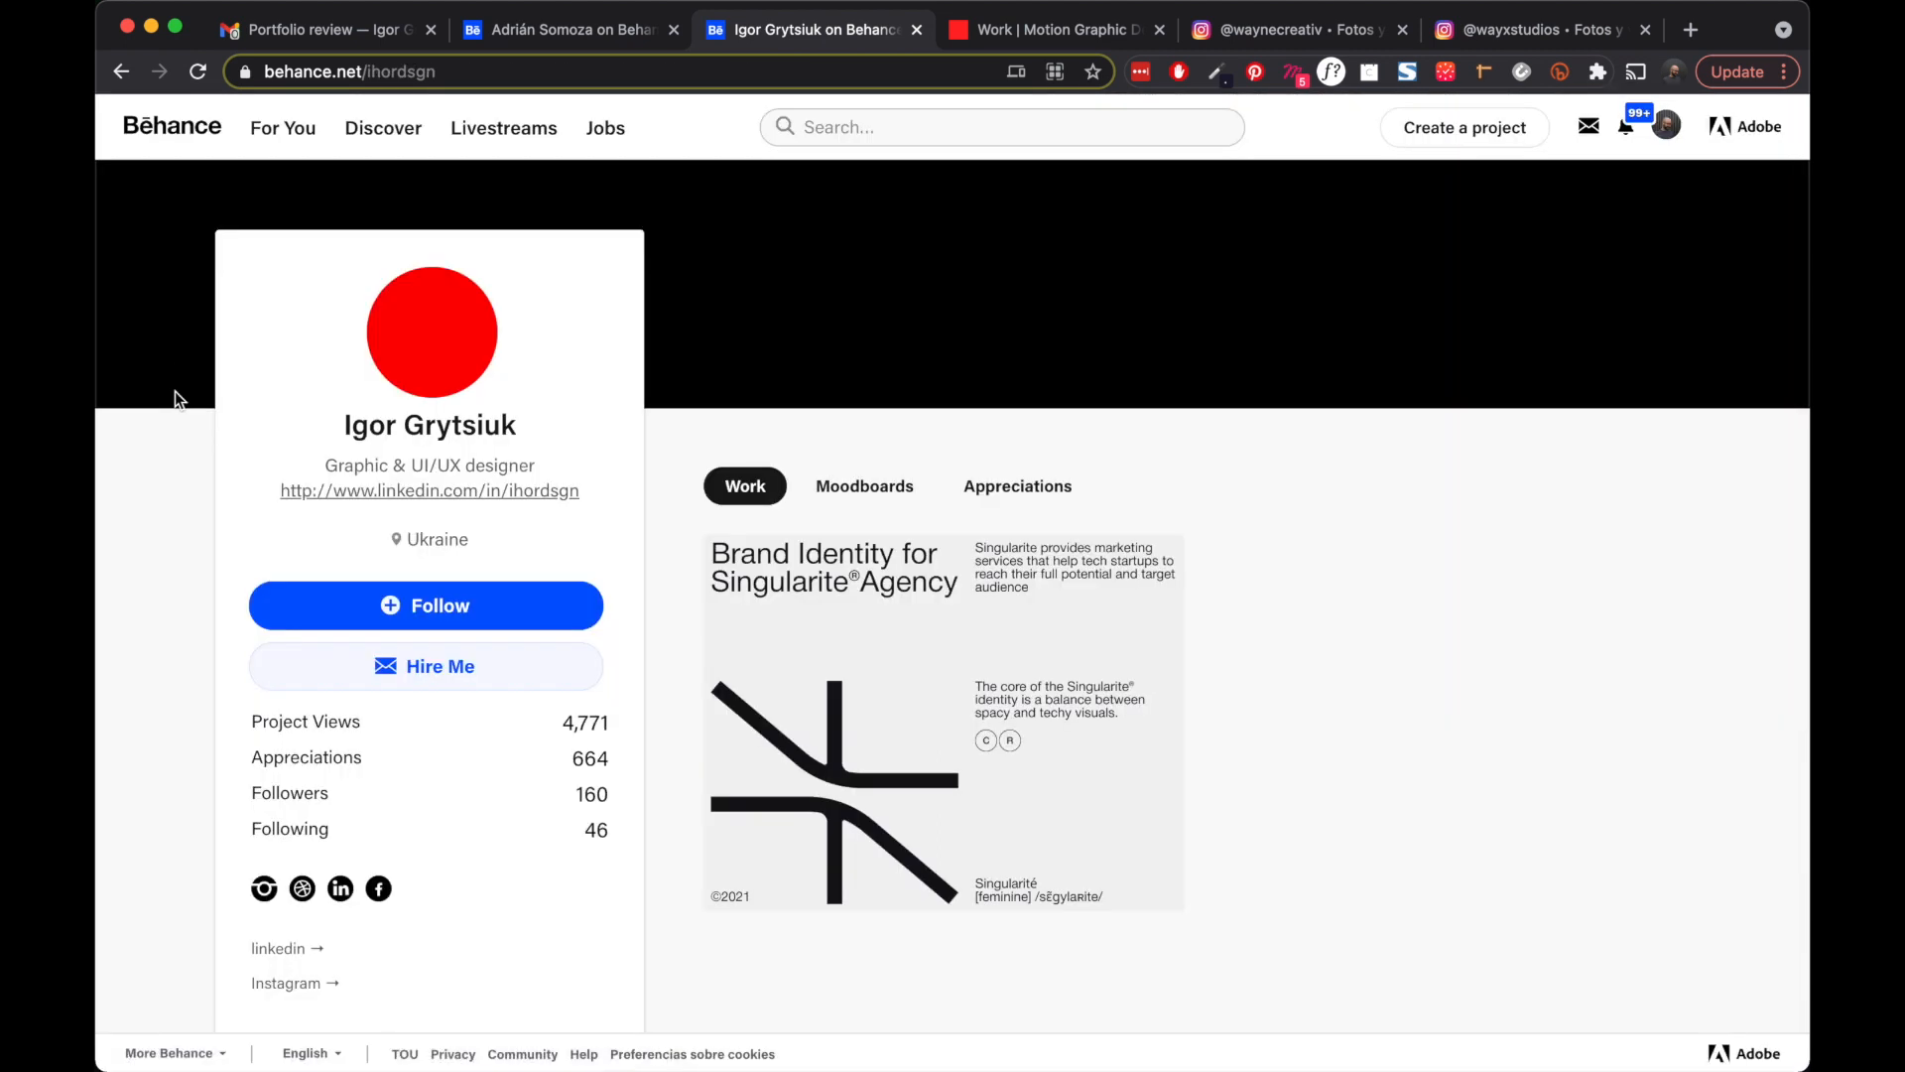
mouse_move(169, 439)
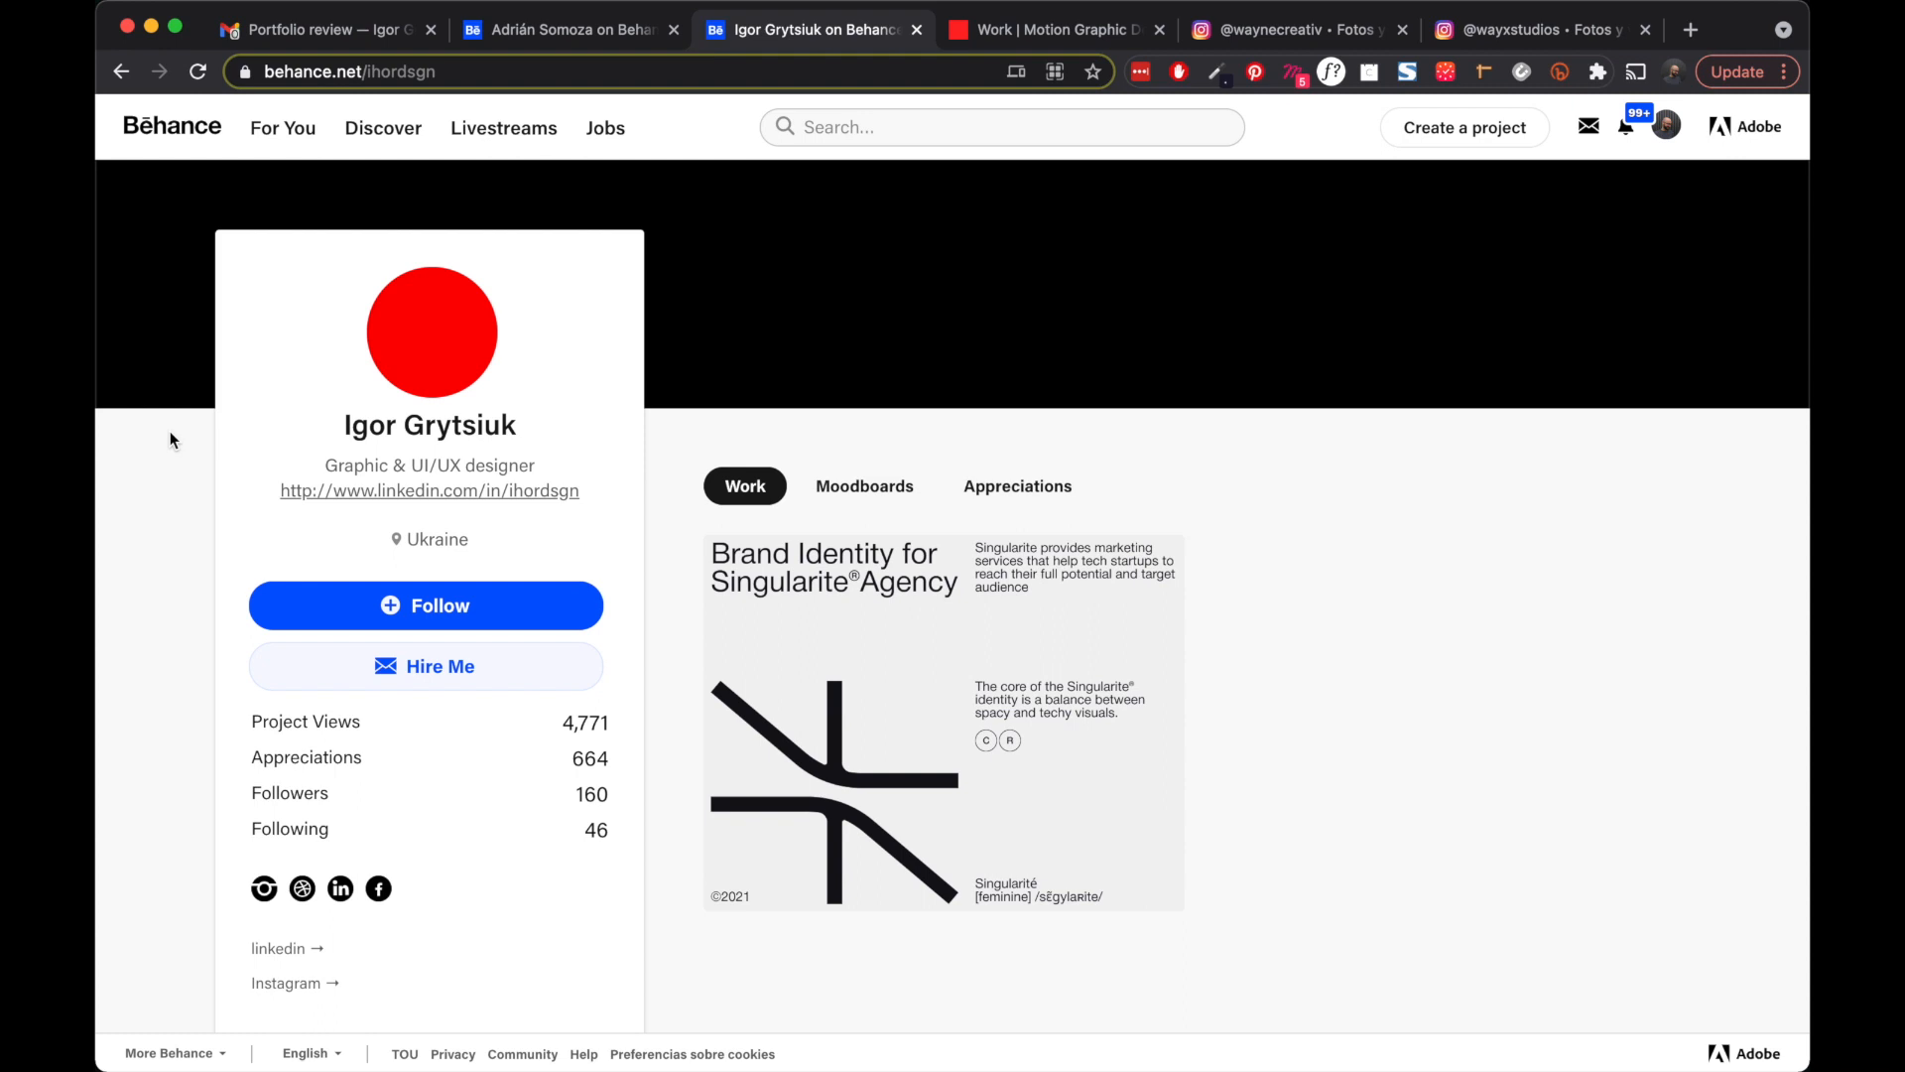
click(1051, 30)
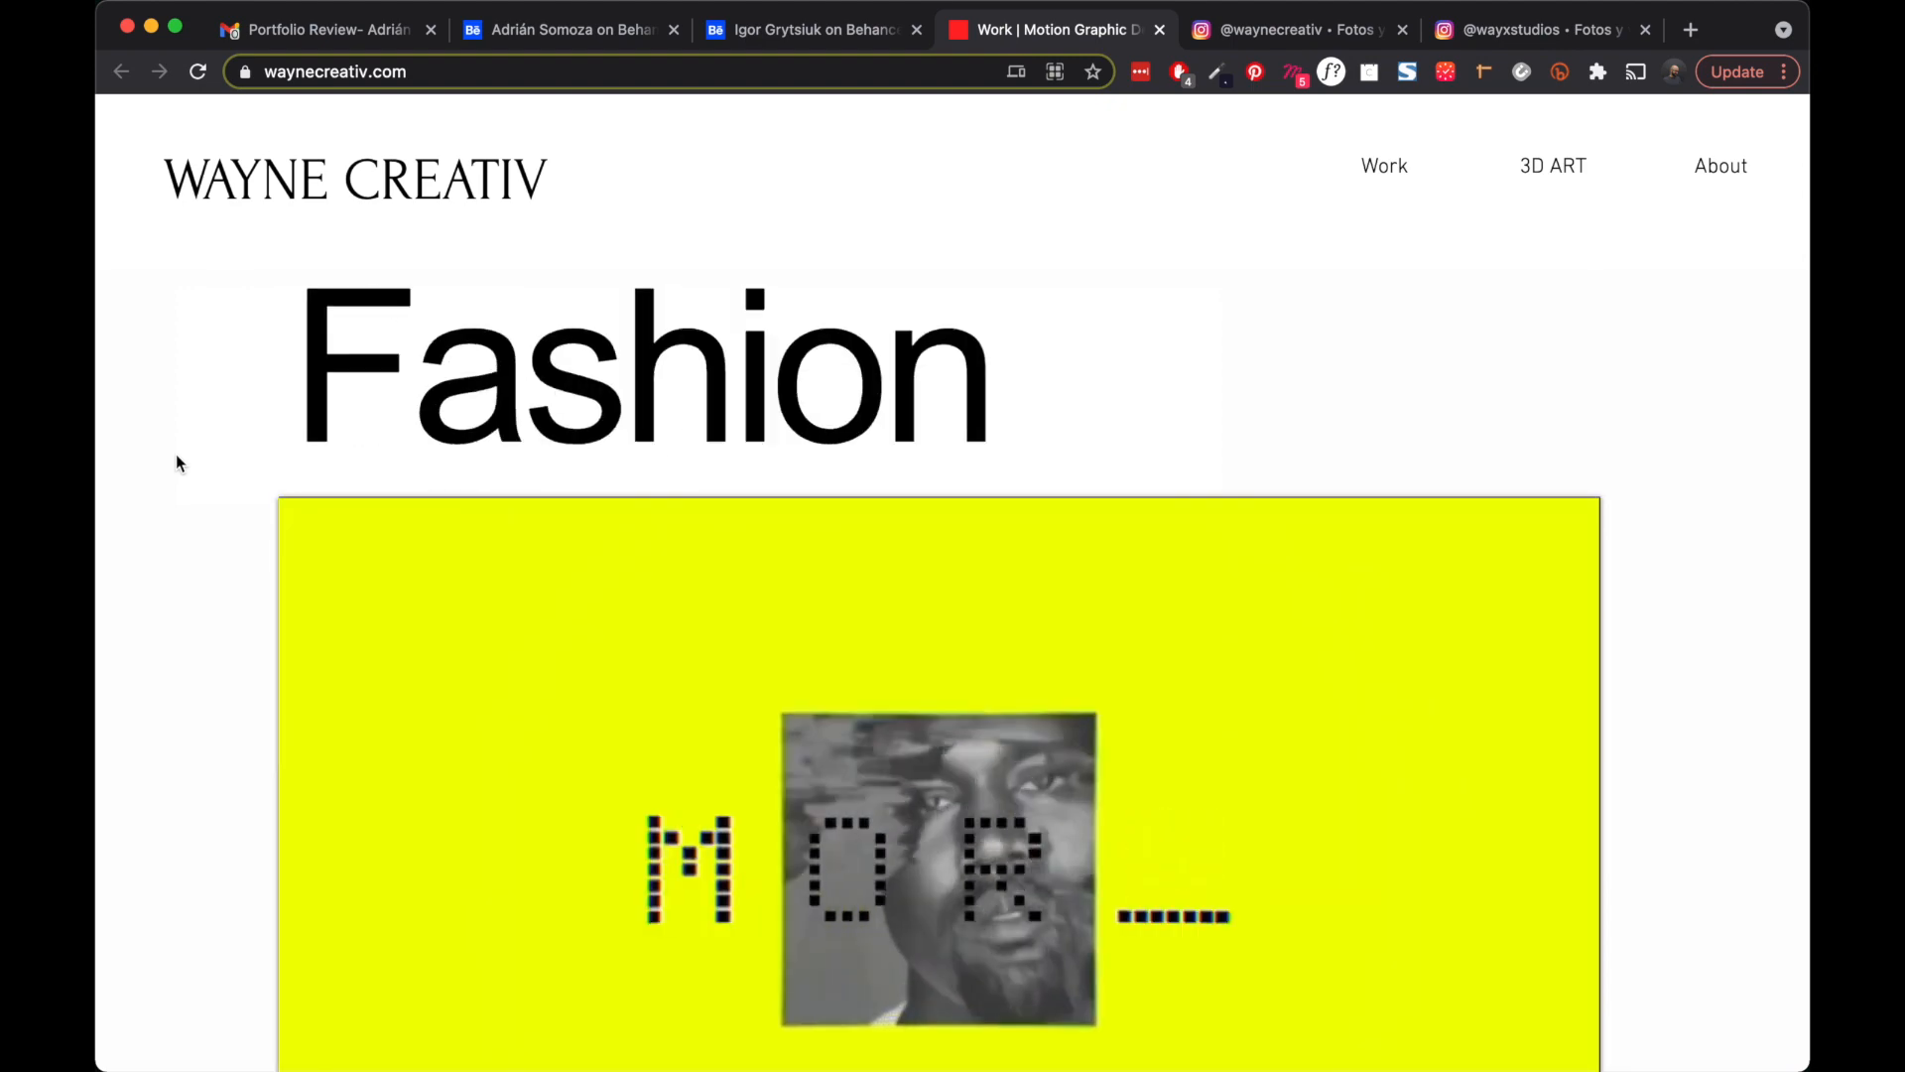
- Scroll the Wayne Creativ homepage past depop and RUM thumbnails to Branding
scroll(down, 3)
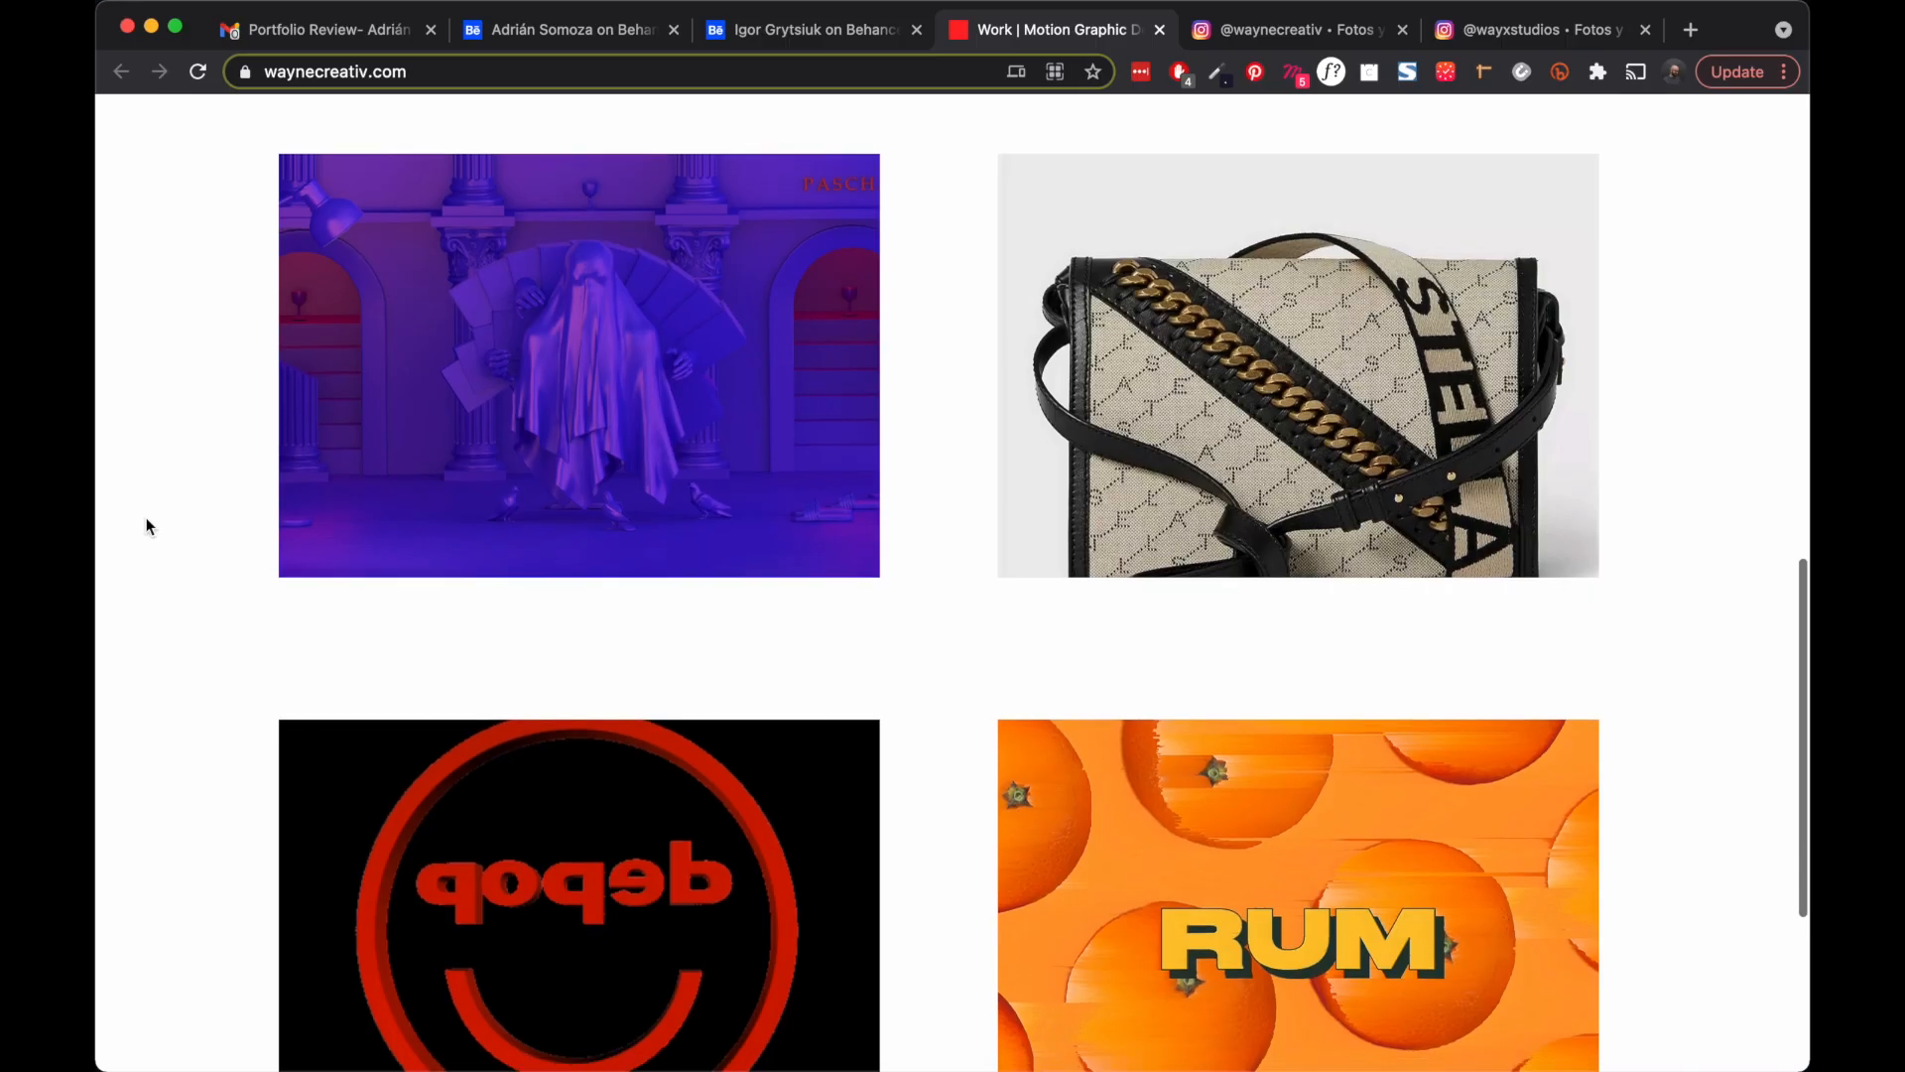
scroll(down, 3)
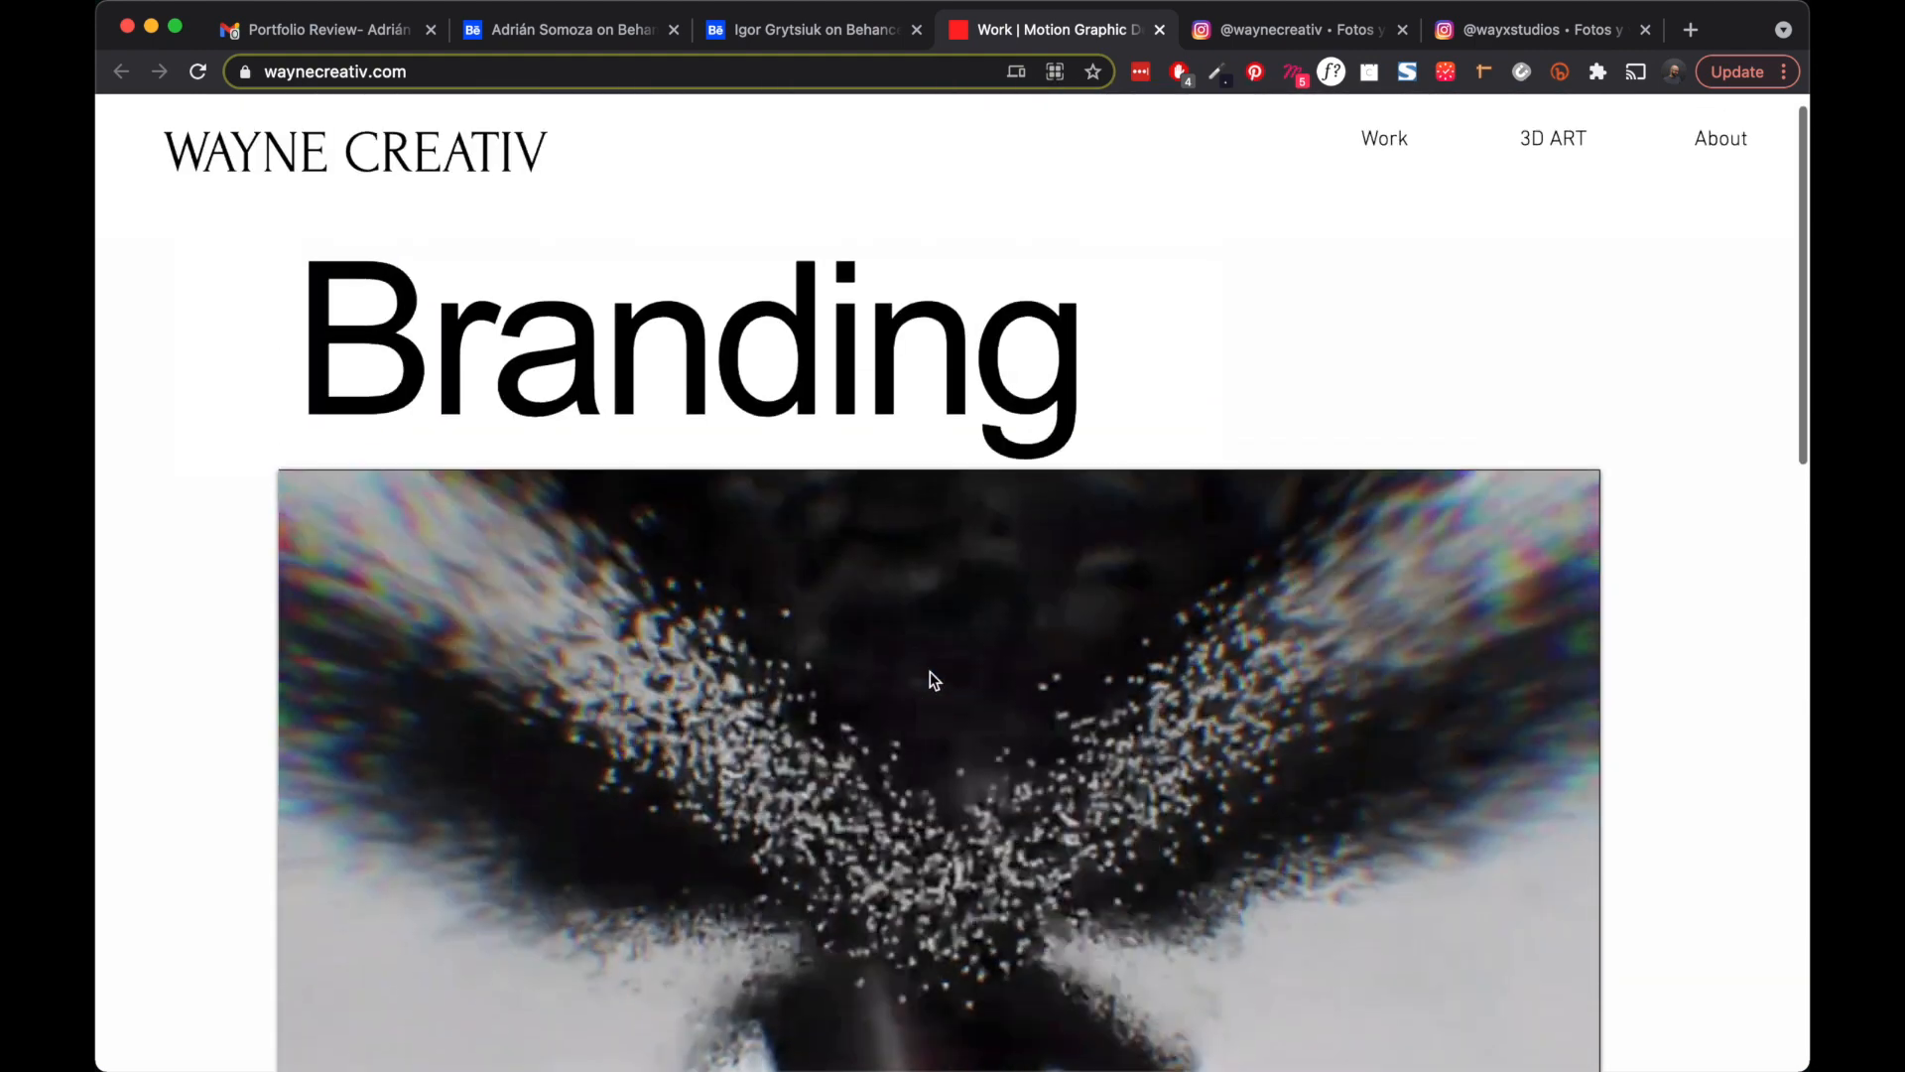
scroll(down, 3)
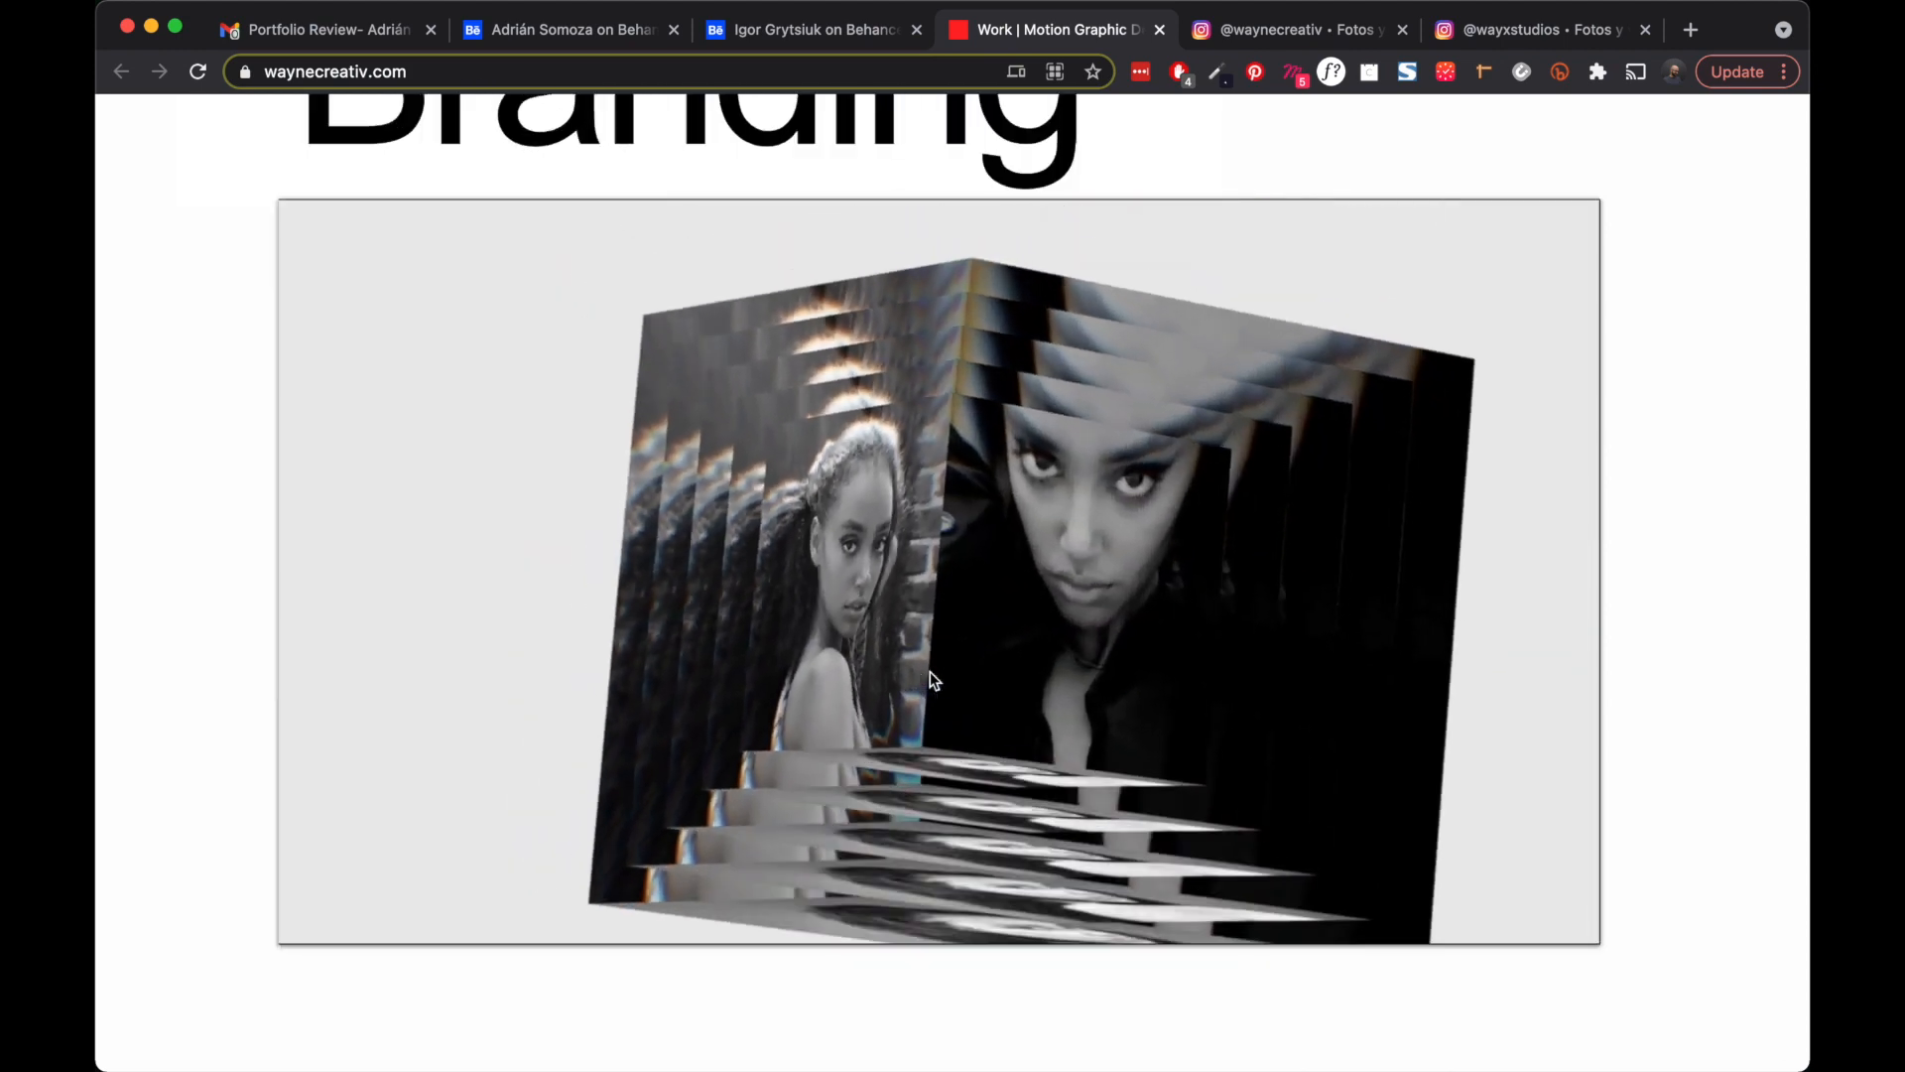
scroll(down, 3)
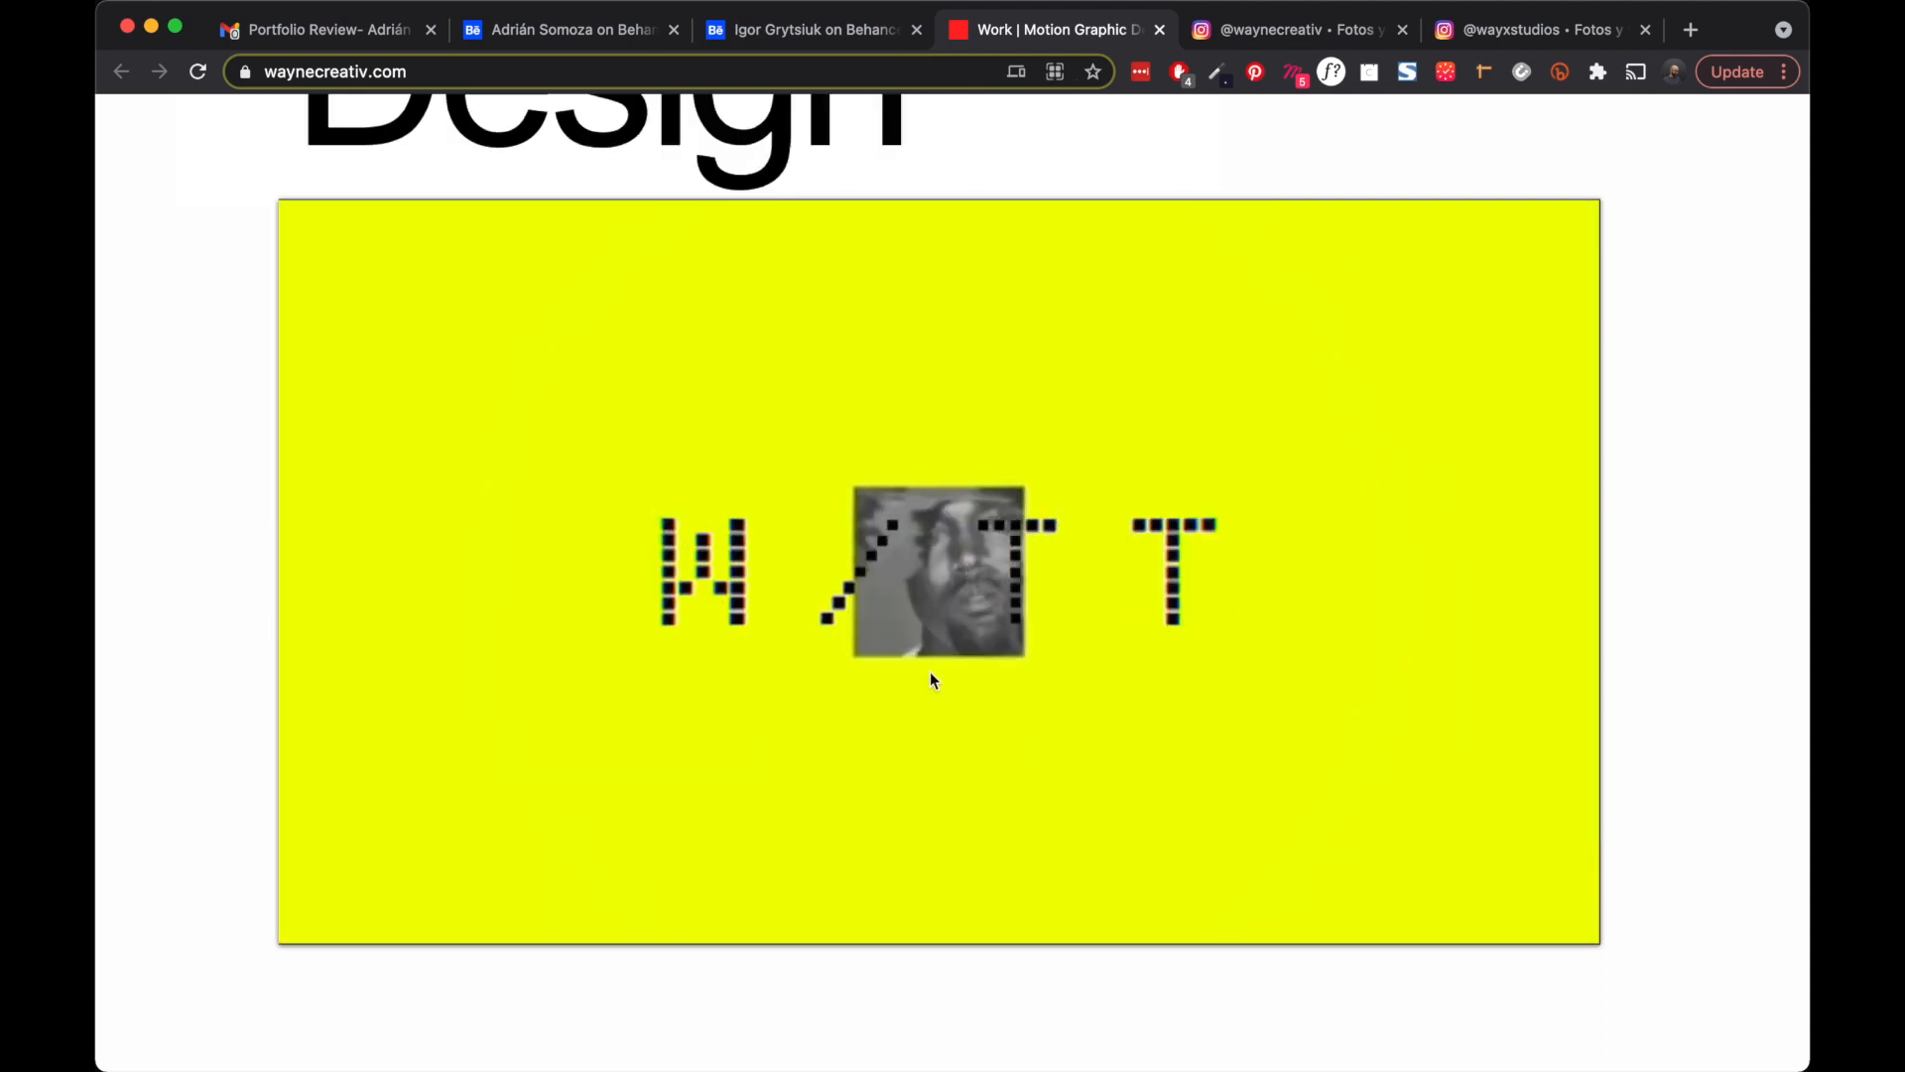
scroll(down, 3)
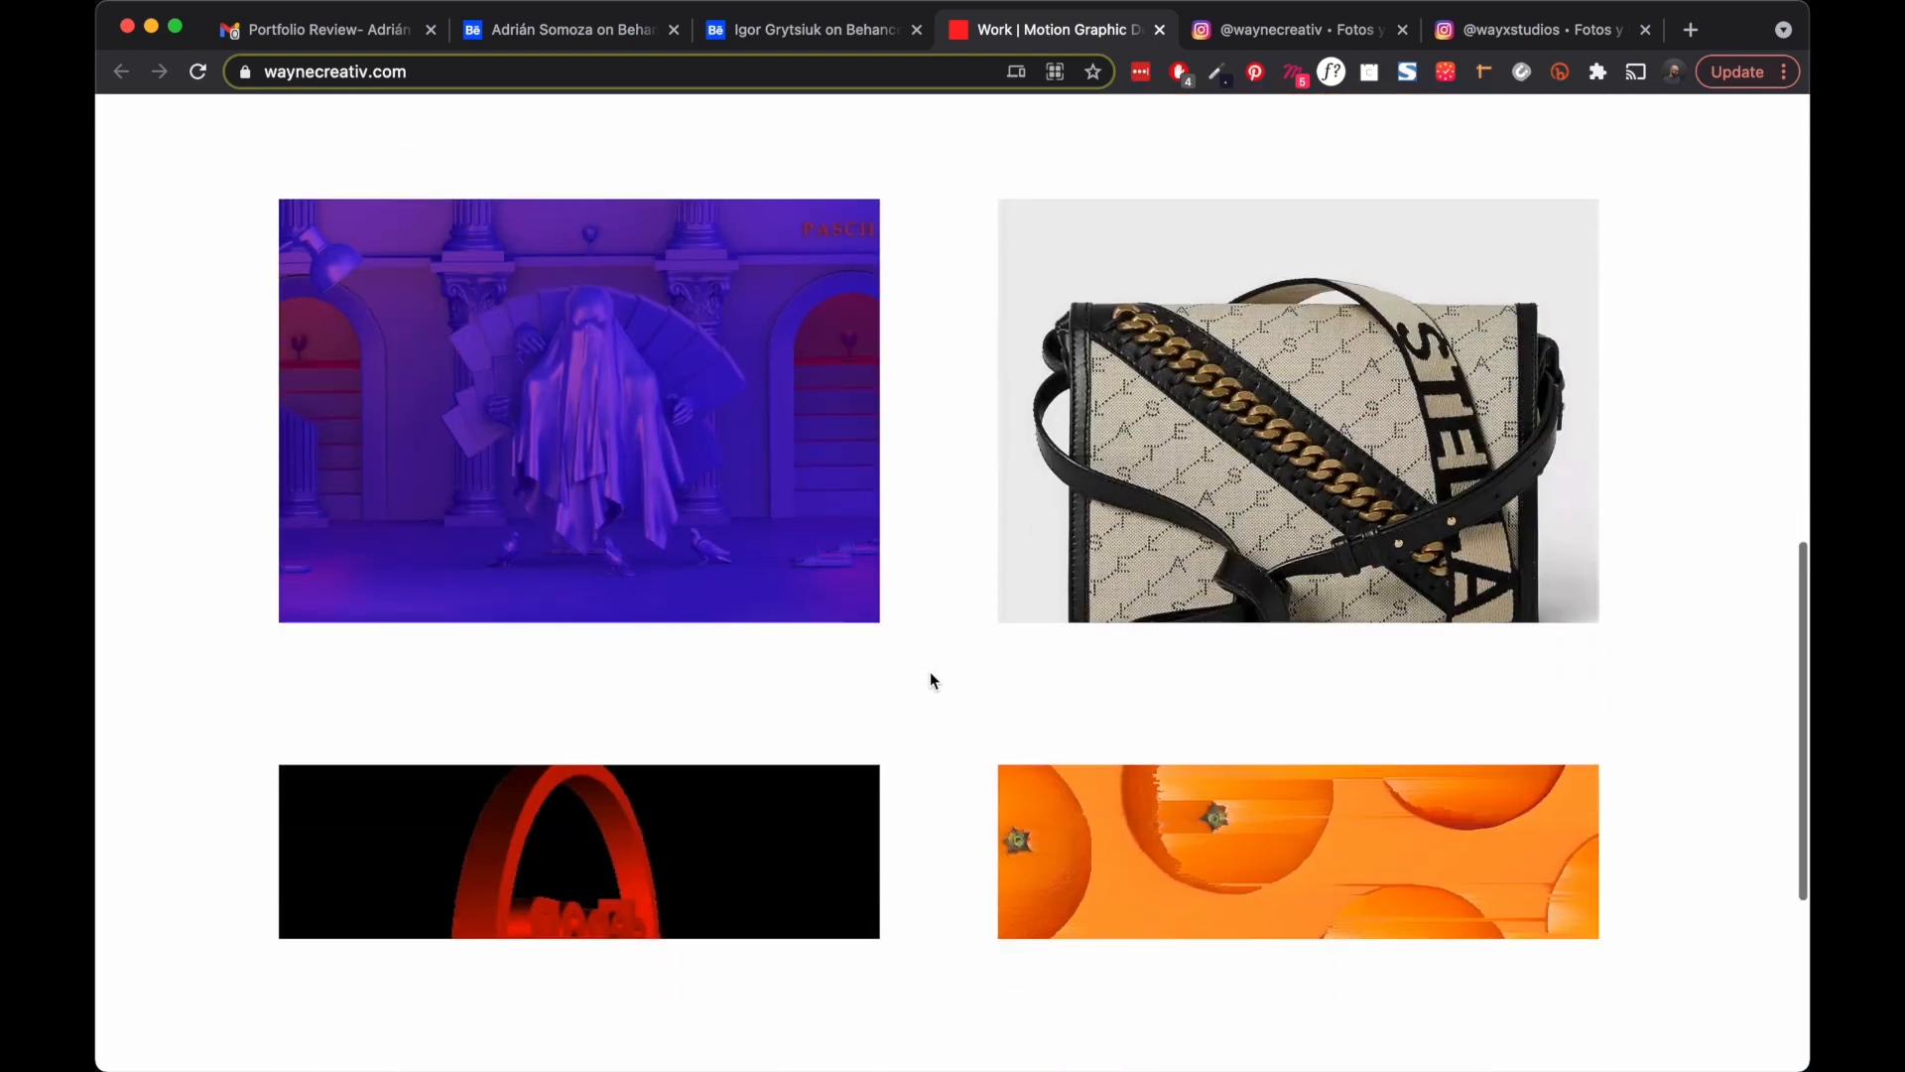
scroll(down, 3)
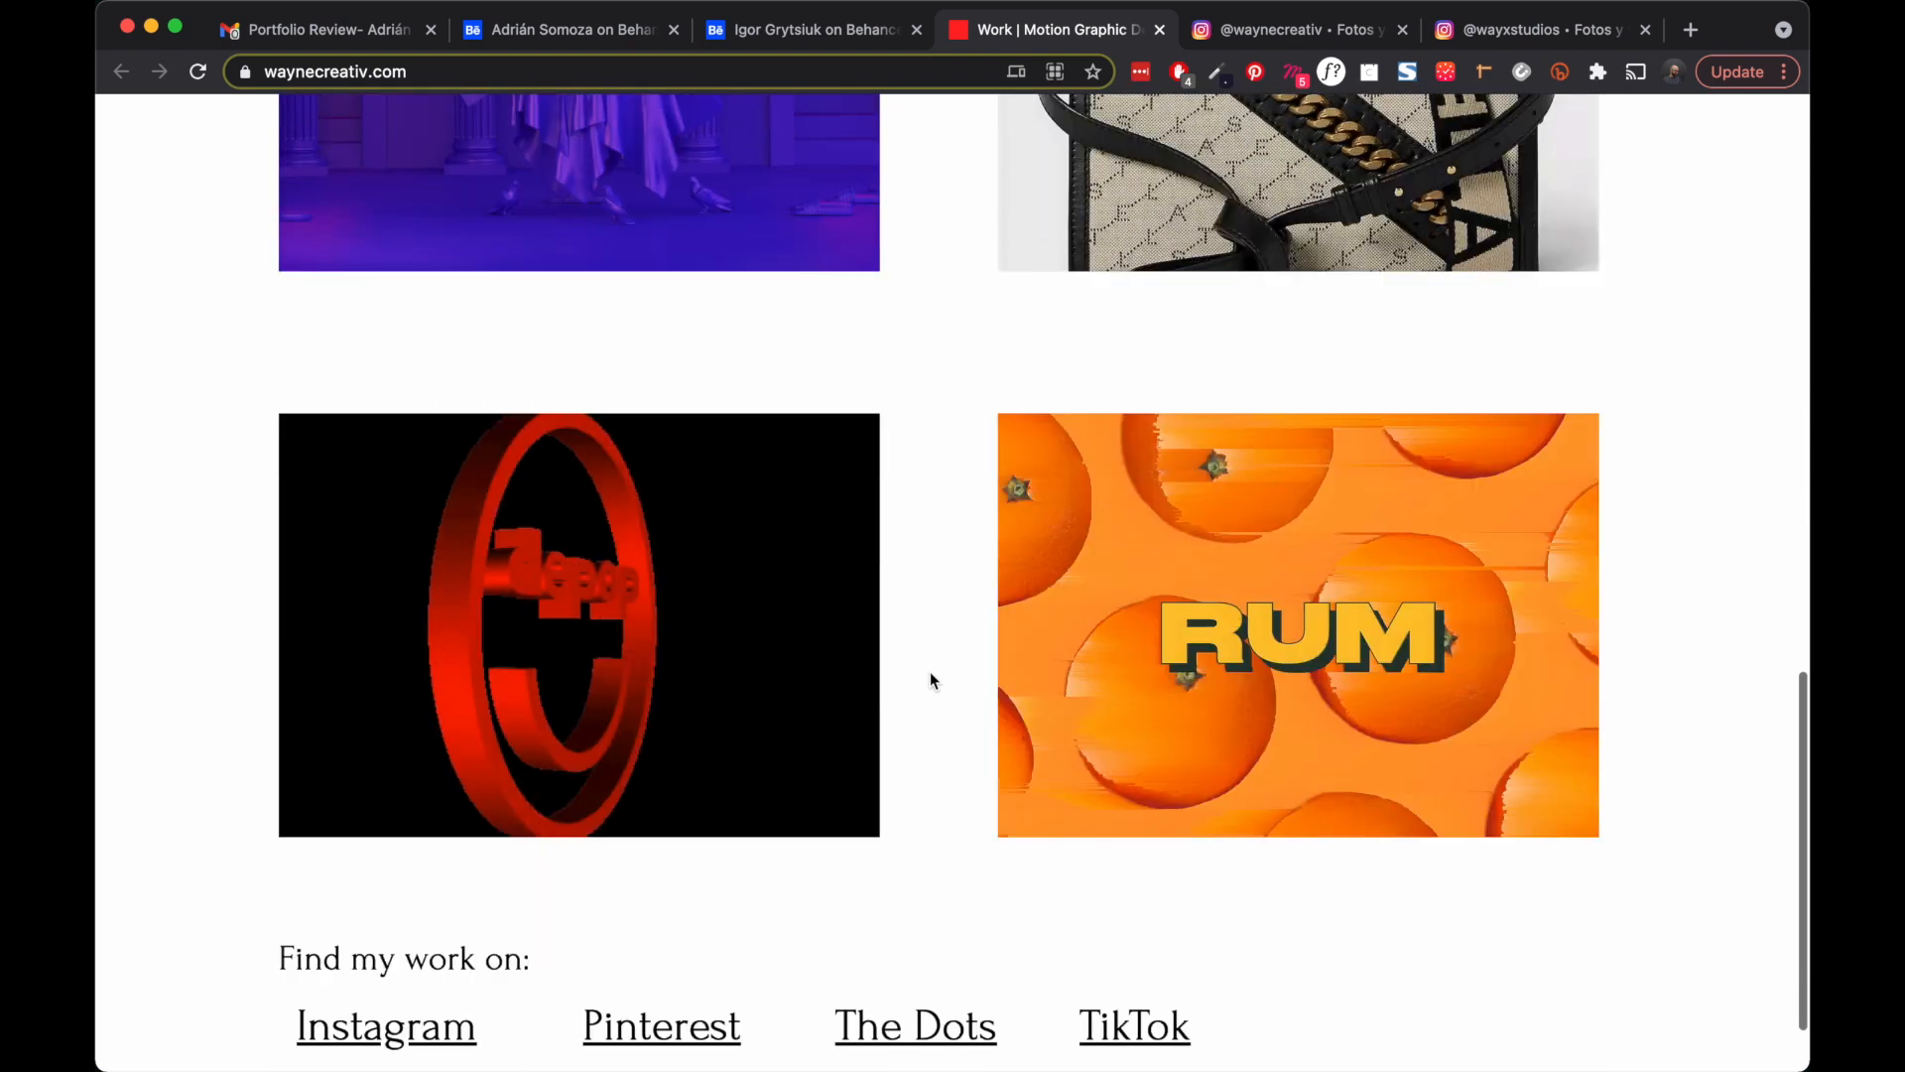
scroll(down, 3)
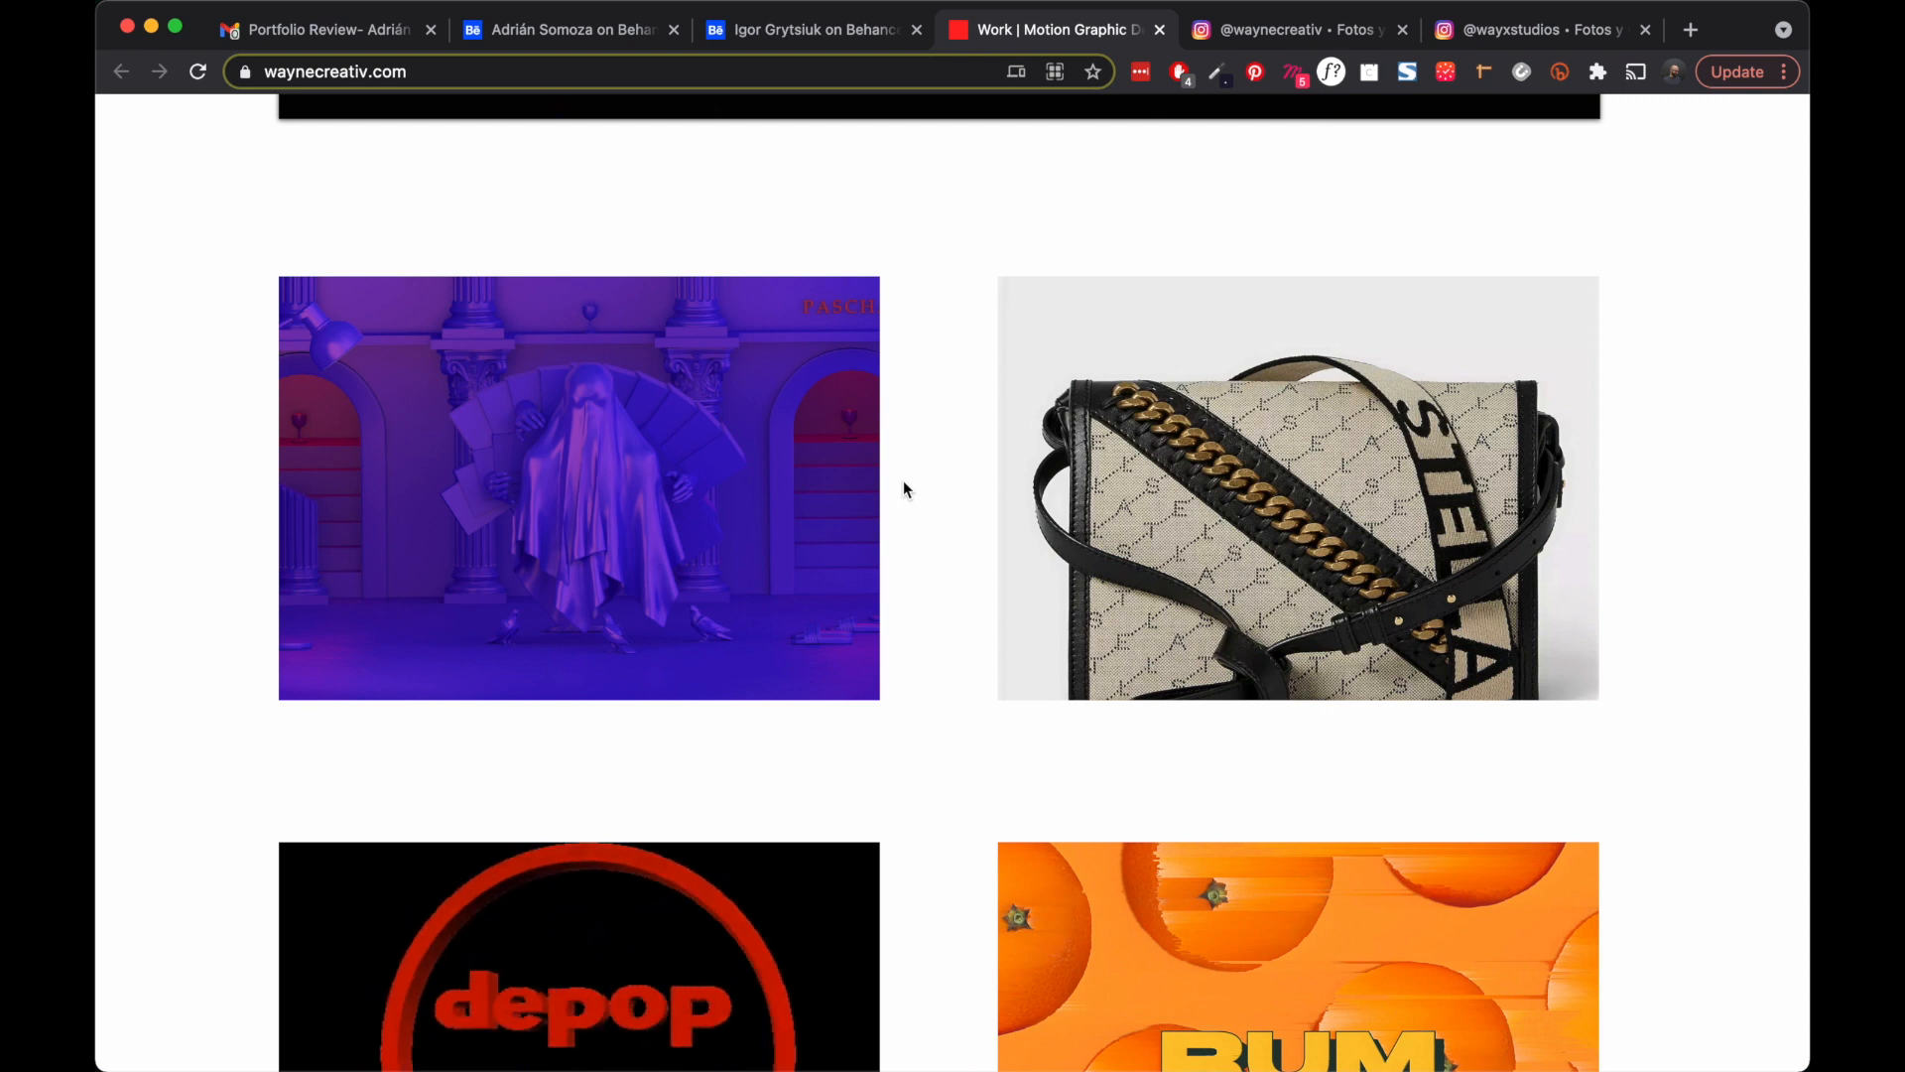
scroll(up, 3)
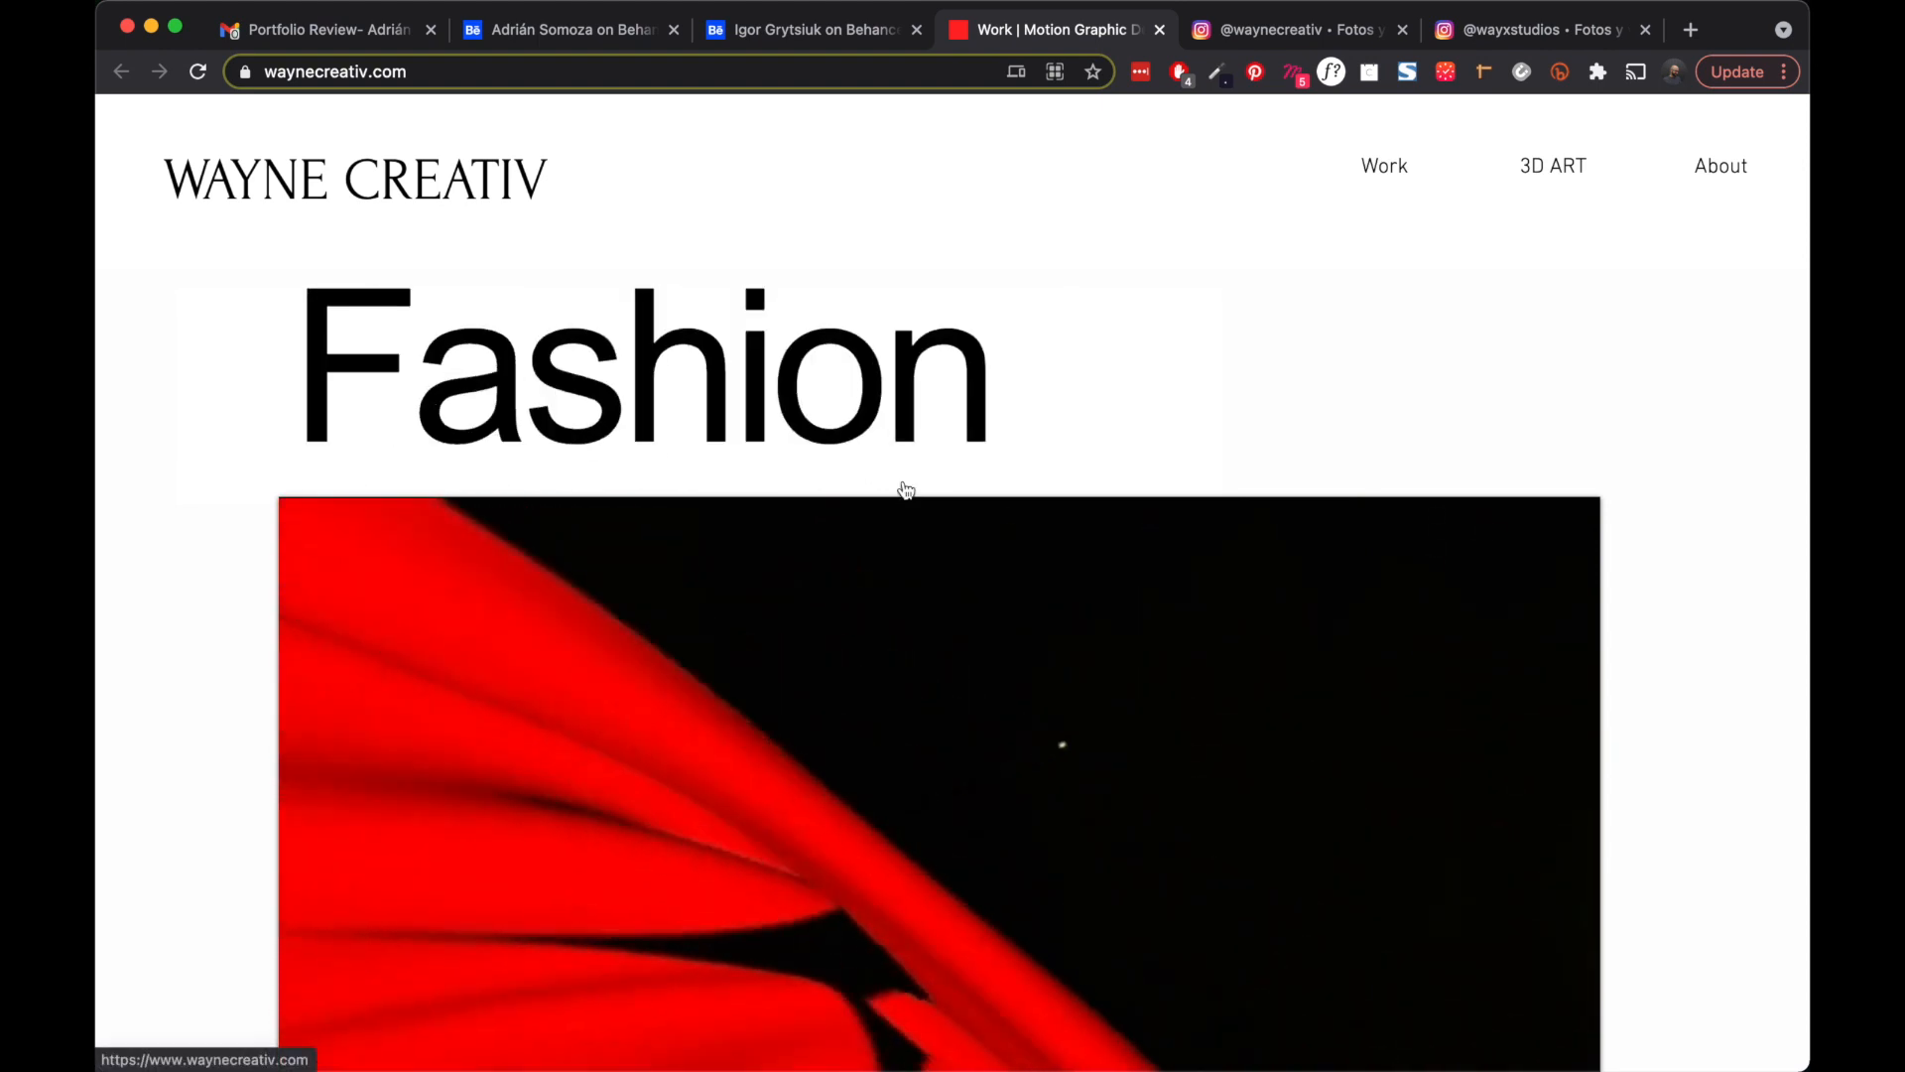
scroll(down, 3)
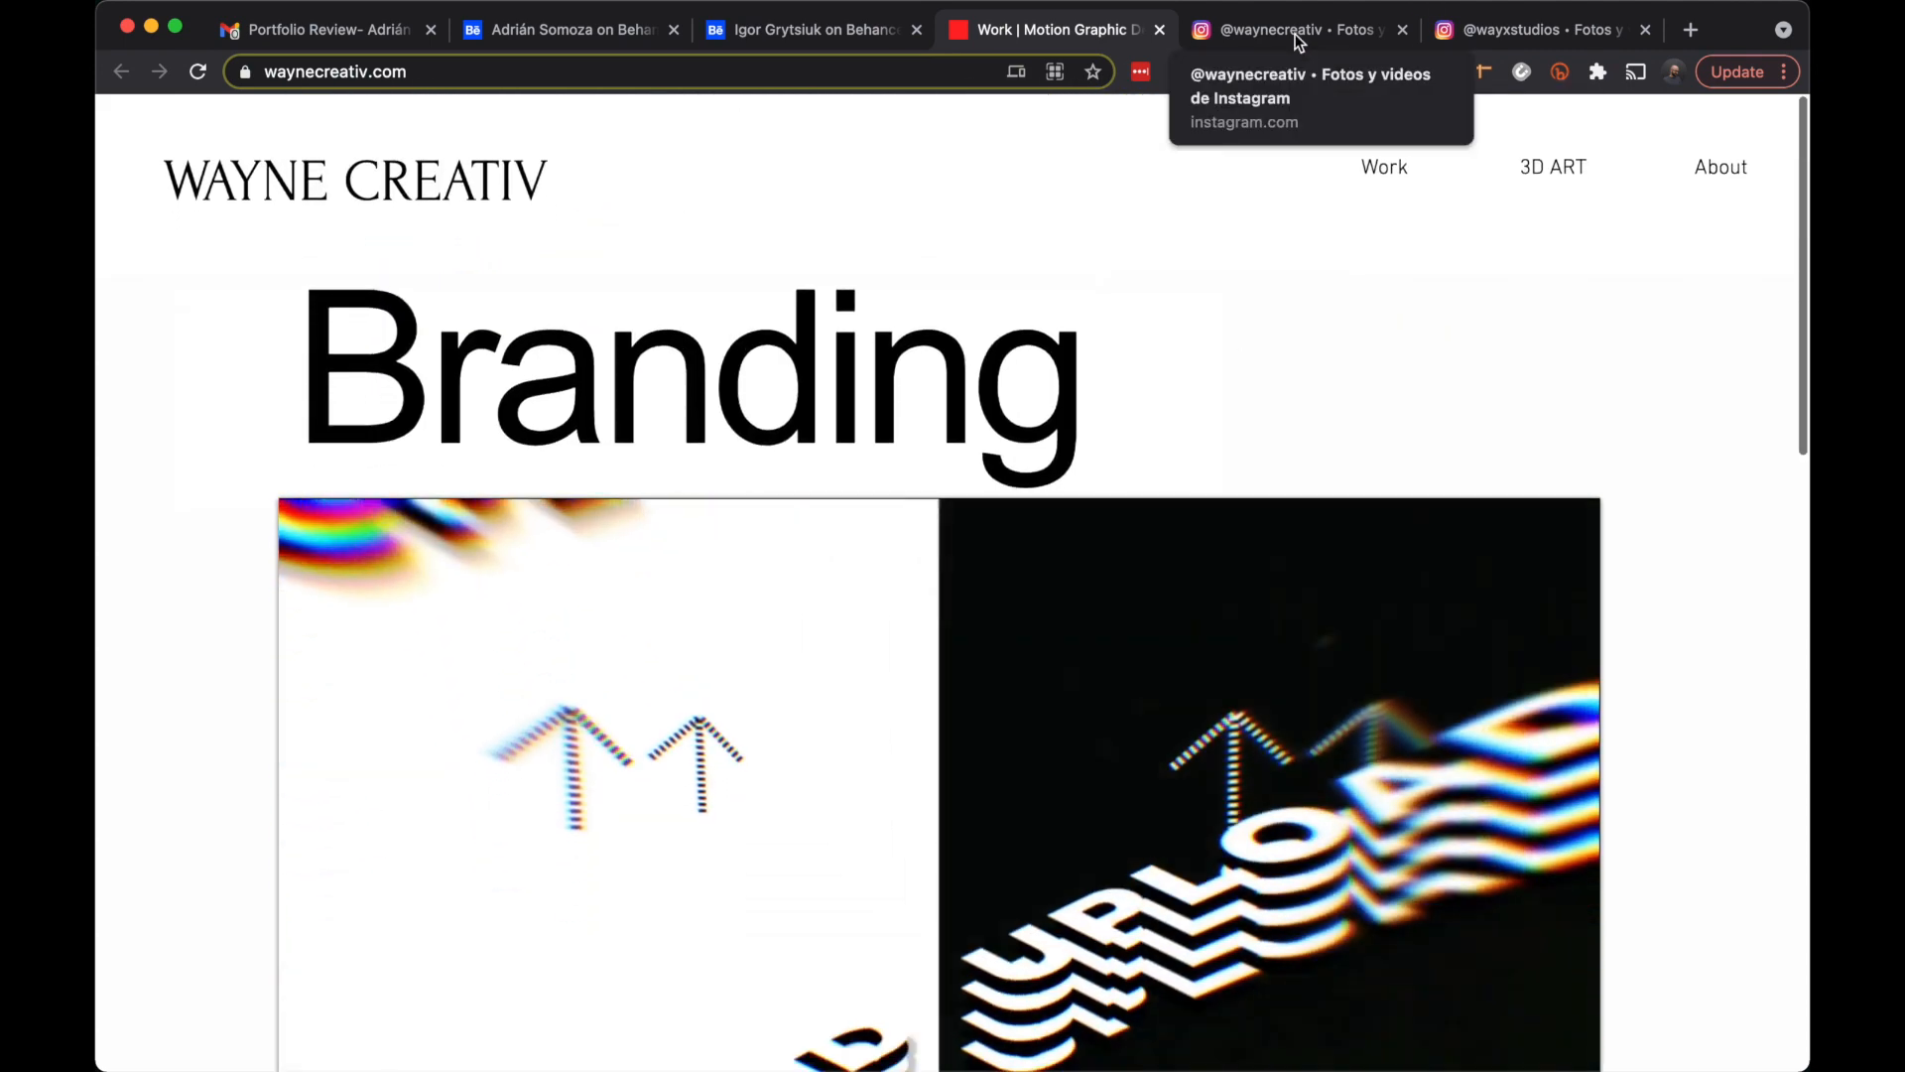
- Open the waynecreativ Instagram profile and scroll through its 3D post grid
click(1294, 29)
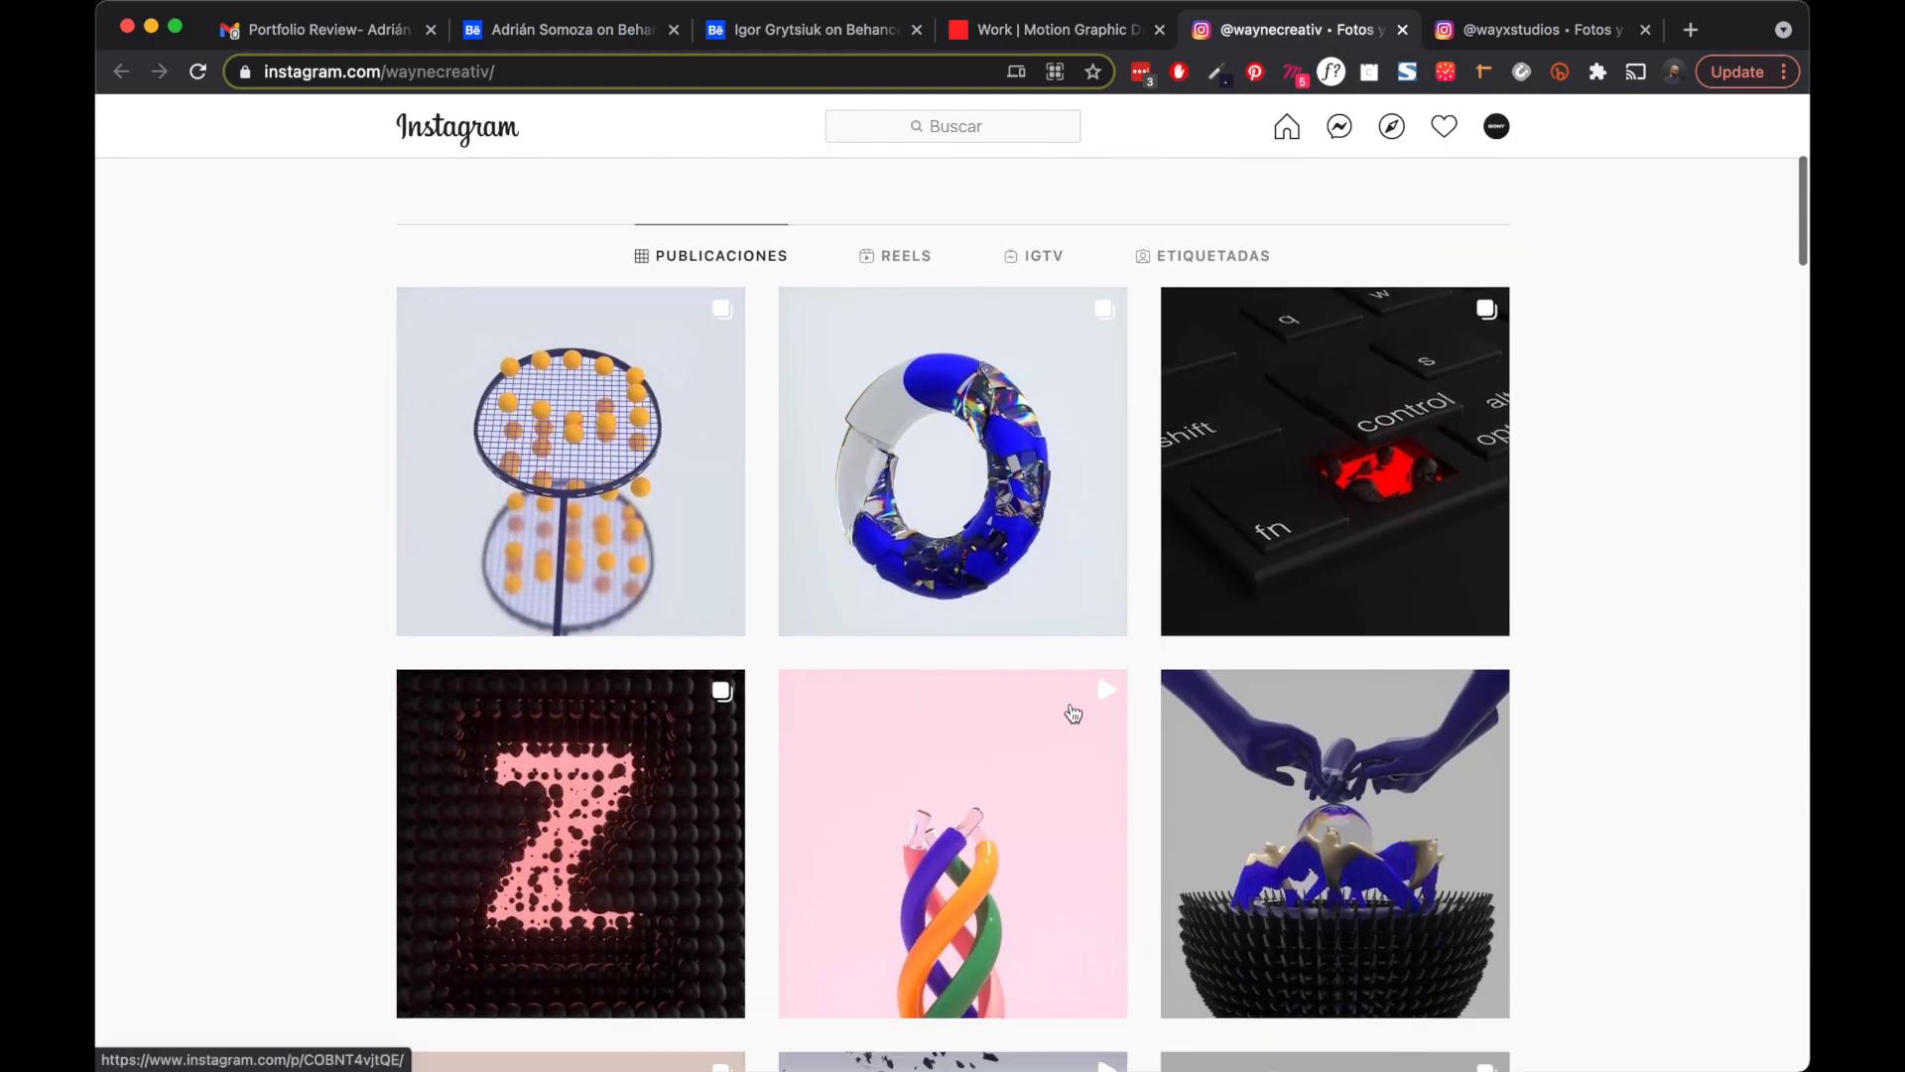
scroll(down, 3)
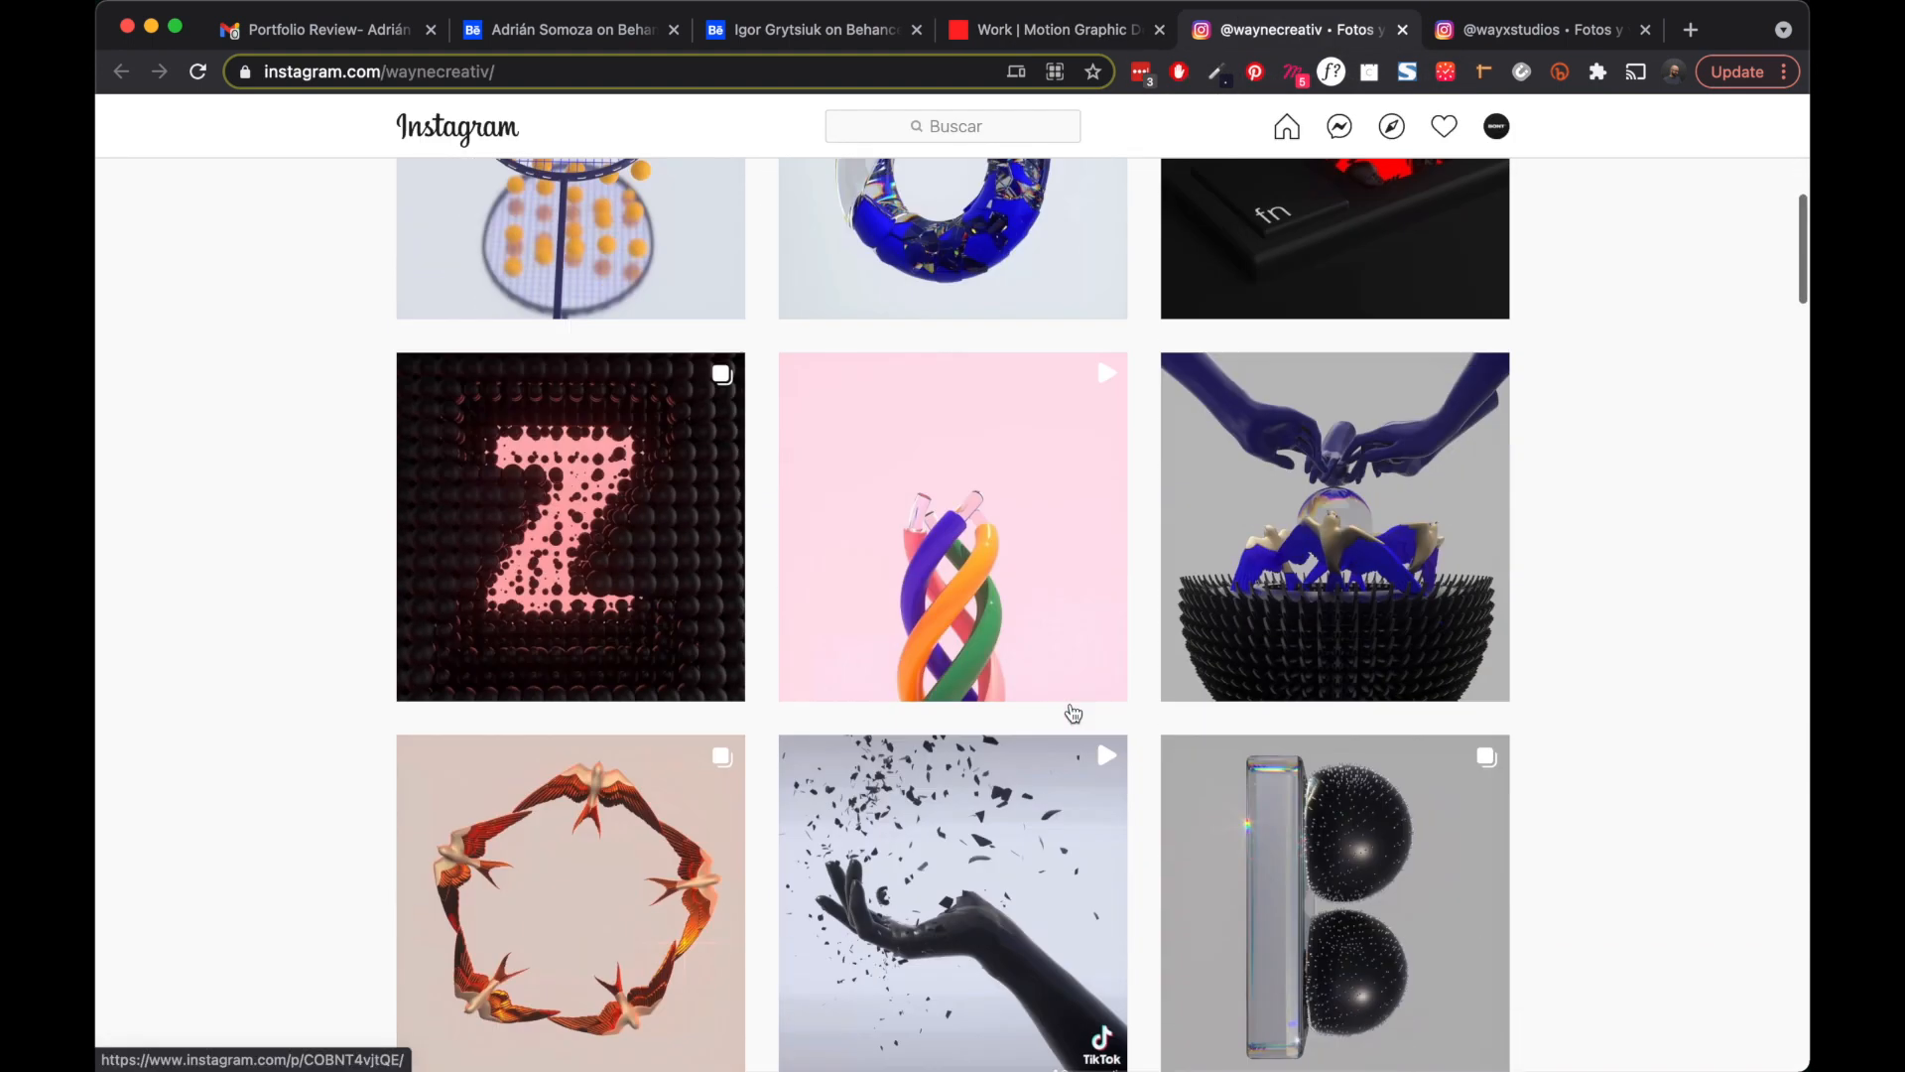
scroll(down, 3)
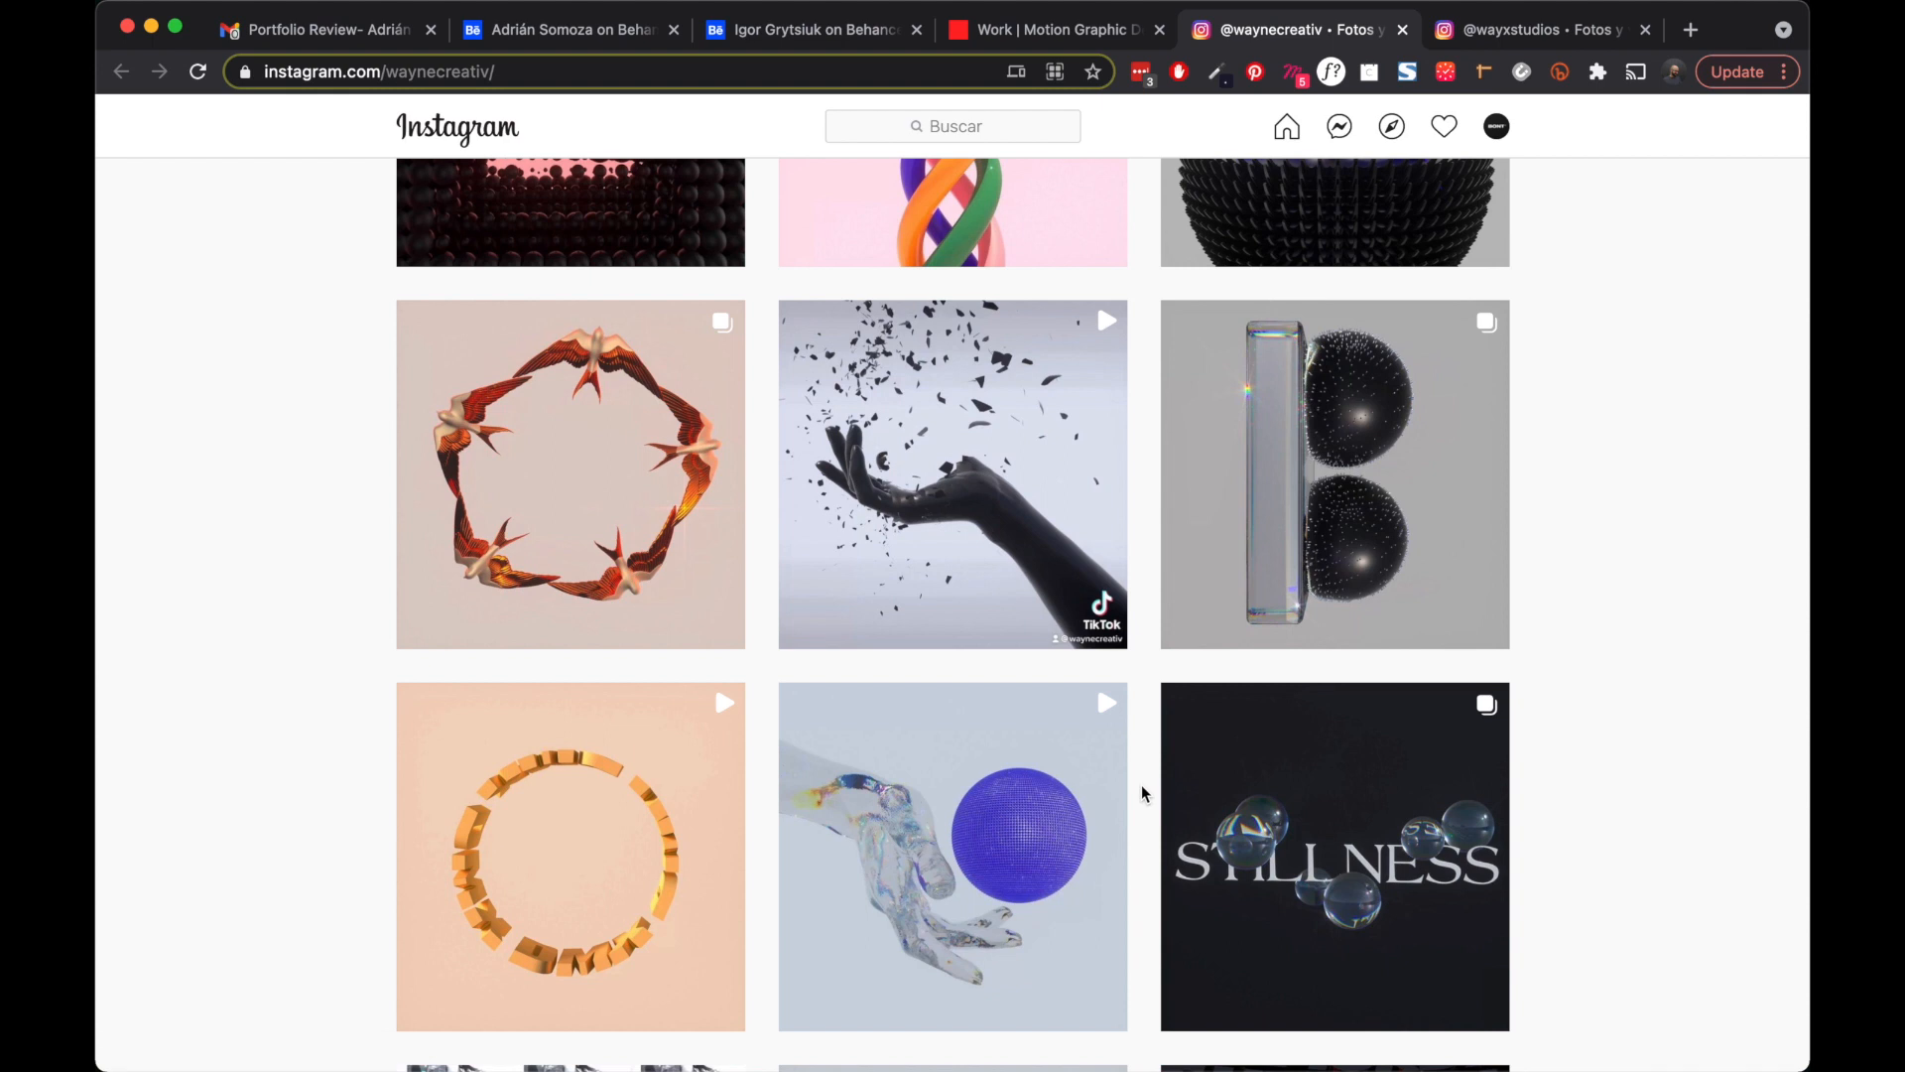
scroll(down, 3)
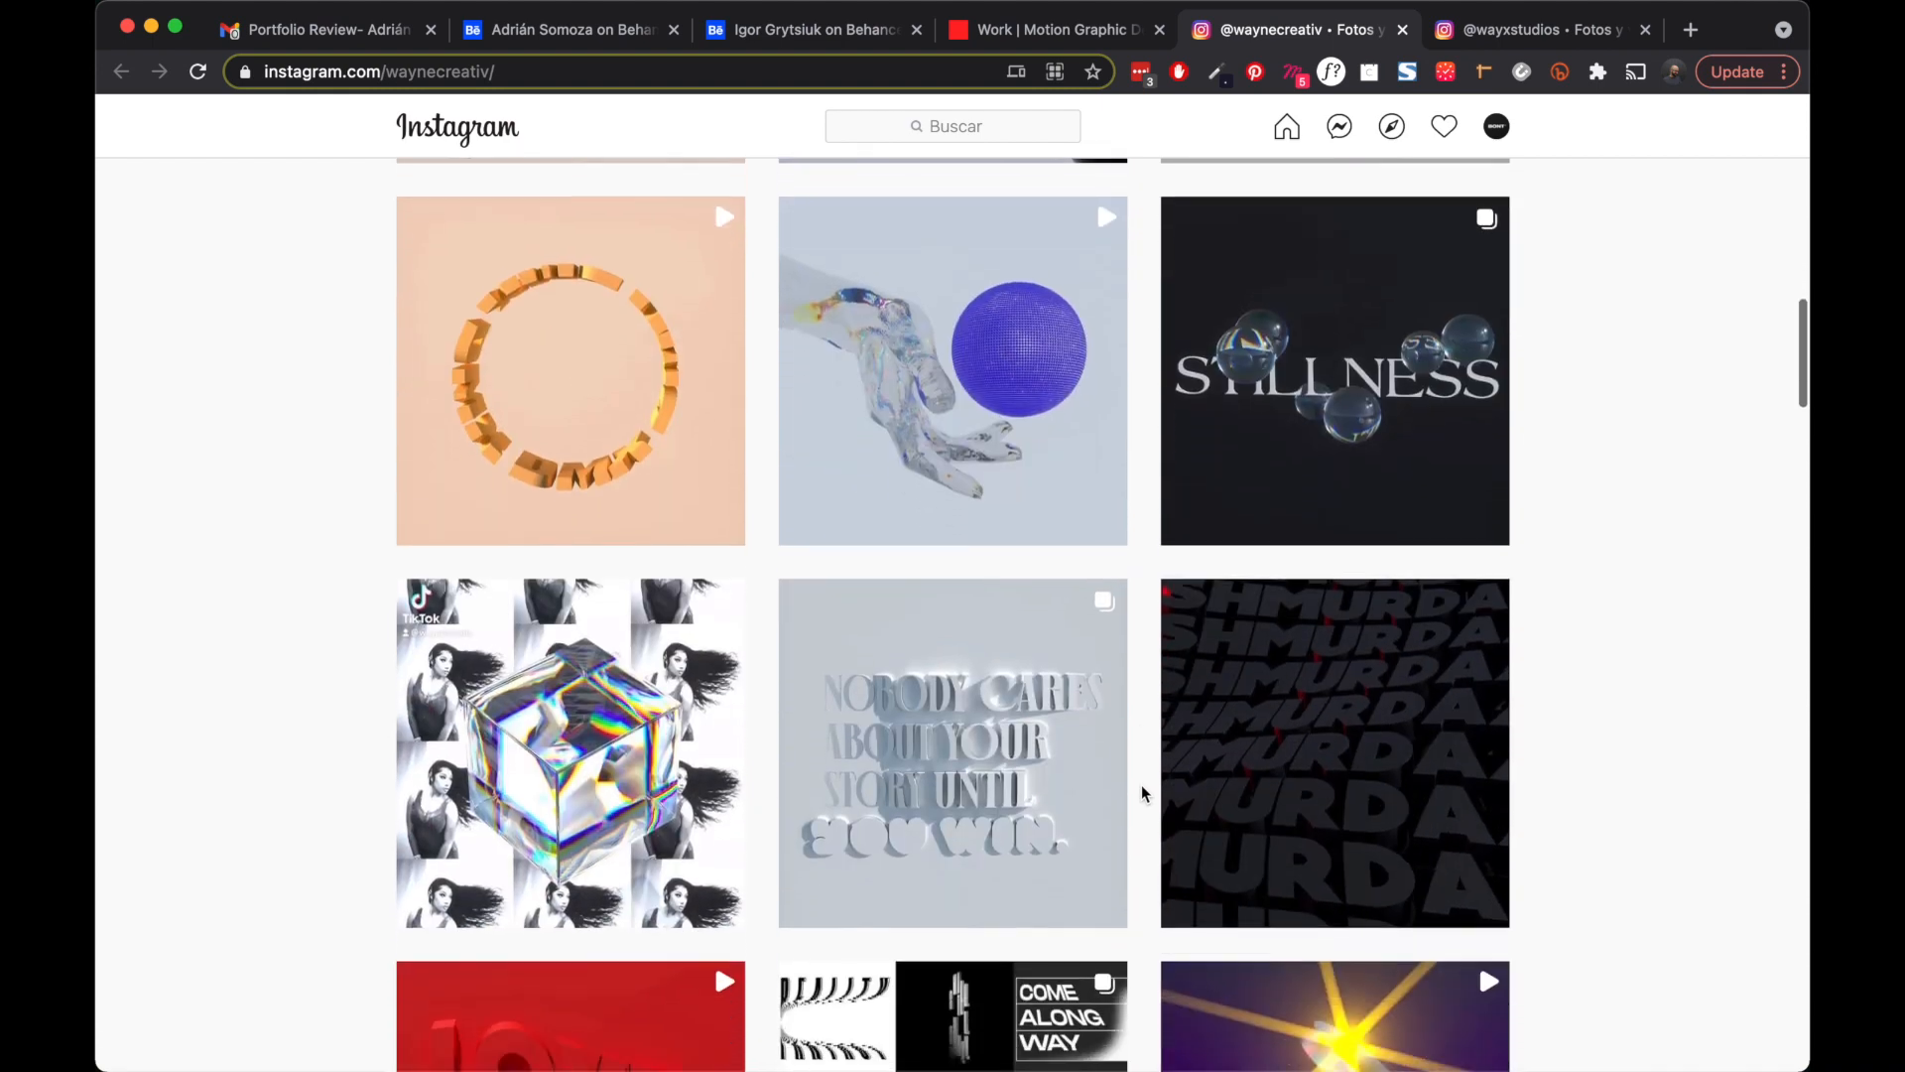
scroll(down, 3)
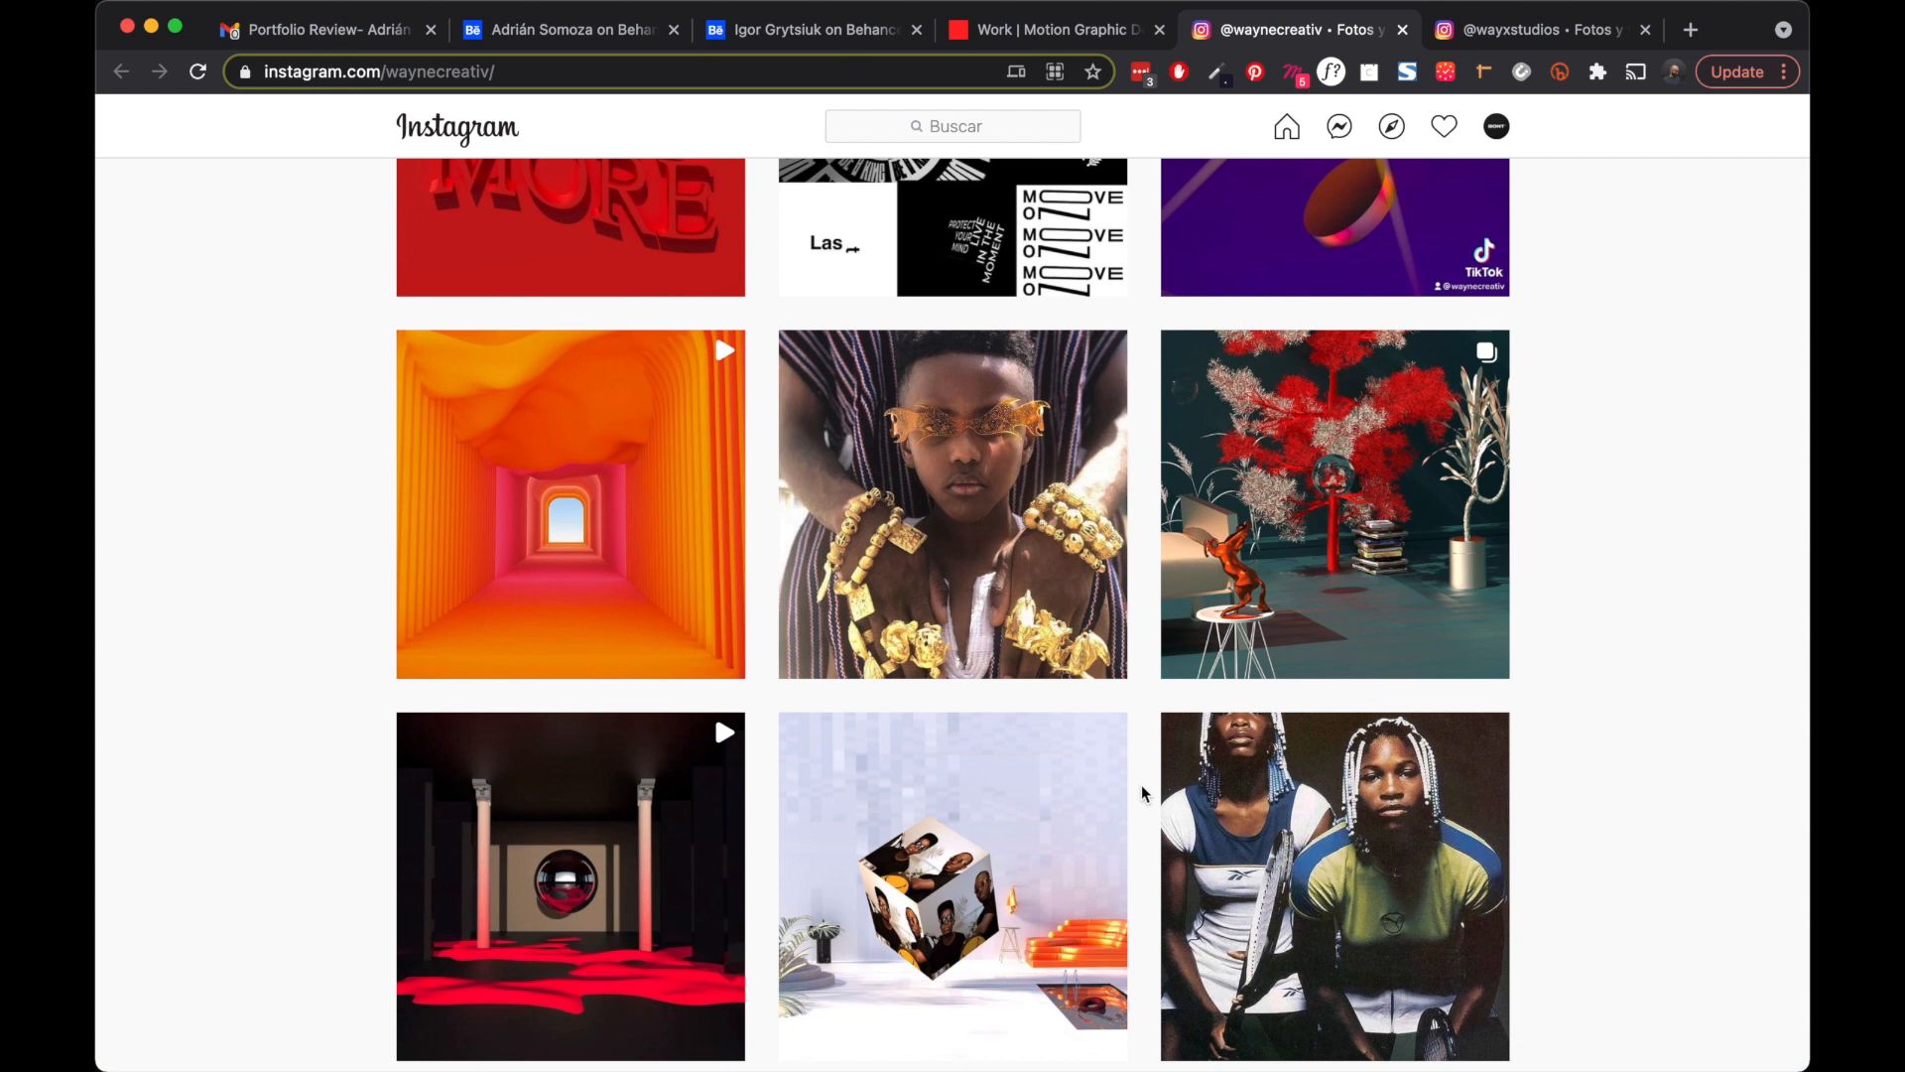
scroll(down, 3)
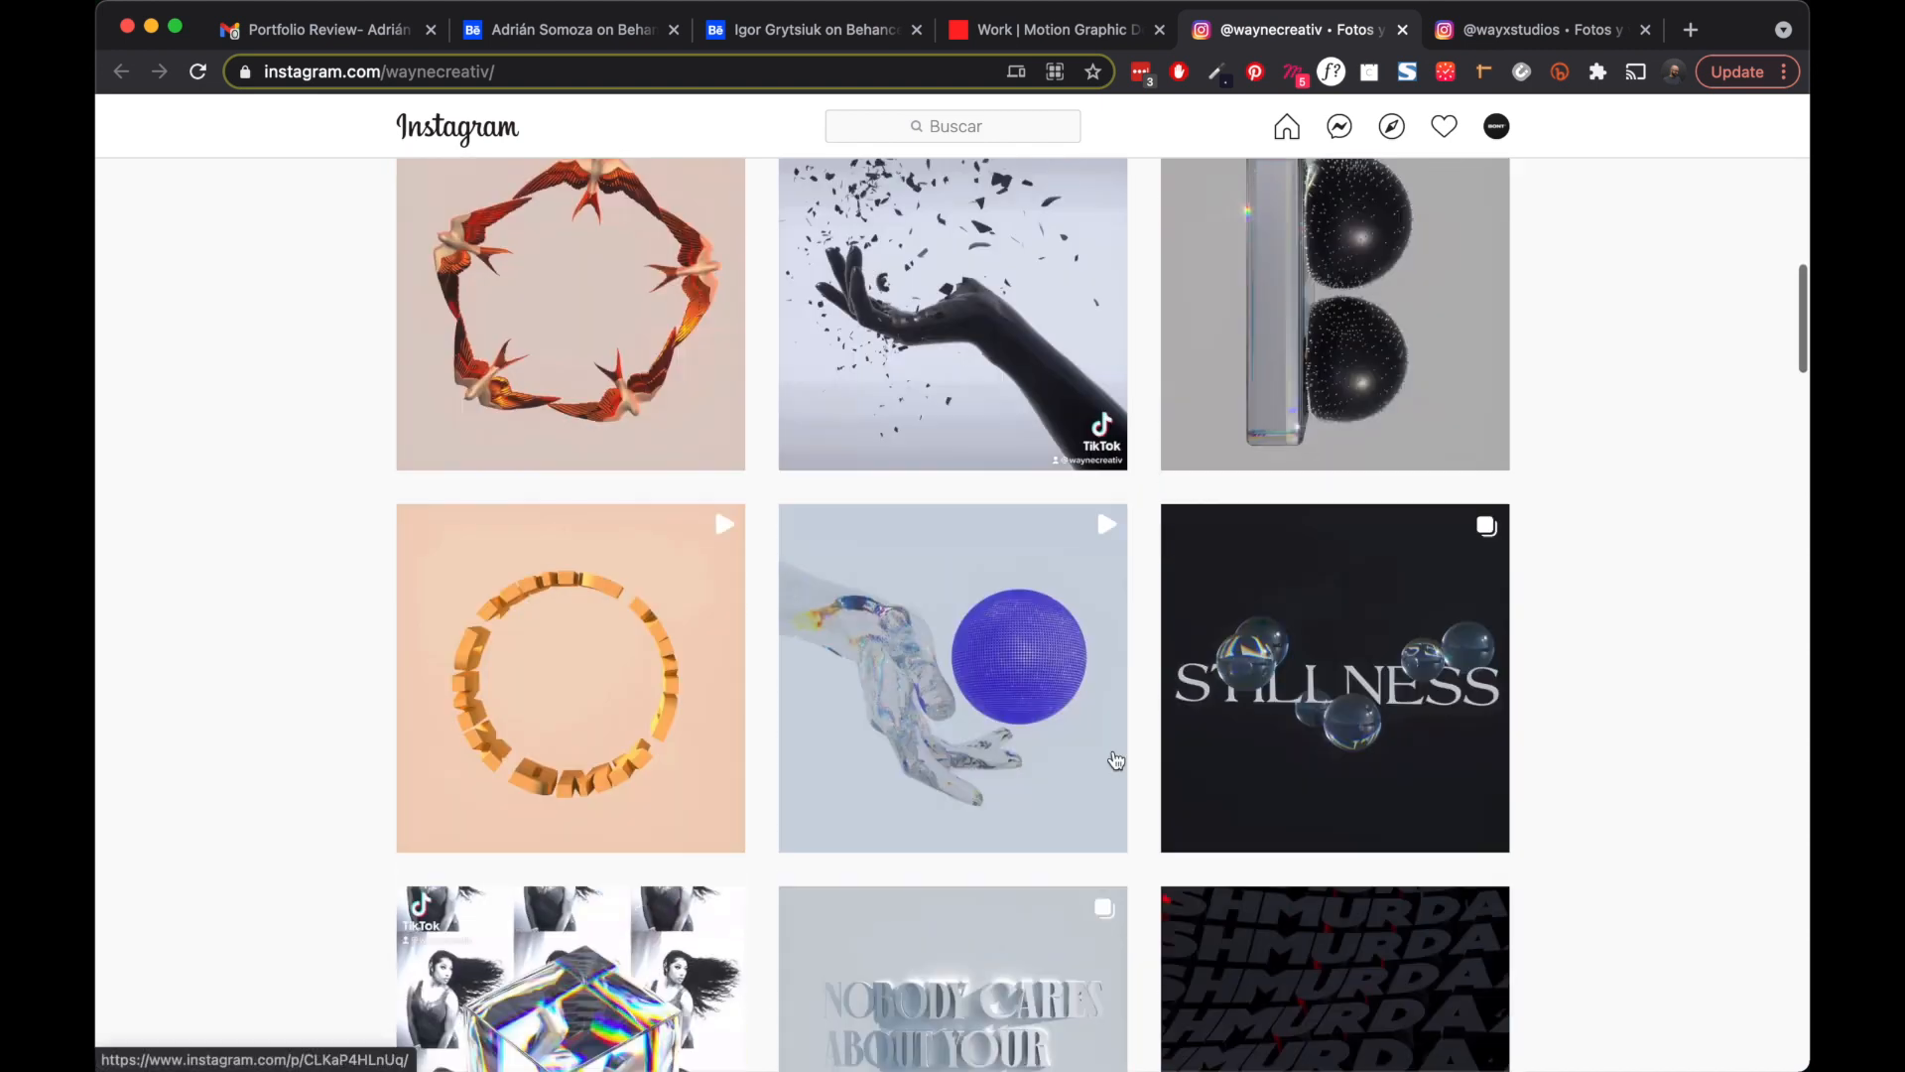
- Glance at the Wayne Creativ website, then return to the Instagram profile header
click(1052, 28)
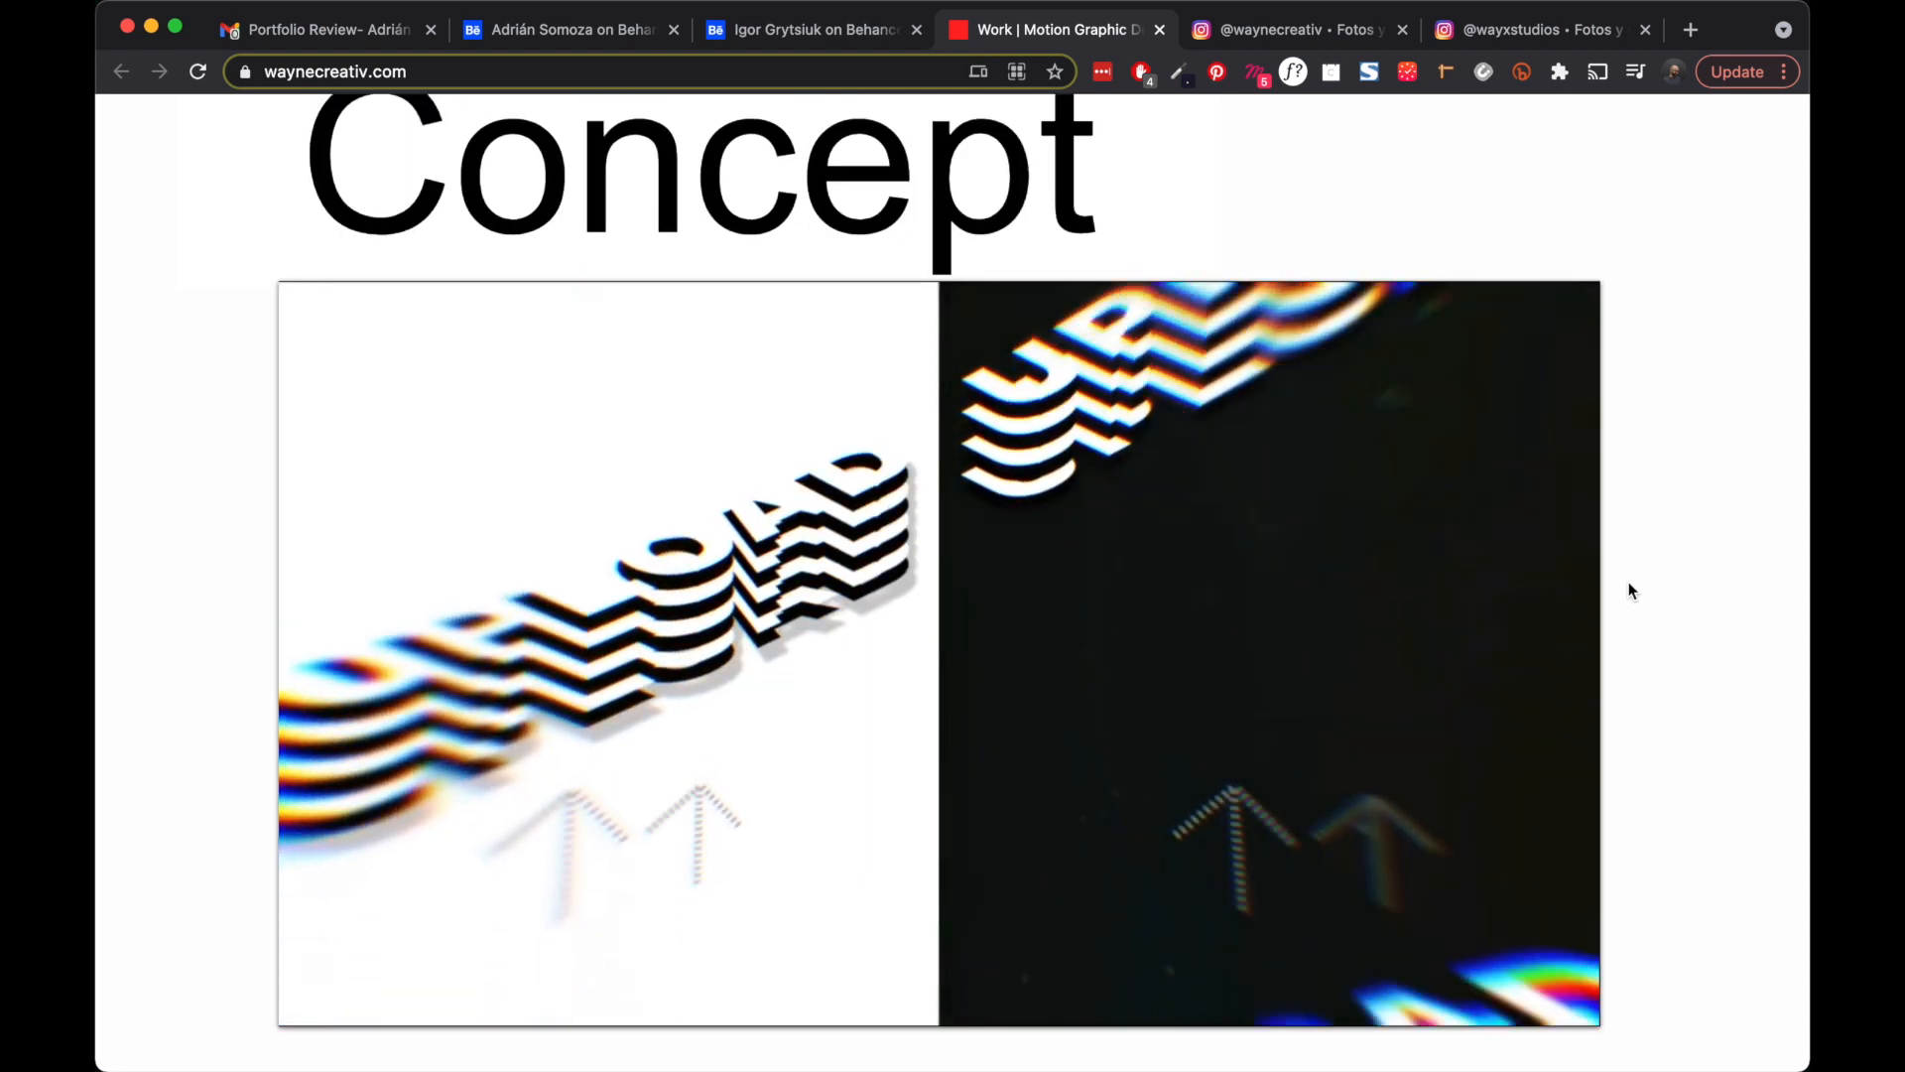
scroll(down, 3)
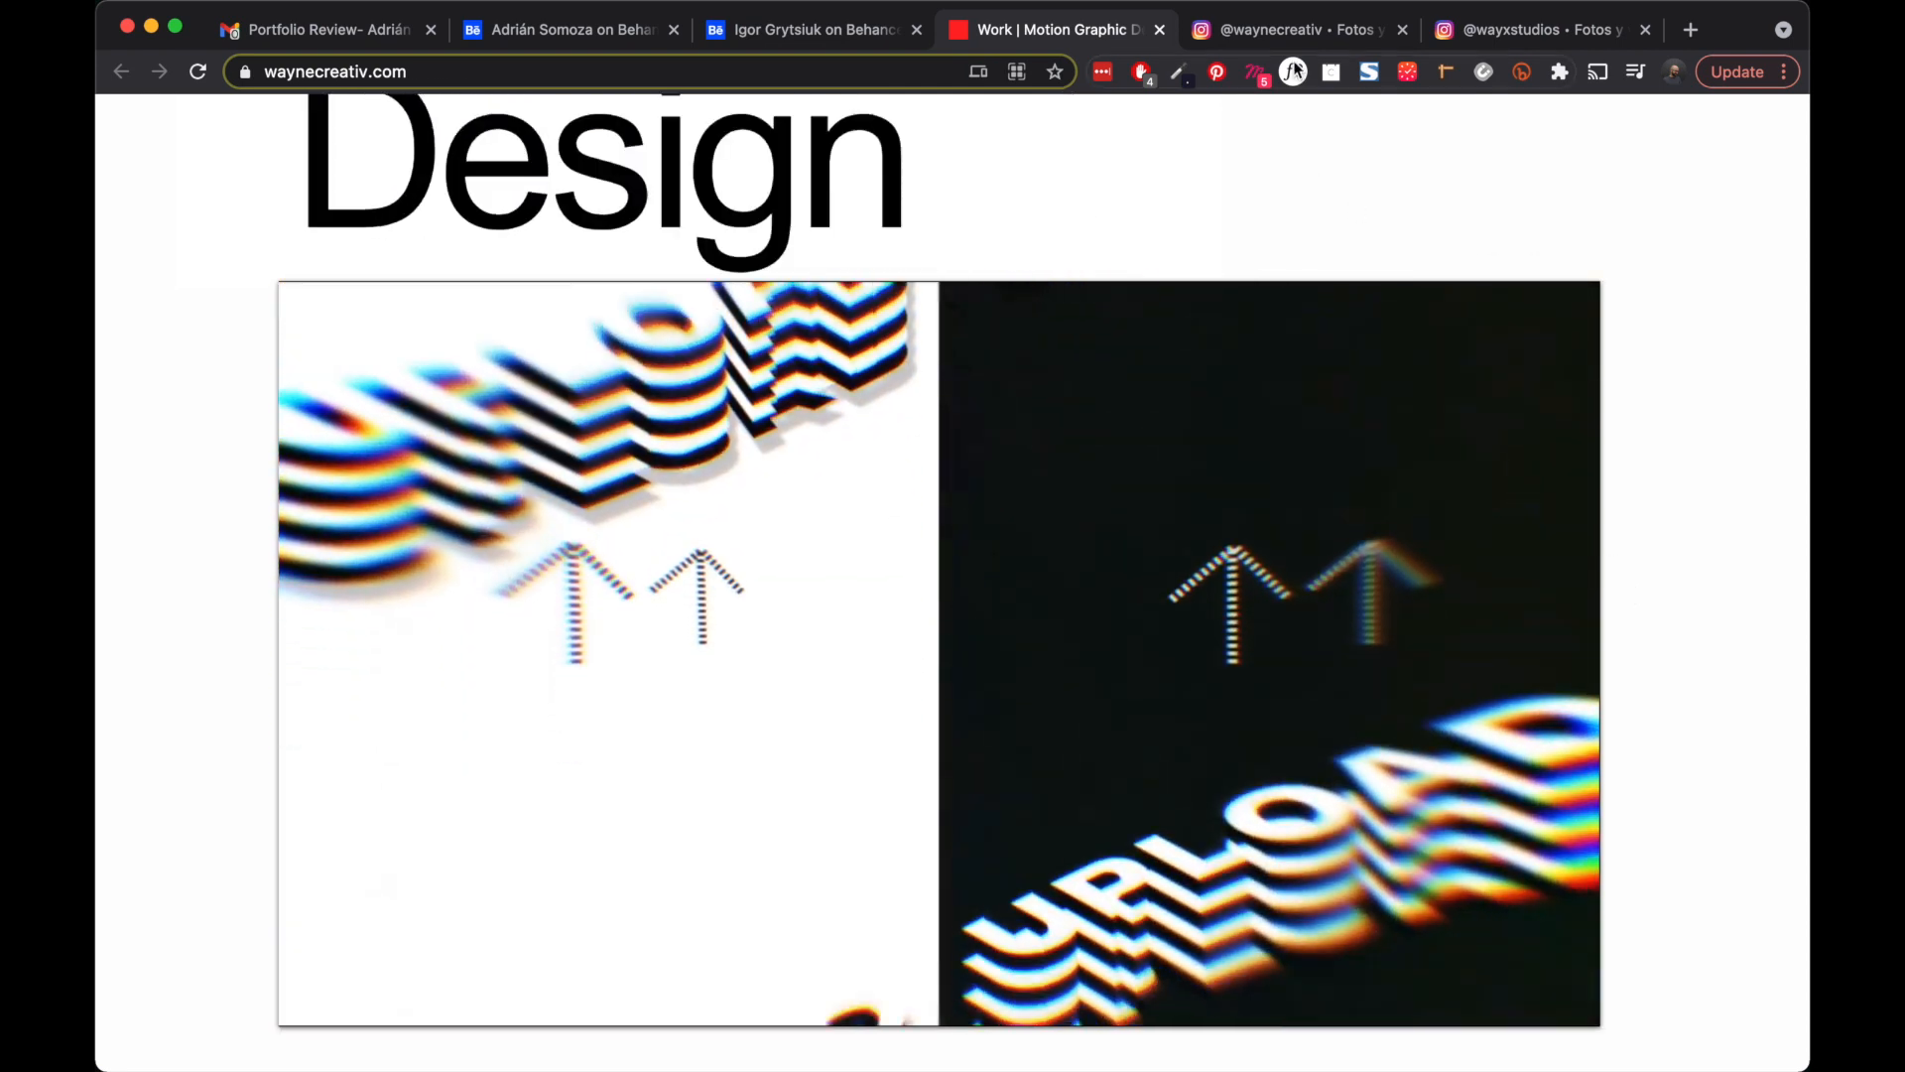
click(1304, 29)
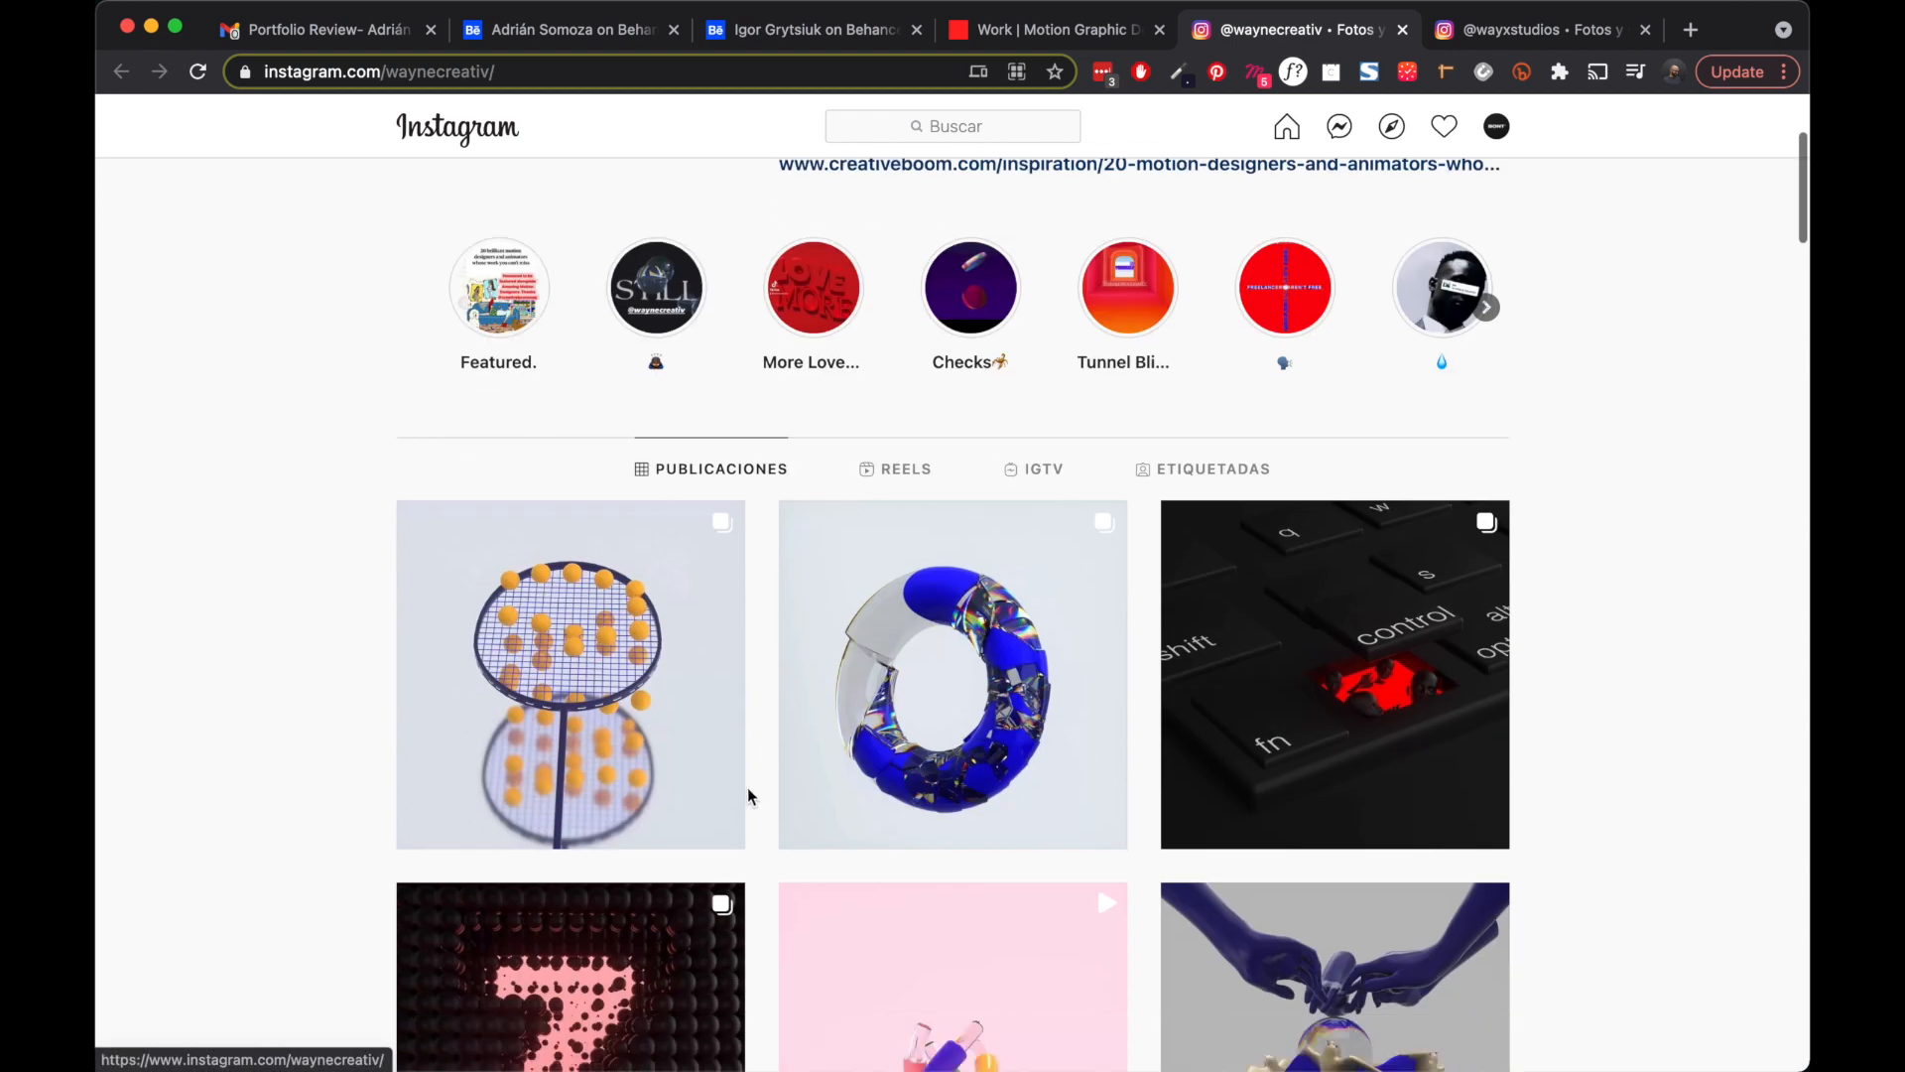
click(569, 674)
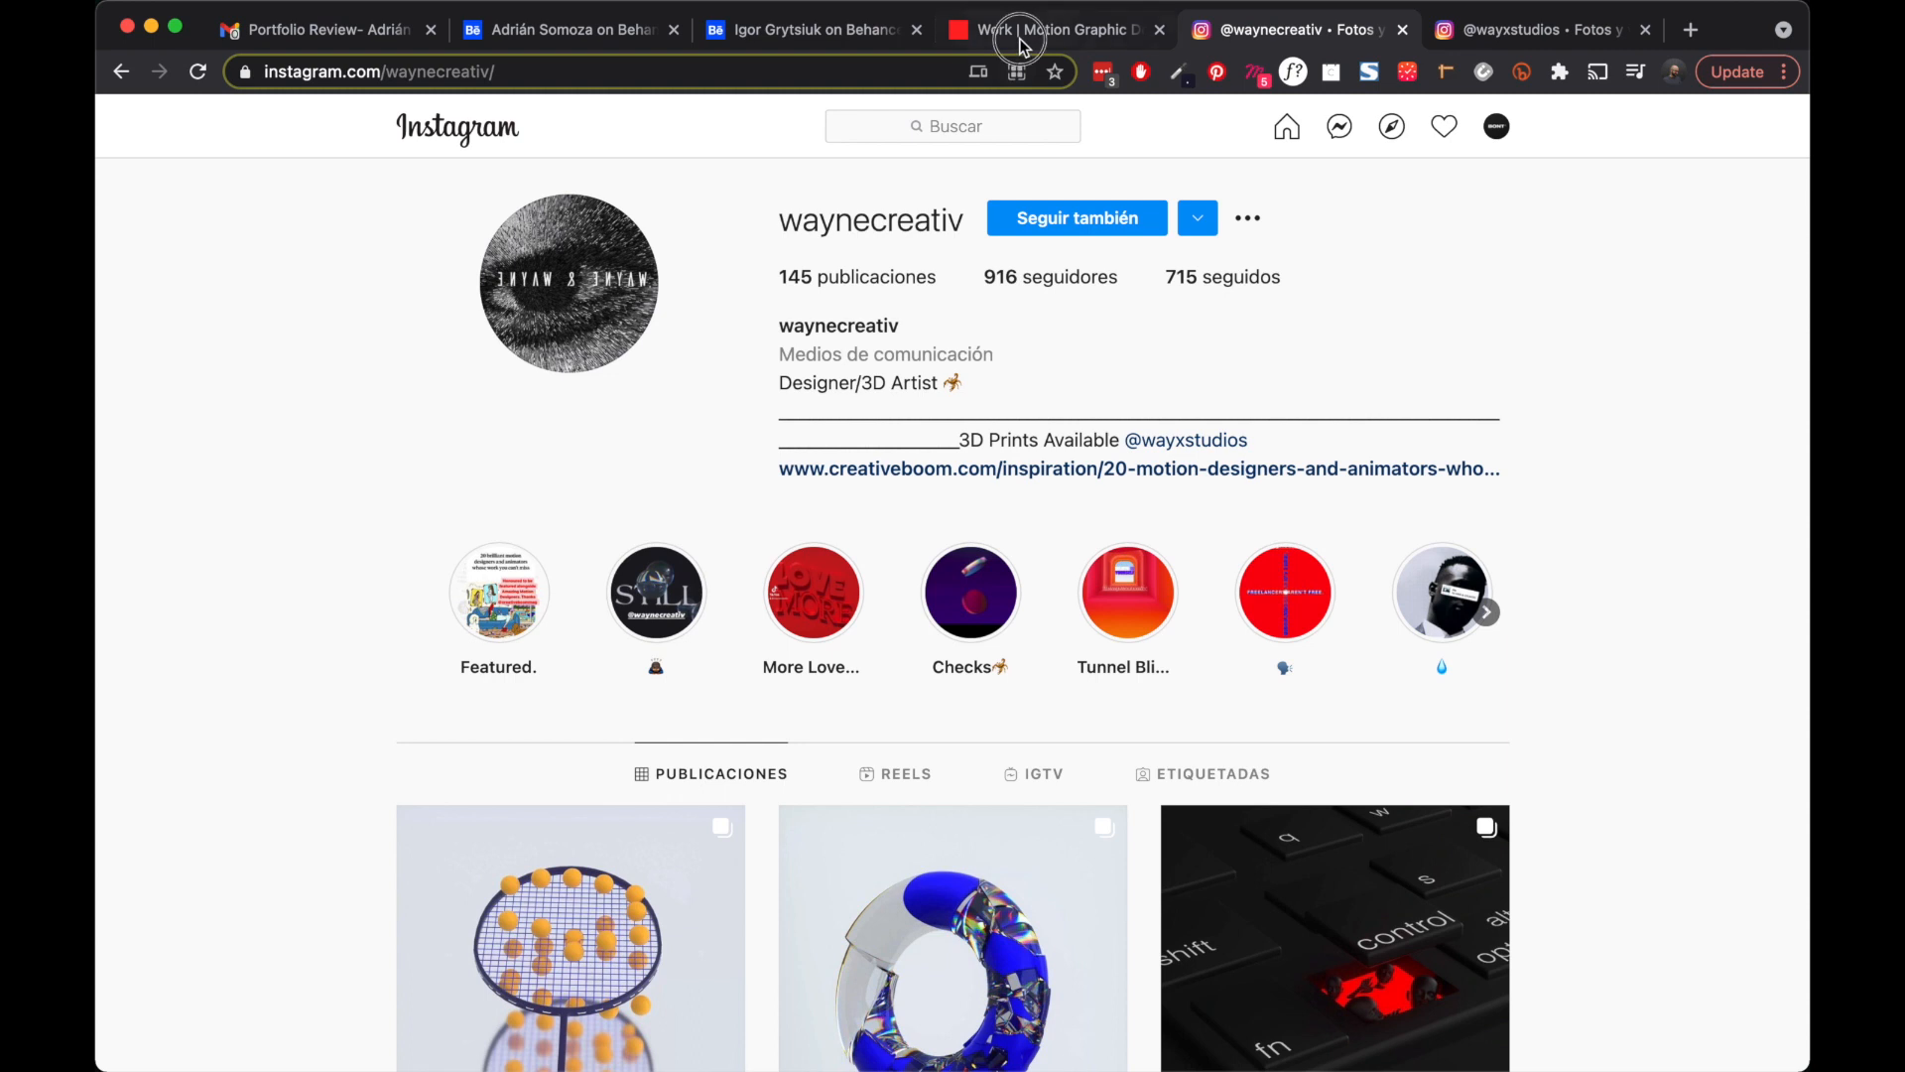
- Switch to the Wayne Creativ About page and scroll through its skills and clients
click(1026, 30)
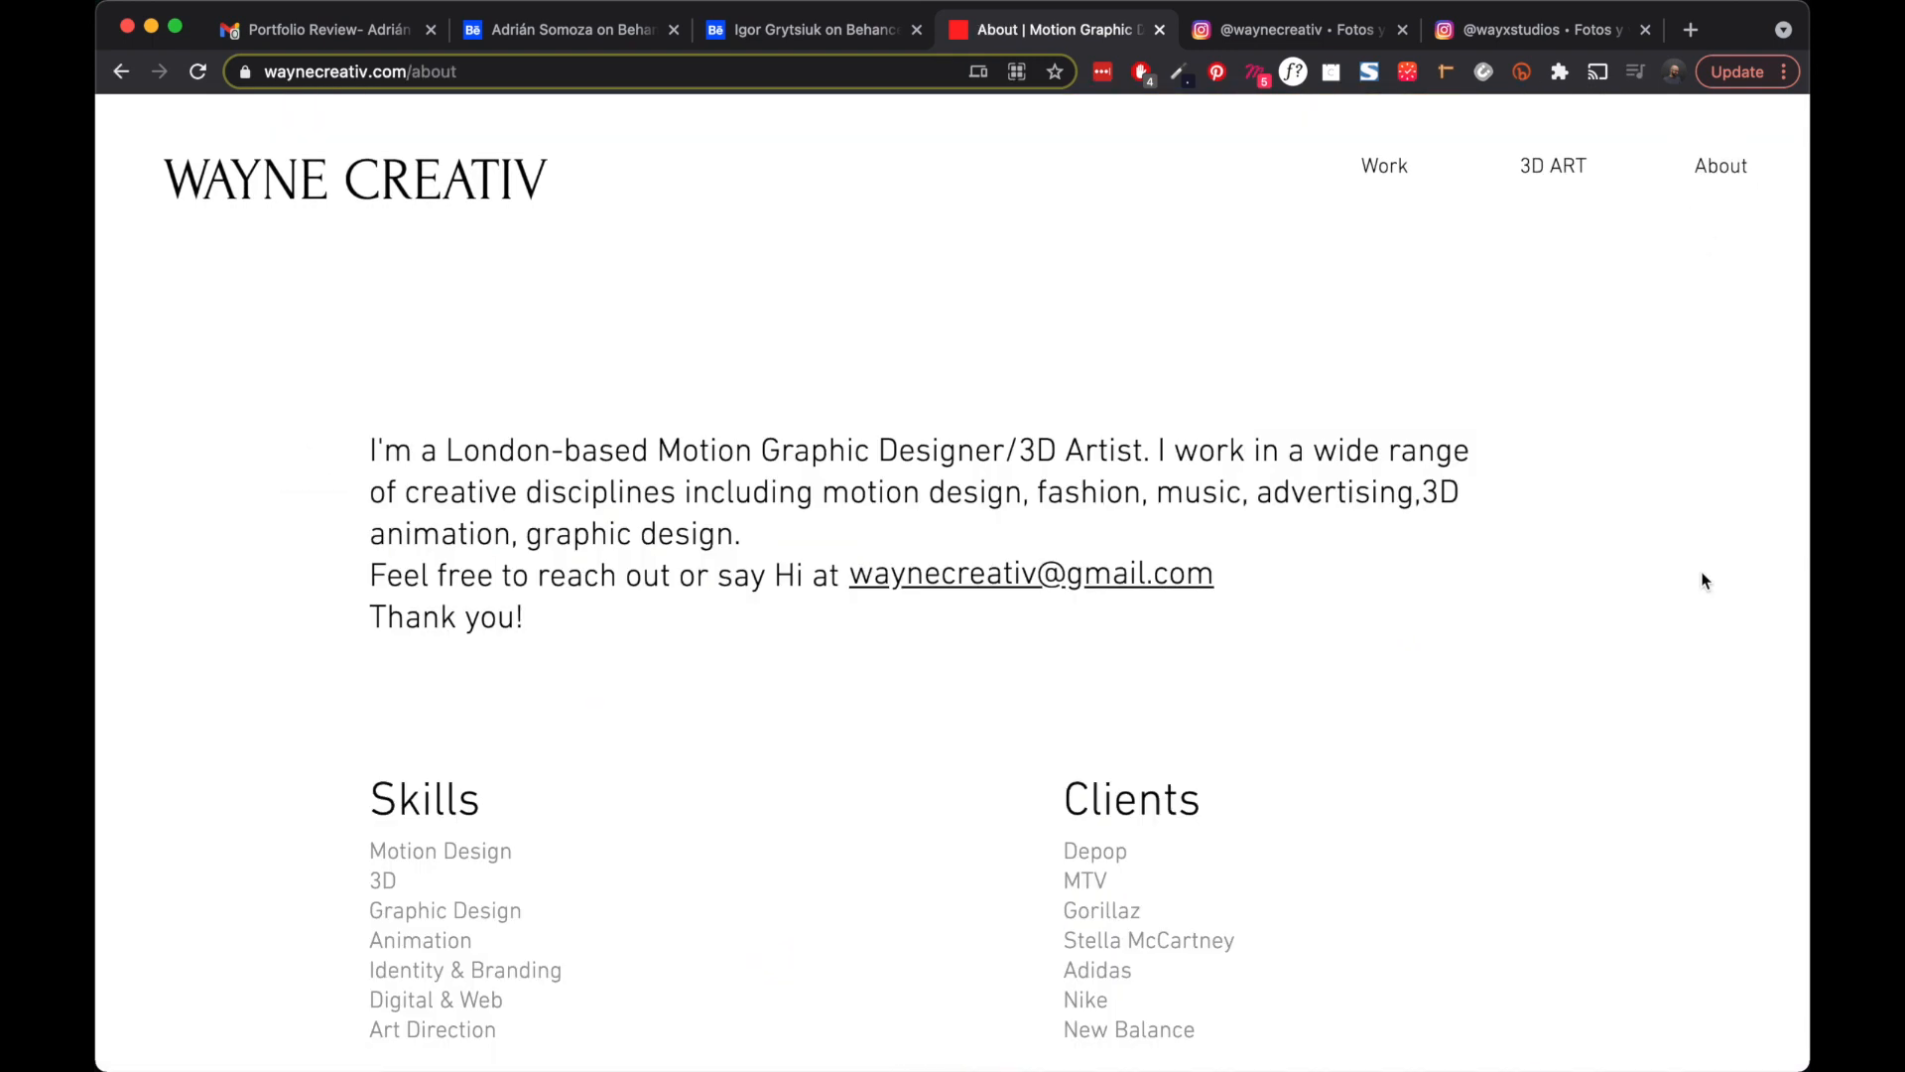
scroll(down, 3)
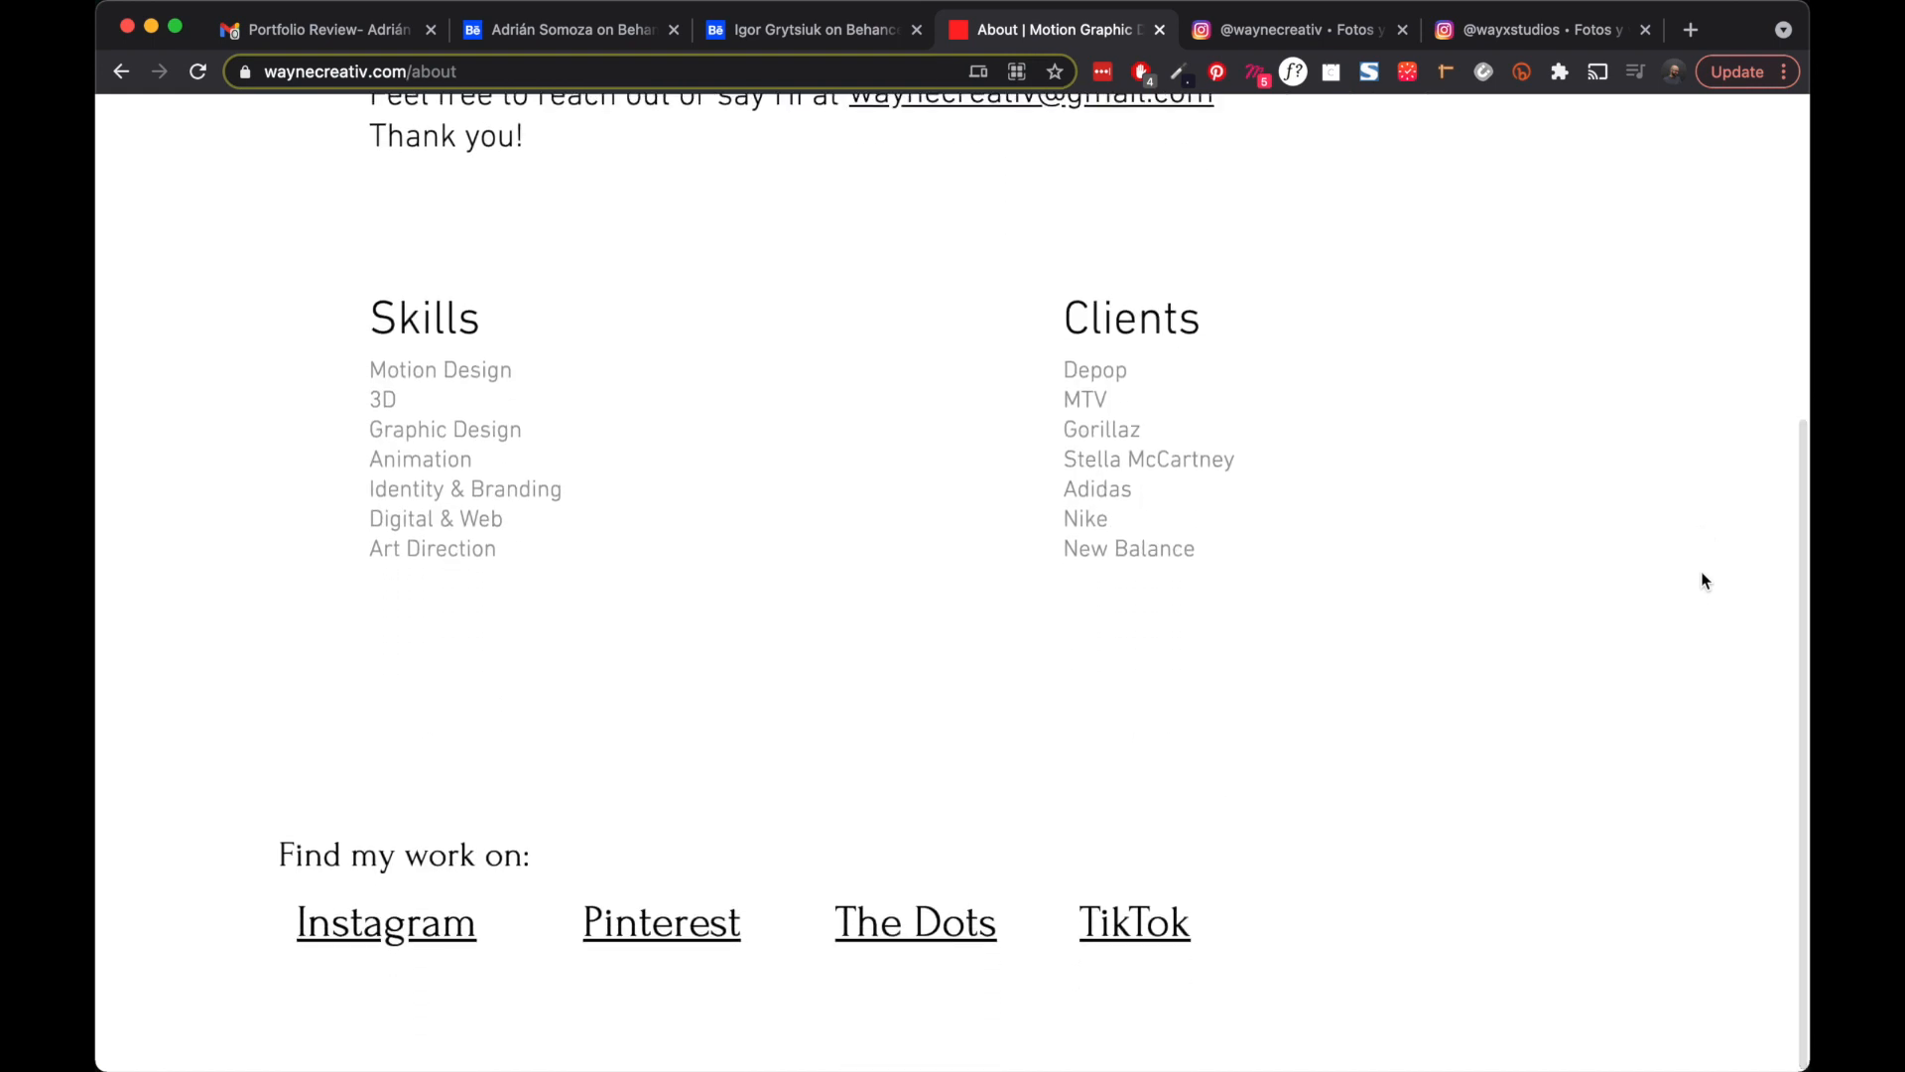
scroll(up, 3)
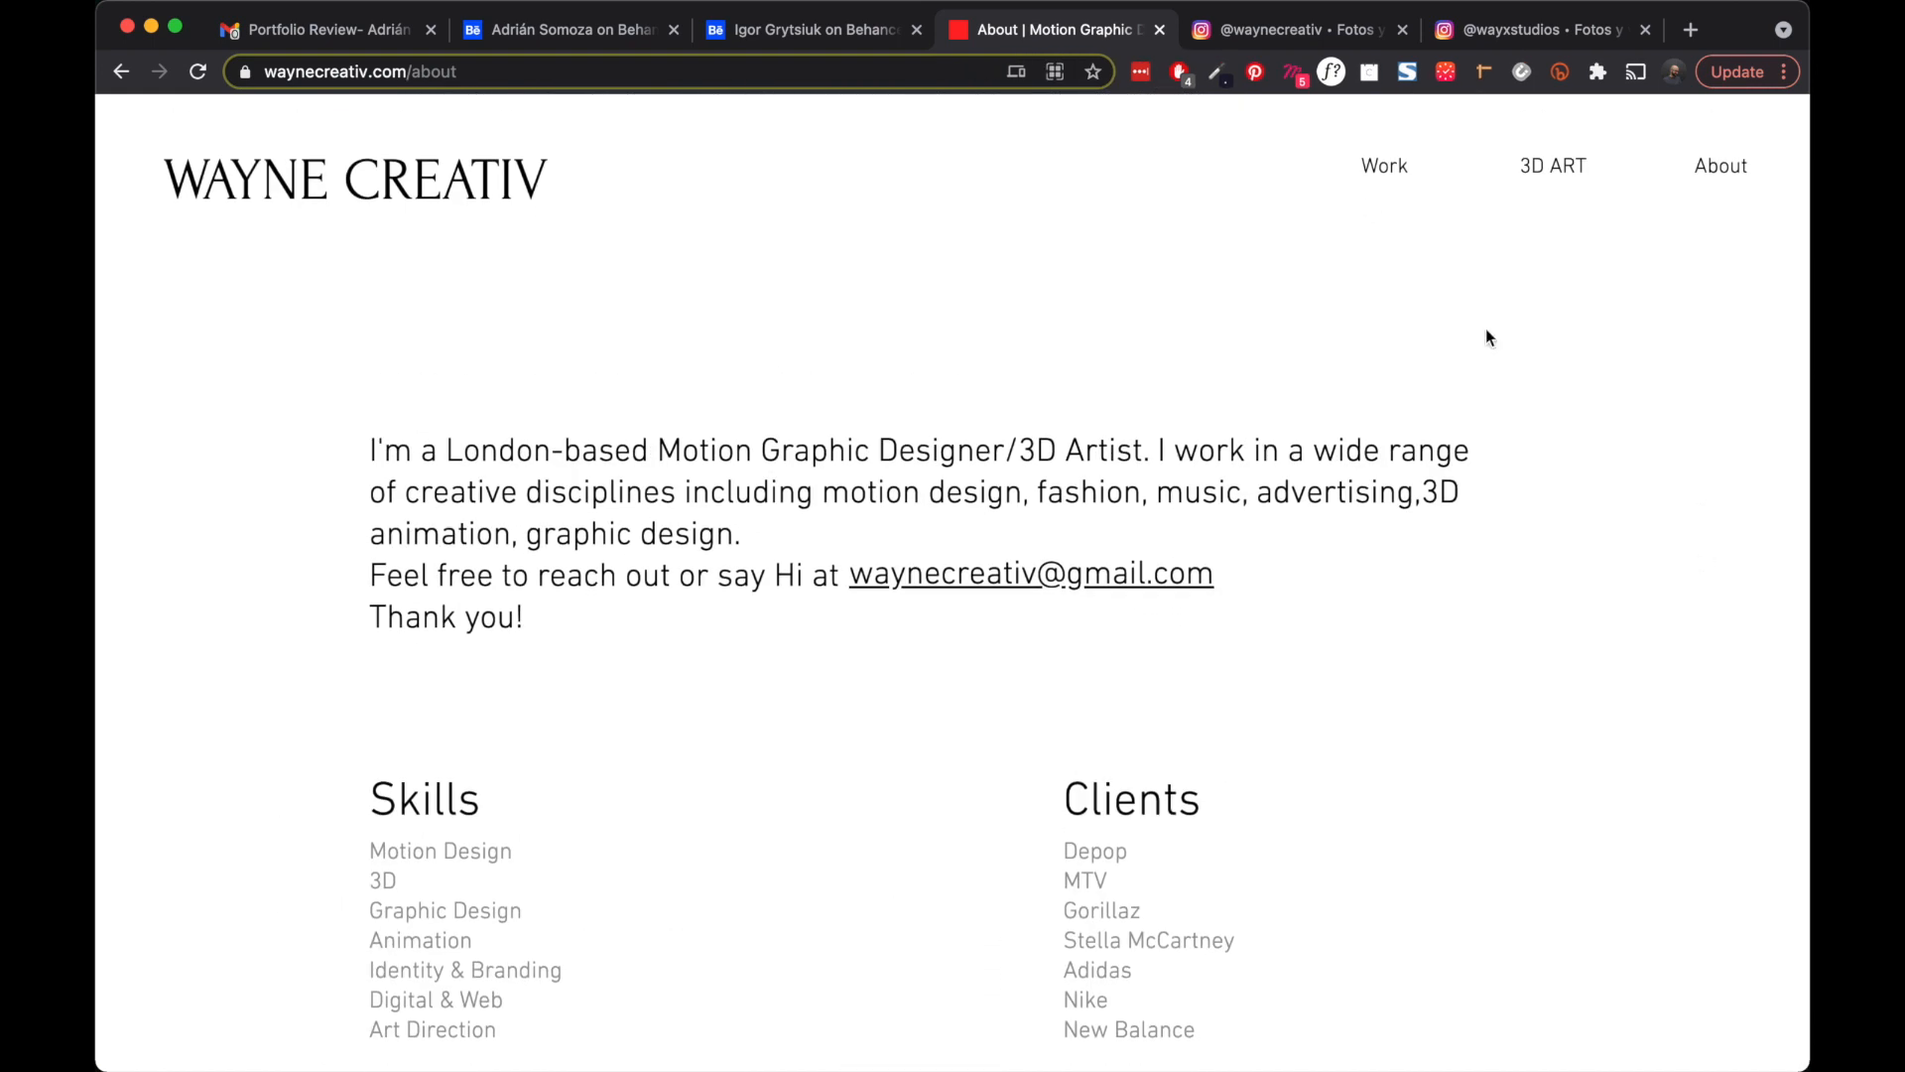